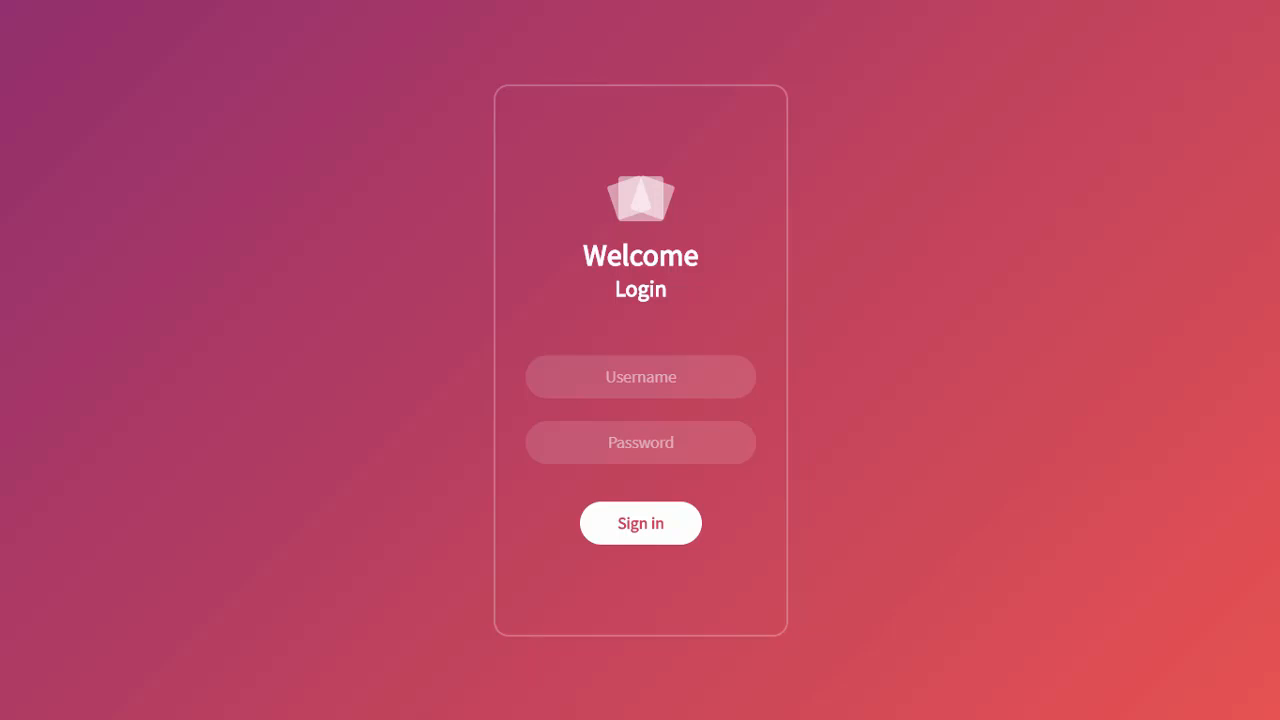
mouse_move(670, 548)
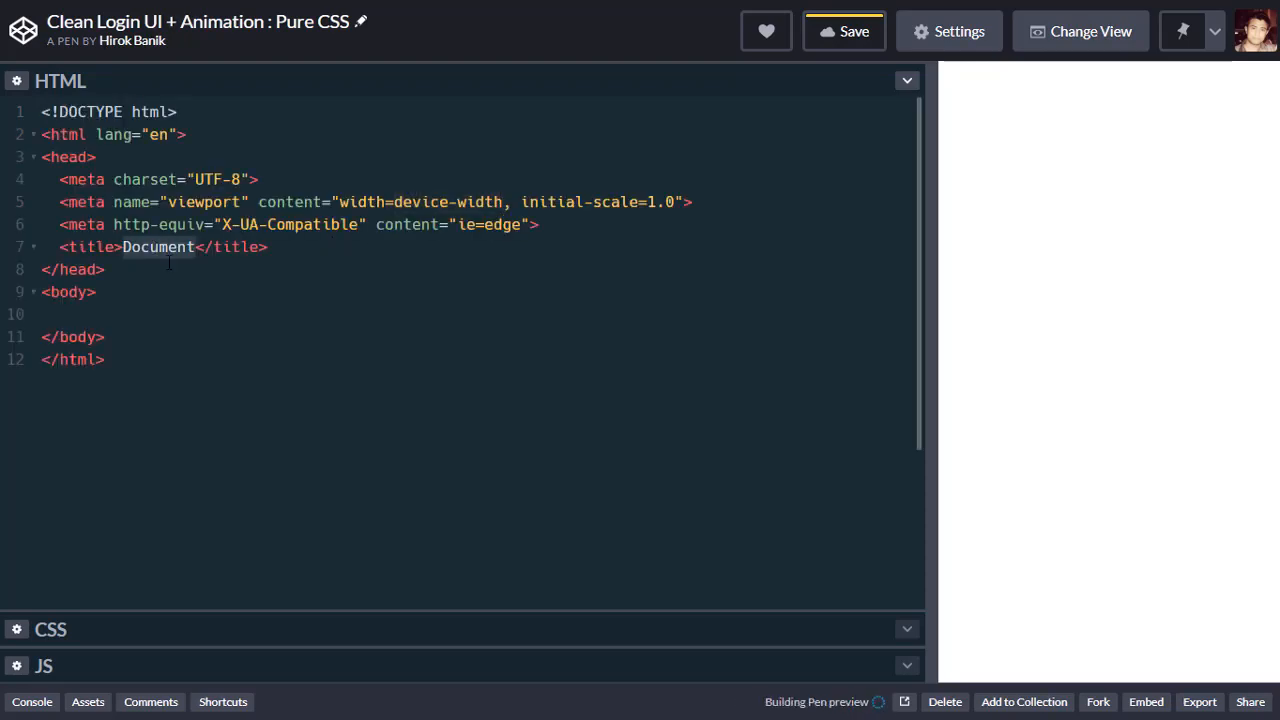
Title the page 'Login UI' and add a div.container to the body via Emmet
text(Login UI)
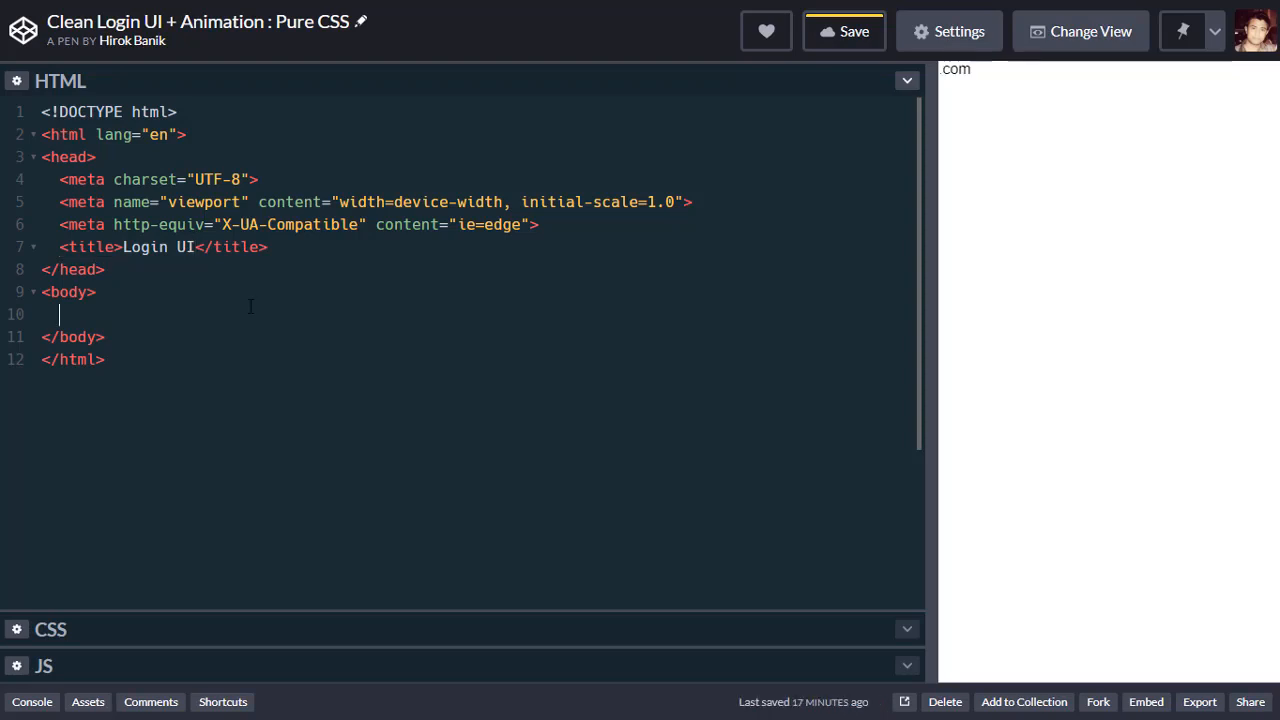
text(.container)
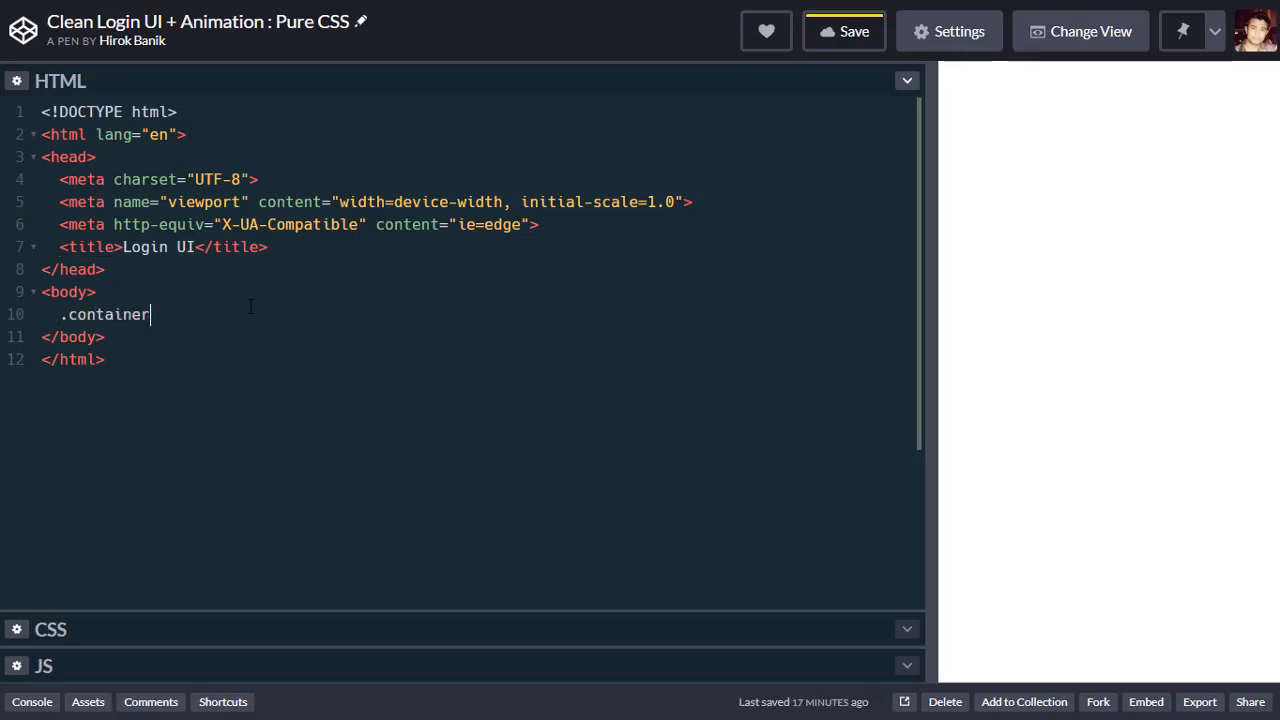
key(Tab)
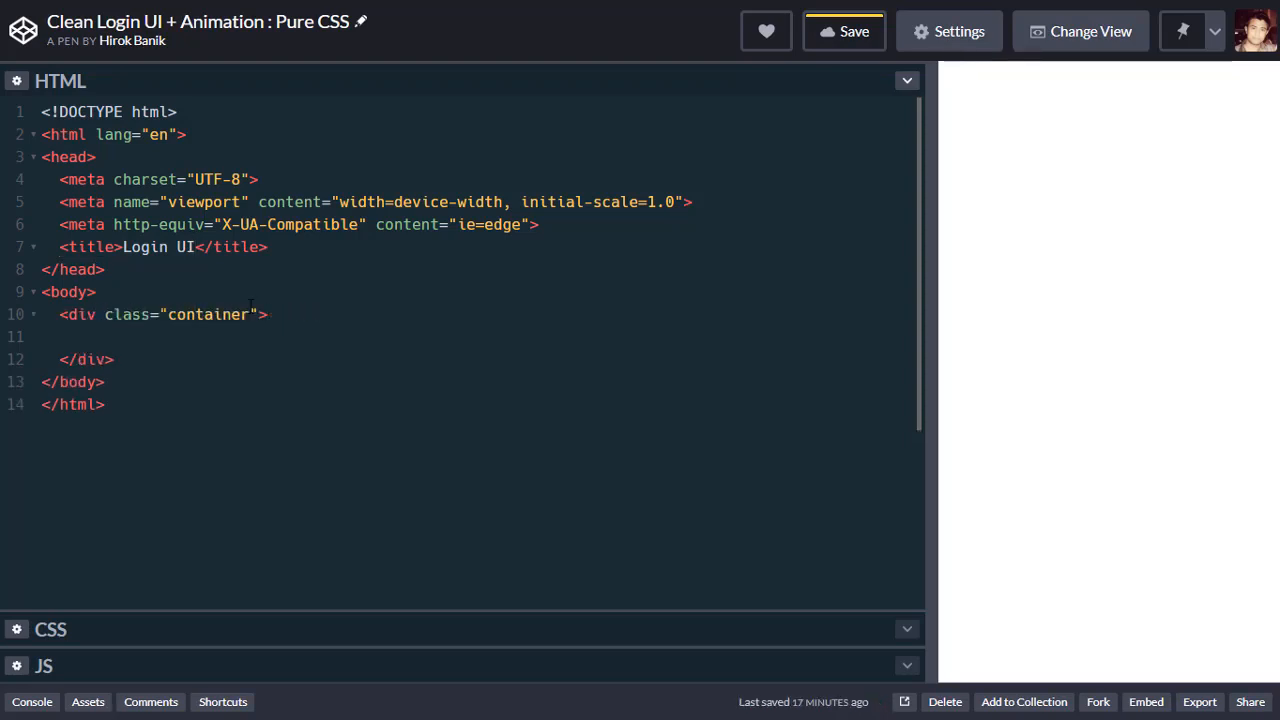
Inside the container add a div.logo, an h1 'Welcome', an h2 'Login' and an empty form
click(78, 336)
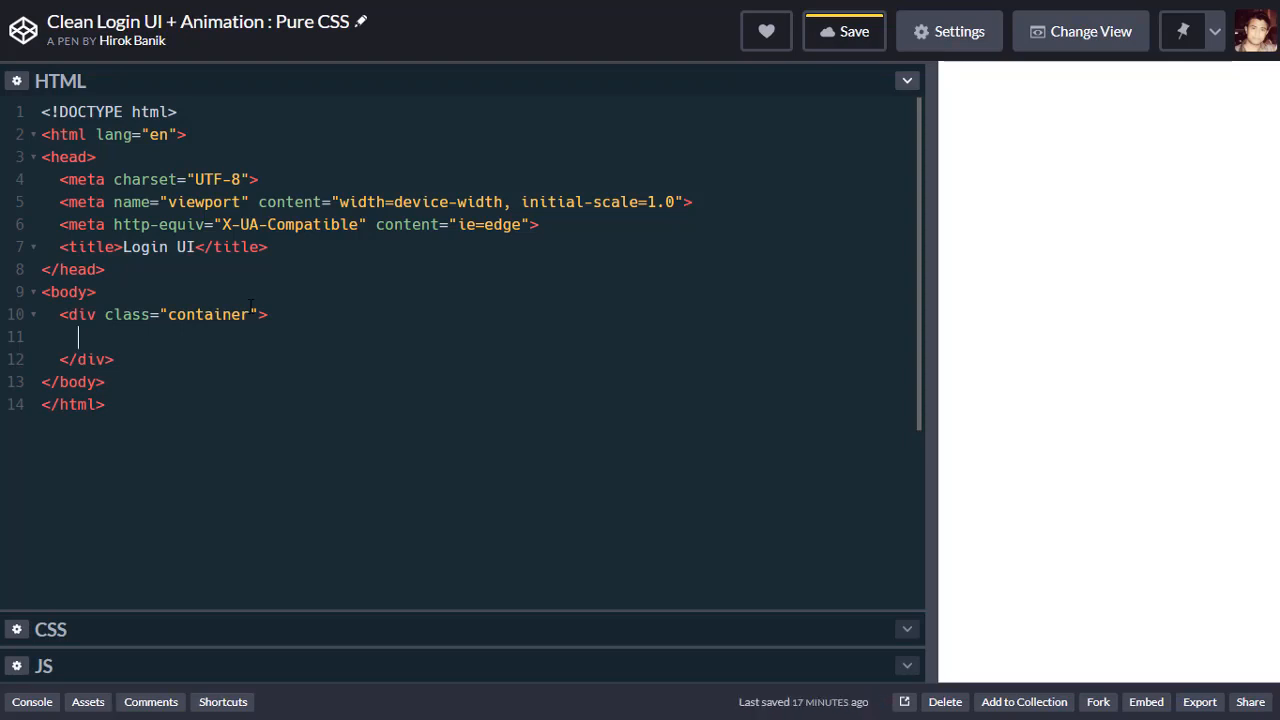
text(.log)
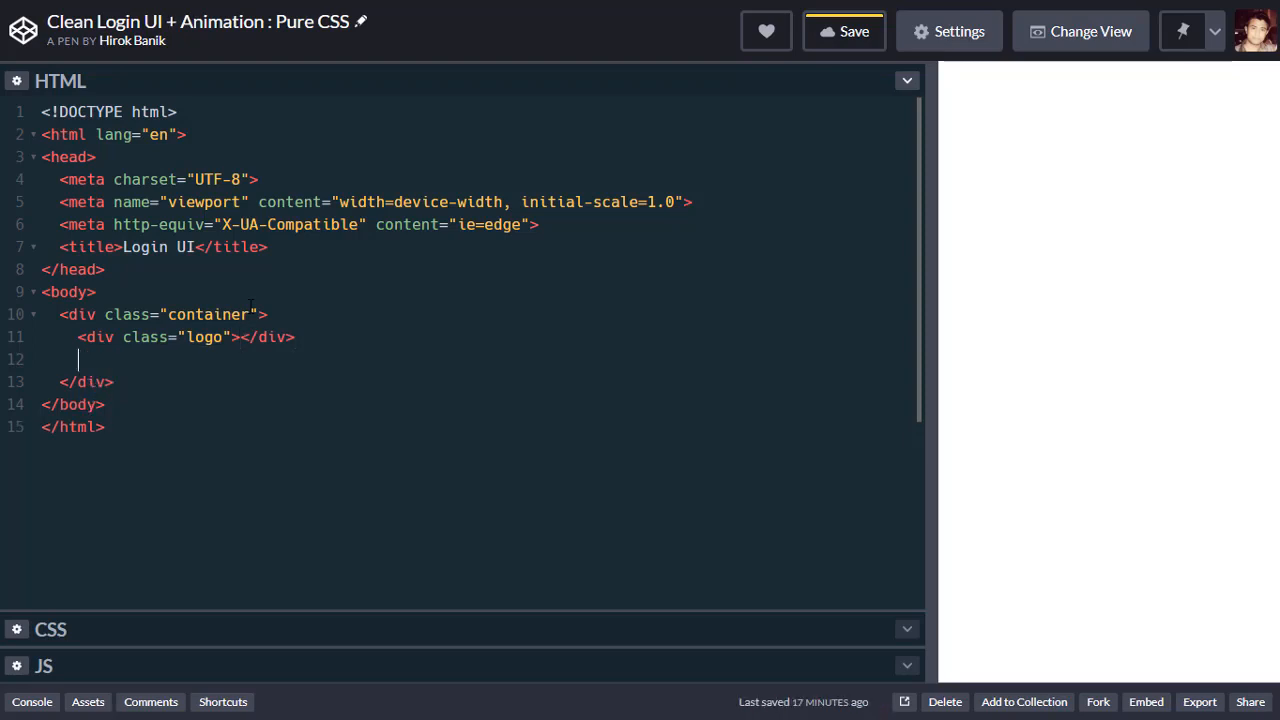
text(h1)
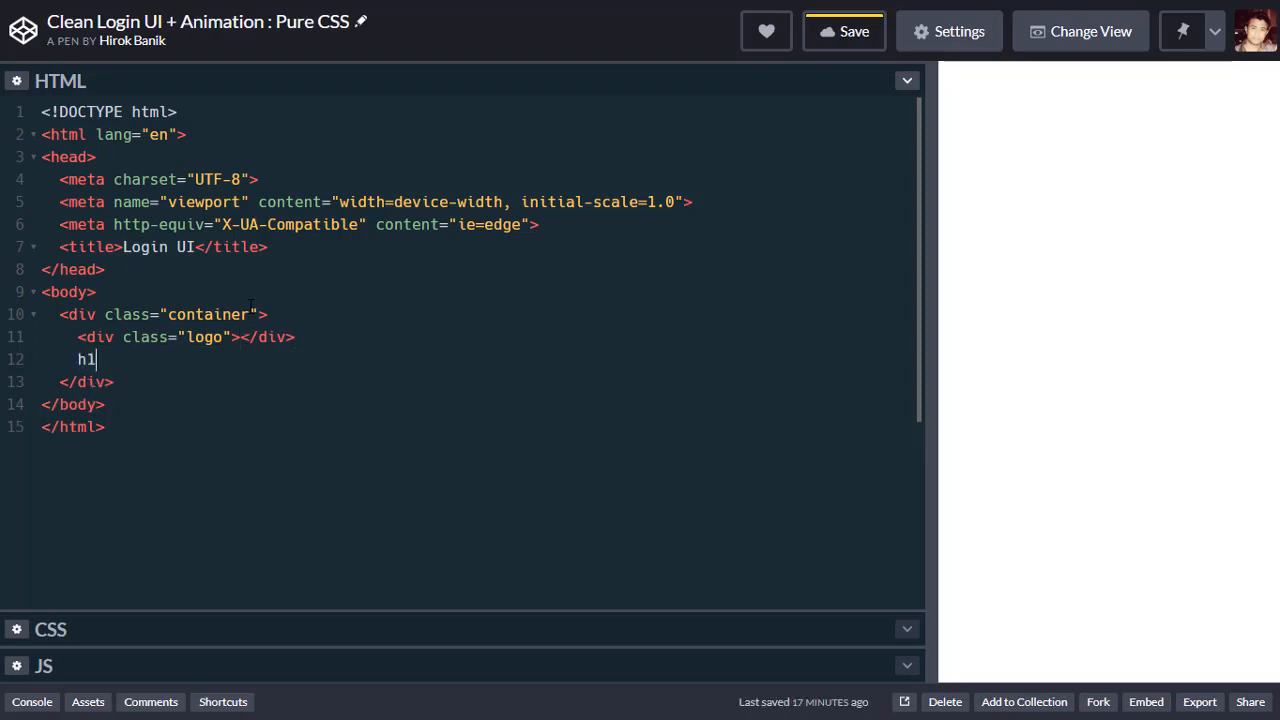
text(<h1>We</h1>)
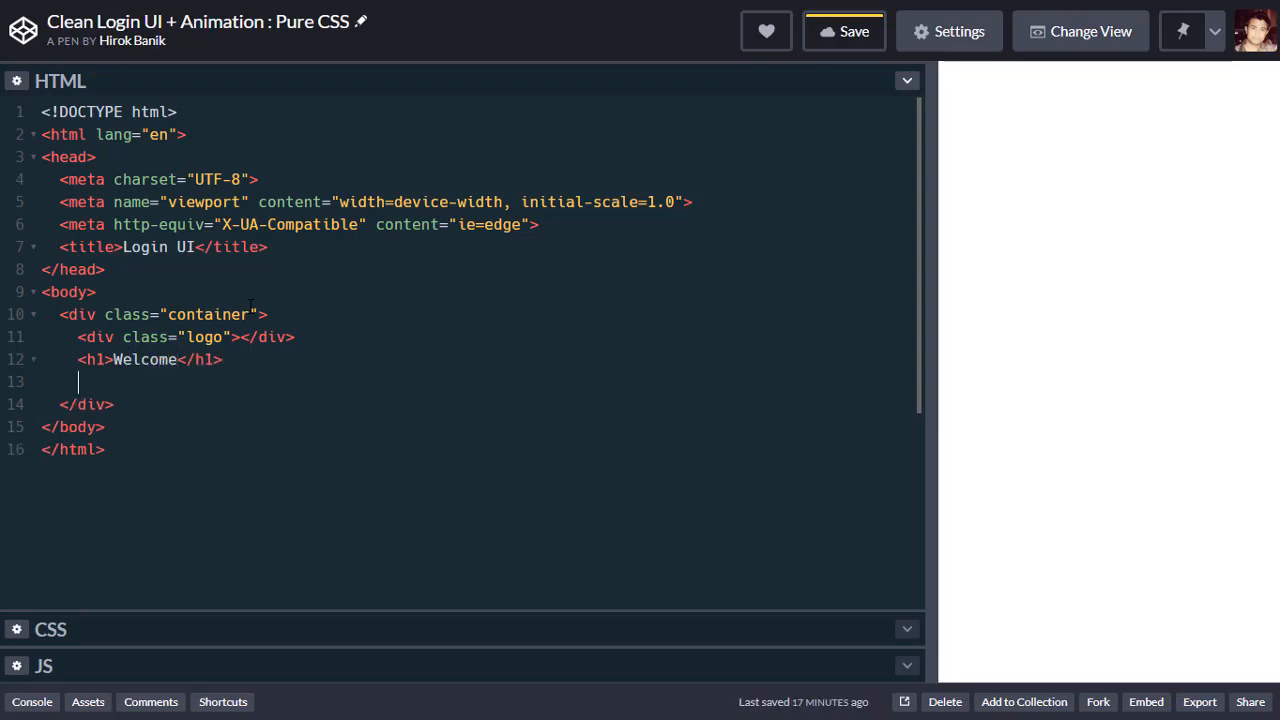
text(h2>Login</h2>)
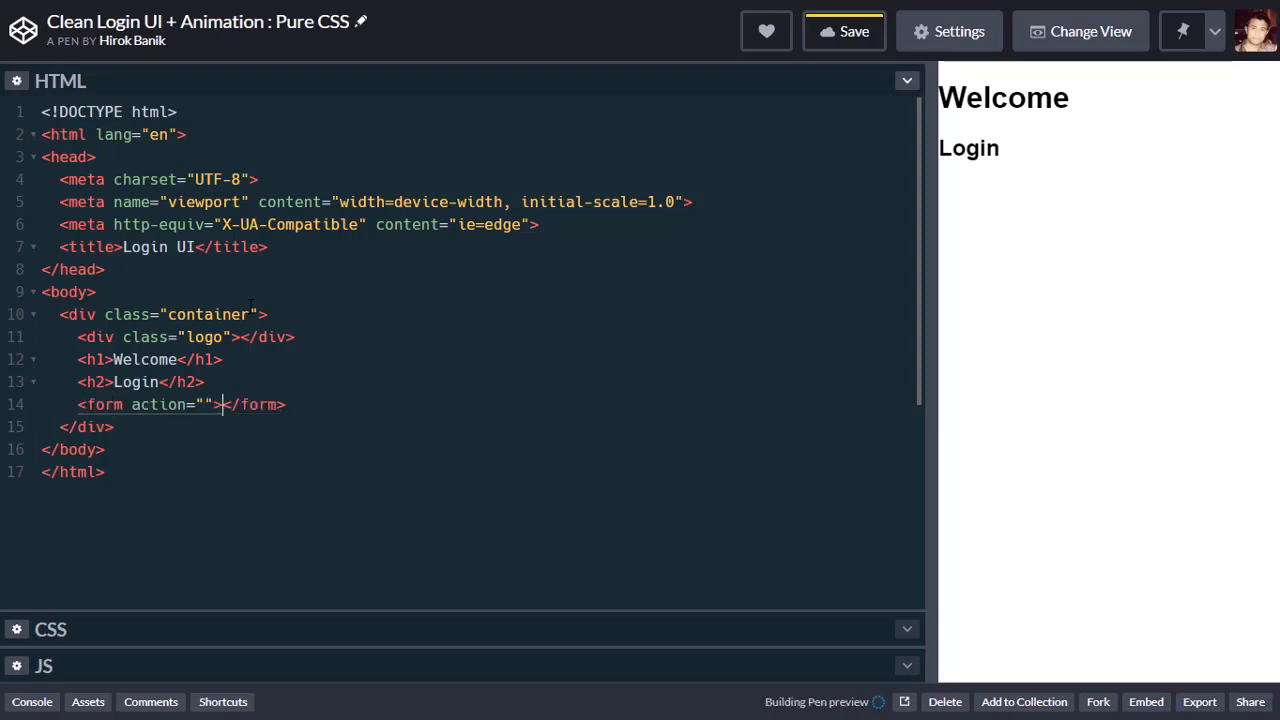
Add a text input with placeholder 'Username' and autocomplete off to the form
text(inp)
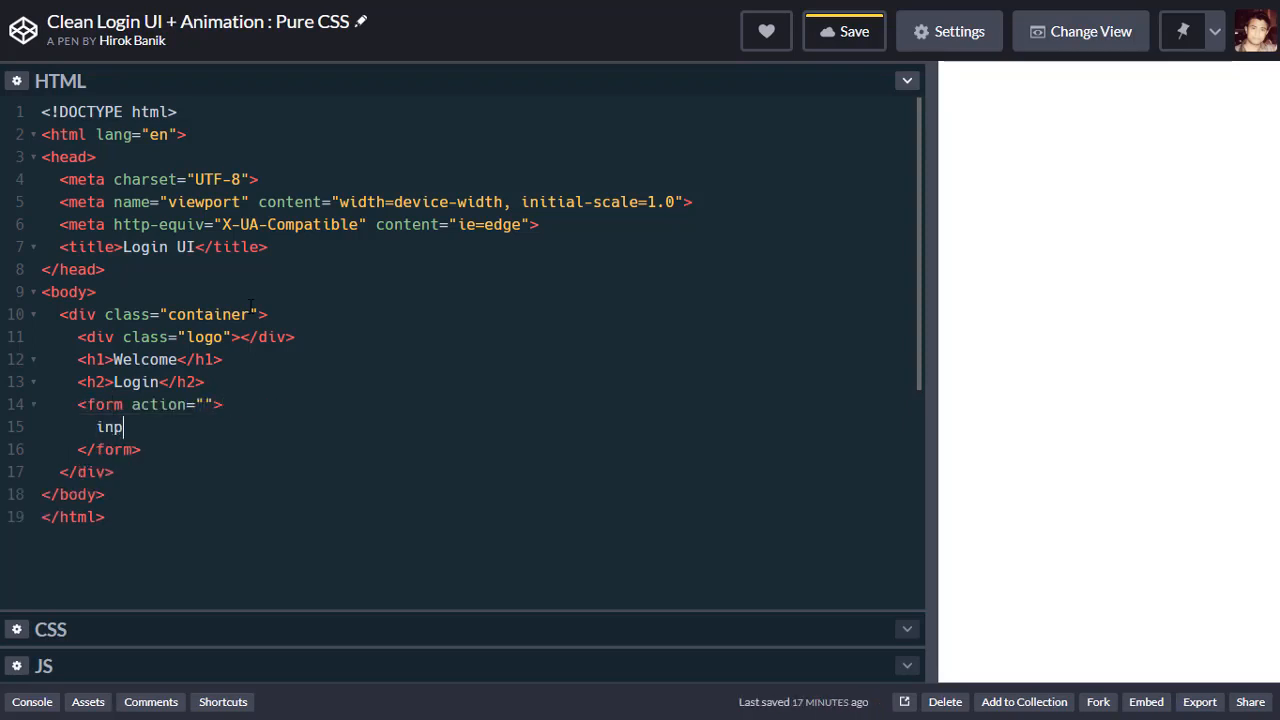
text(ut type="text">)
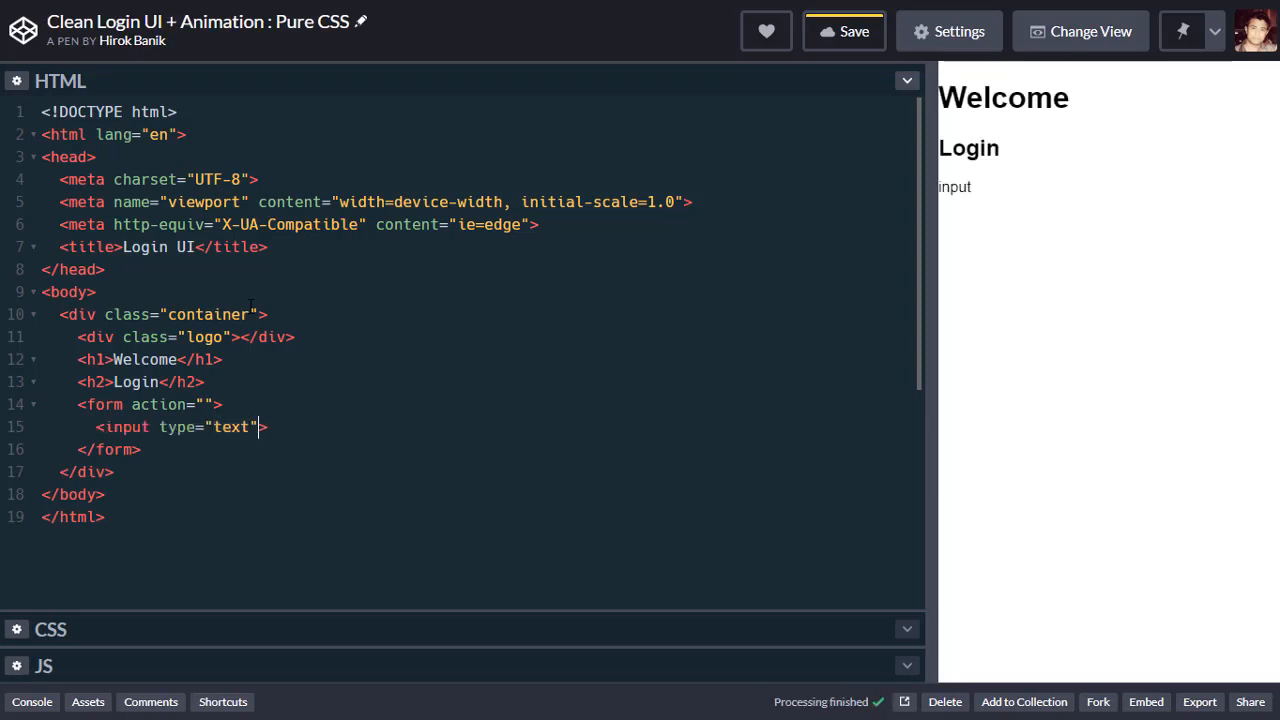
text(plac)
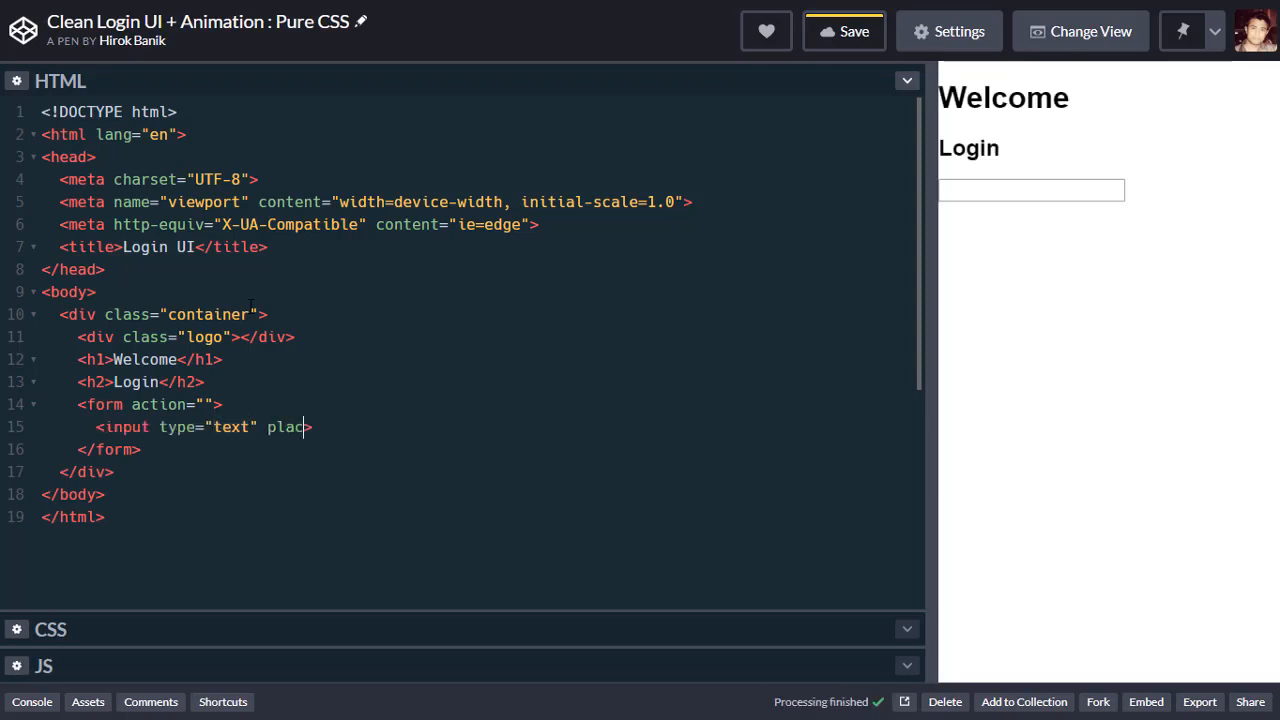
text(eholdr)
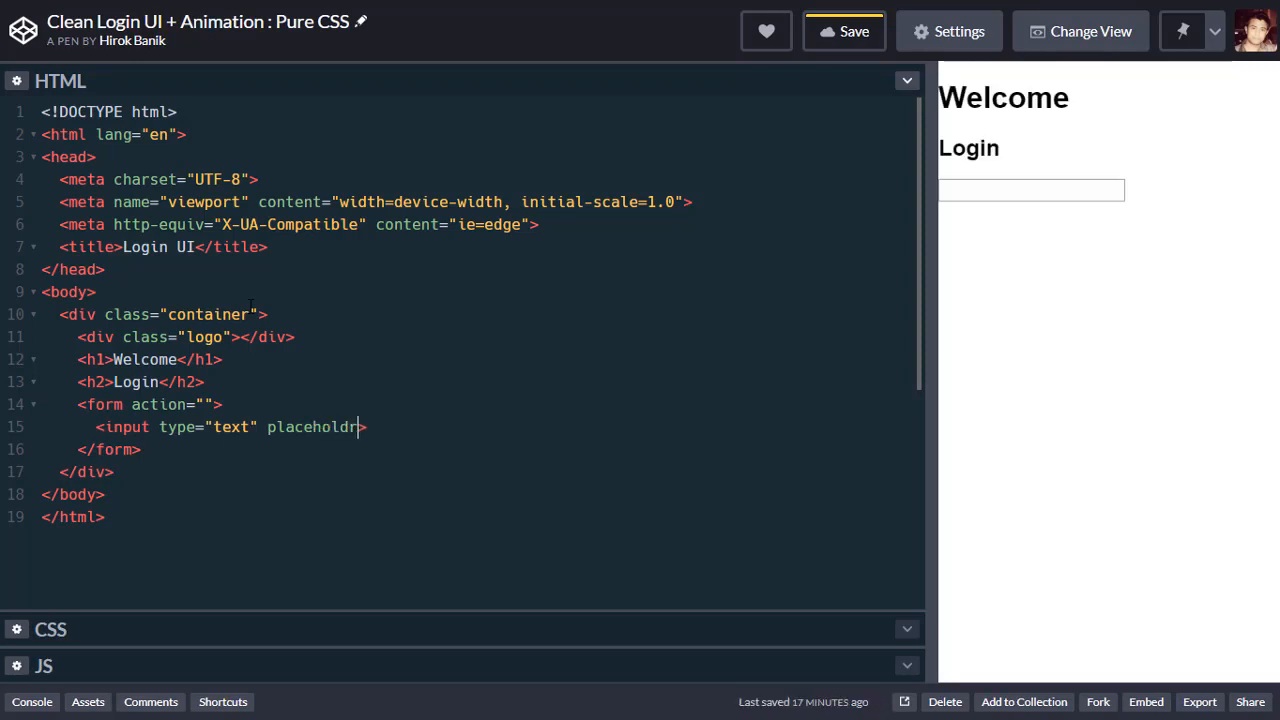
key(Backspace)
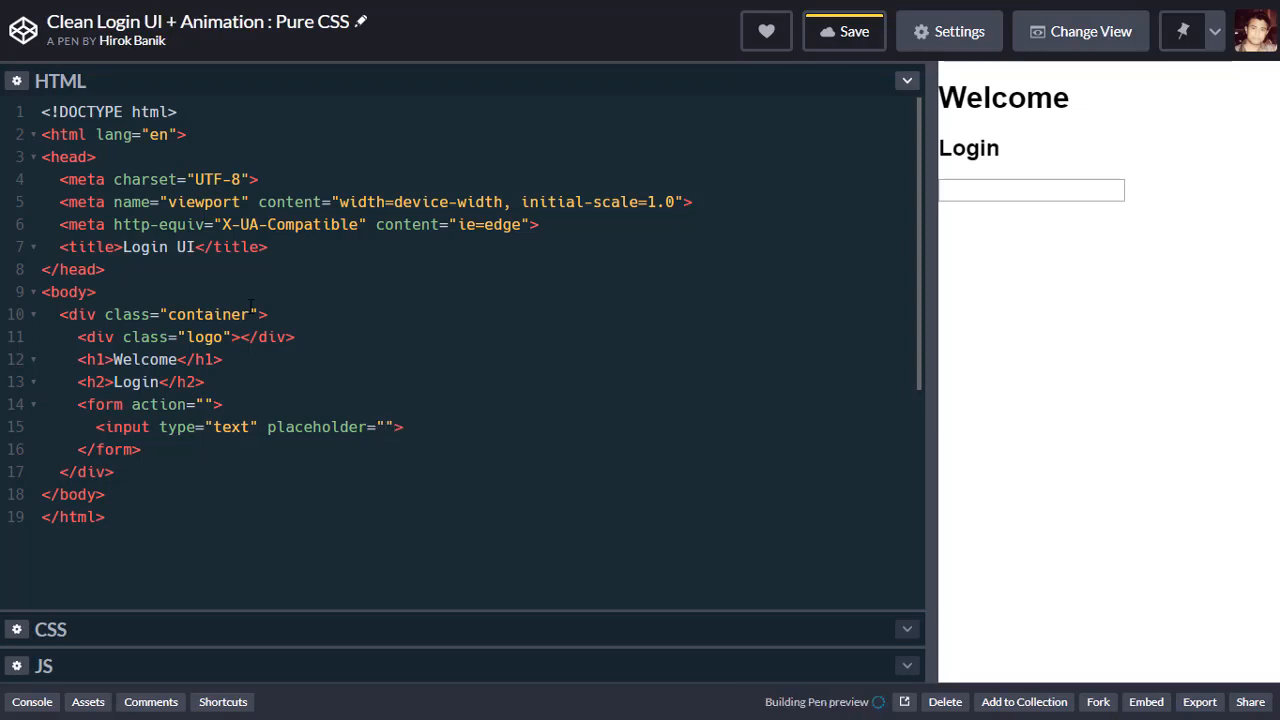
text(U)
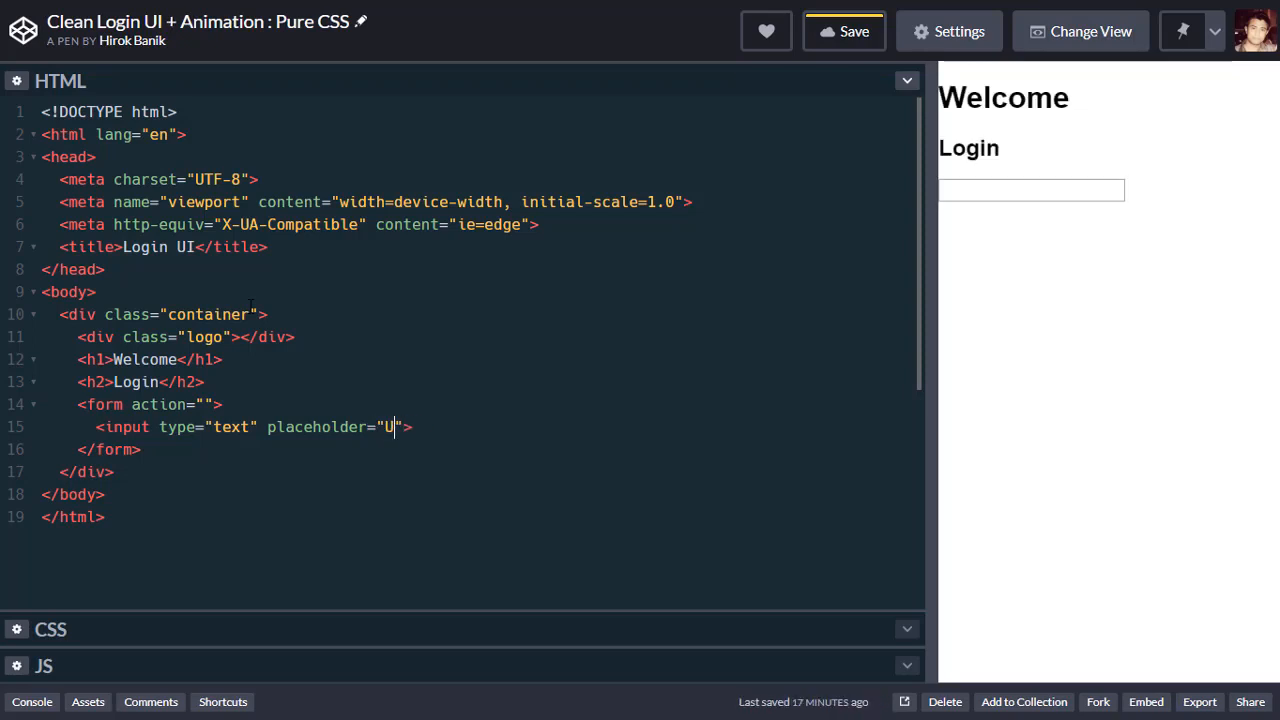
text(sername)
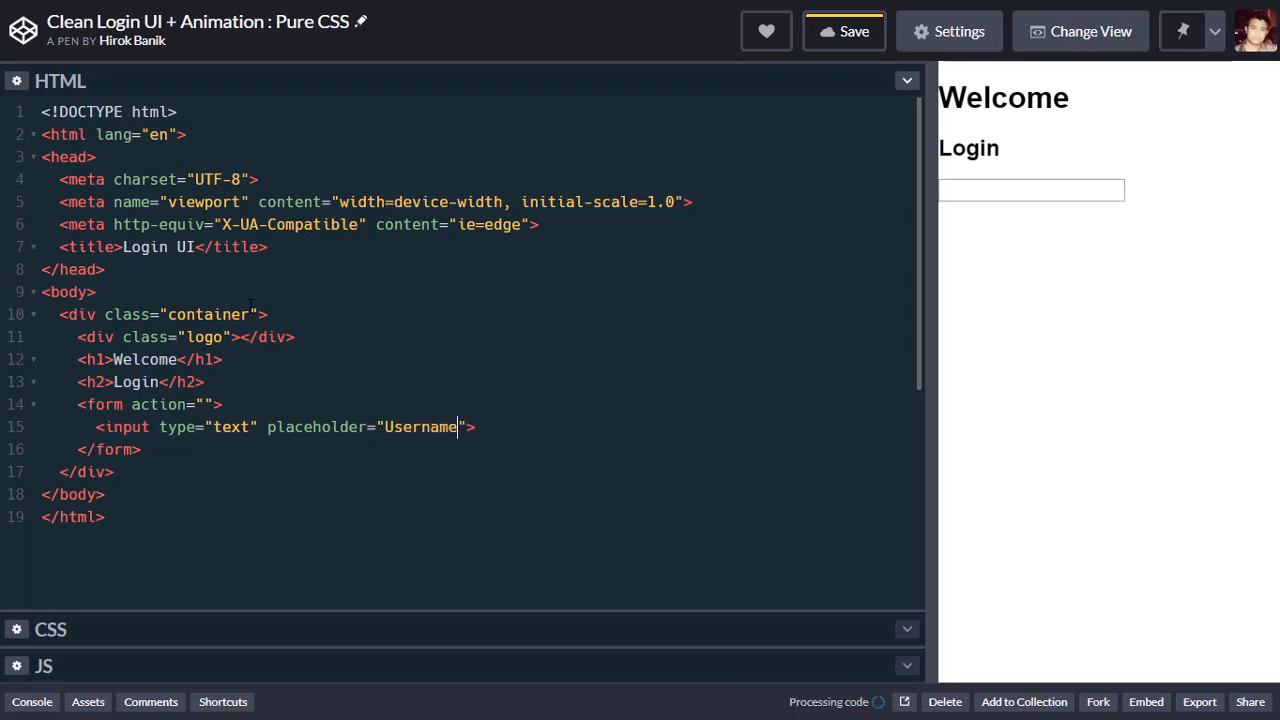
text(autocomplete)
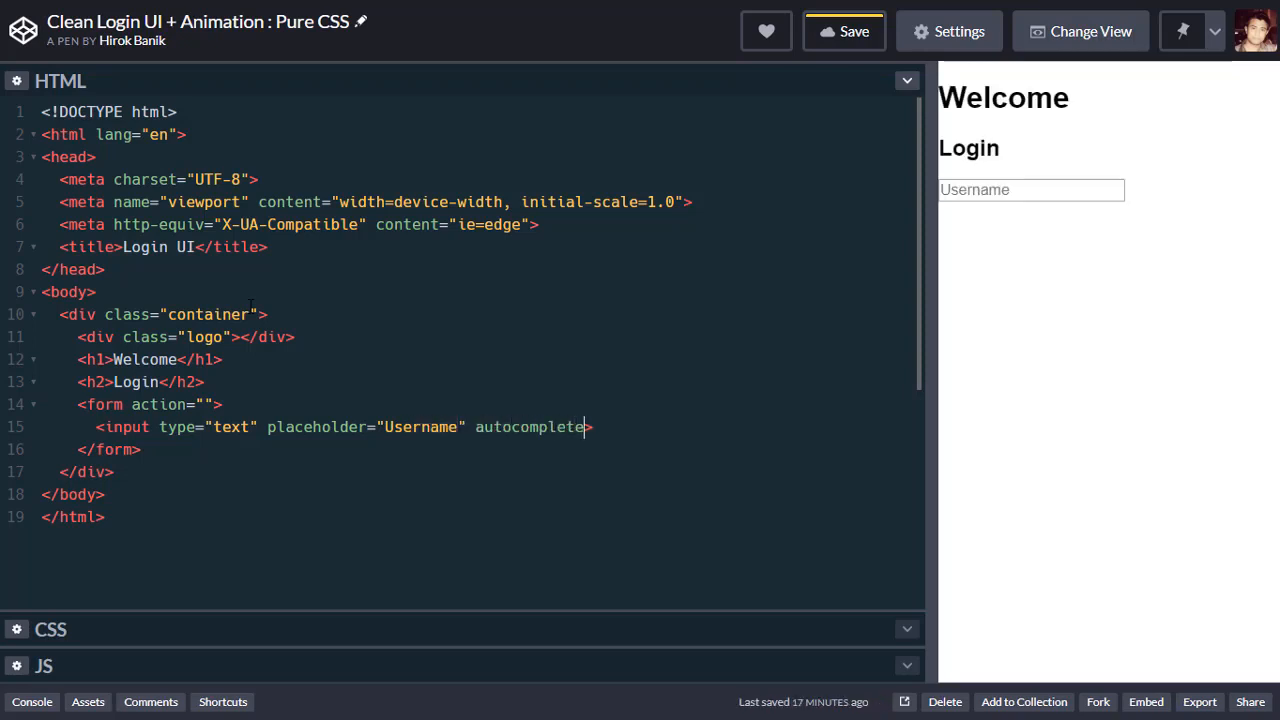
text(="of")
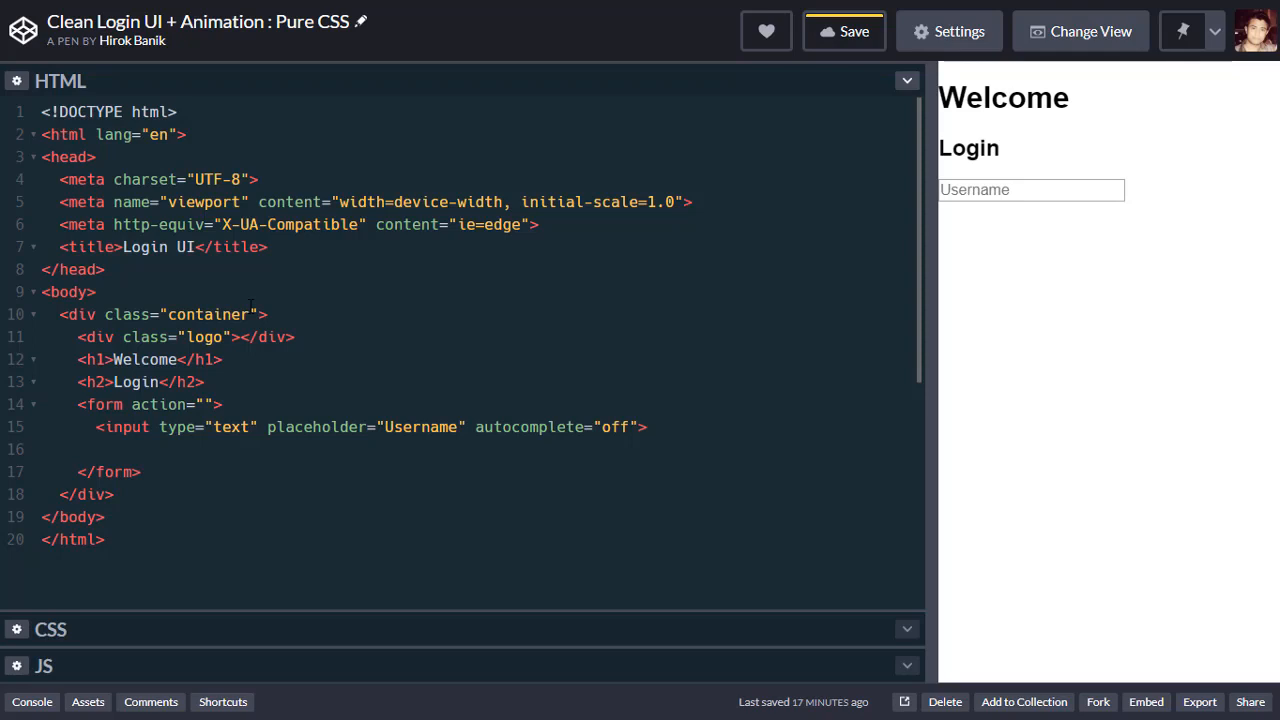
Add a password input with placeholder 'Password' and begin a button element after it
text(<input type="text">)
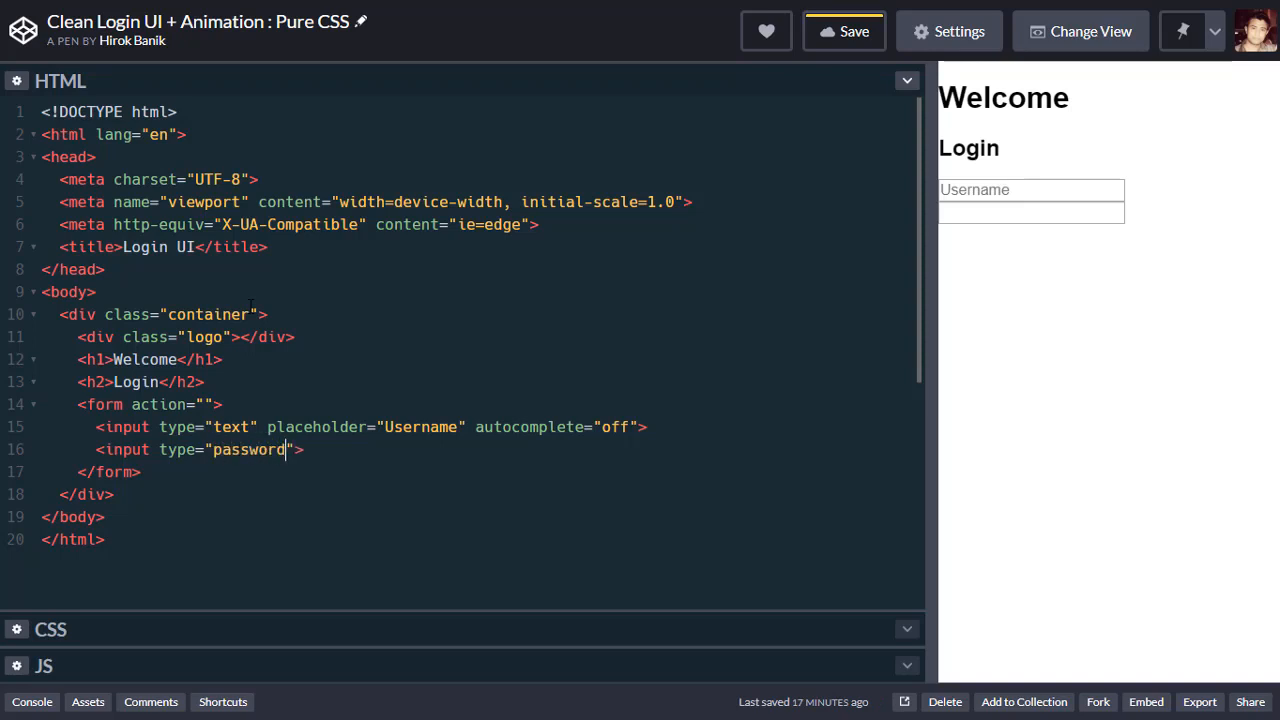
text(place)
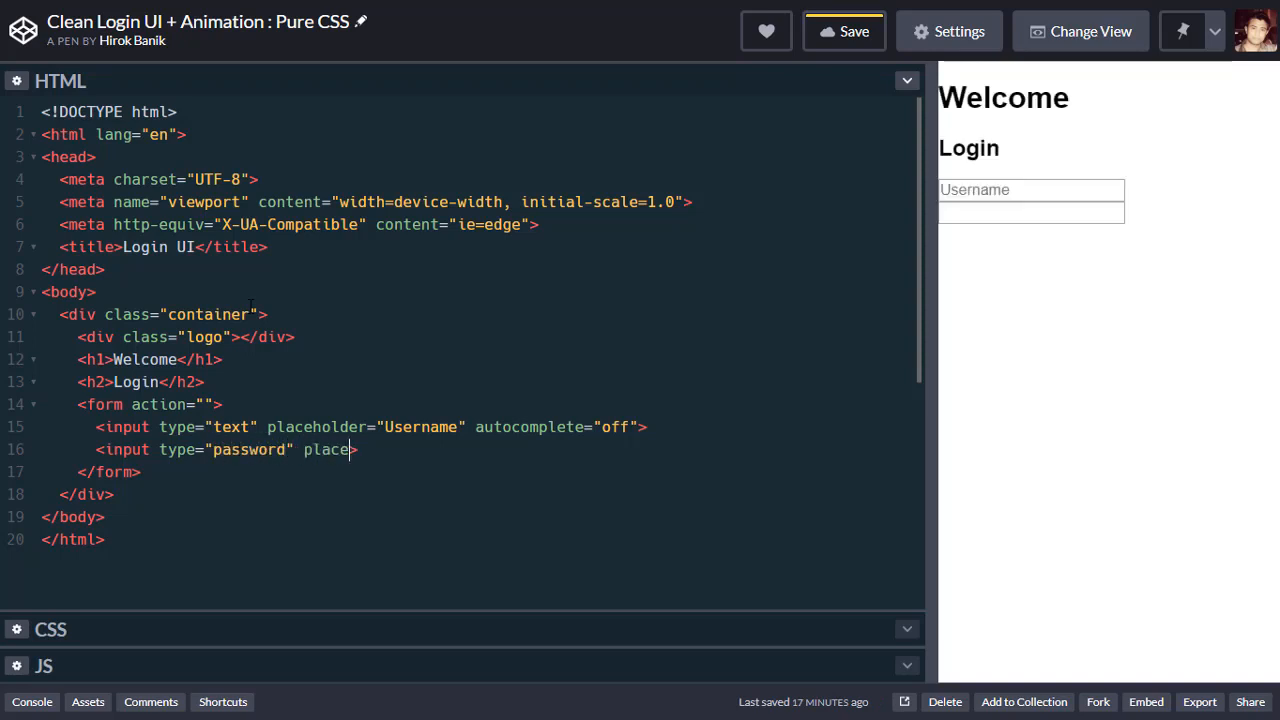
text(holder)
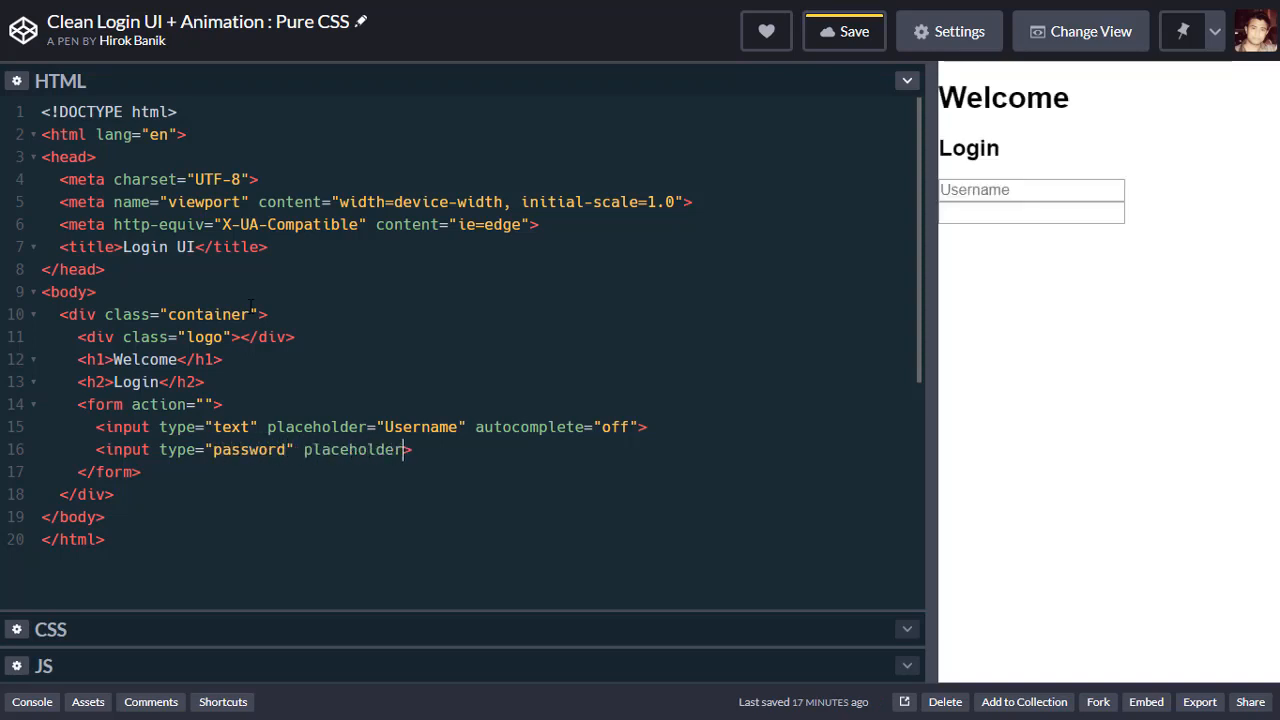
text(="Password)
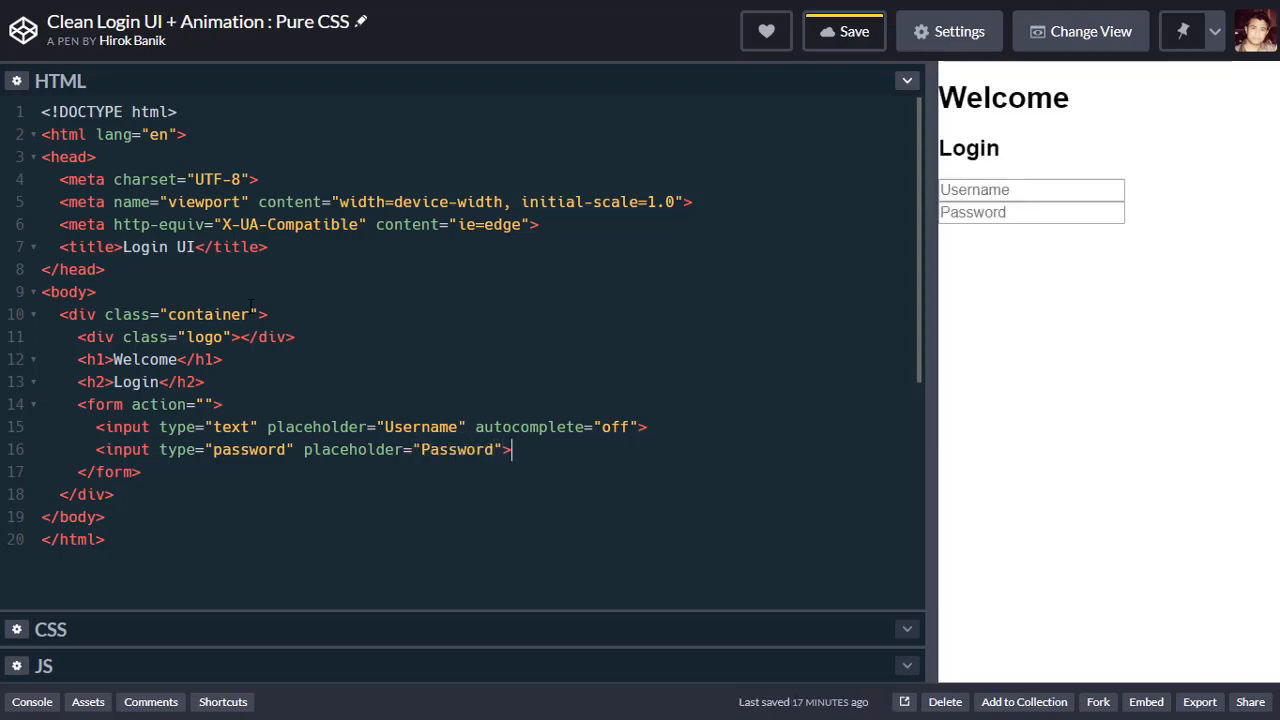
text(button type=:></button>)
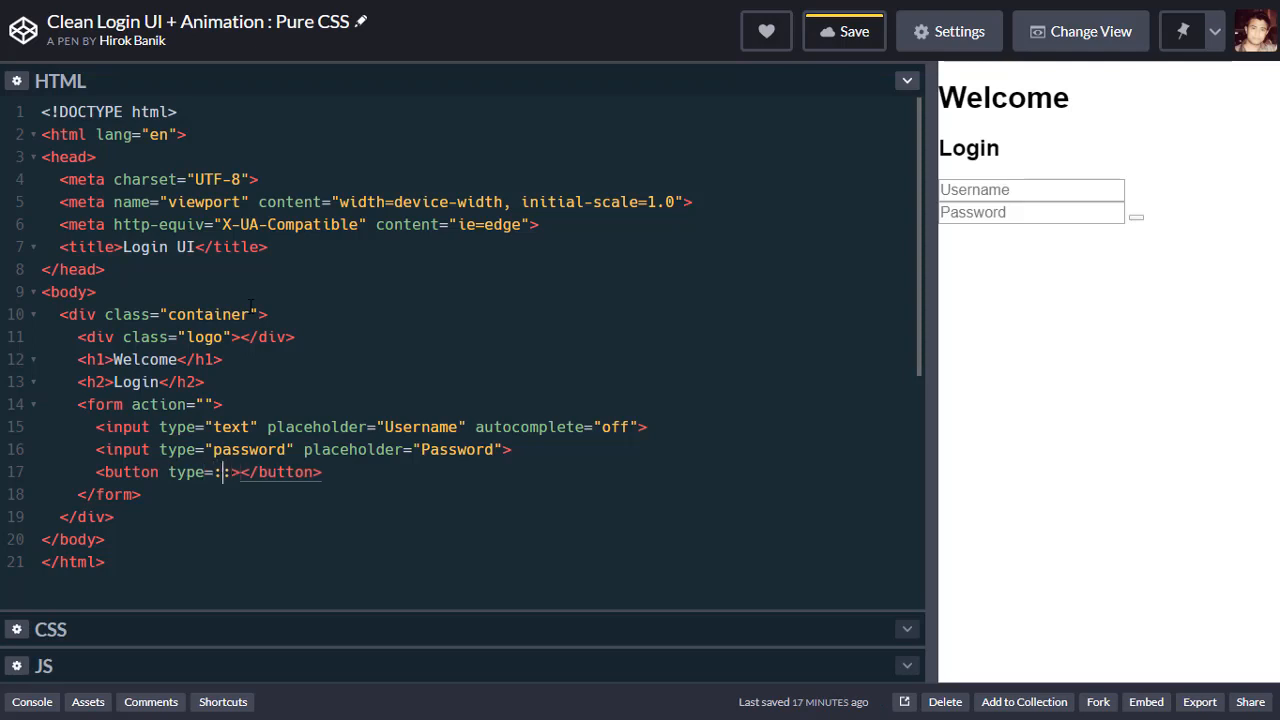
Complete the submit-type button labelled 'Login' and confirm it shows in the preview
text(s)
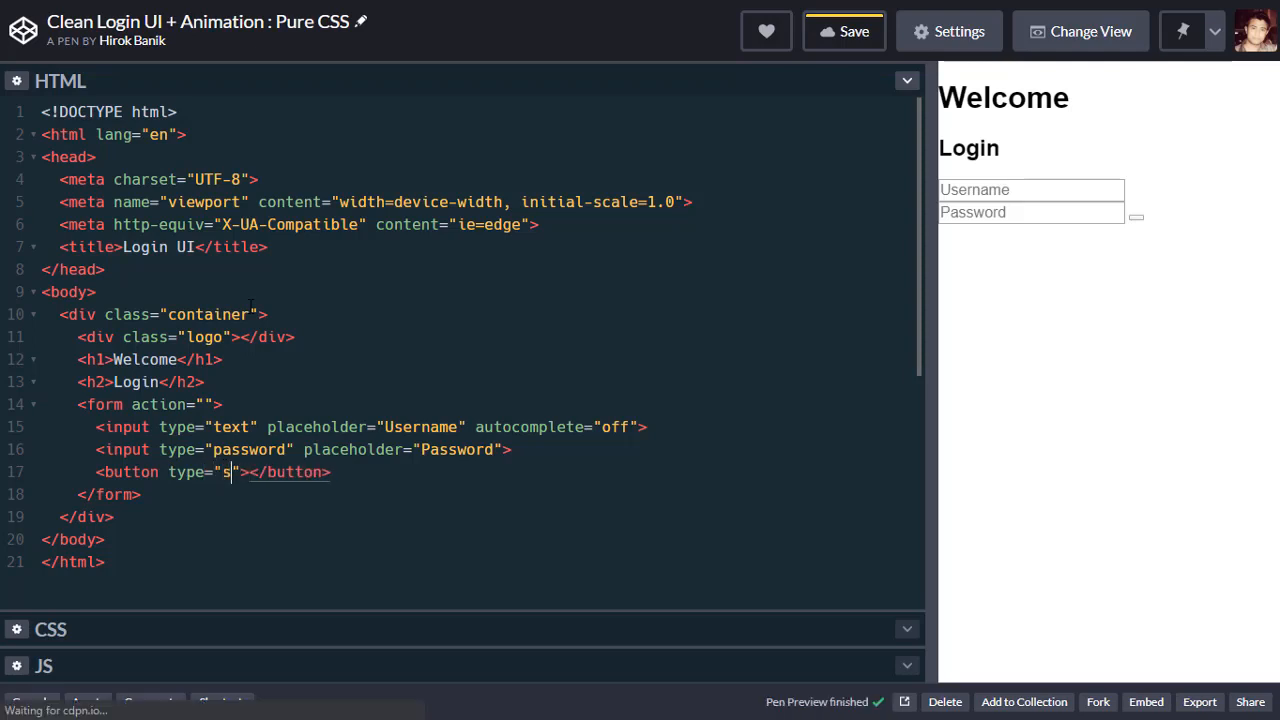
text(ubmit)
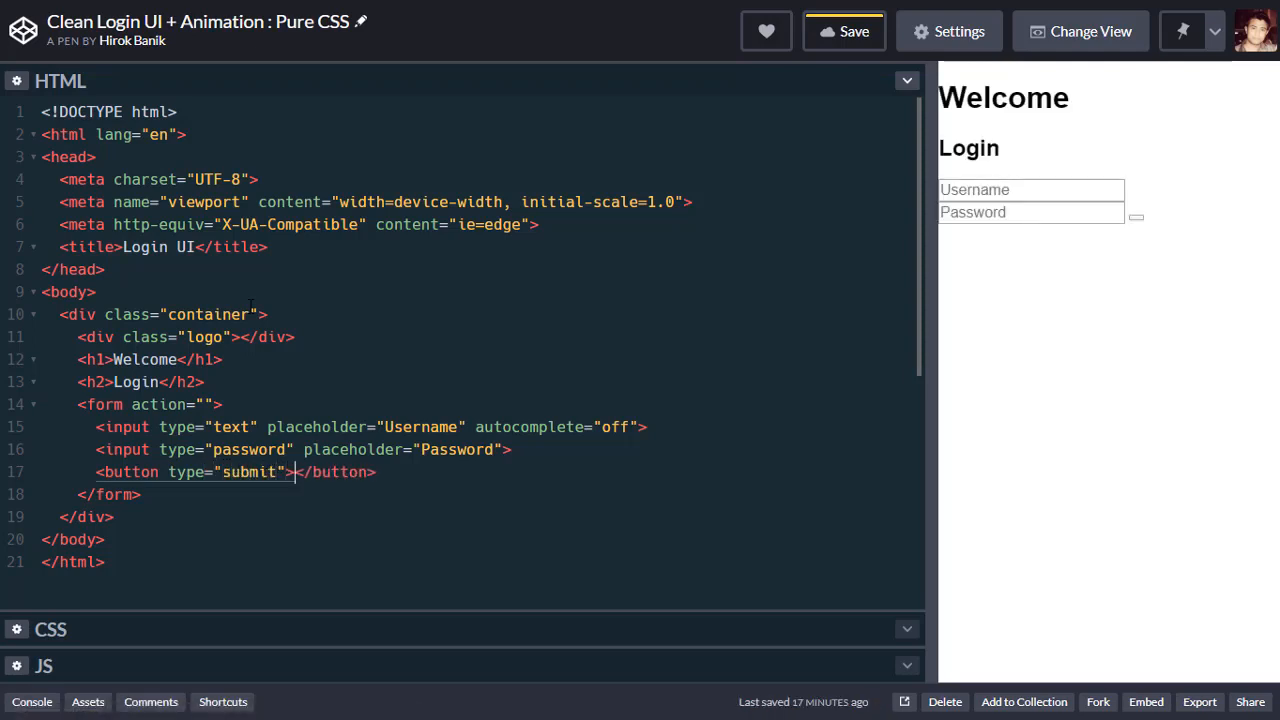
text(Log)
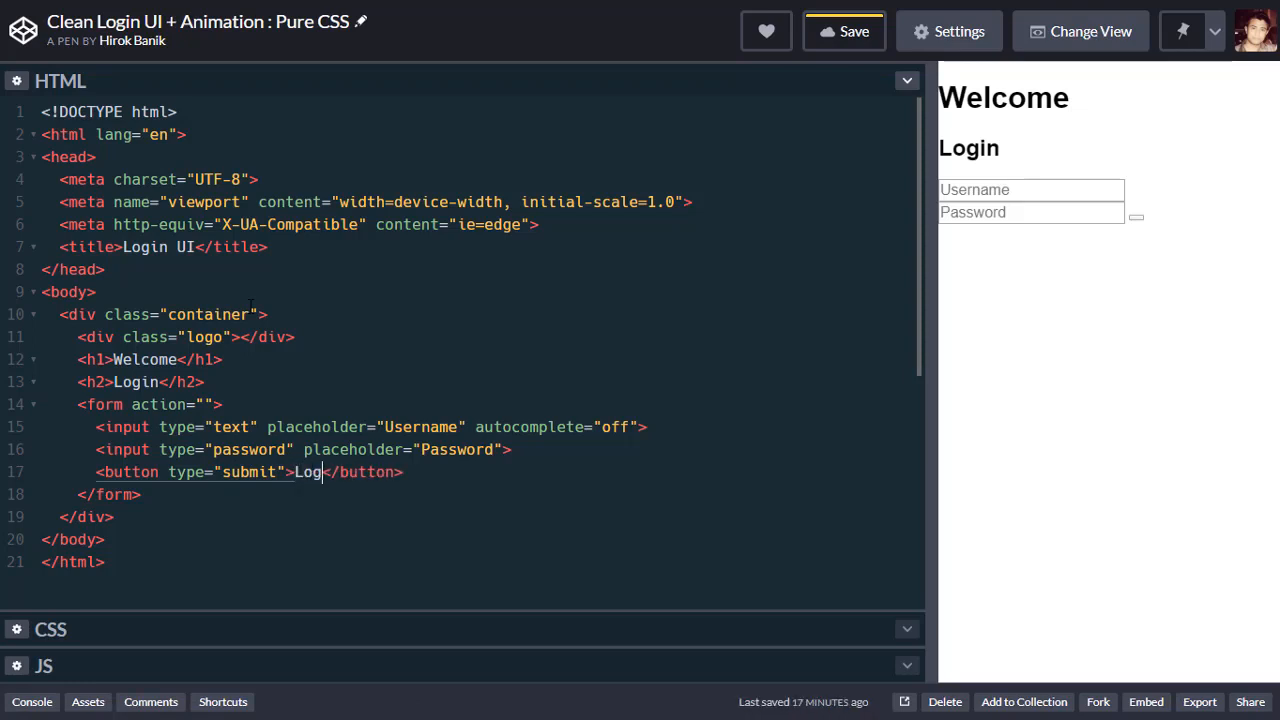
text(in)
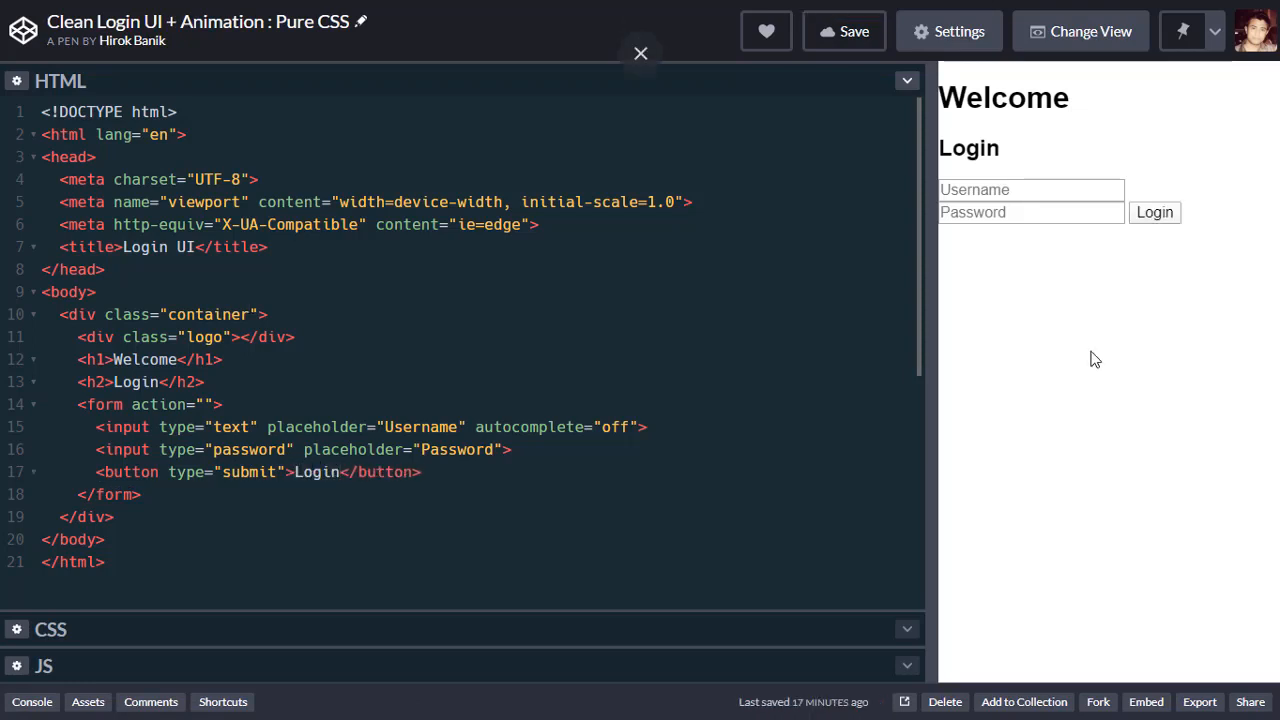
click(640, 52)
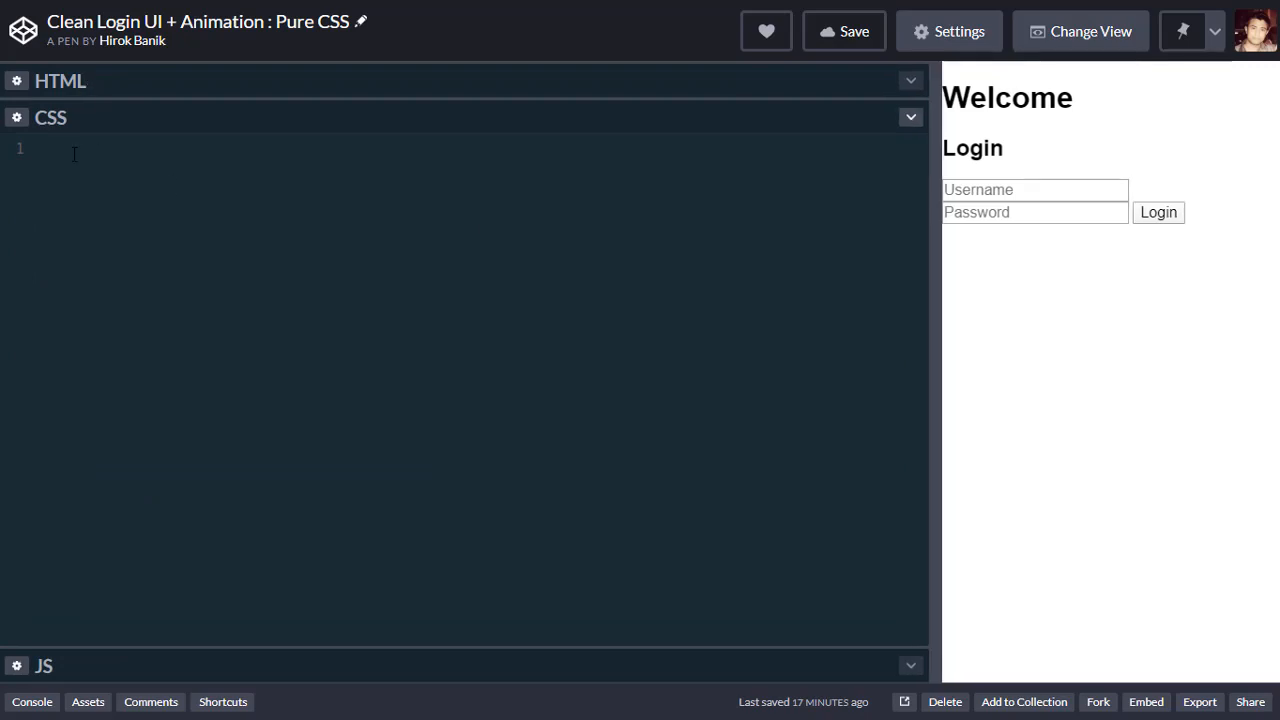
text(@t)
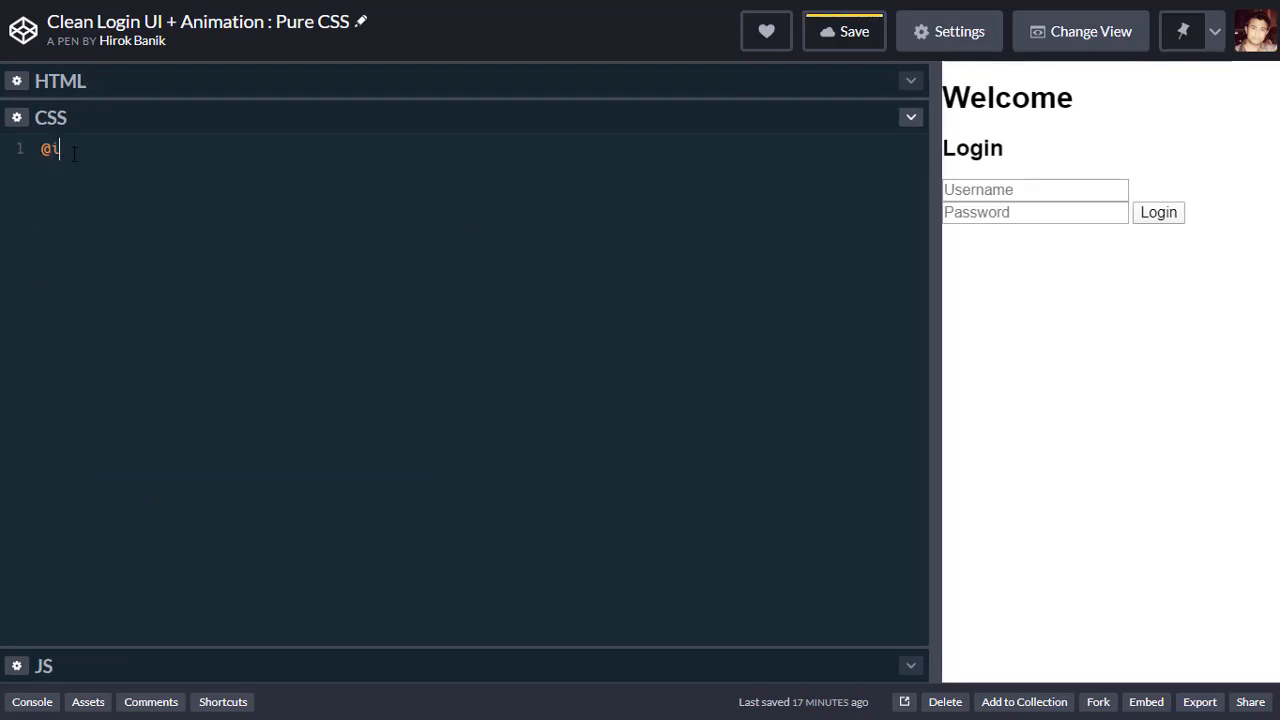
text(import u)
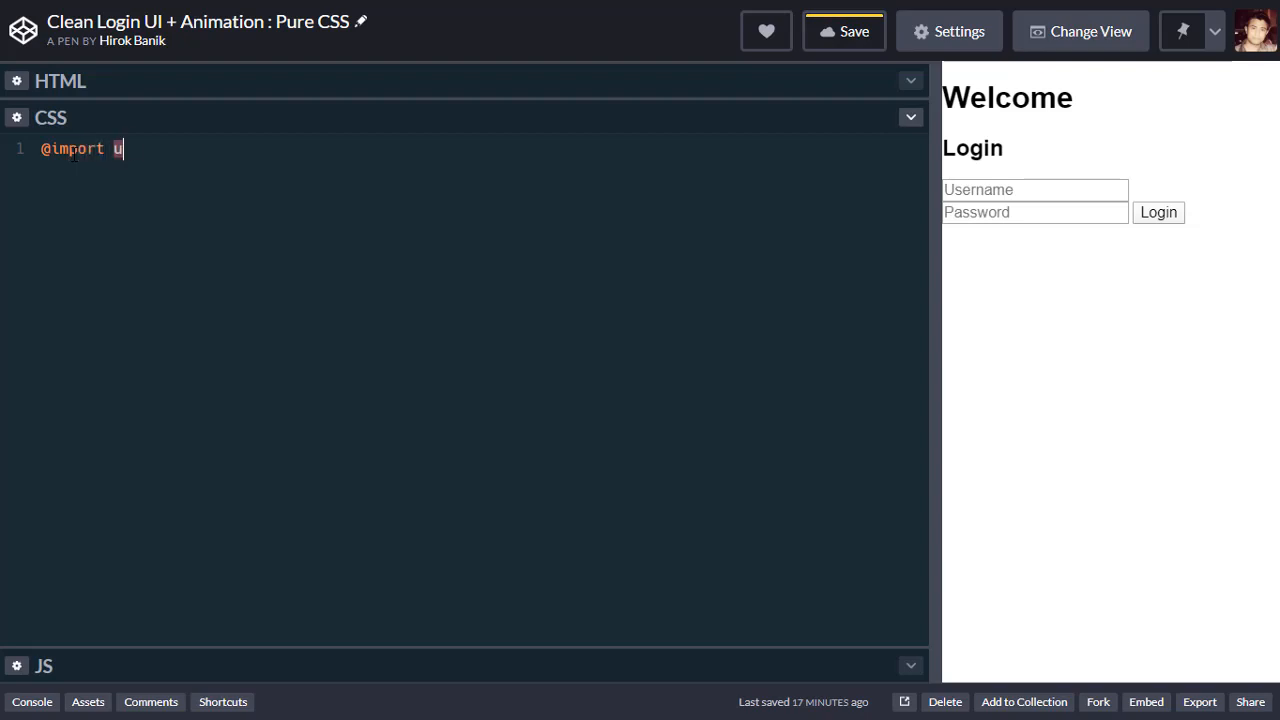
text(rl(https://fonts.googleapis.com/css?family?=Source+Sans+Pro))
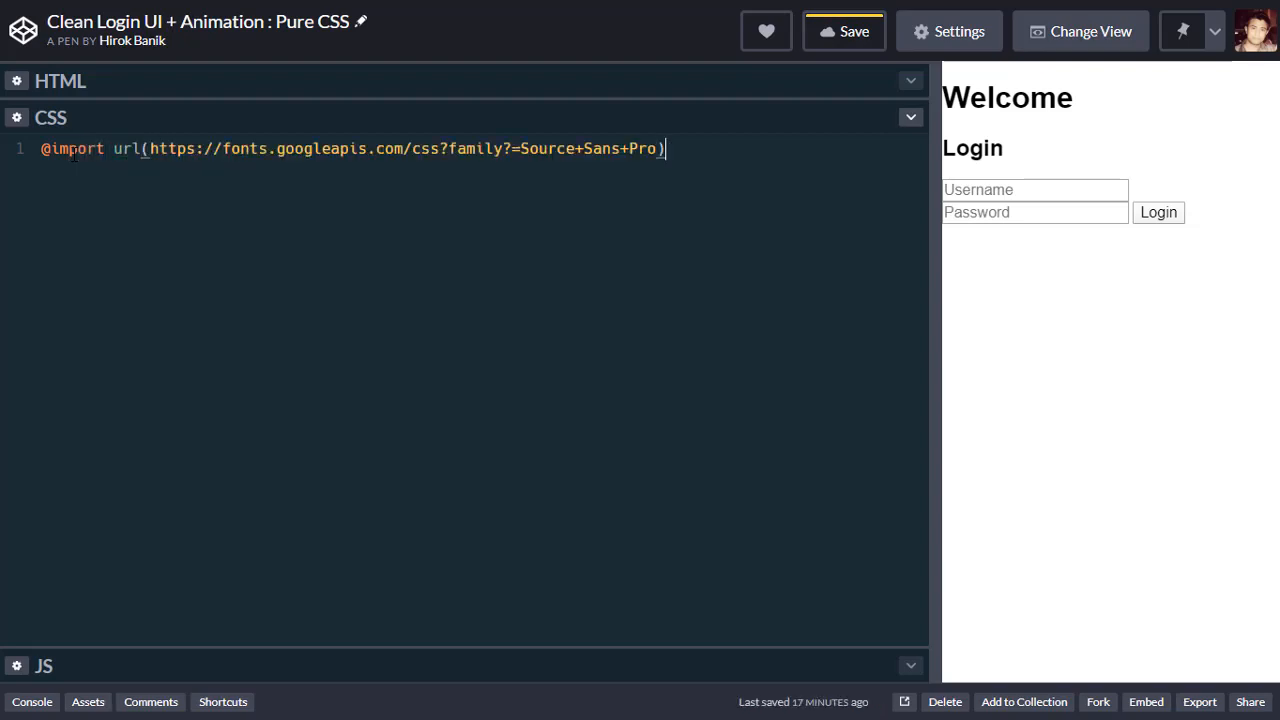
text(;)
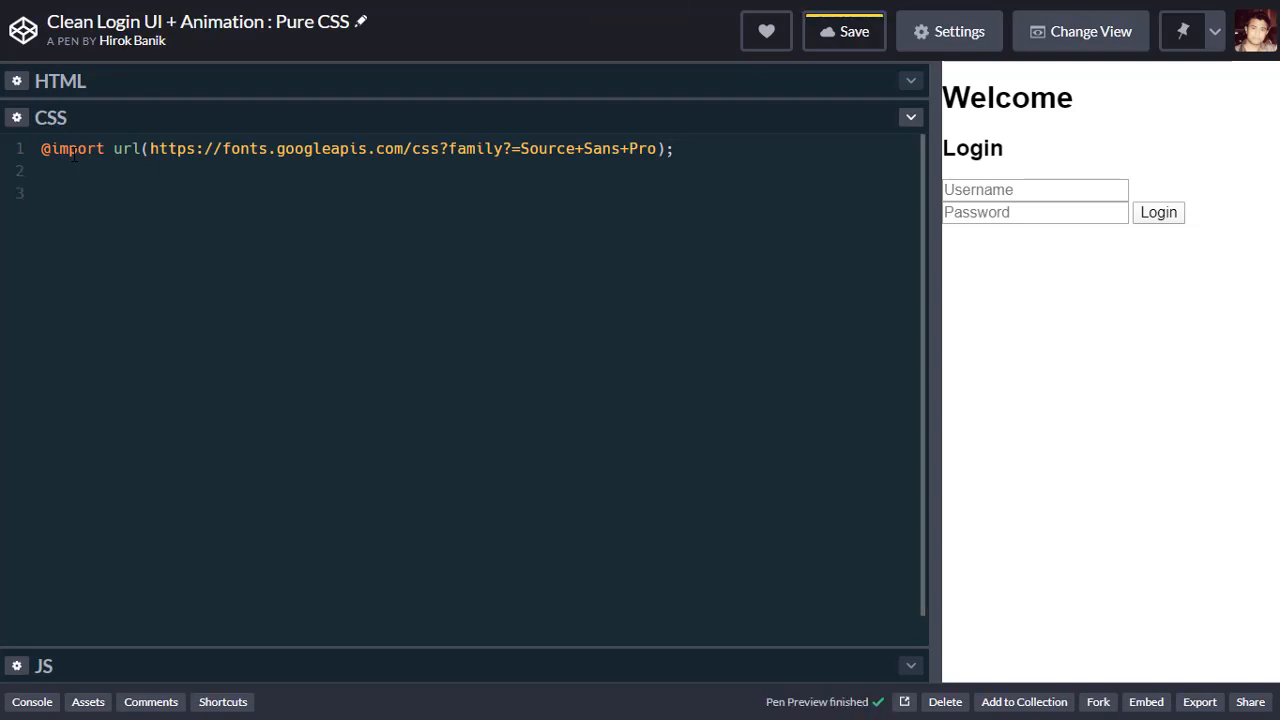
Reset *, ::before, ::after to margin 0, border-box, Source Sans Pro, color #ffffff, and size html, body 100%
text(*,)
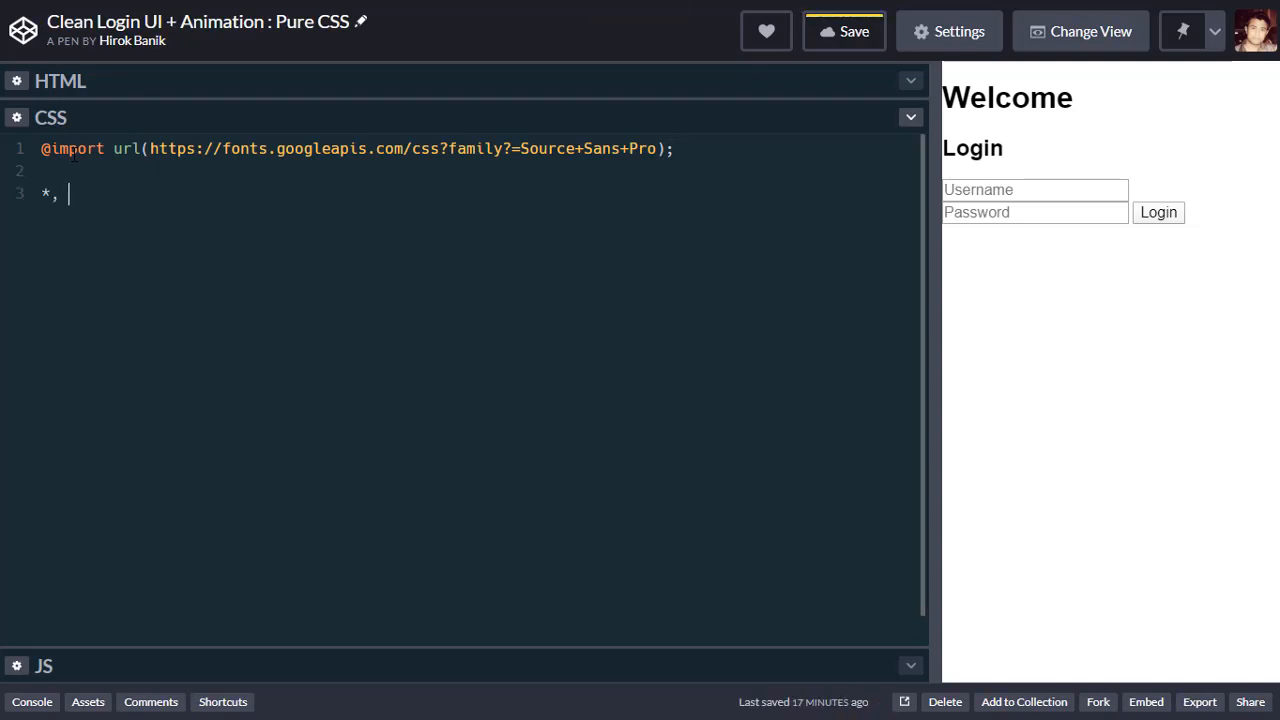
text(*::before, *::after {)
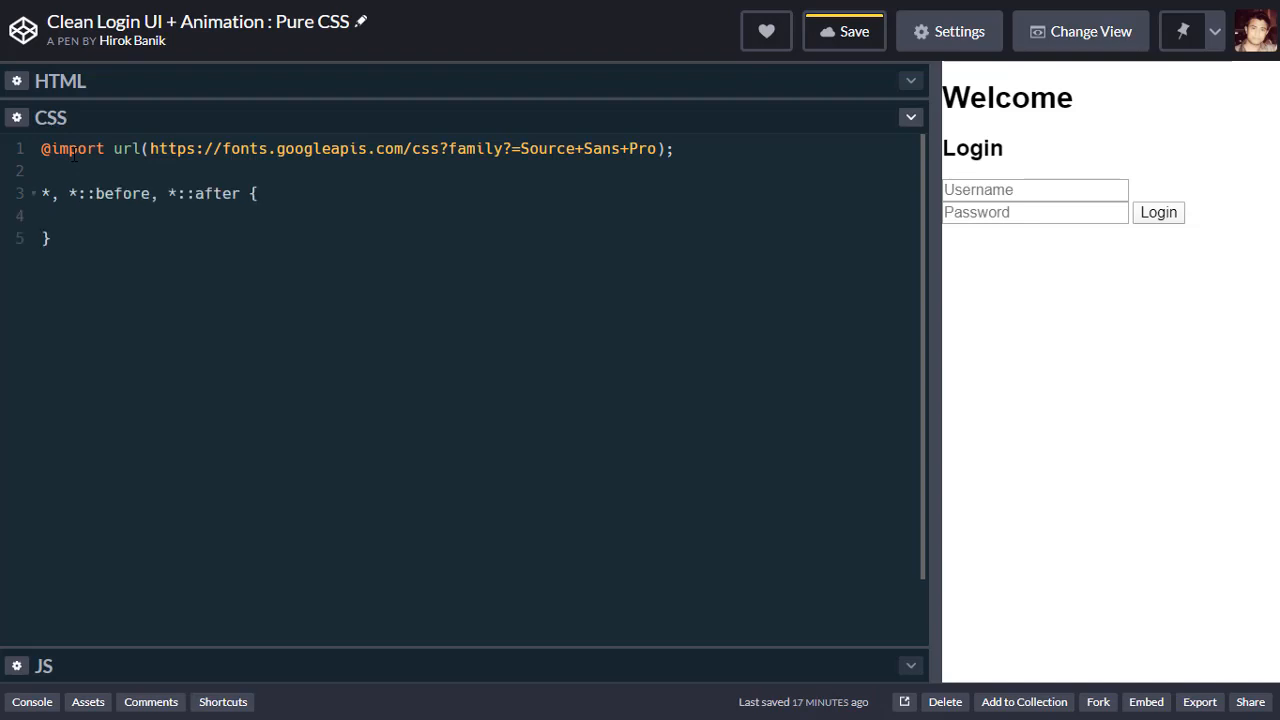
text(margin: 0;)
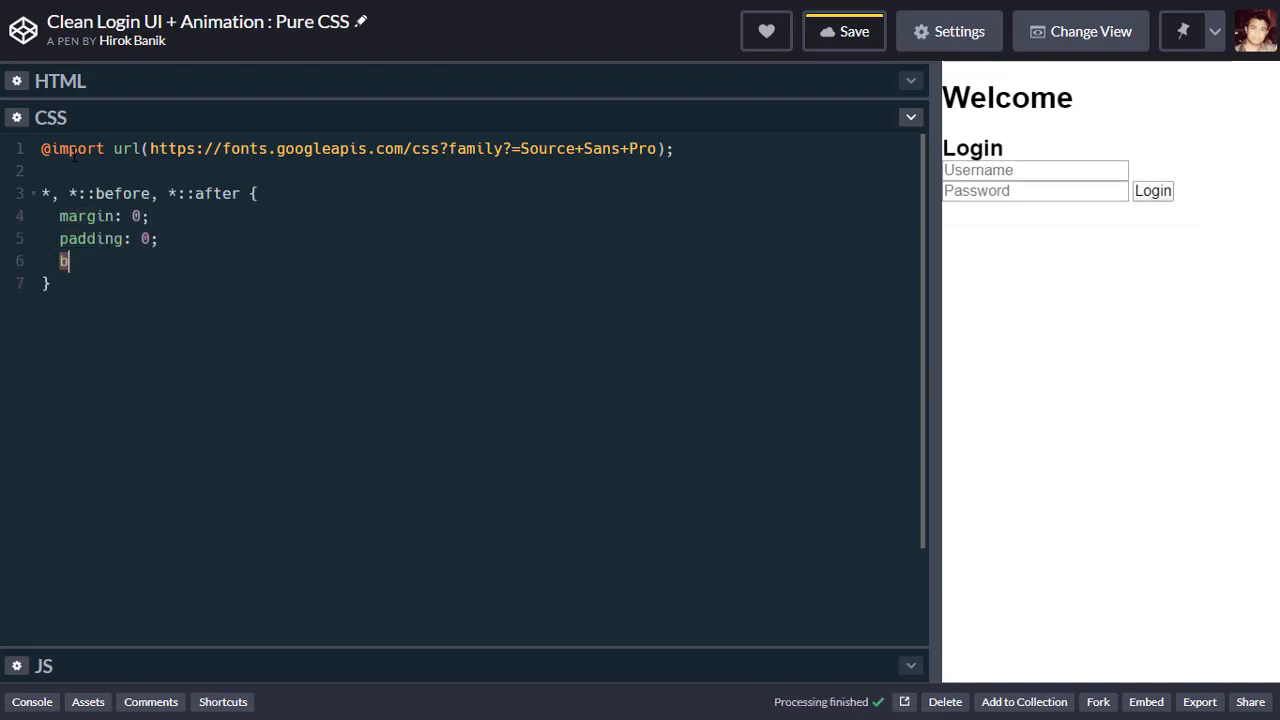
text(box-sizing: border-box;)
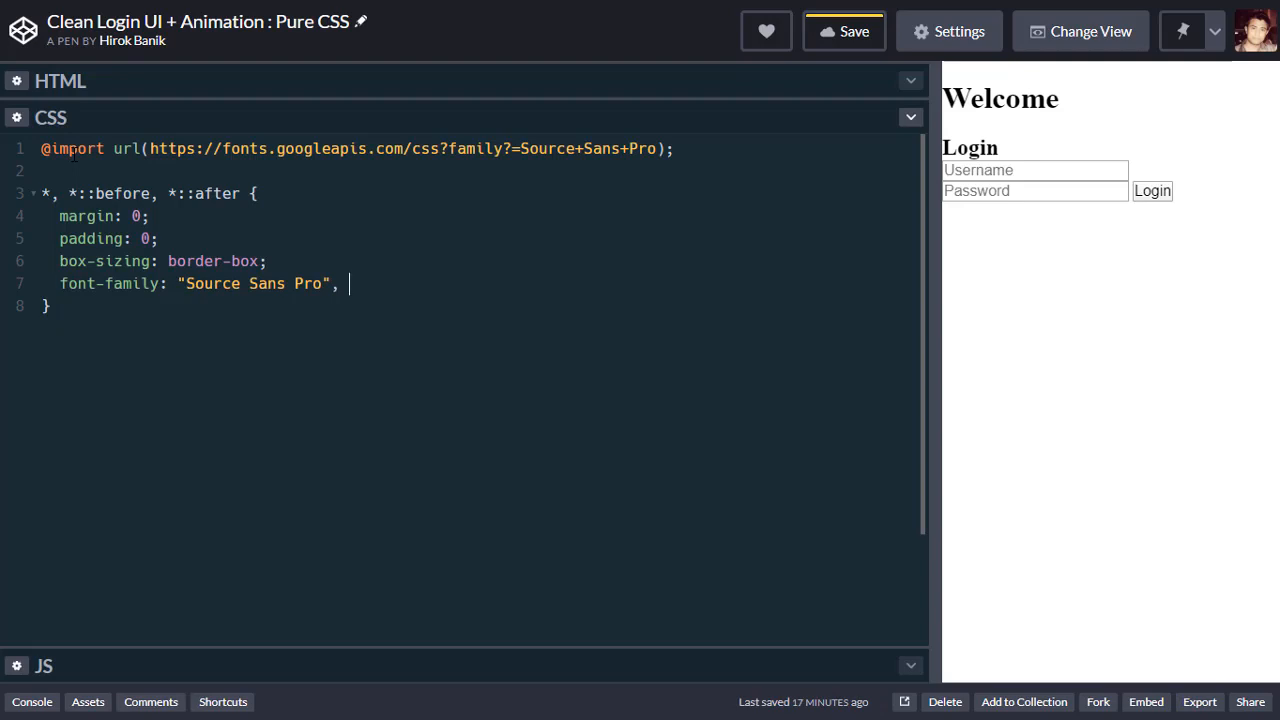
text(sans-serif;)
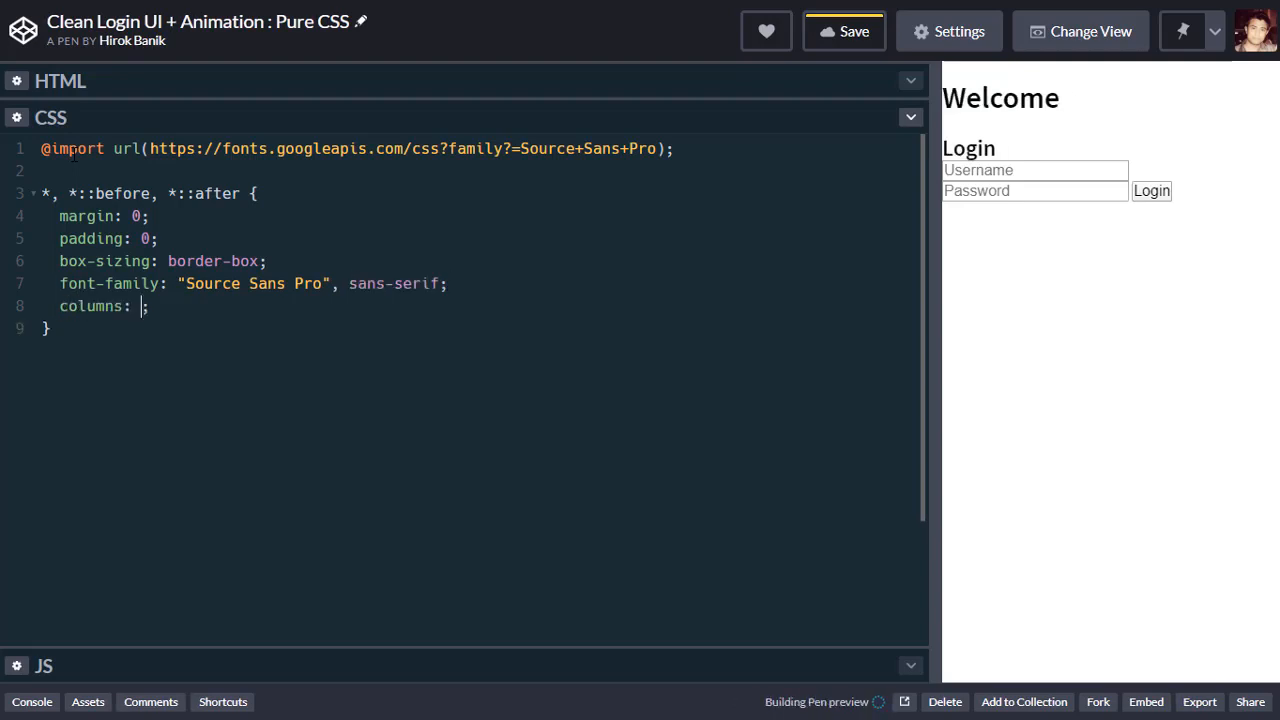
text(color: #ffffff)
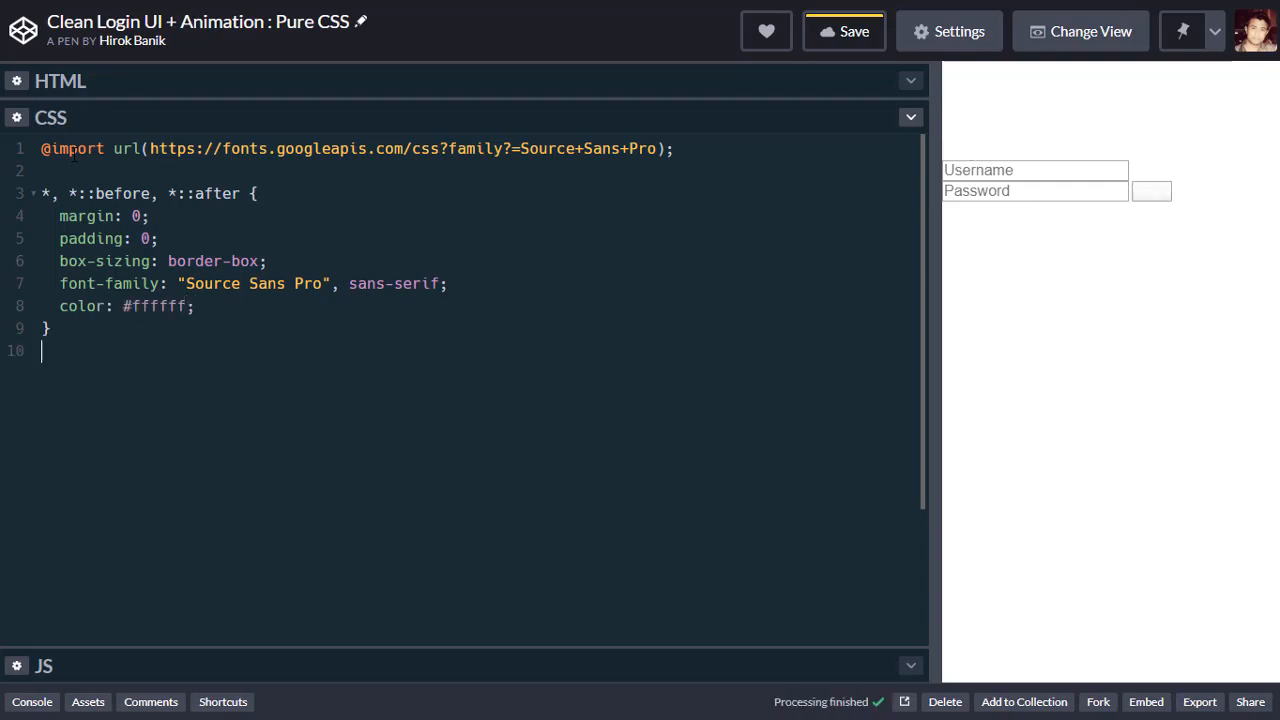
text(html,)
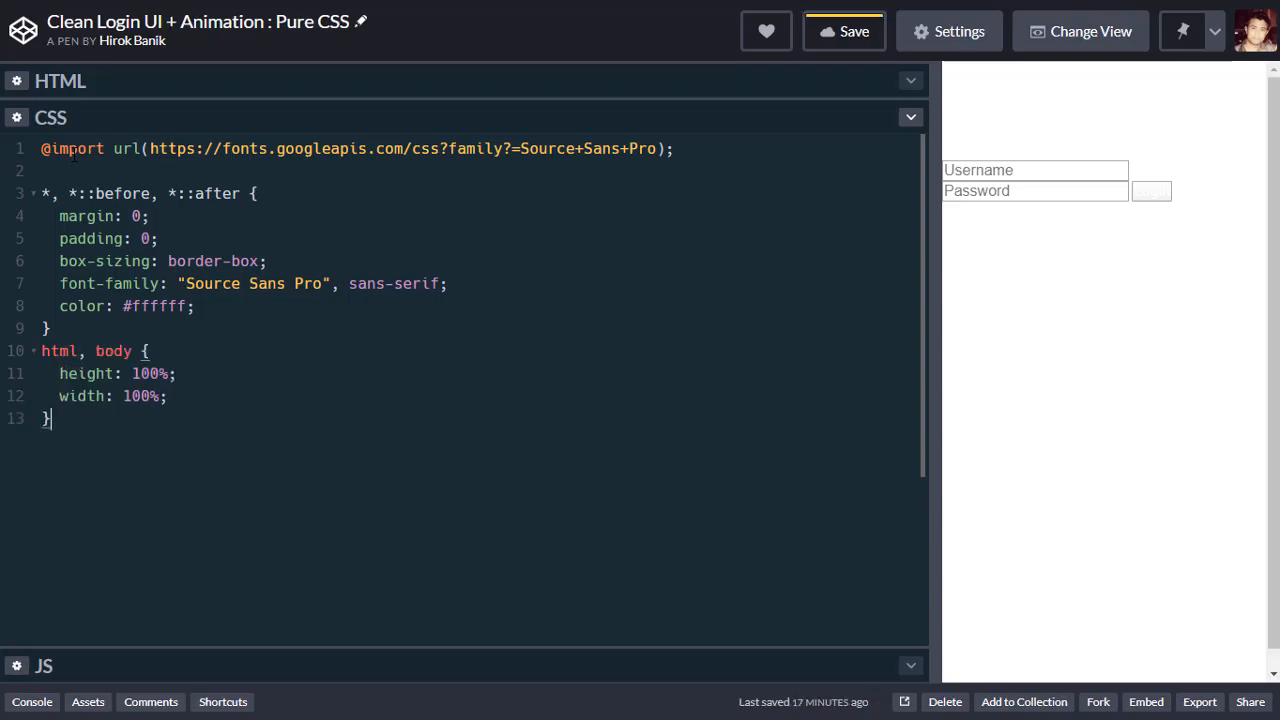
Make body a grid with justify-content and align-items centred
text(body)
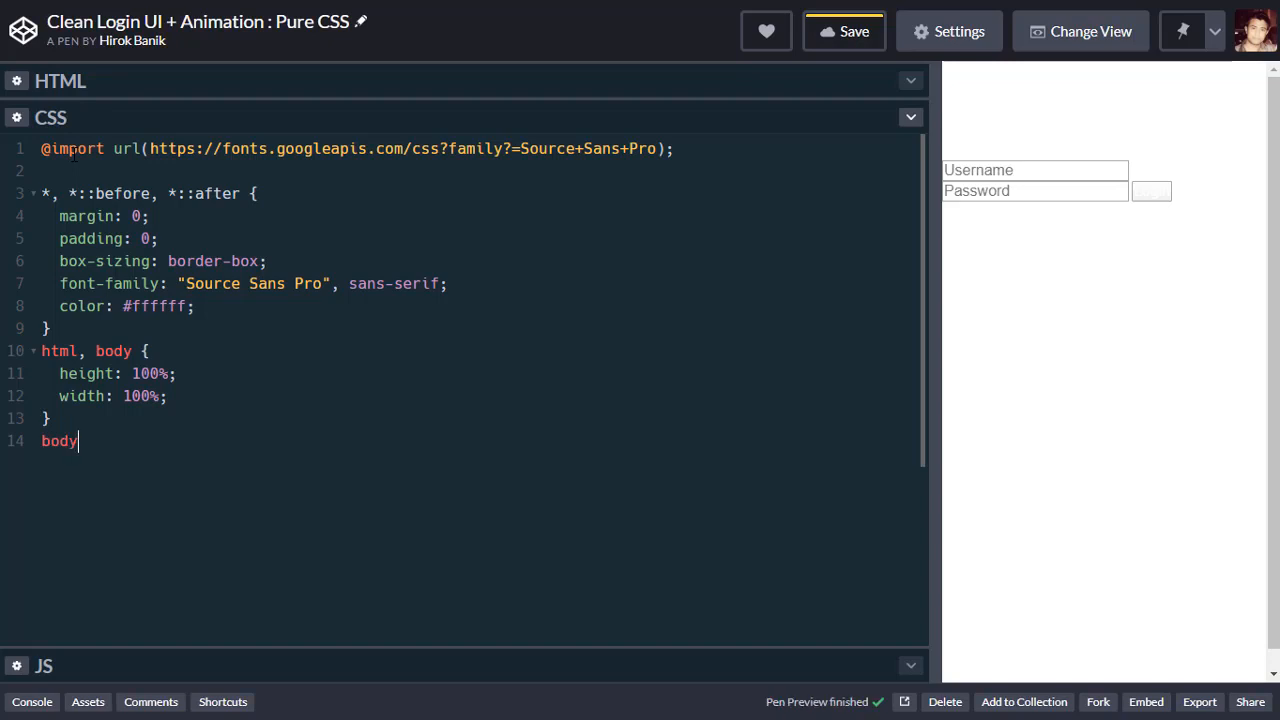
text({)
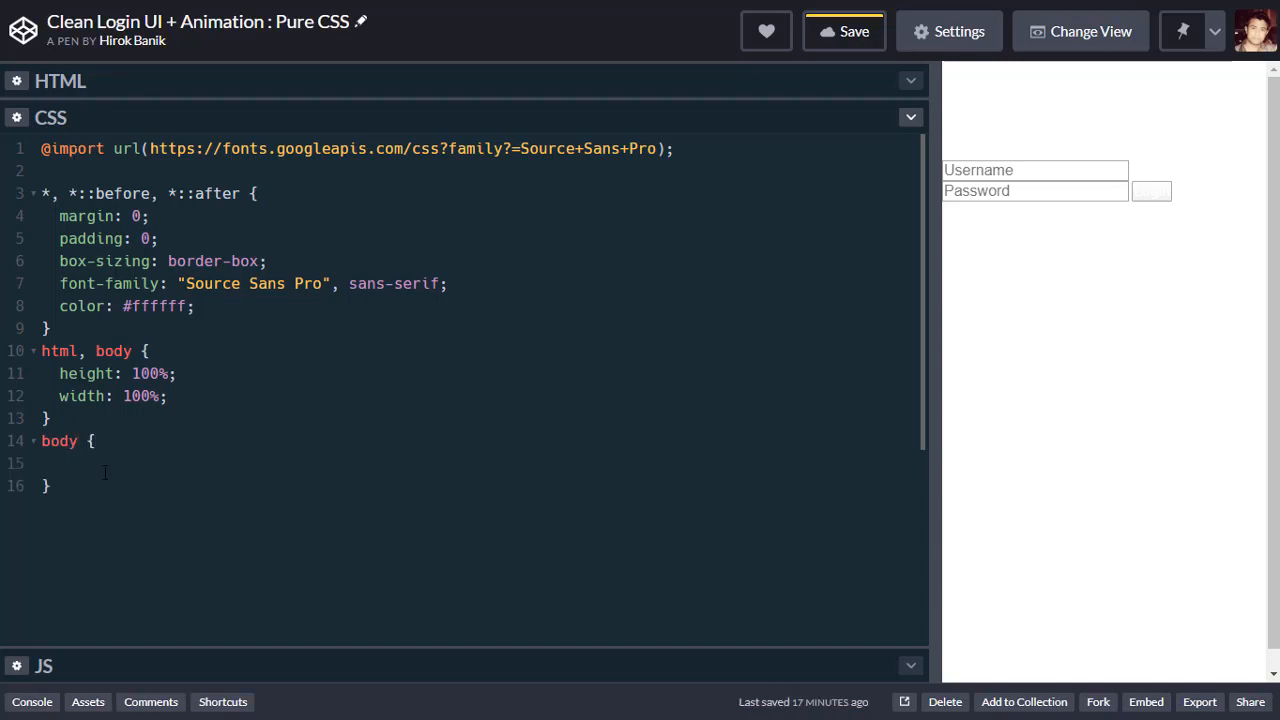
text(display: grid;)
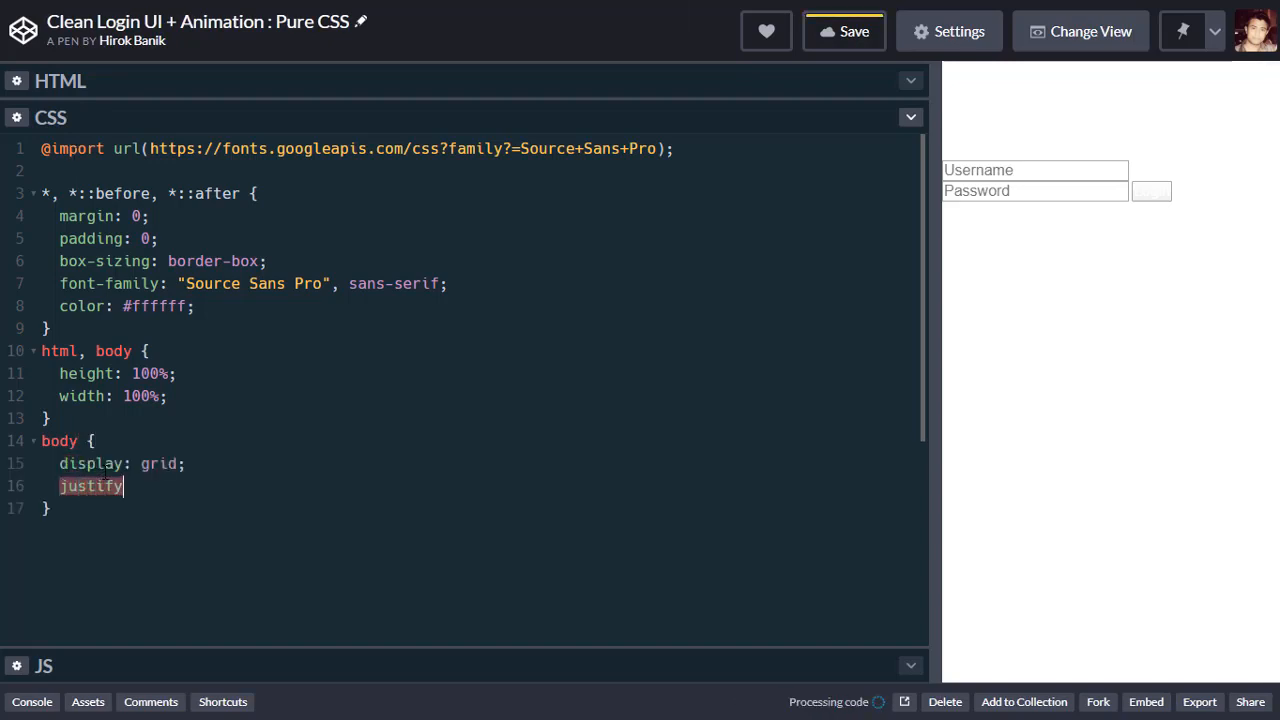
text(-content: center;)
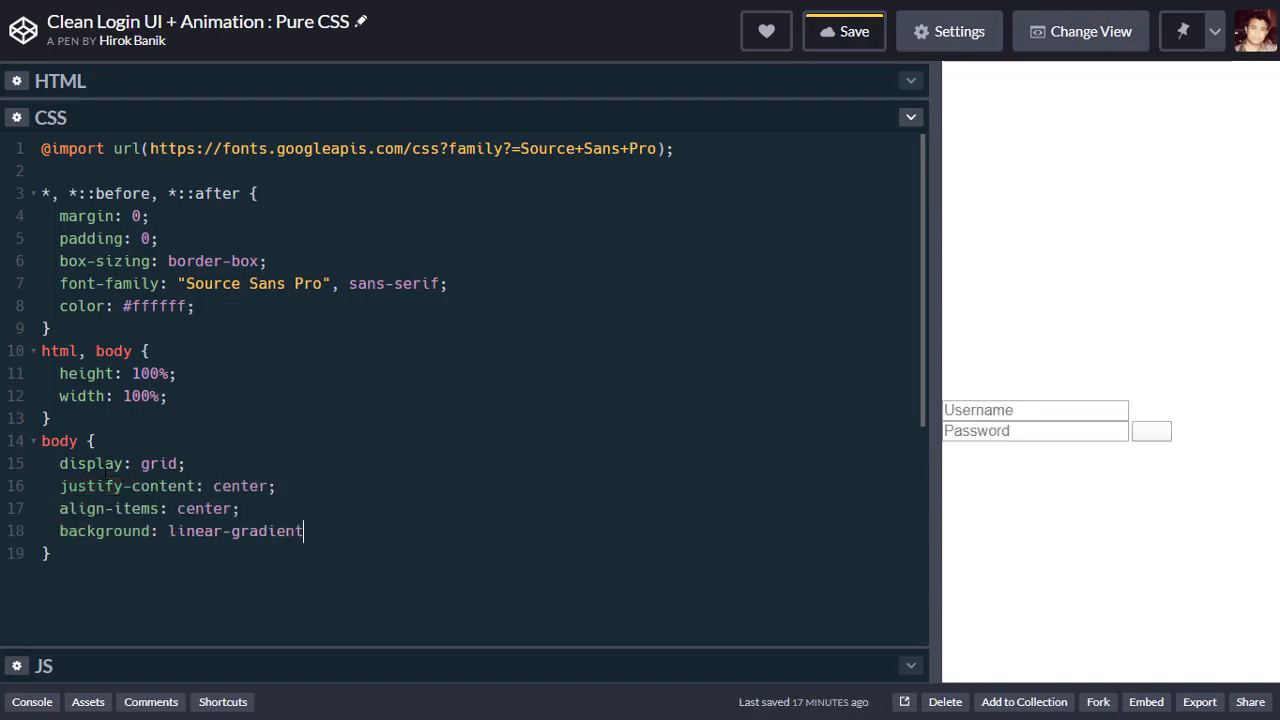
Give body a linear-gradient(135deg, #89216b, #da4453) background and start a .container rule
text((135)
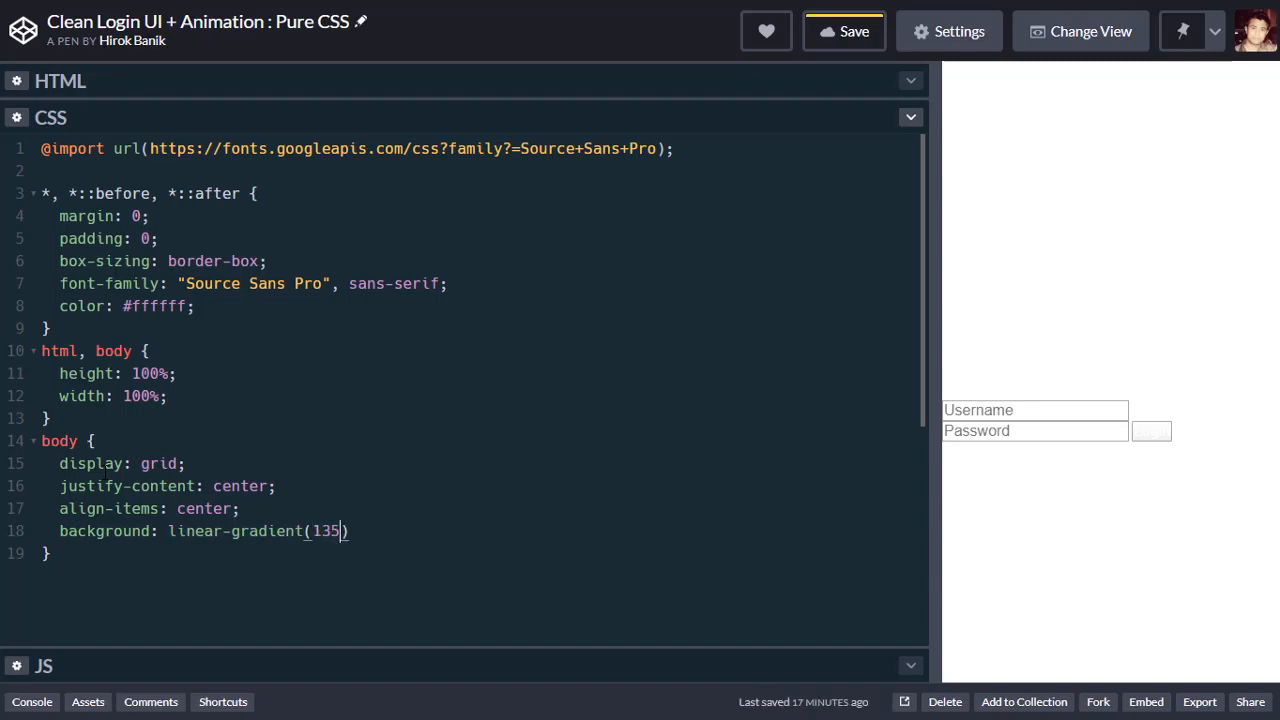
text(deg,)
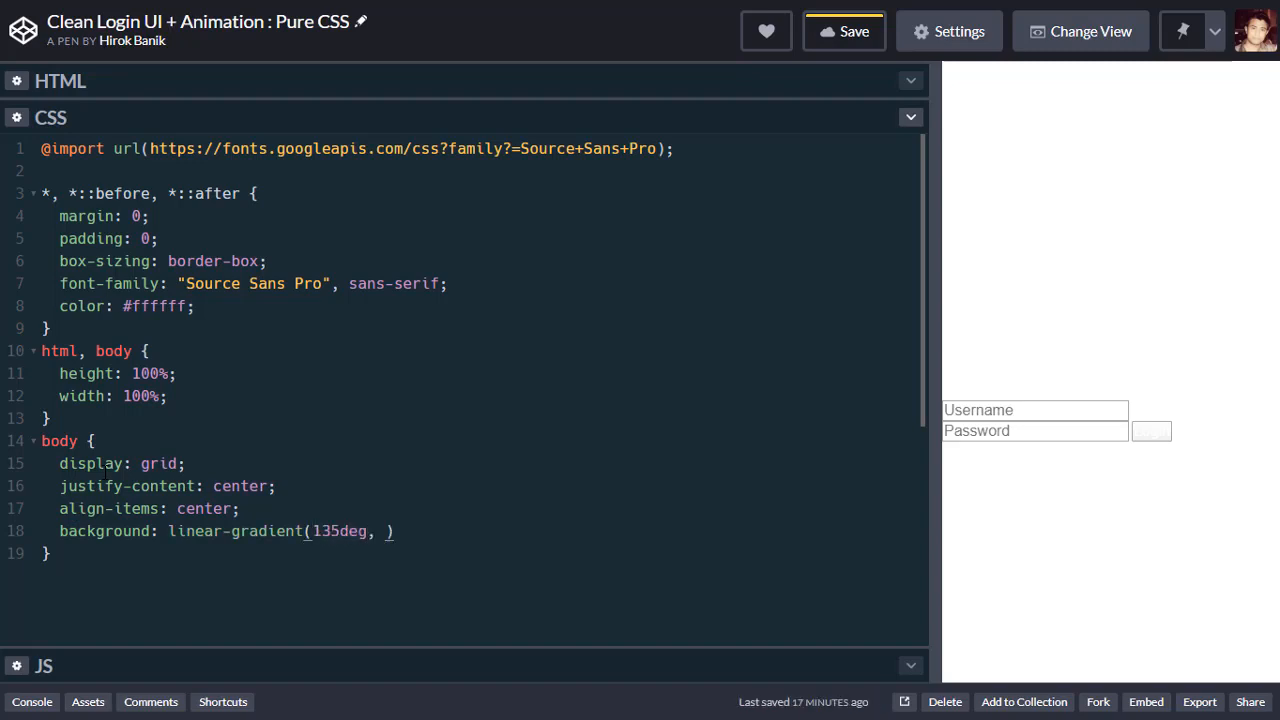
text(#89)
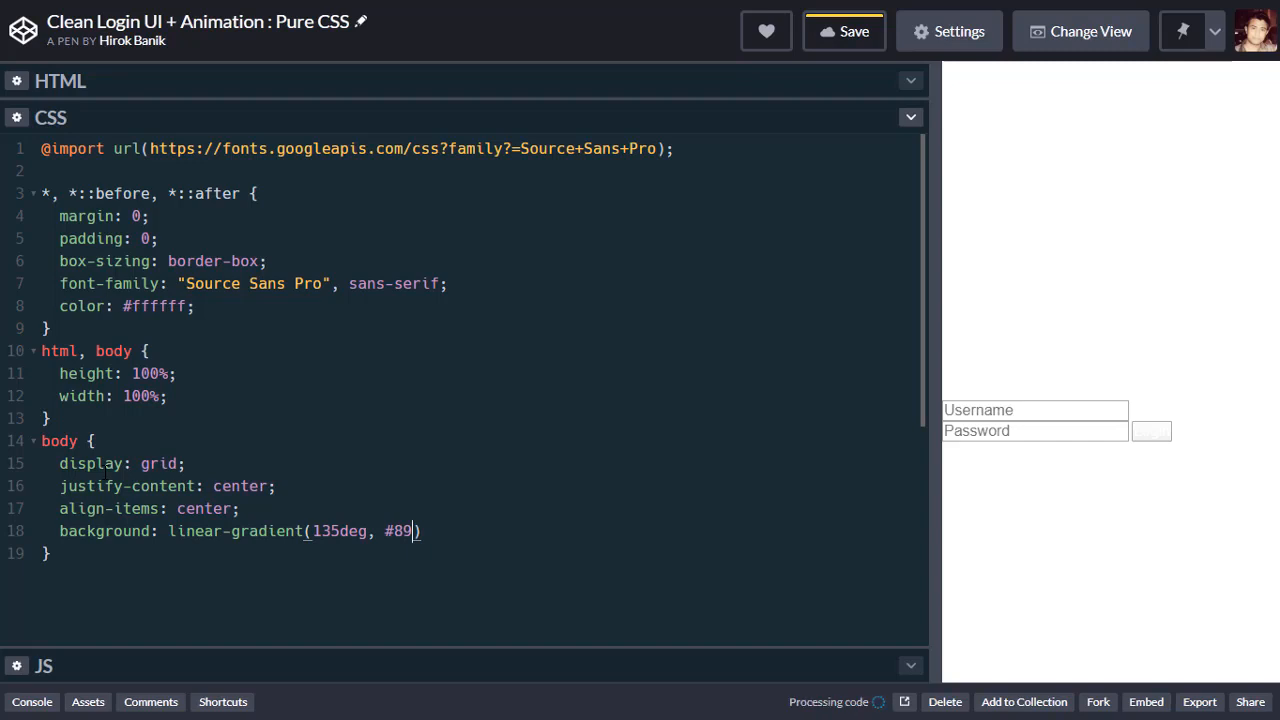
text(216)
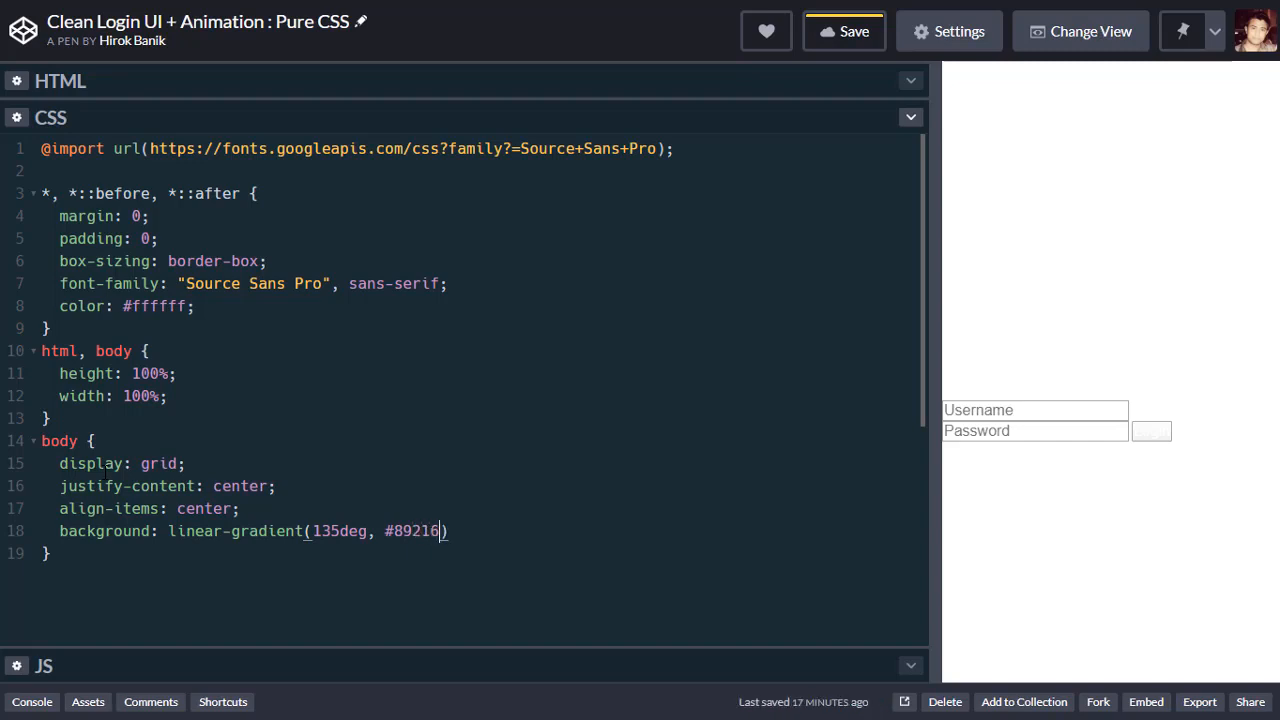
text(b, #)
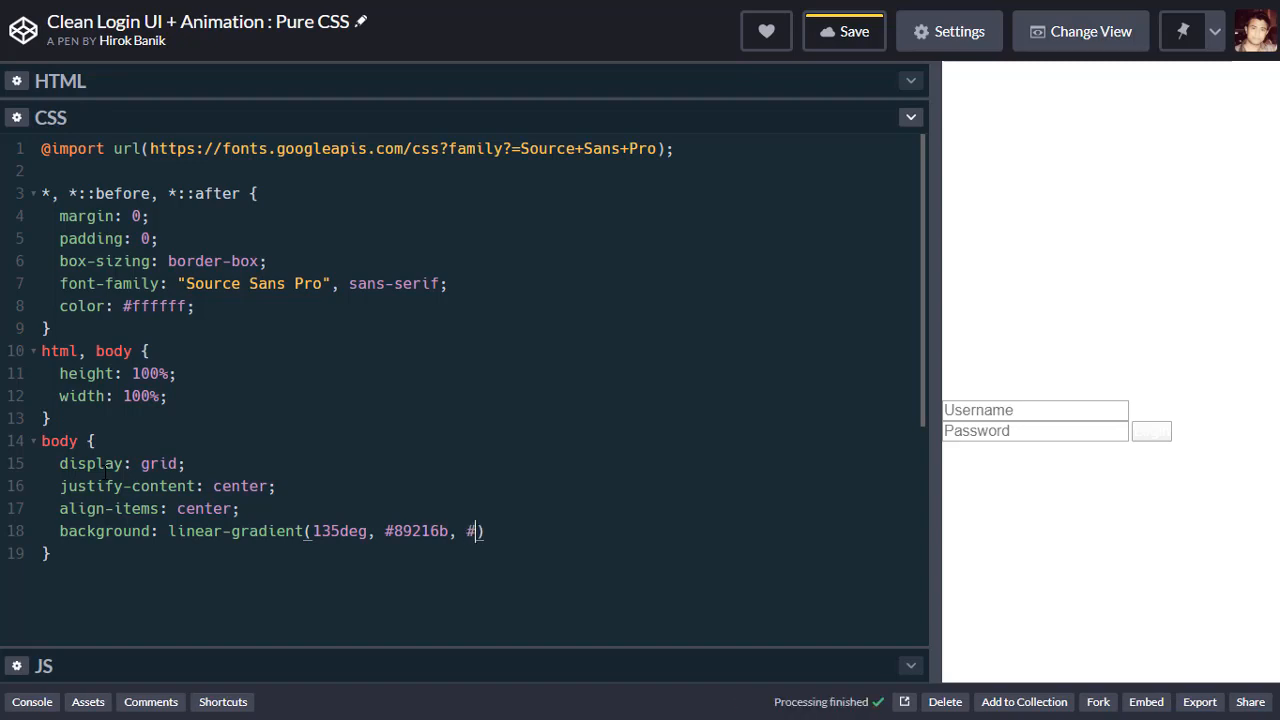
text(da)
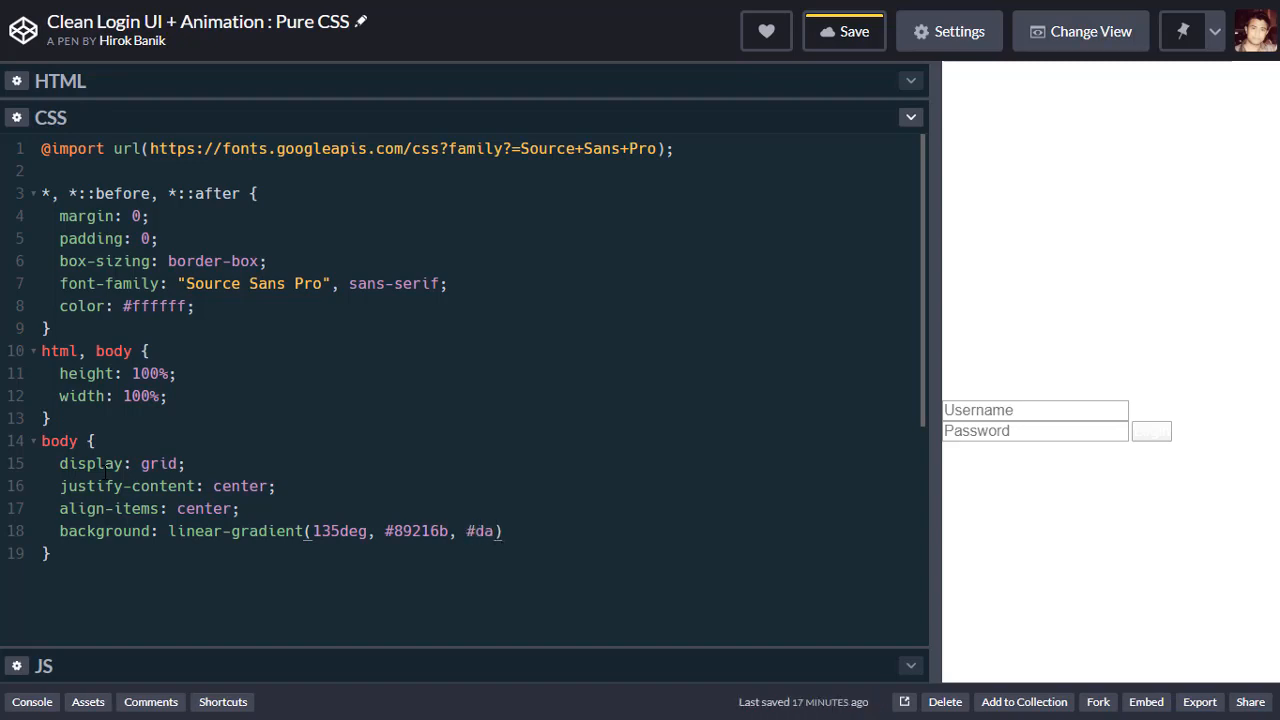
text(453)
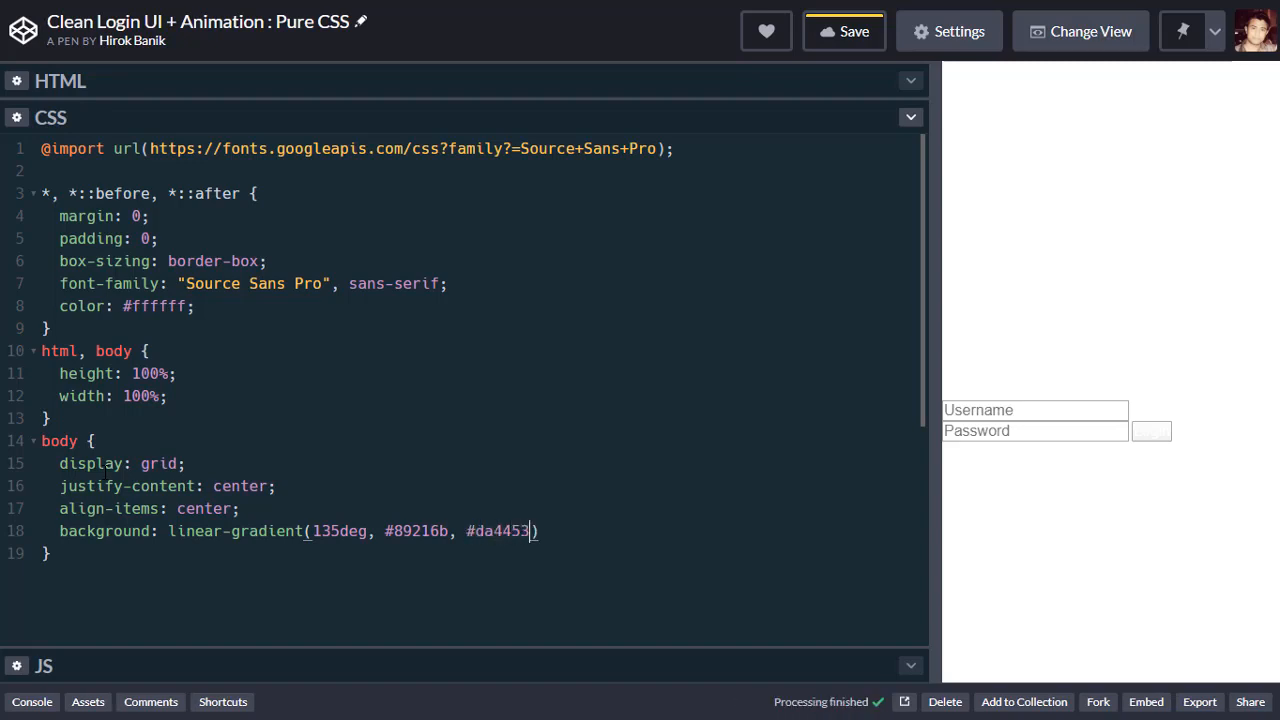
text(.container {)
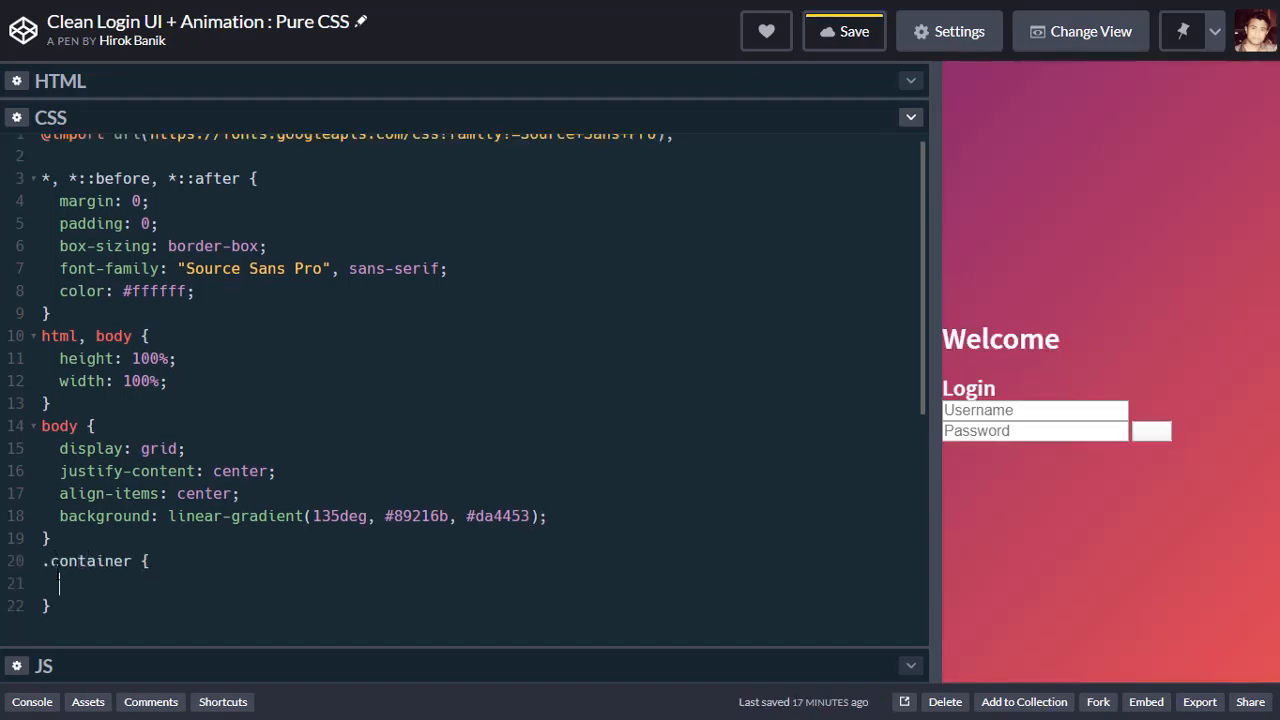
Style .container with padding 6rem 2rem, display grid, align-content center and border-radius 1rem
text(padding: 6rem)
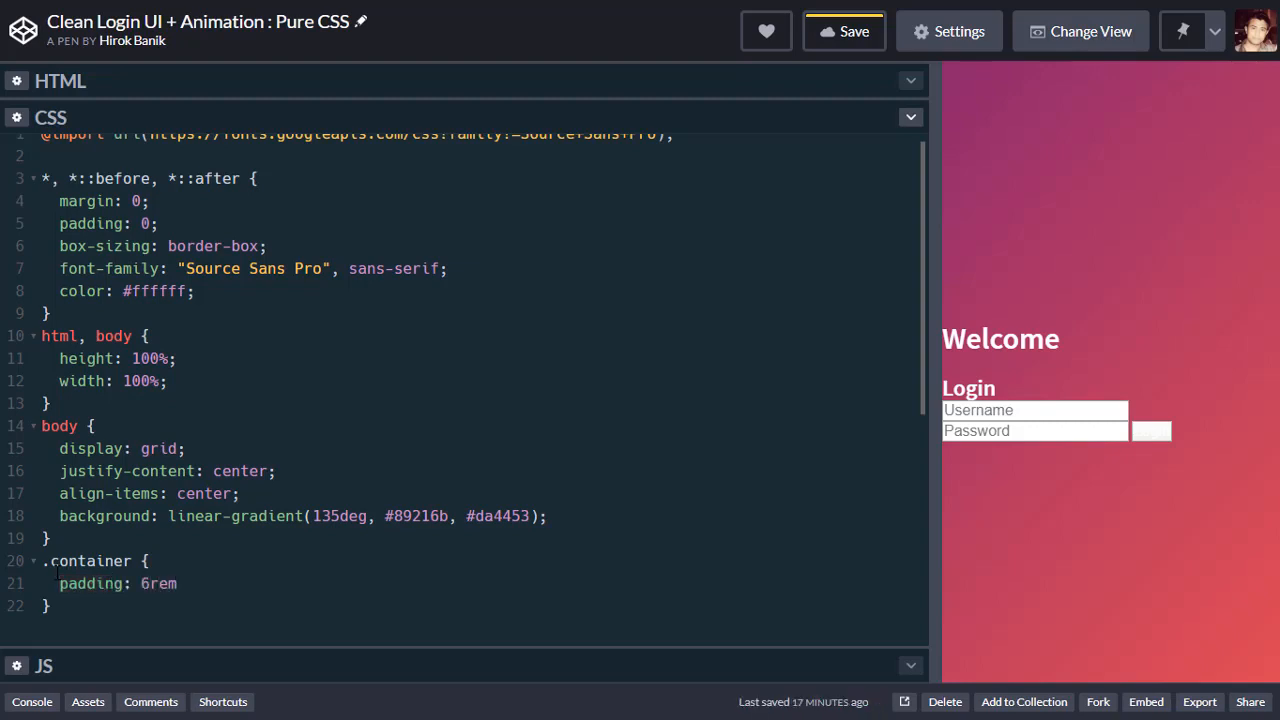
text(2rem;)
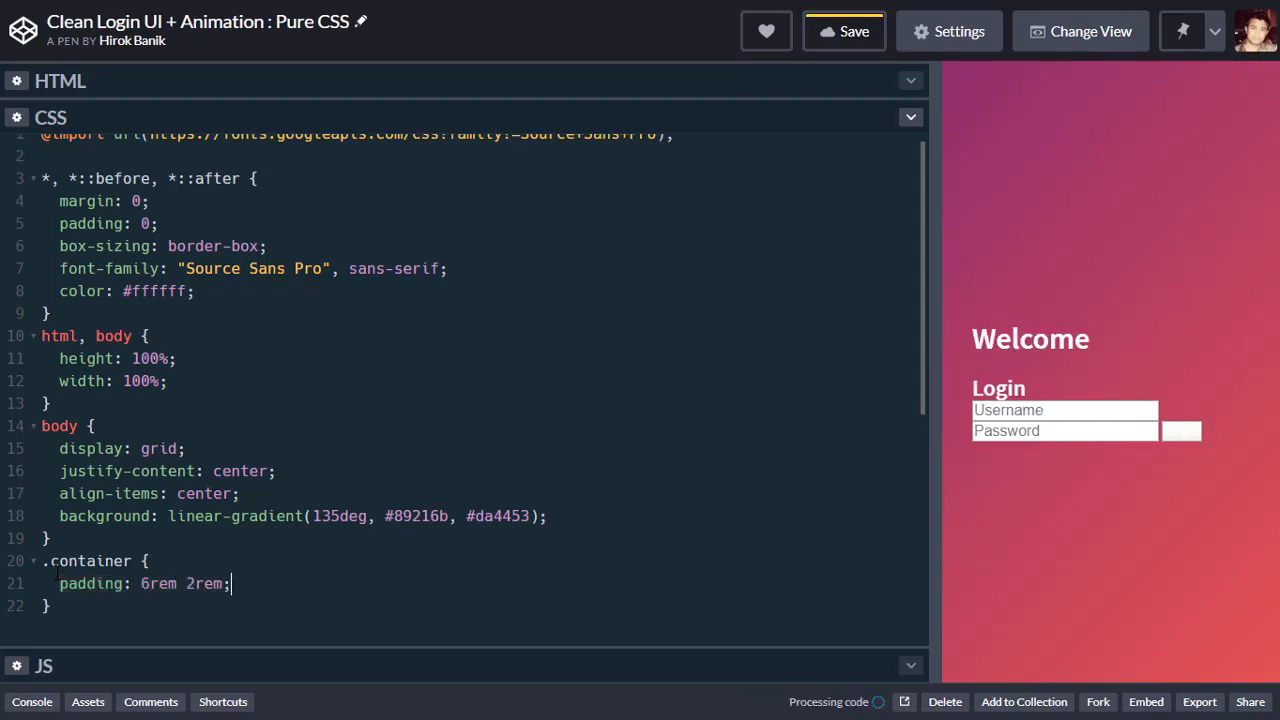
text(disp)
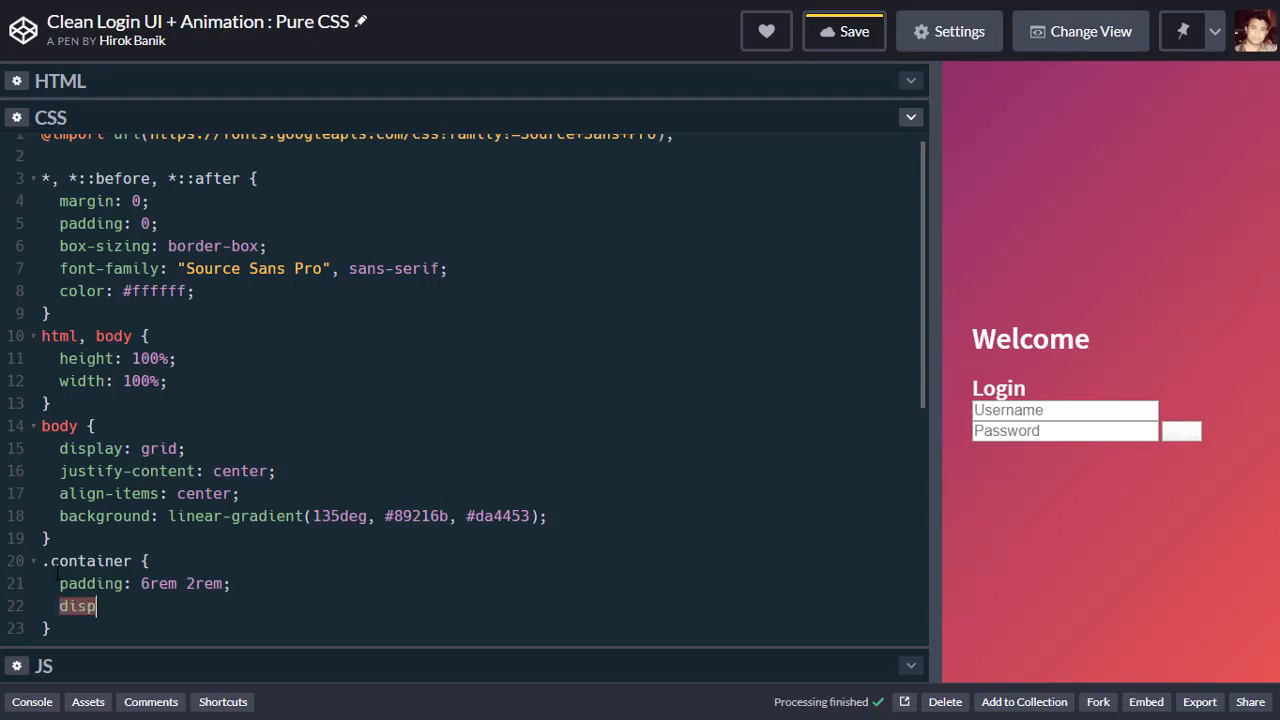
text(lay)
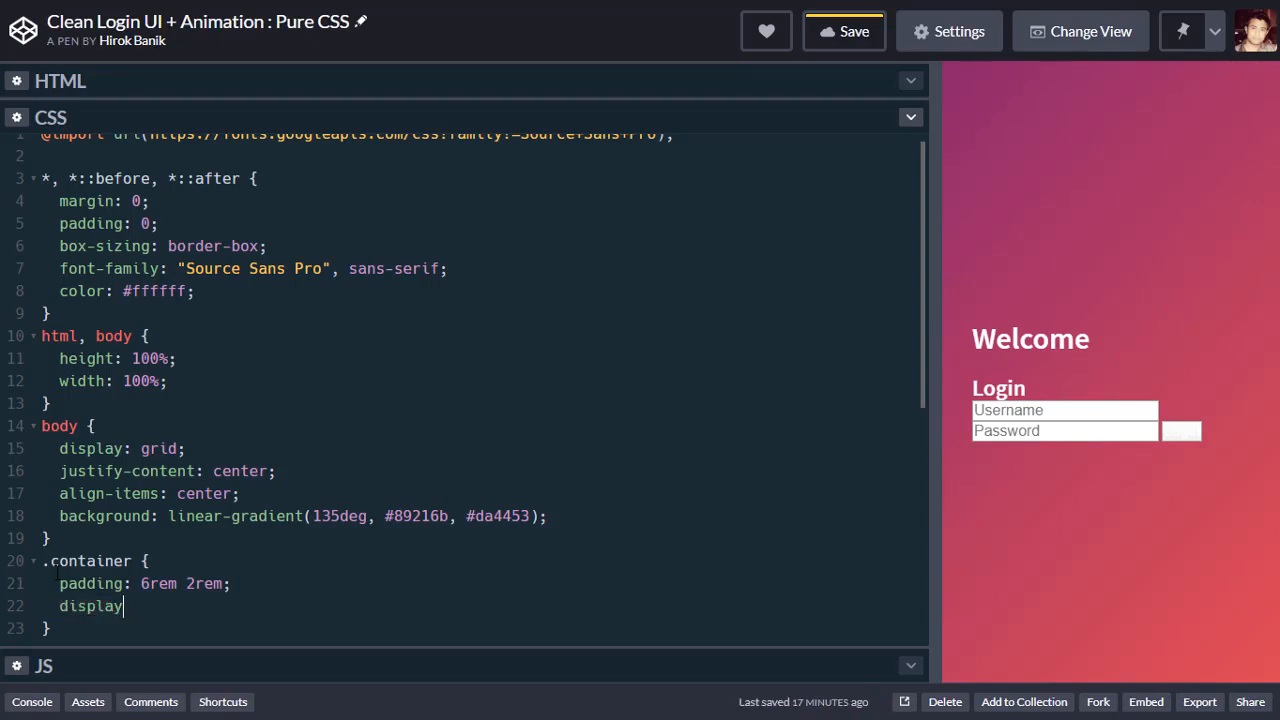
text(: grid;)
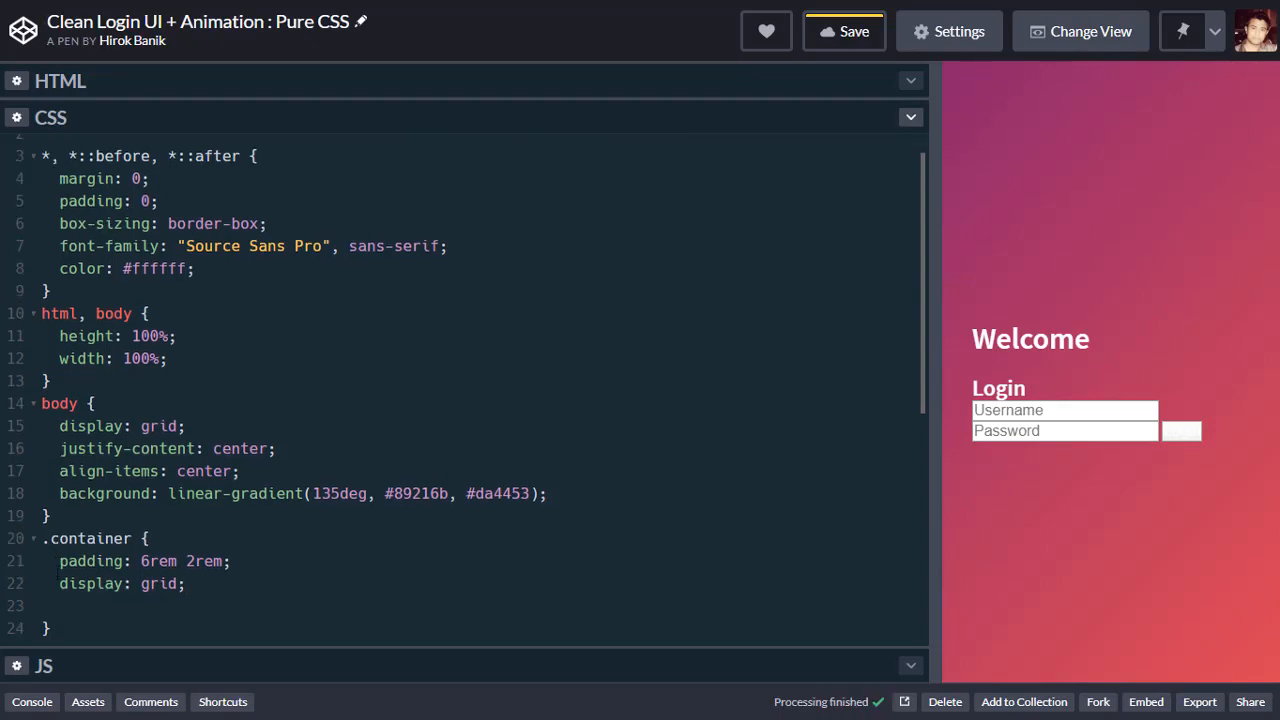
text(align)
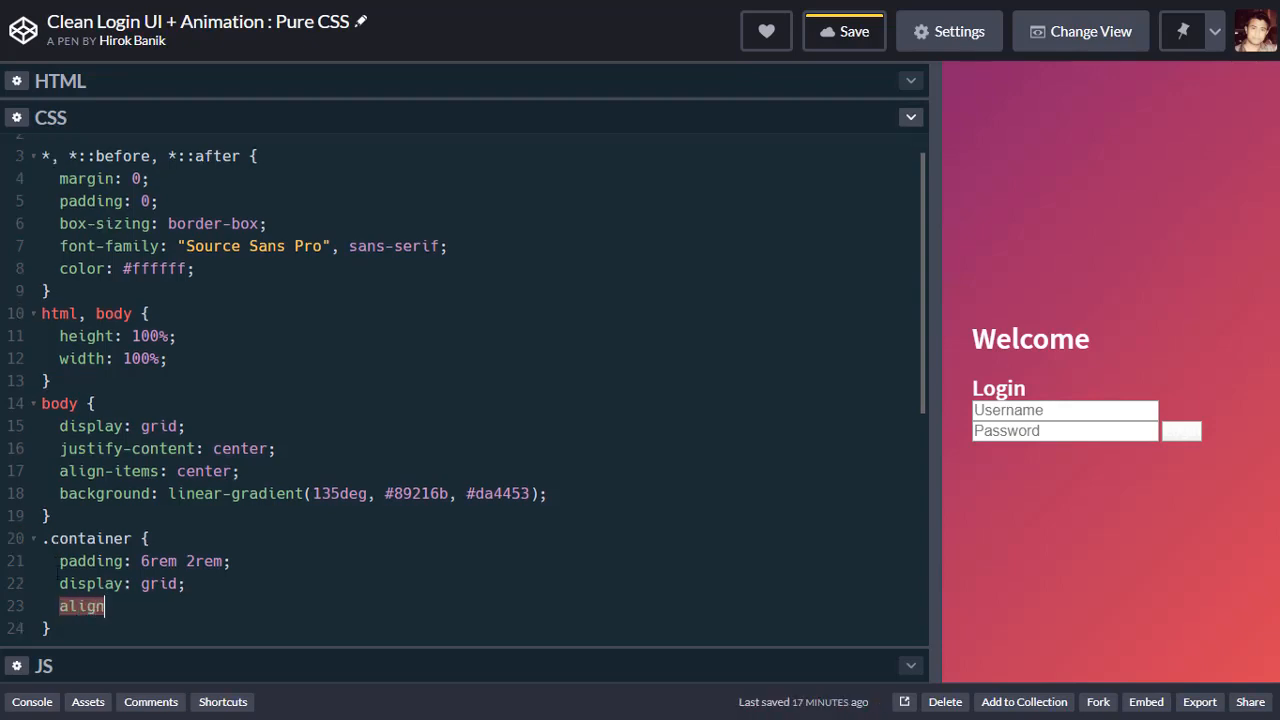
text(-conten)
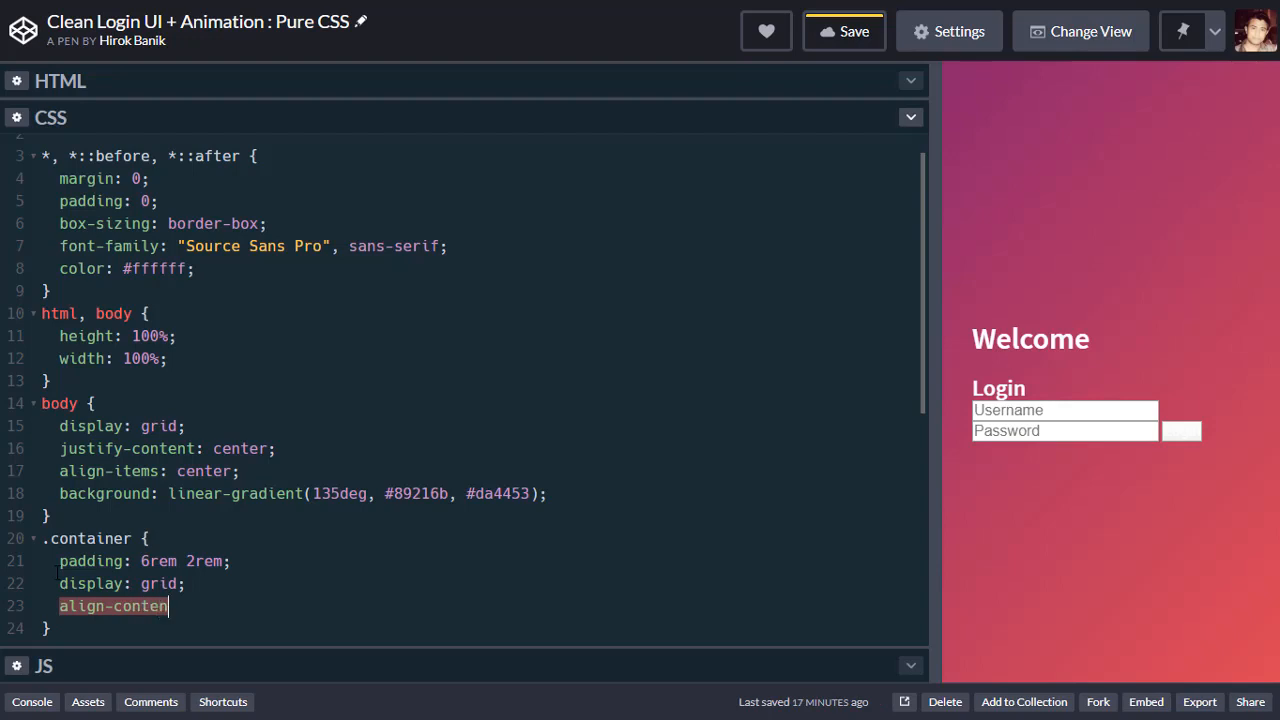
text(: c)
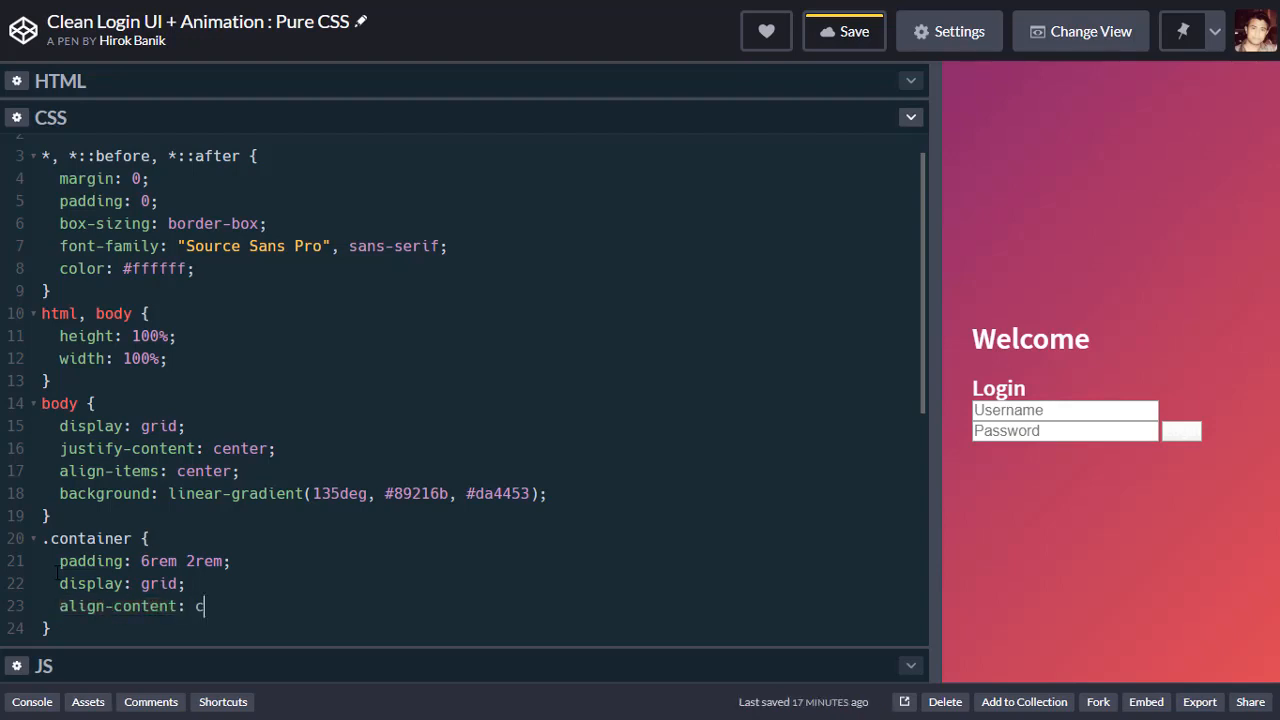
text(enter;)
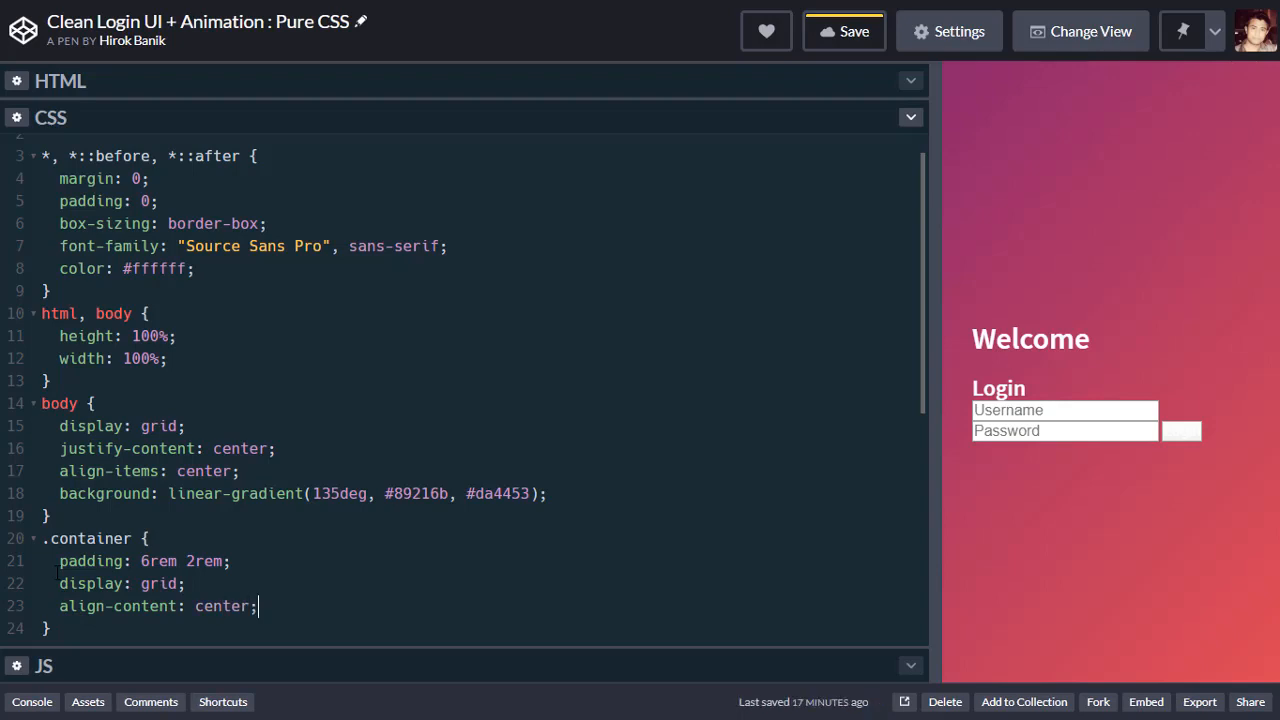
text(border-radius: 1rem;)
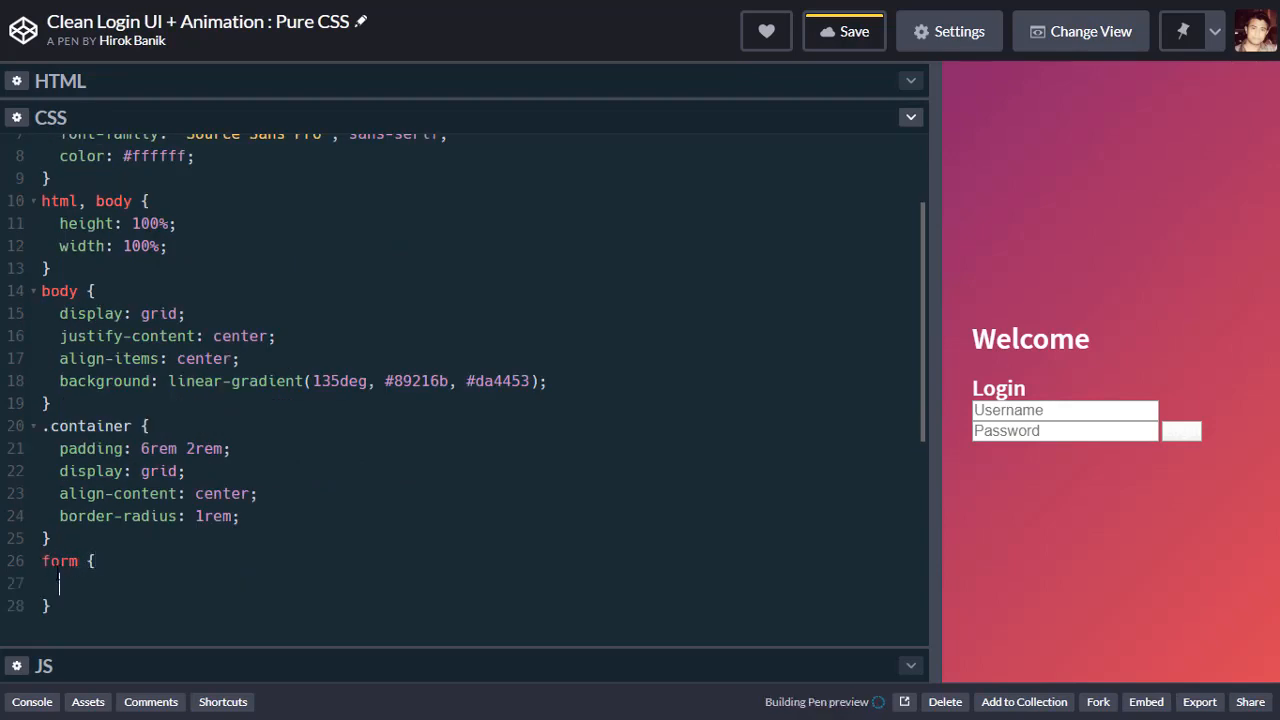
Style form with display grid, justify-items center and row-gap 1.5rem, then begin an input, button rule
text(display: in)
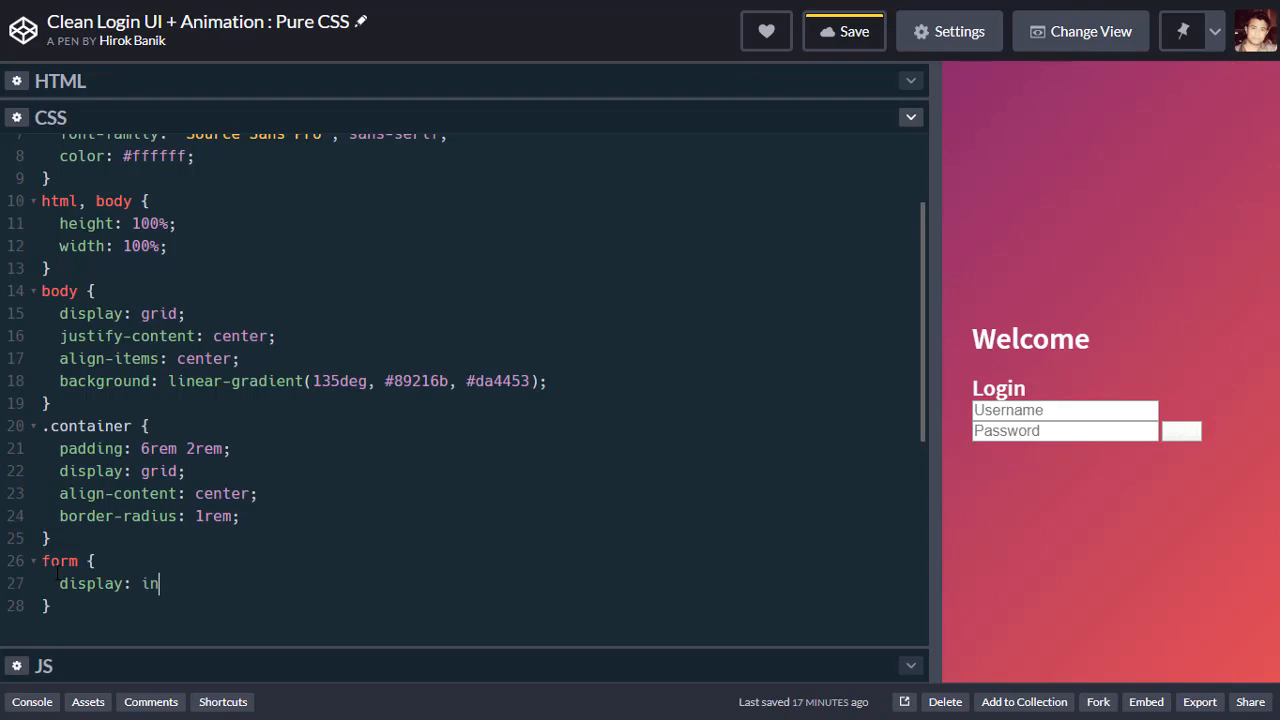
text(grid;)
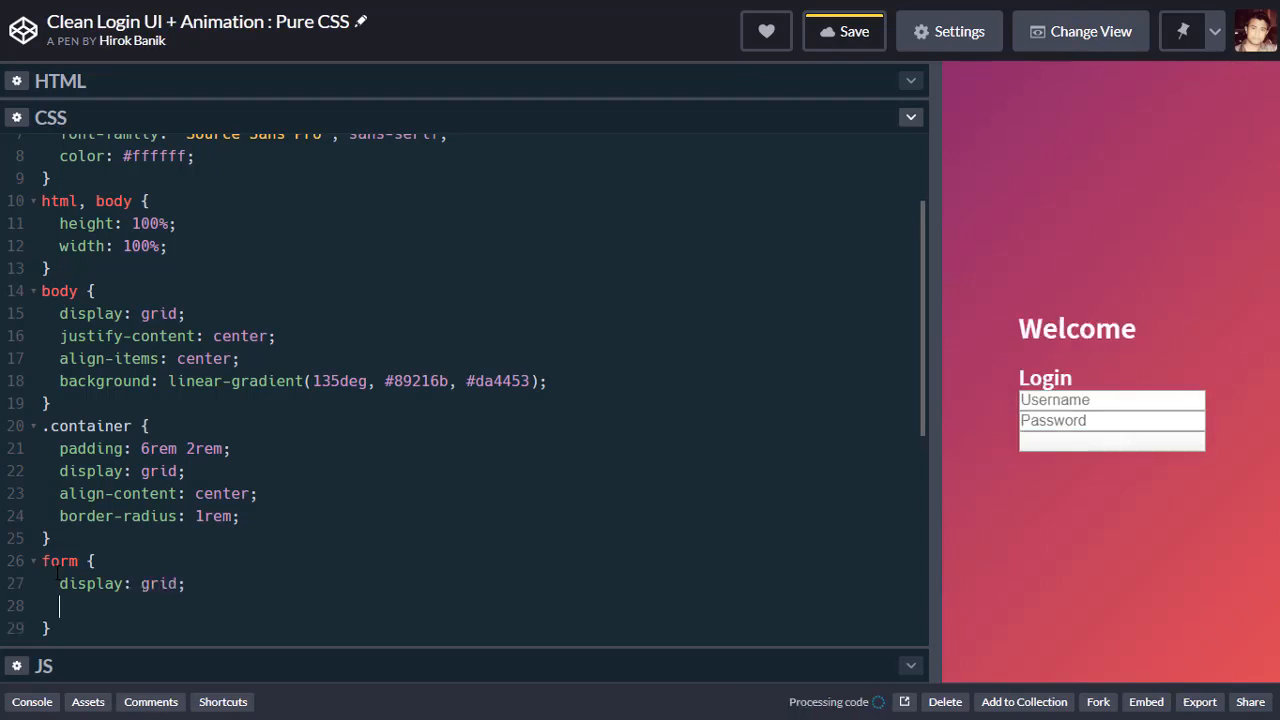
text(justify-items: center;)
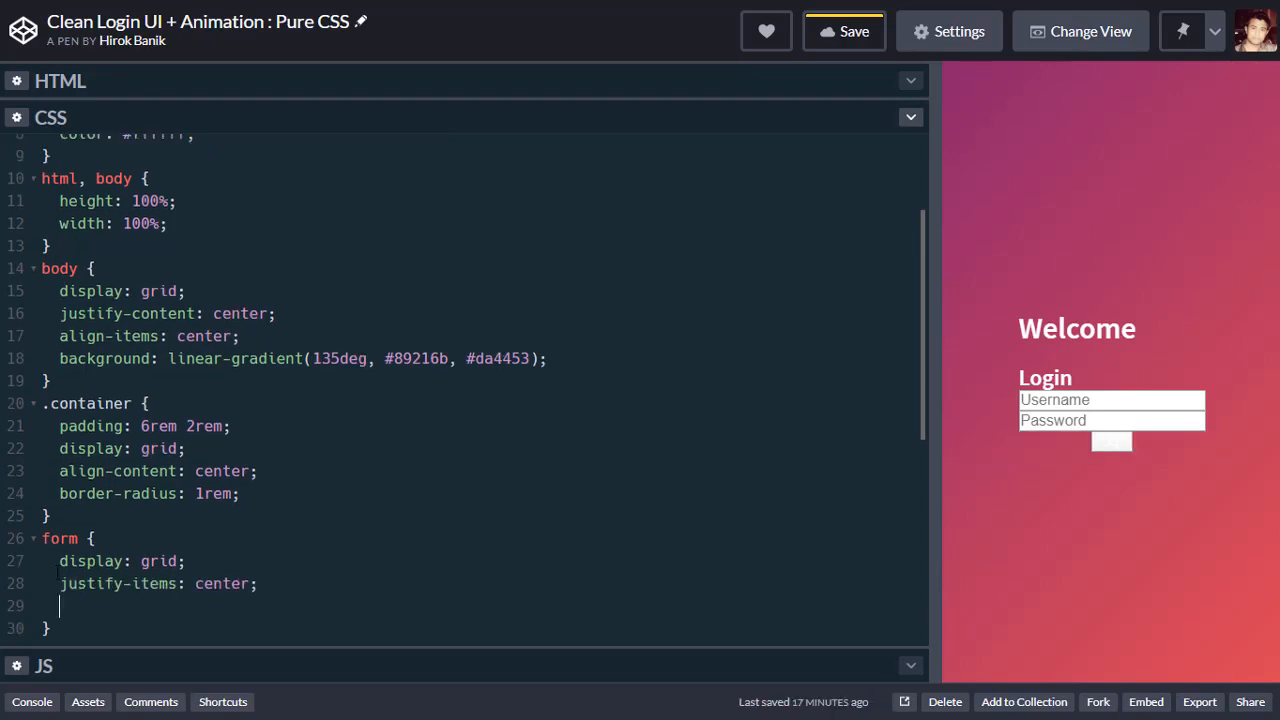
text(row-gap)
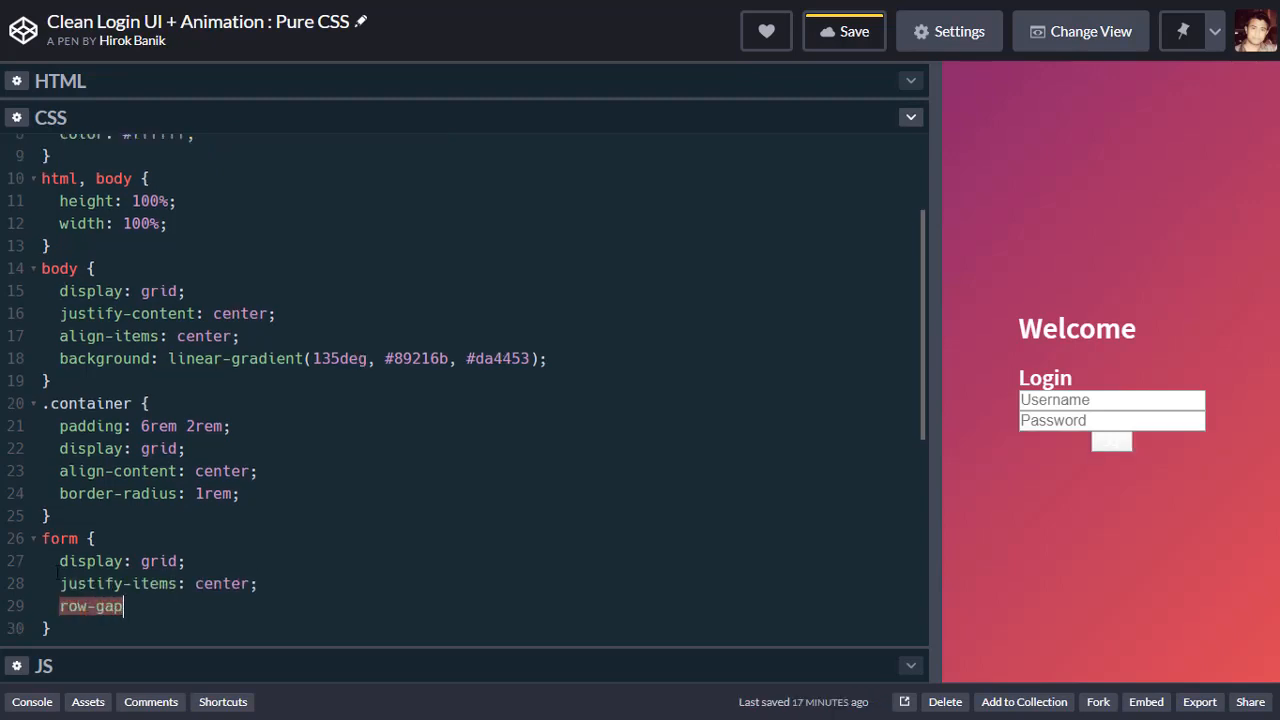
text(: 1)
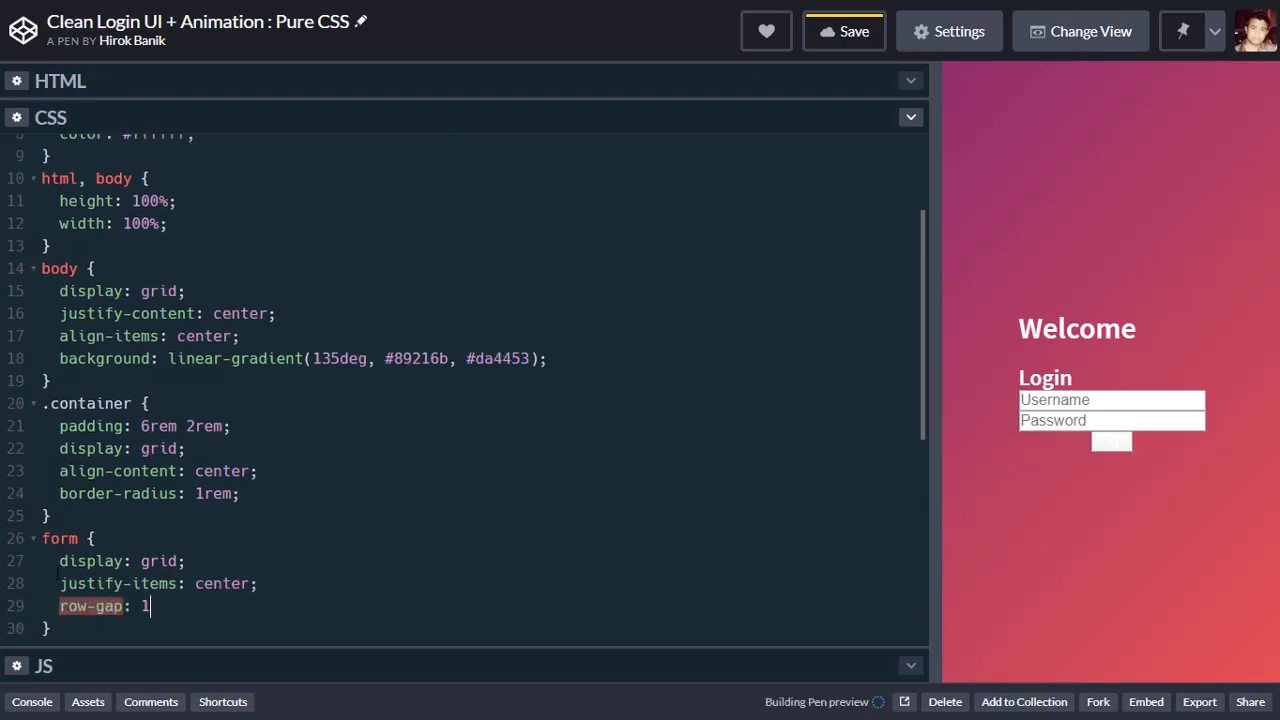
text(.5rem)
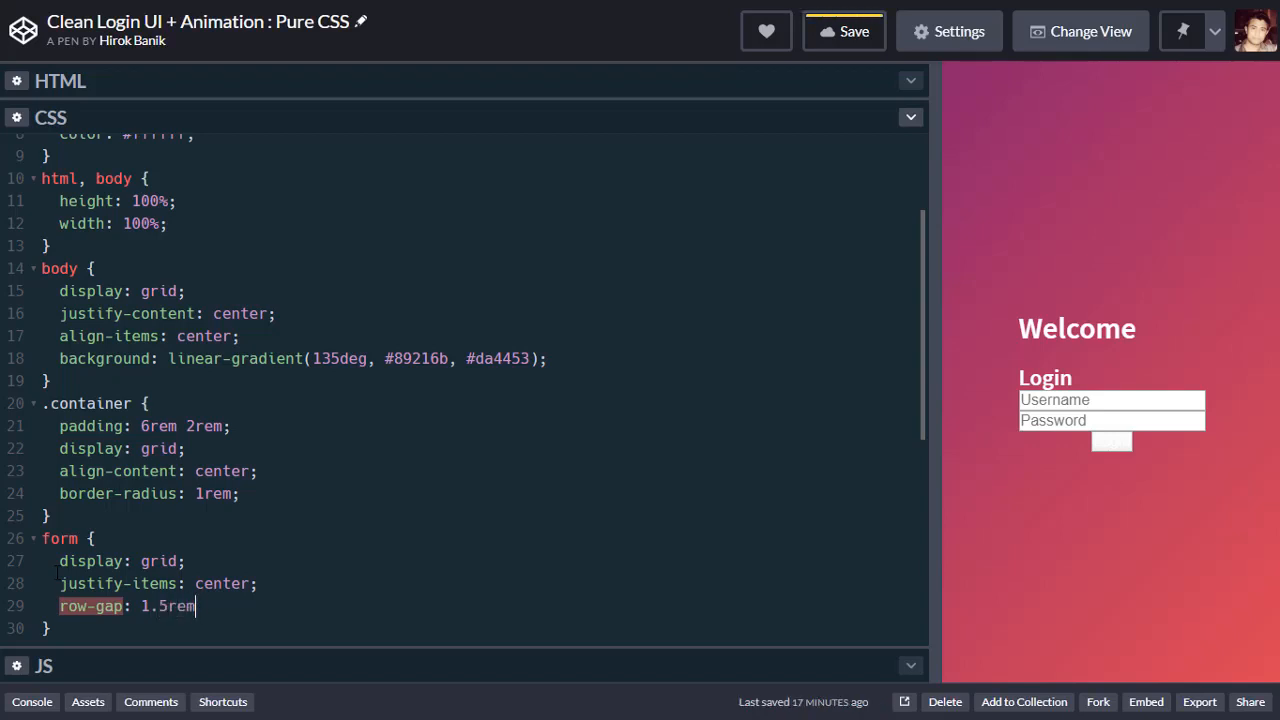
text(input, button {)
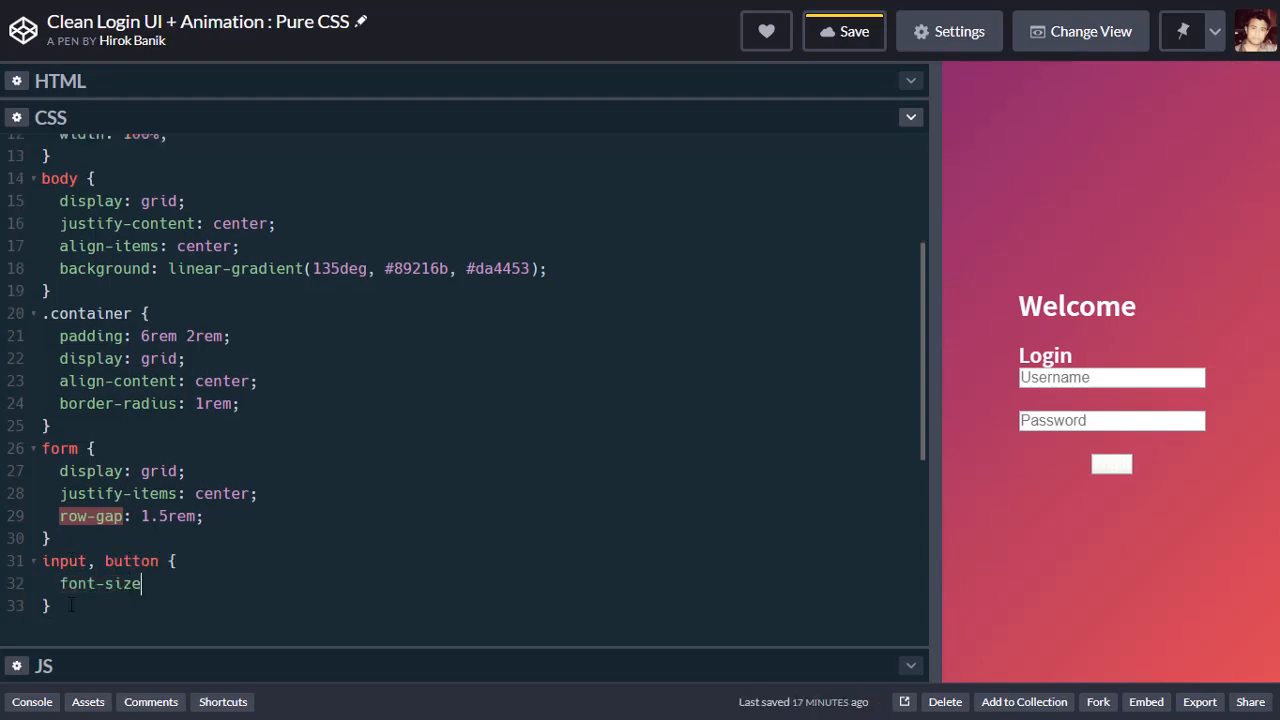
Give inputs and button font-size 1.1rem and padding 0.75rem 1.5rem
text(: 1.1rem;)
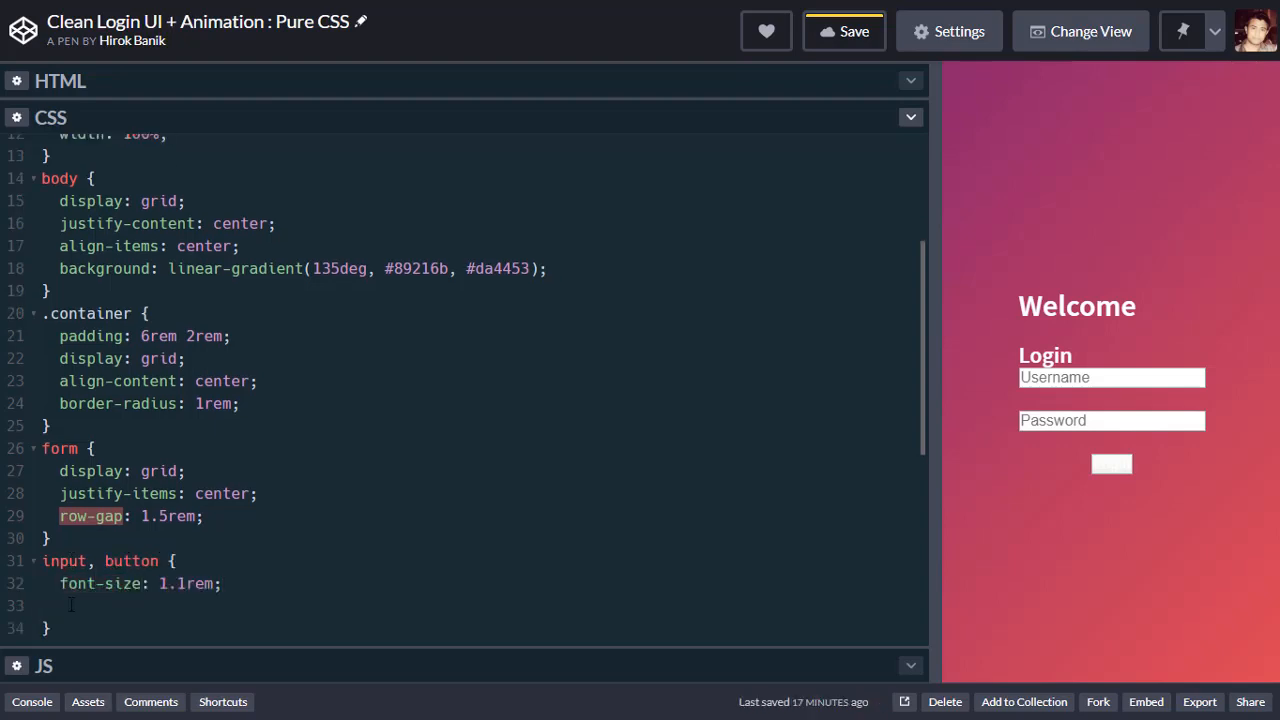
text(padding: 0.2)
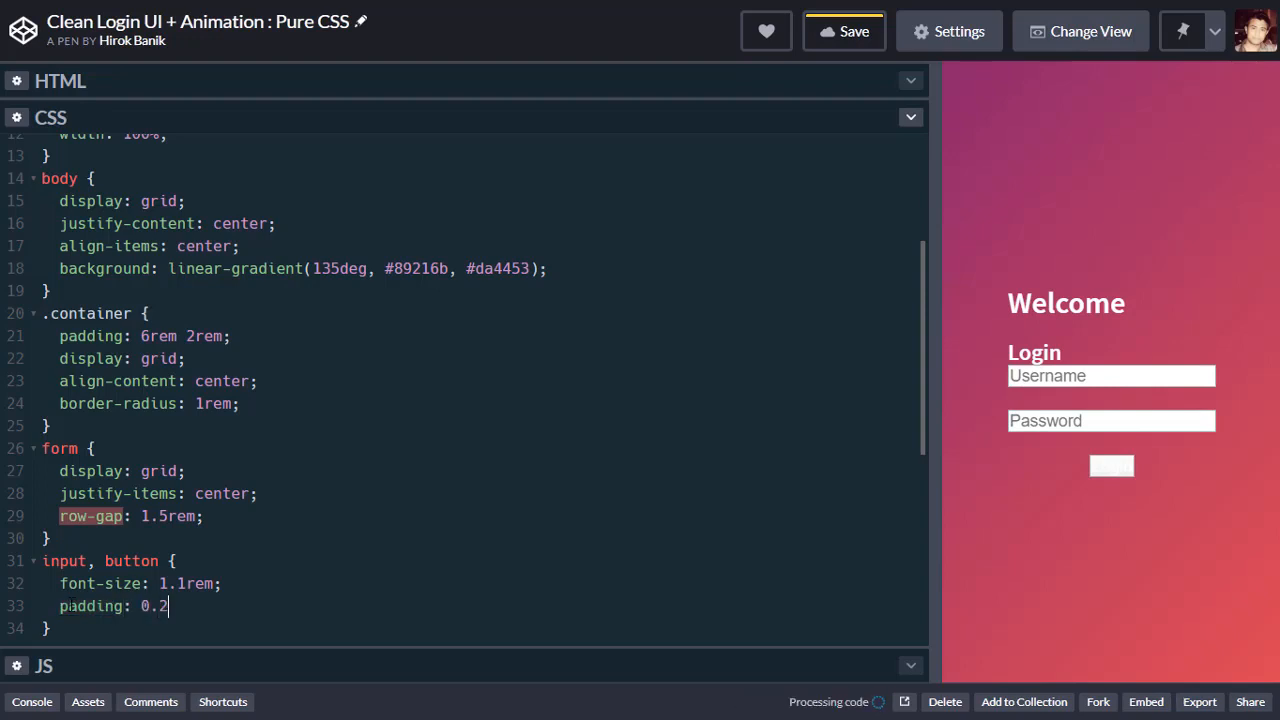
text(5)
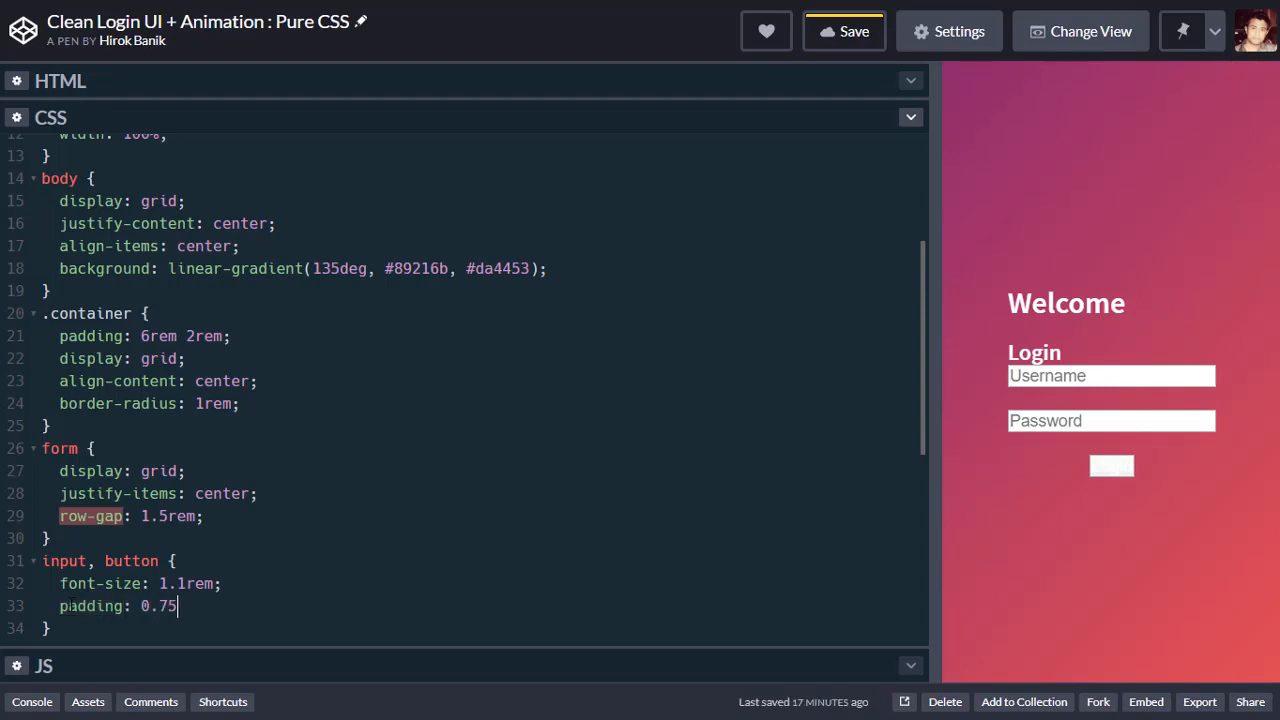
text(rem)
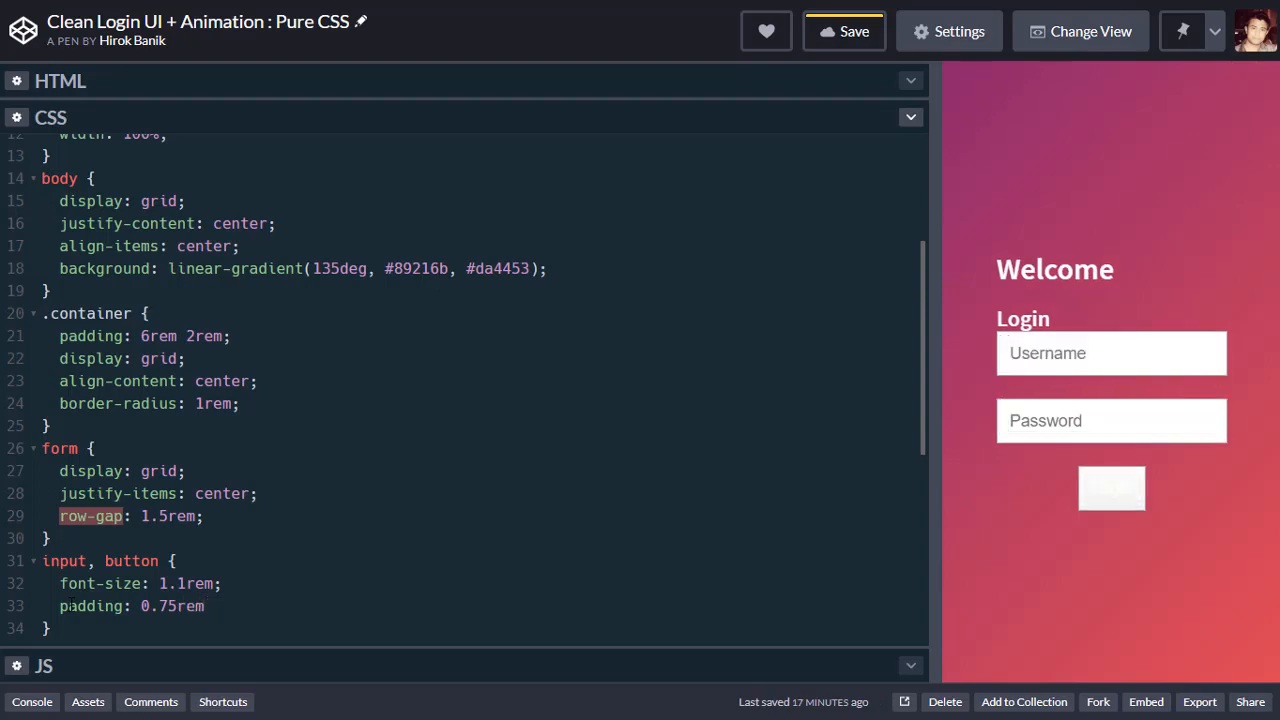
text(1.5rem;)
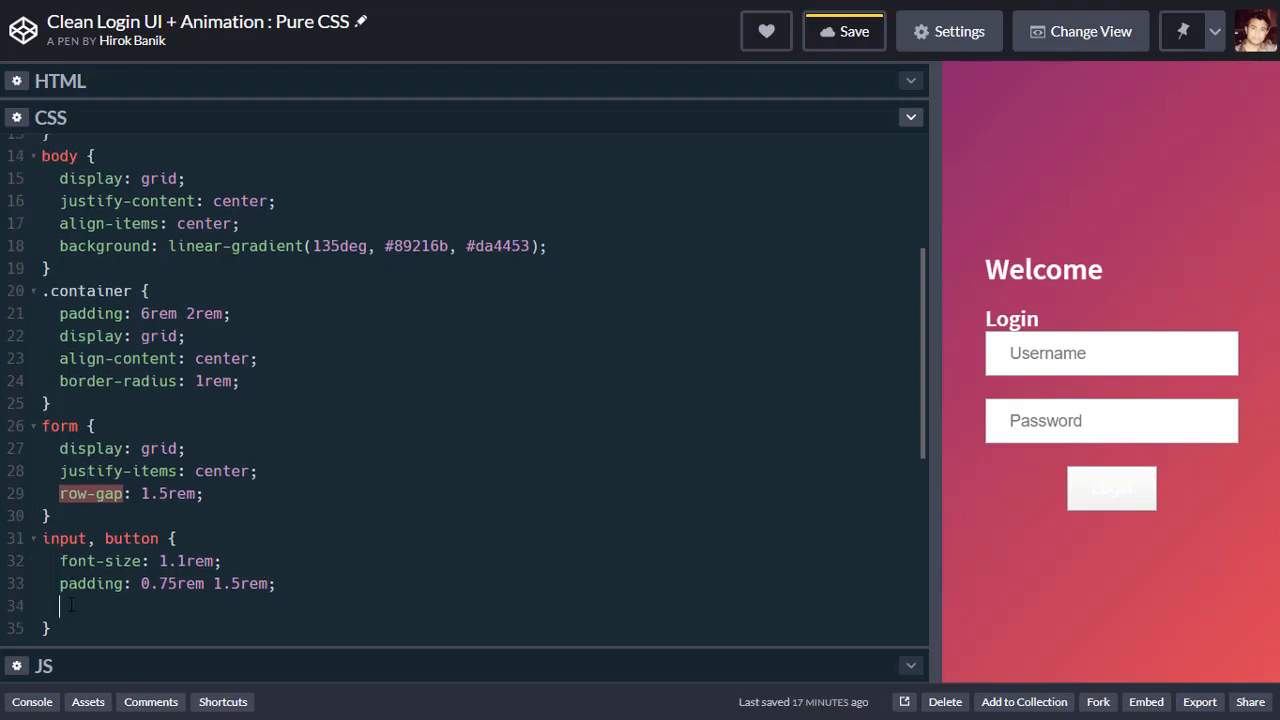
Add background-color #ffffff20, color #ffffffaa, text-align center, border none and border-radius 2rem
text(background)
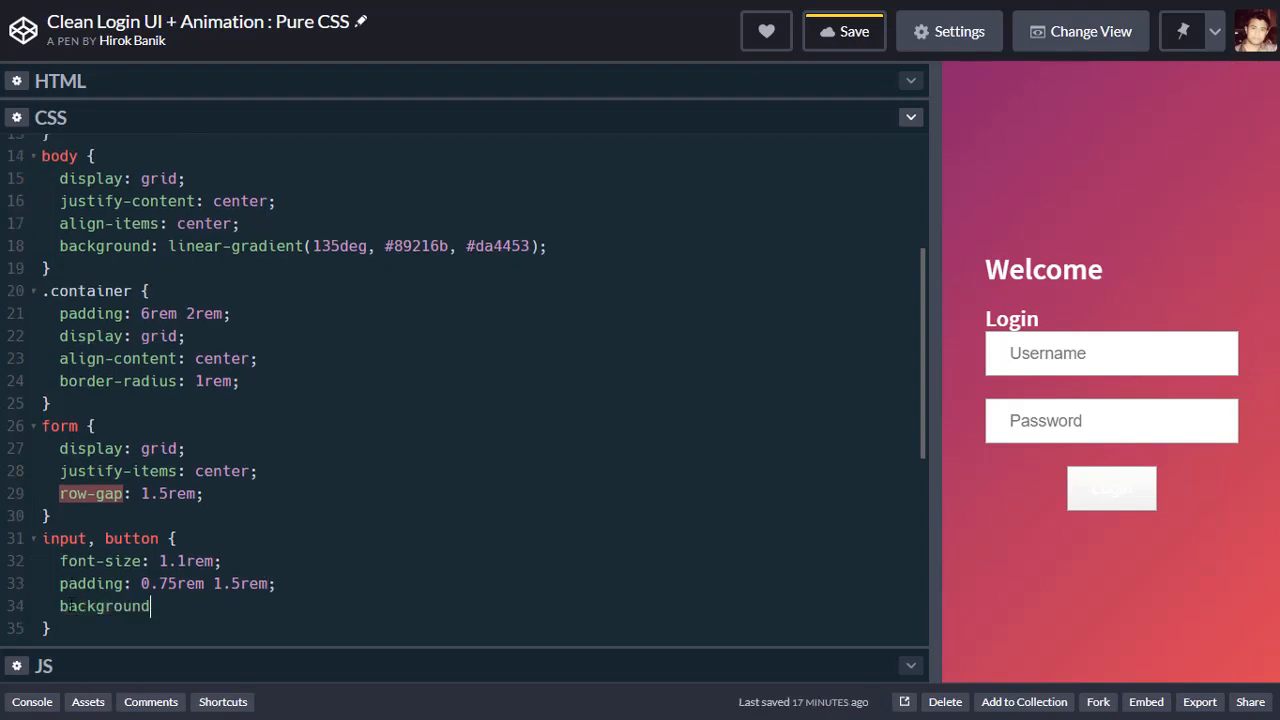
text(-color: #ffffff20;)
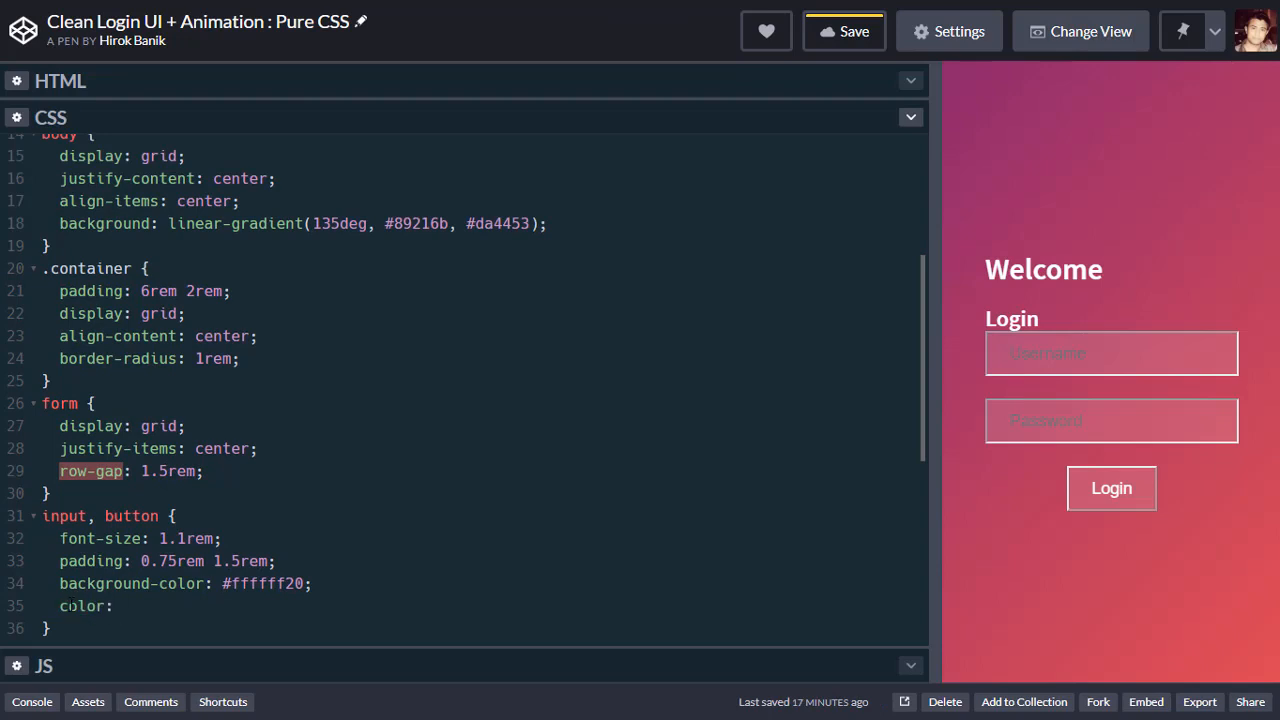
text(#ffffffaa;)
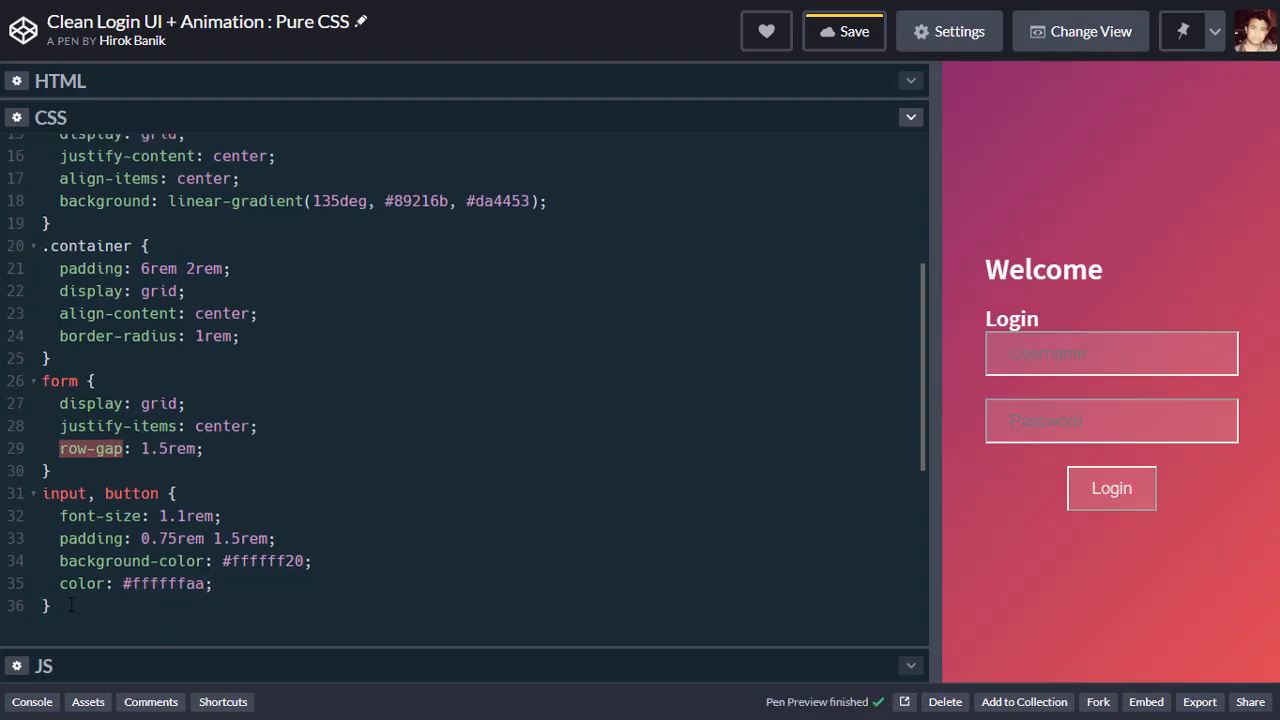
text(text-align)
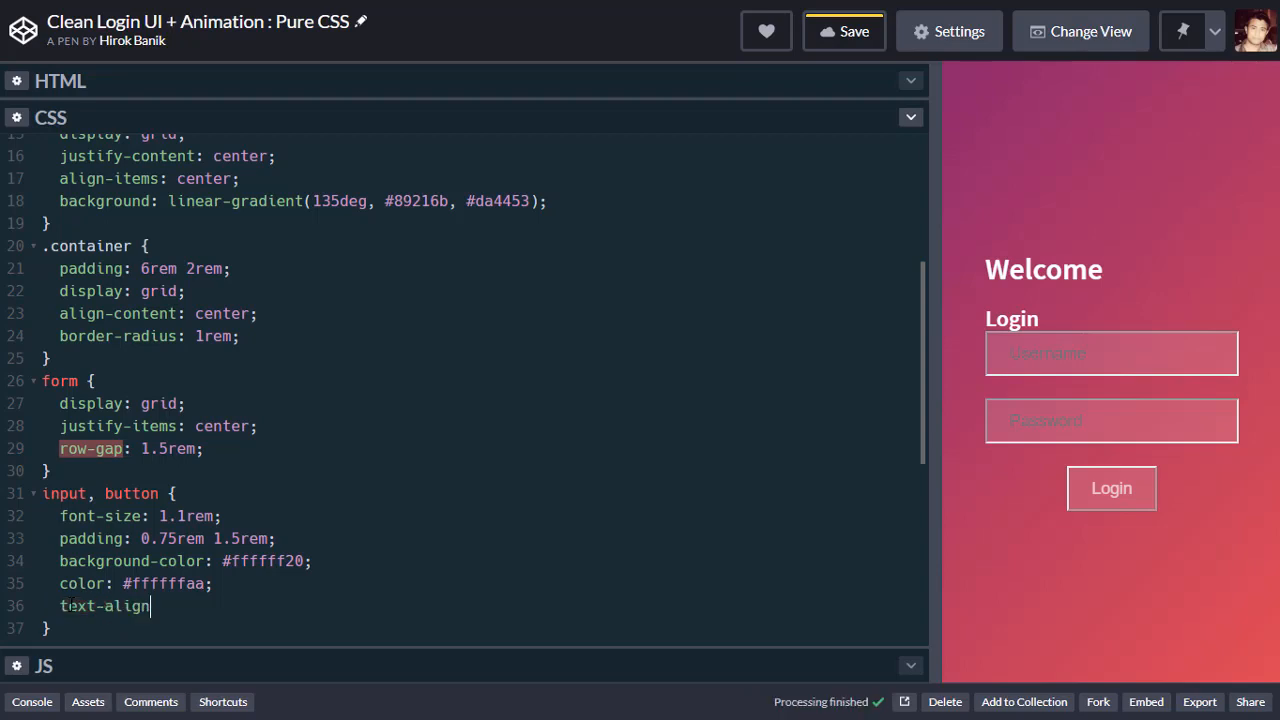
text(: center;)
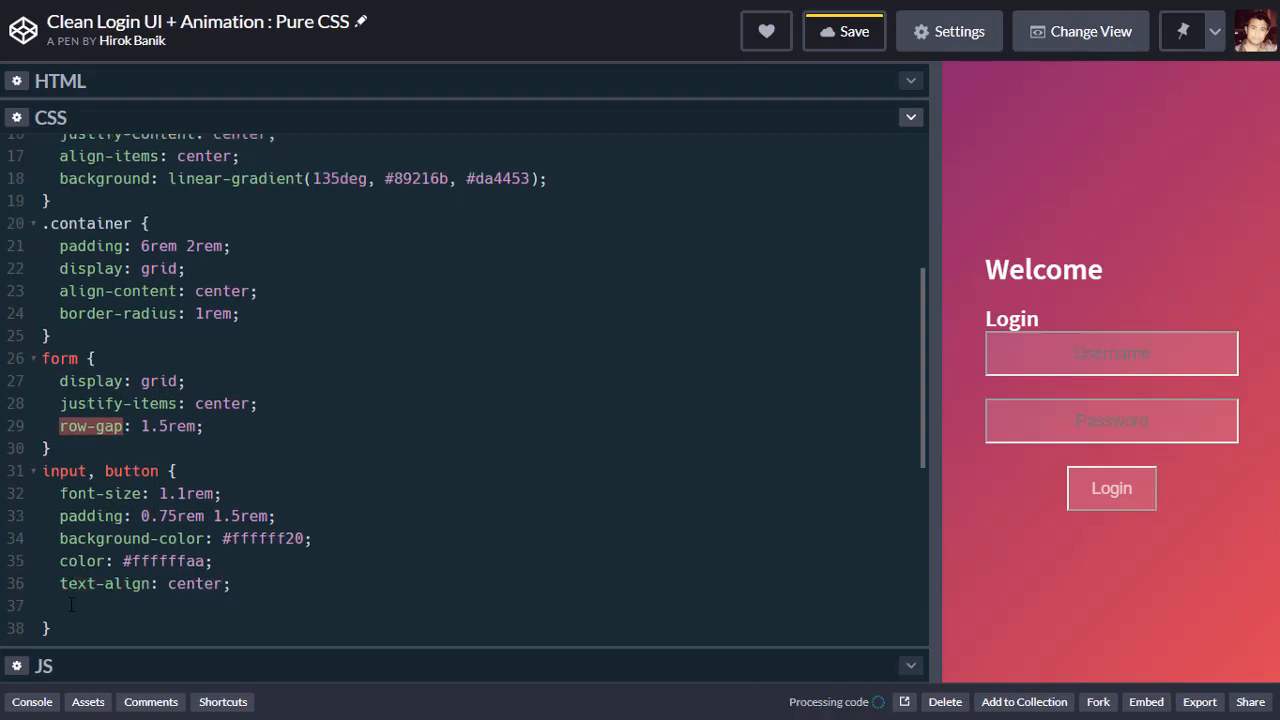
text(border:)
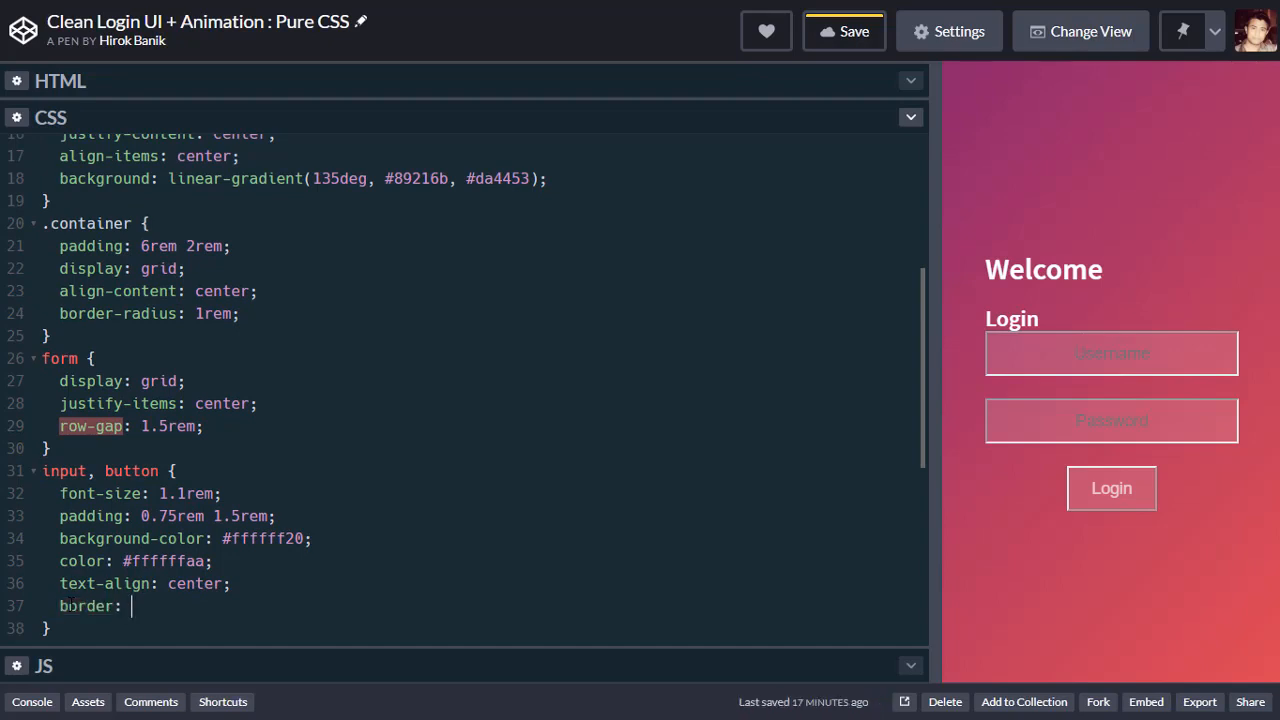
text(none;)
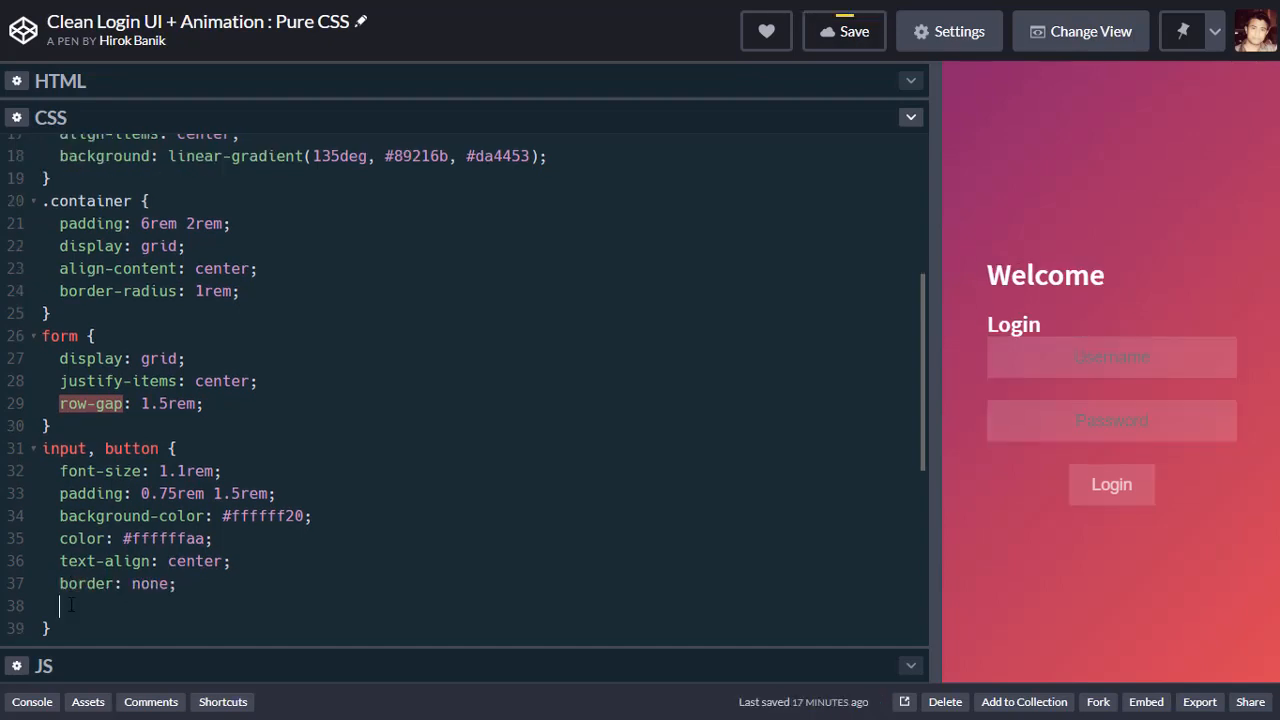
text(borxe)
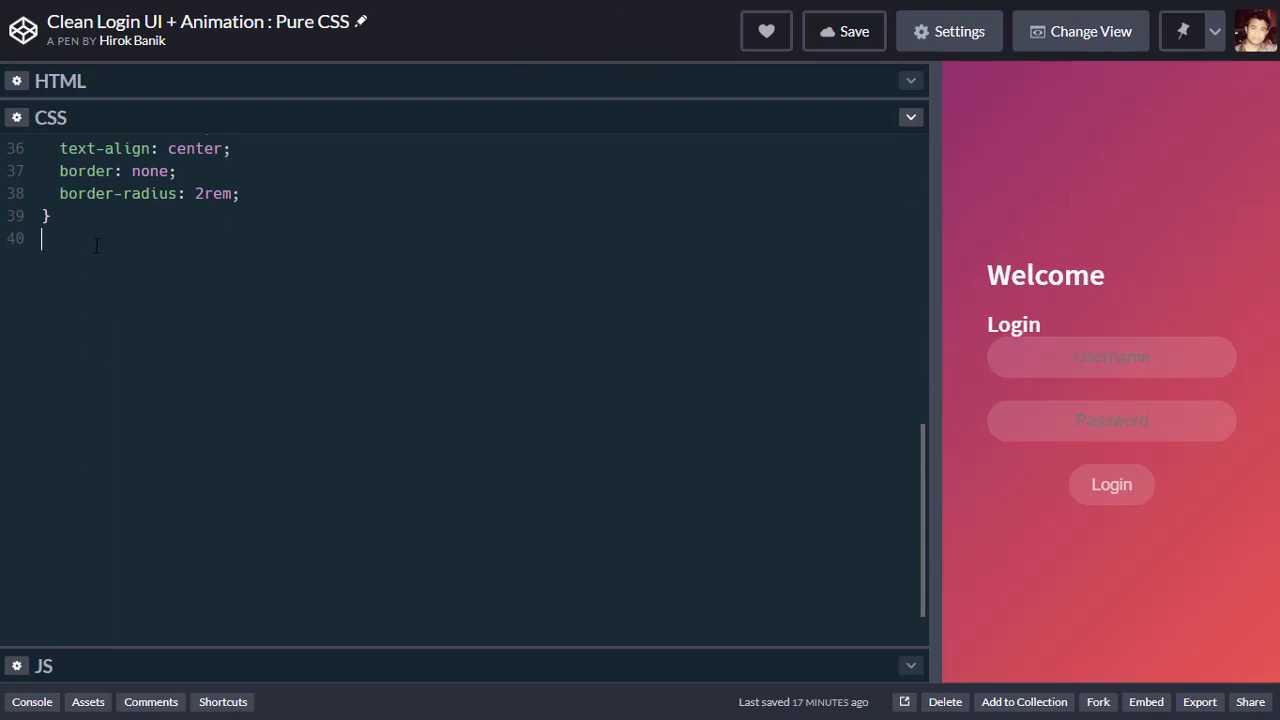
Style input::placeholder with color #ffffff80, text-align center, letter-spacing 0, and test typing in the preview fields
text(input)
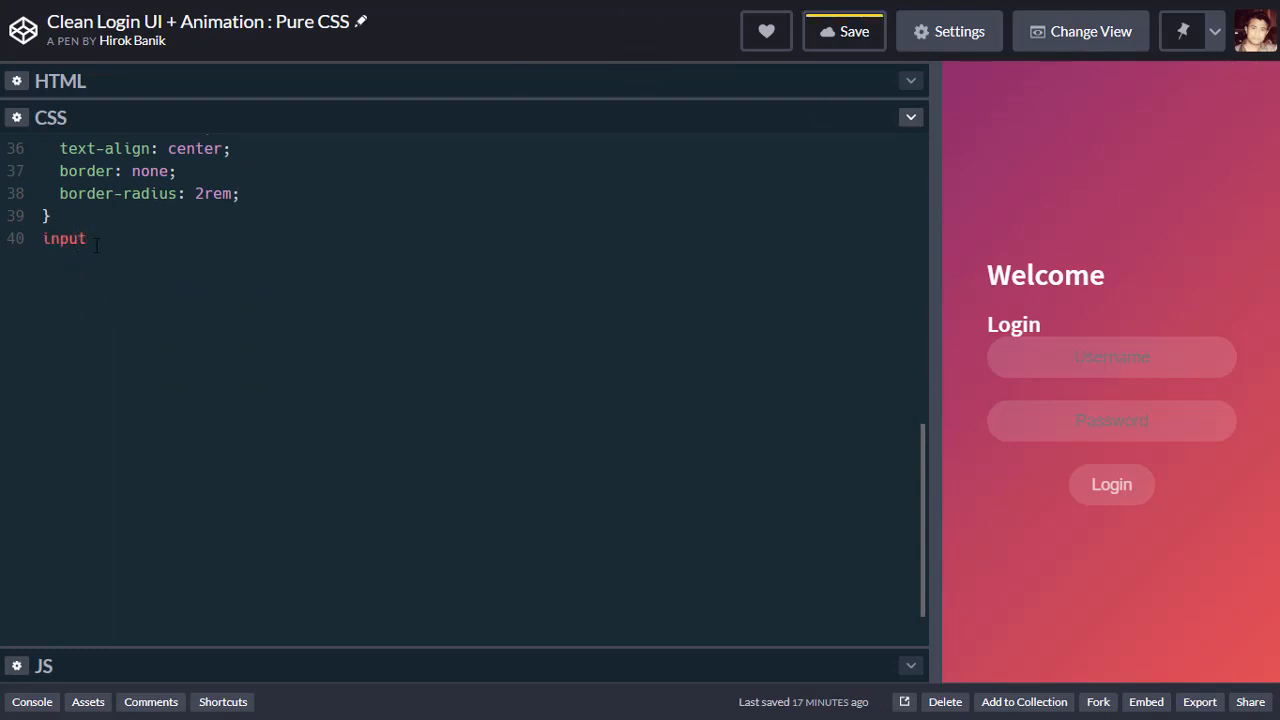
text(::placeh)
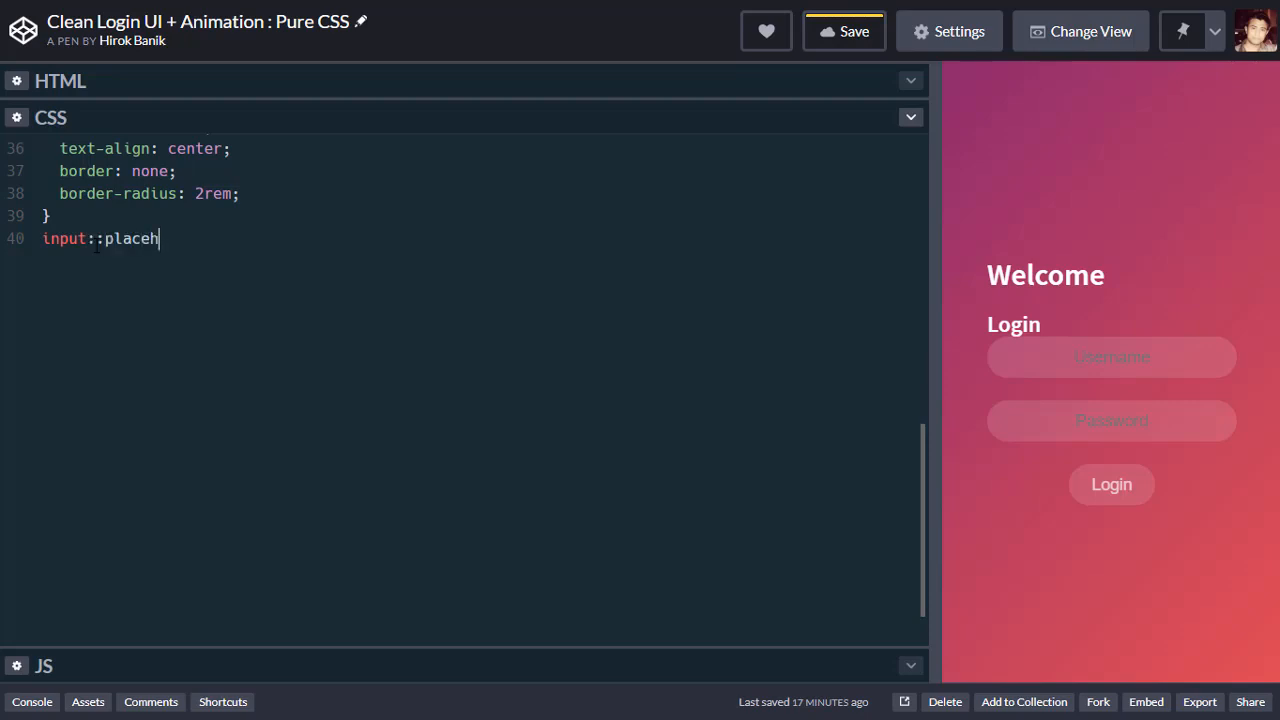
text(older {)
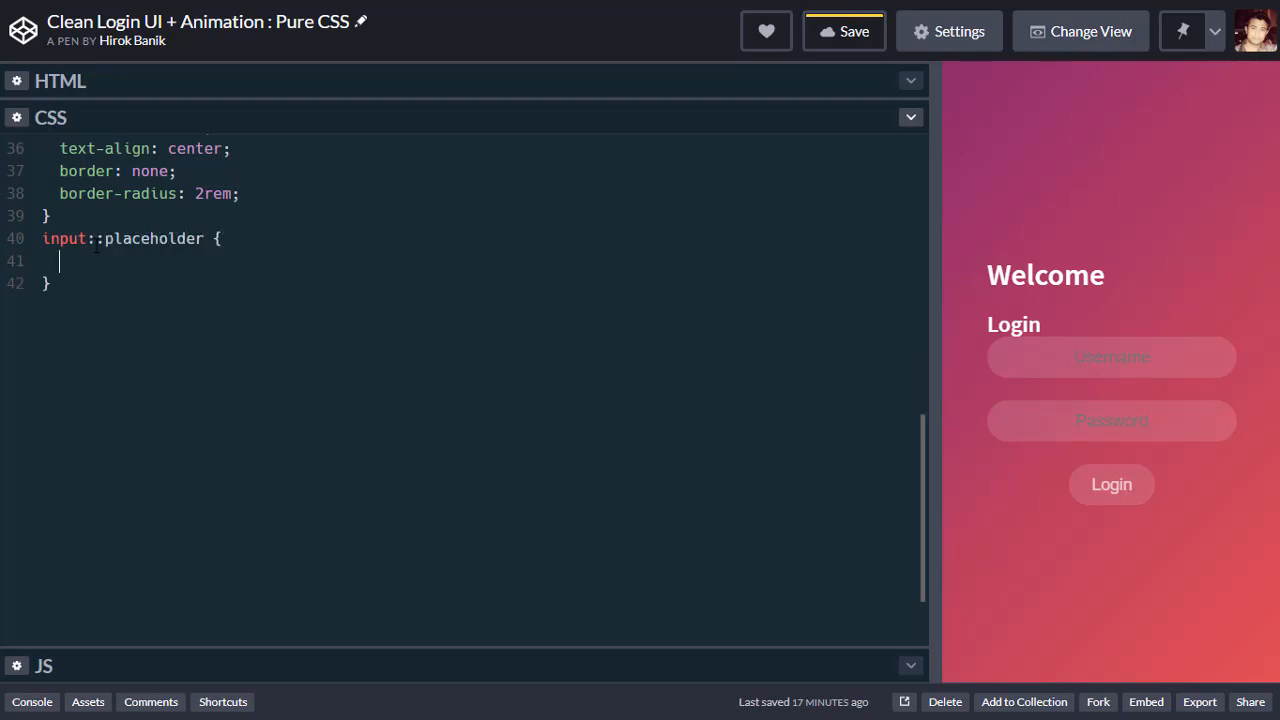
text(c)
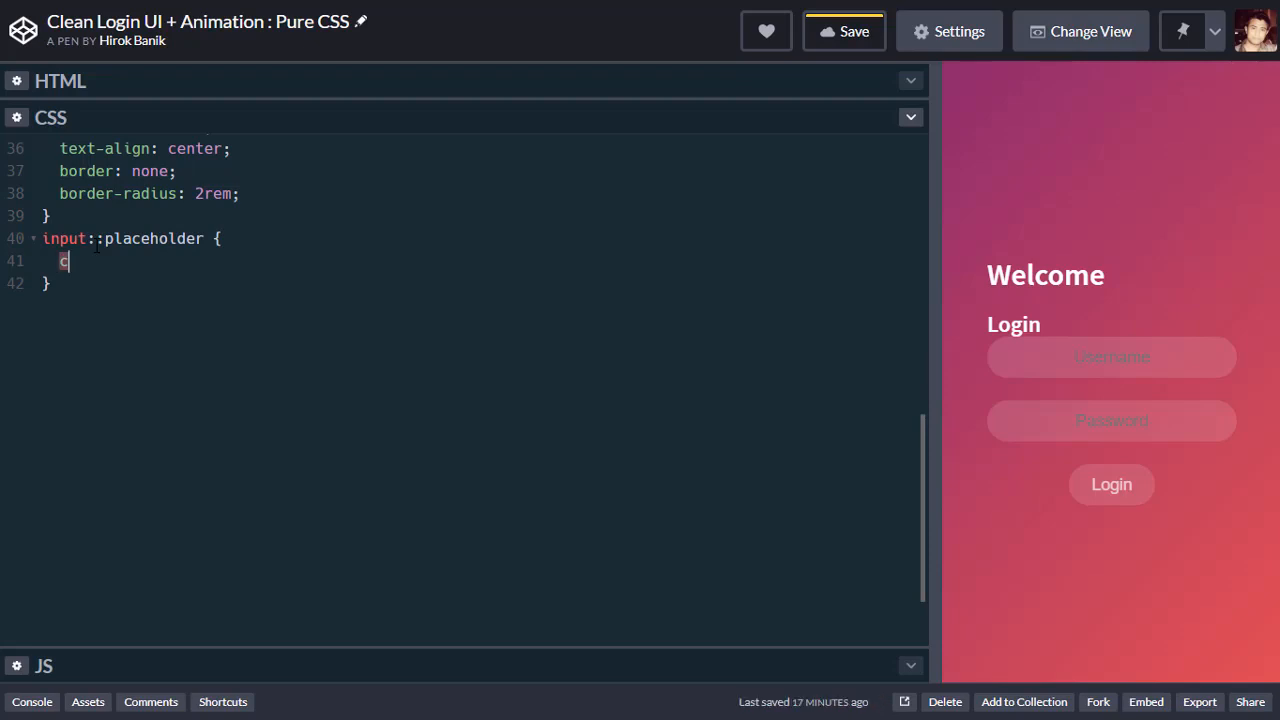
text(olor:)
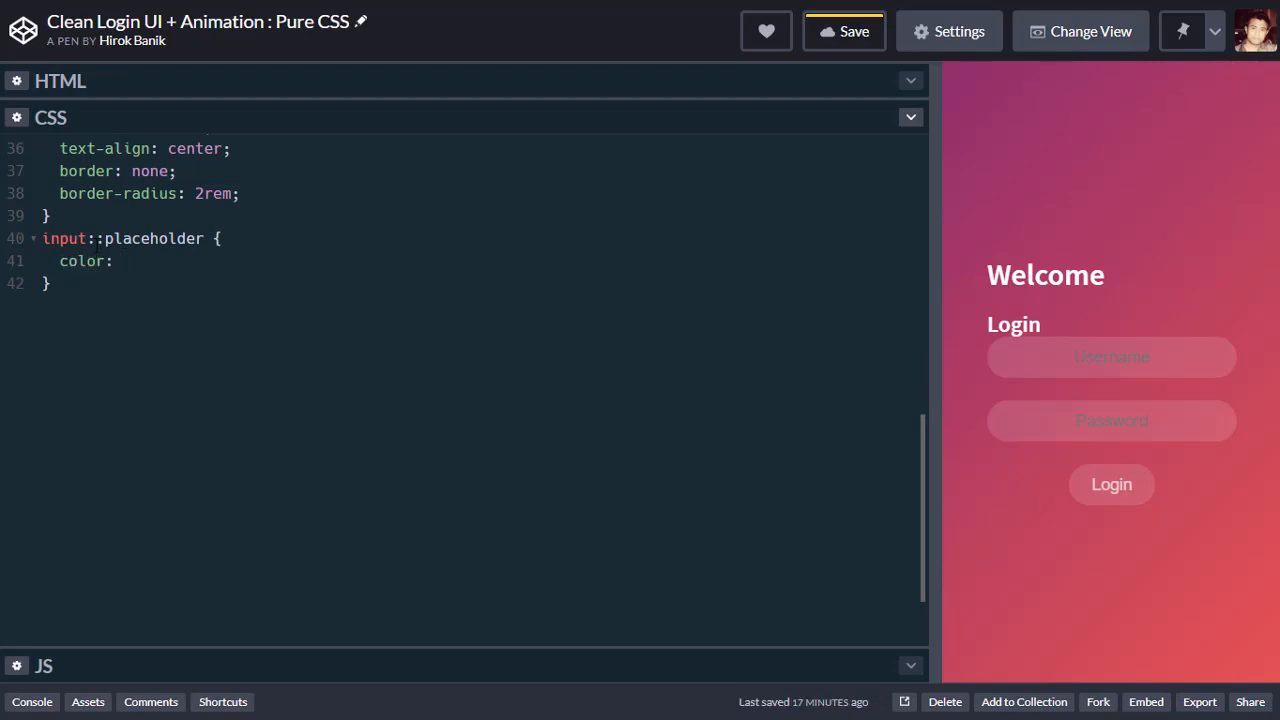
text(#ffffff8)
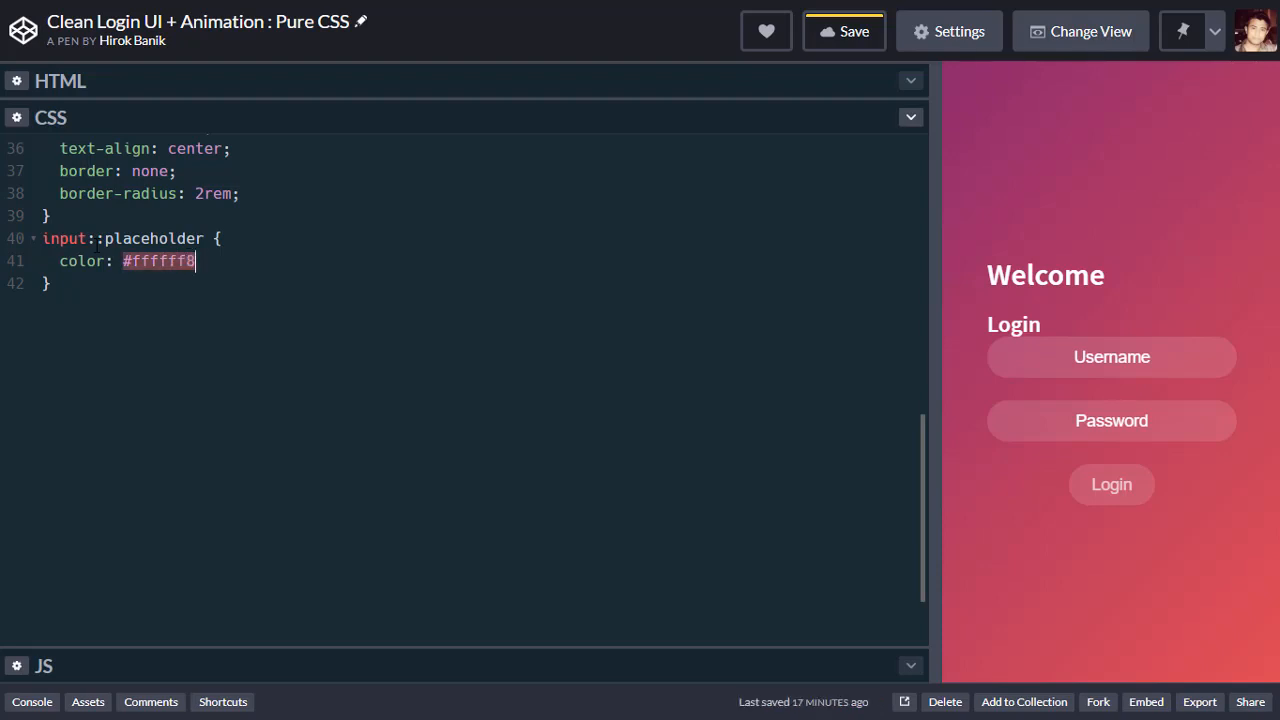
text(text-a)
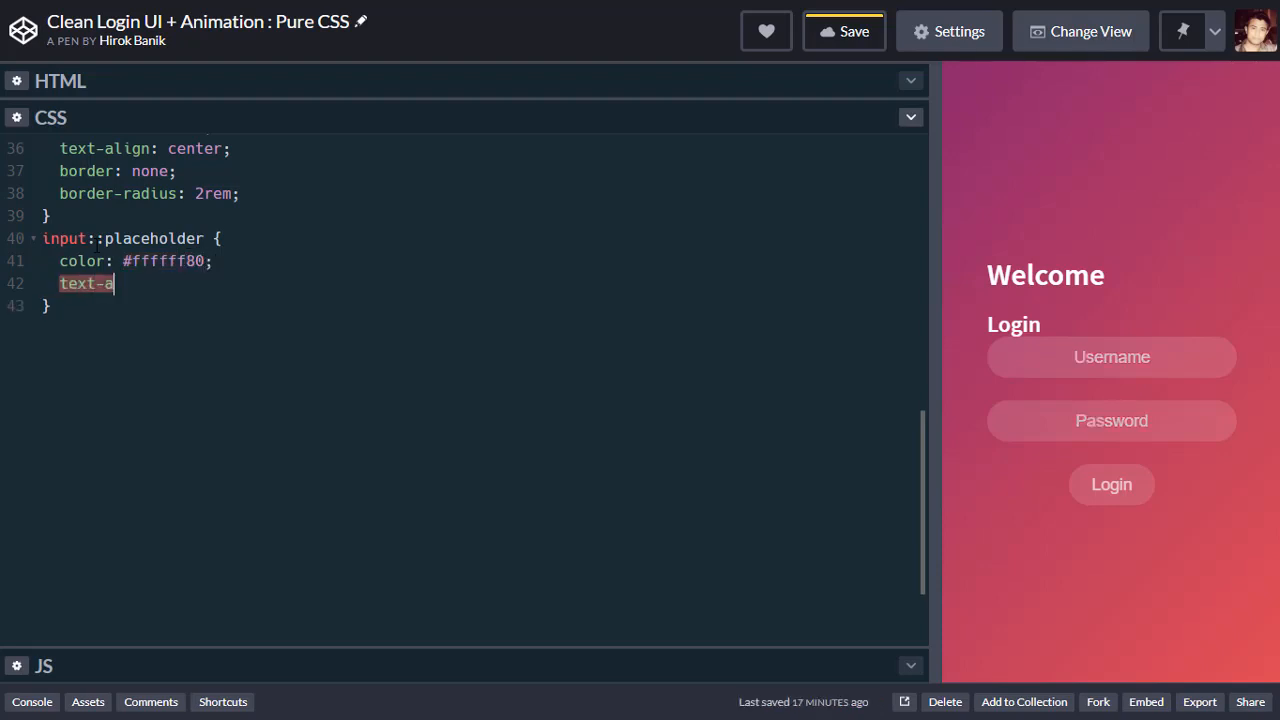
text(lign: center;)
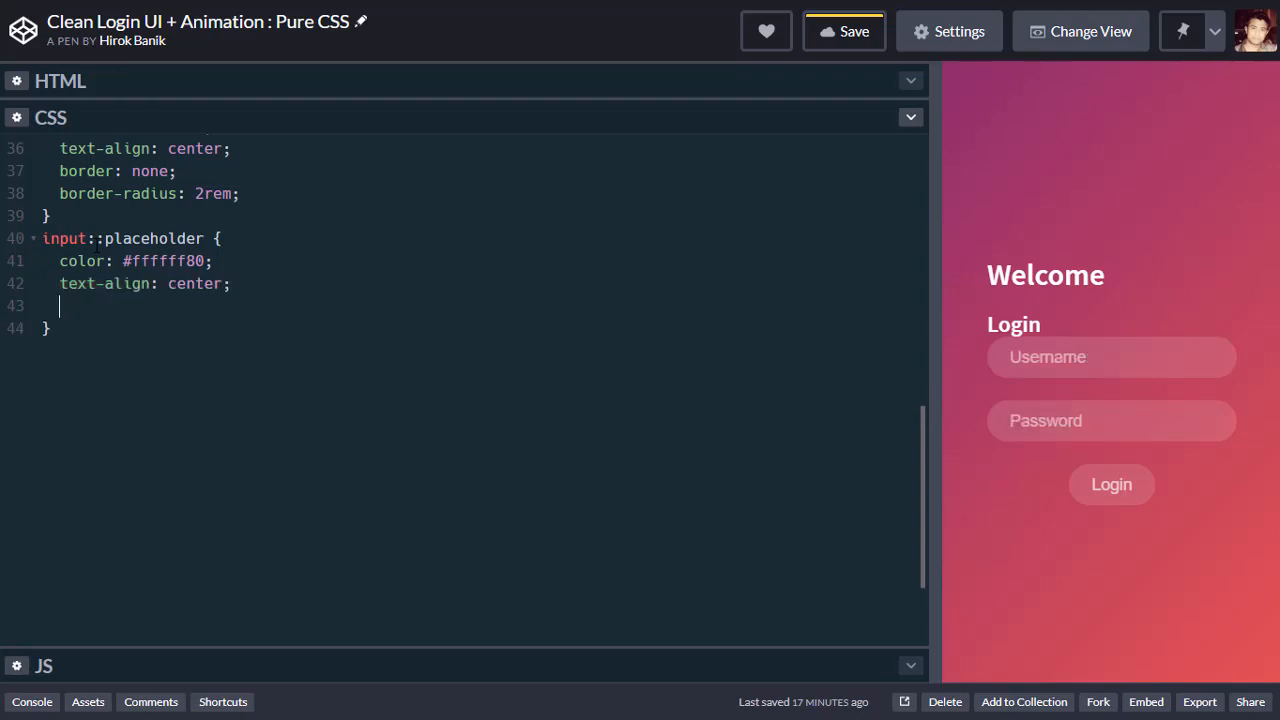
text(letter-spacing: 0;)
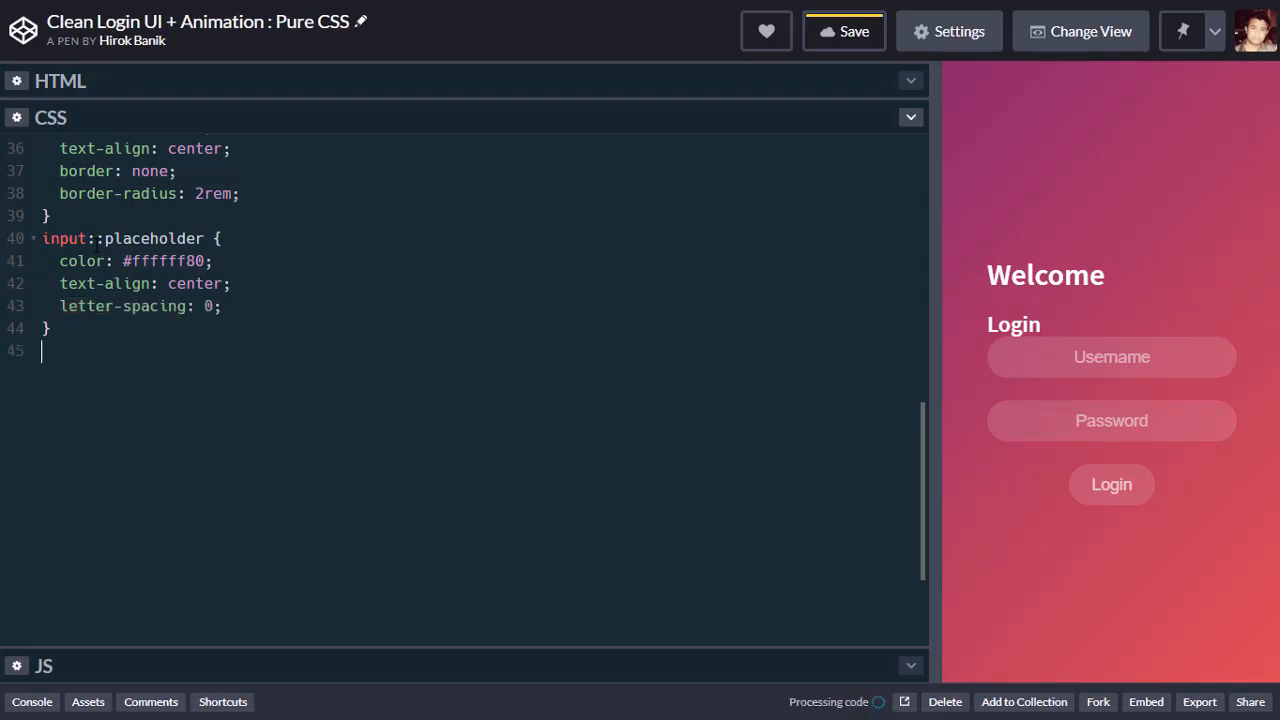
click(1112, 356)
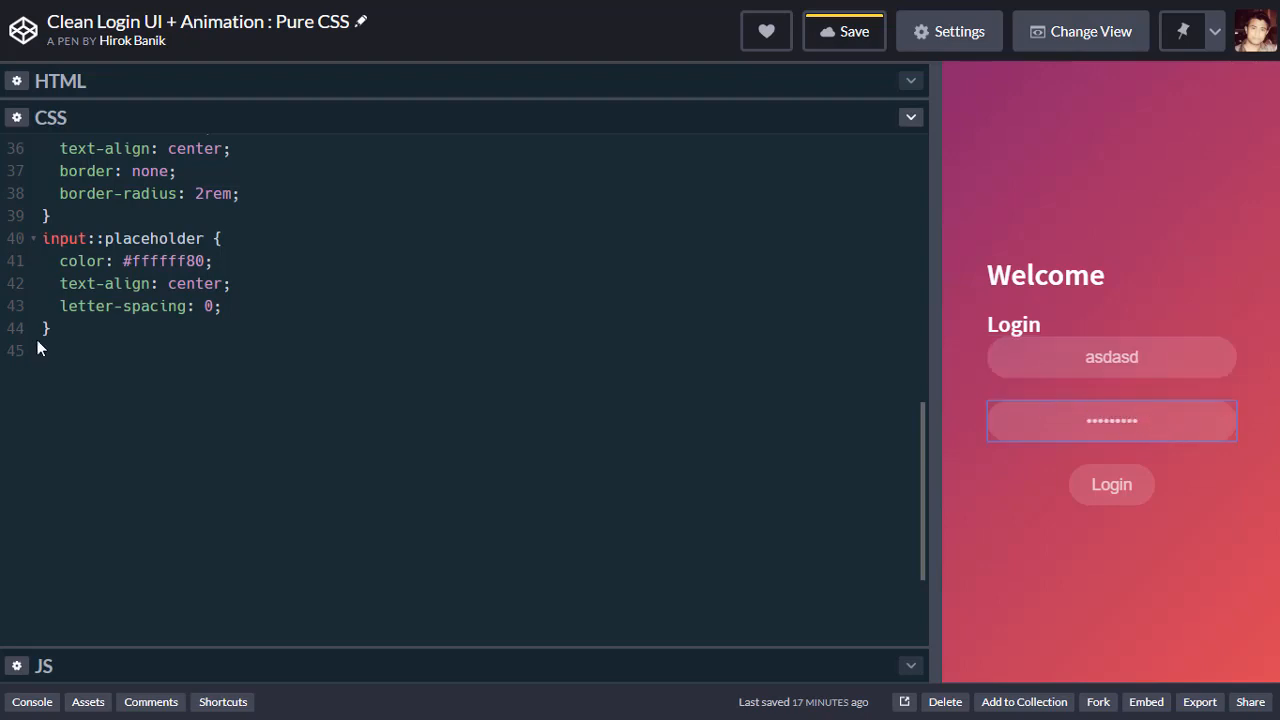
Add input[type="password"] { letter-spacing: 0.1rem; } to spread the masked dots
text(t)
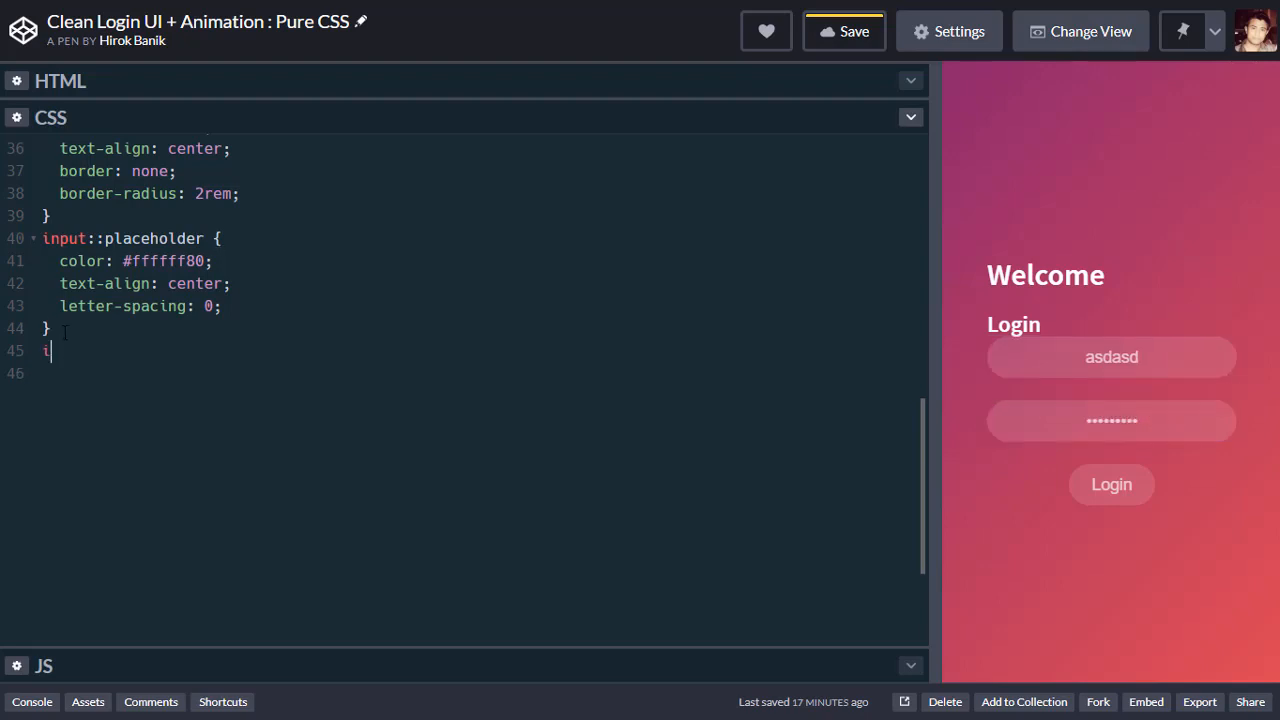
text(in)
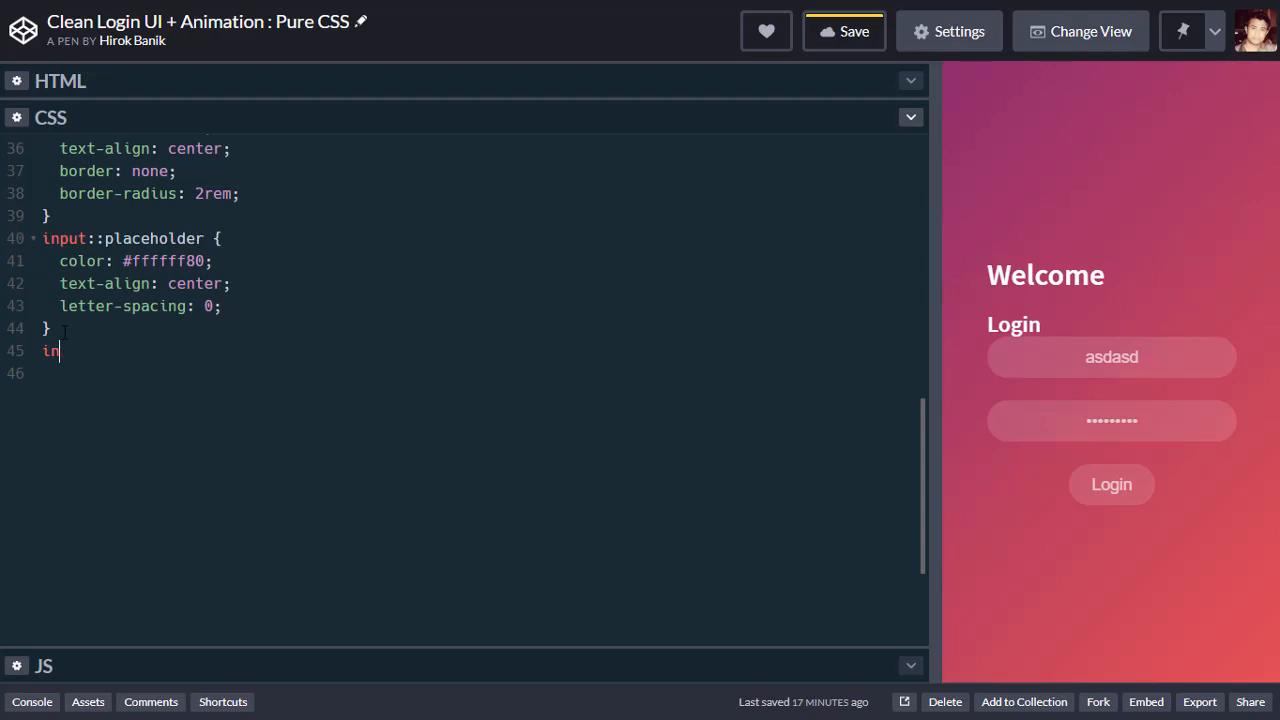
text(put[)
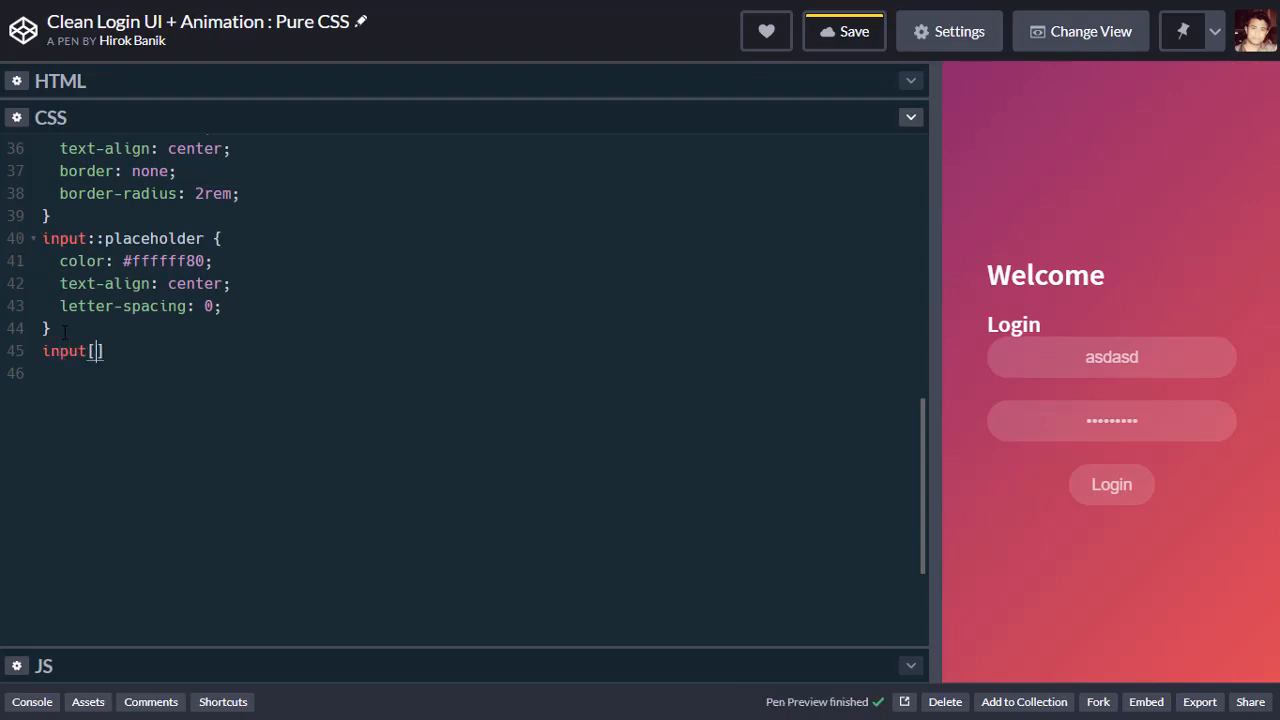
text(type="pass)
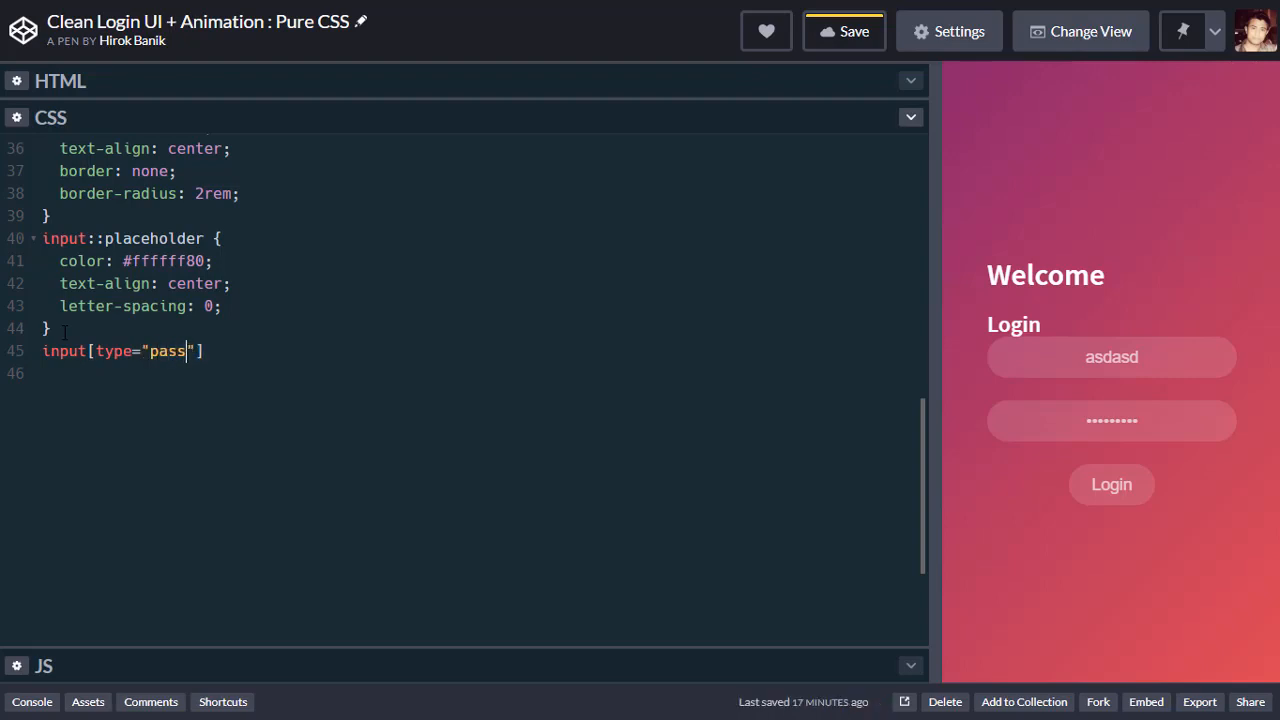
text(word)
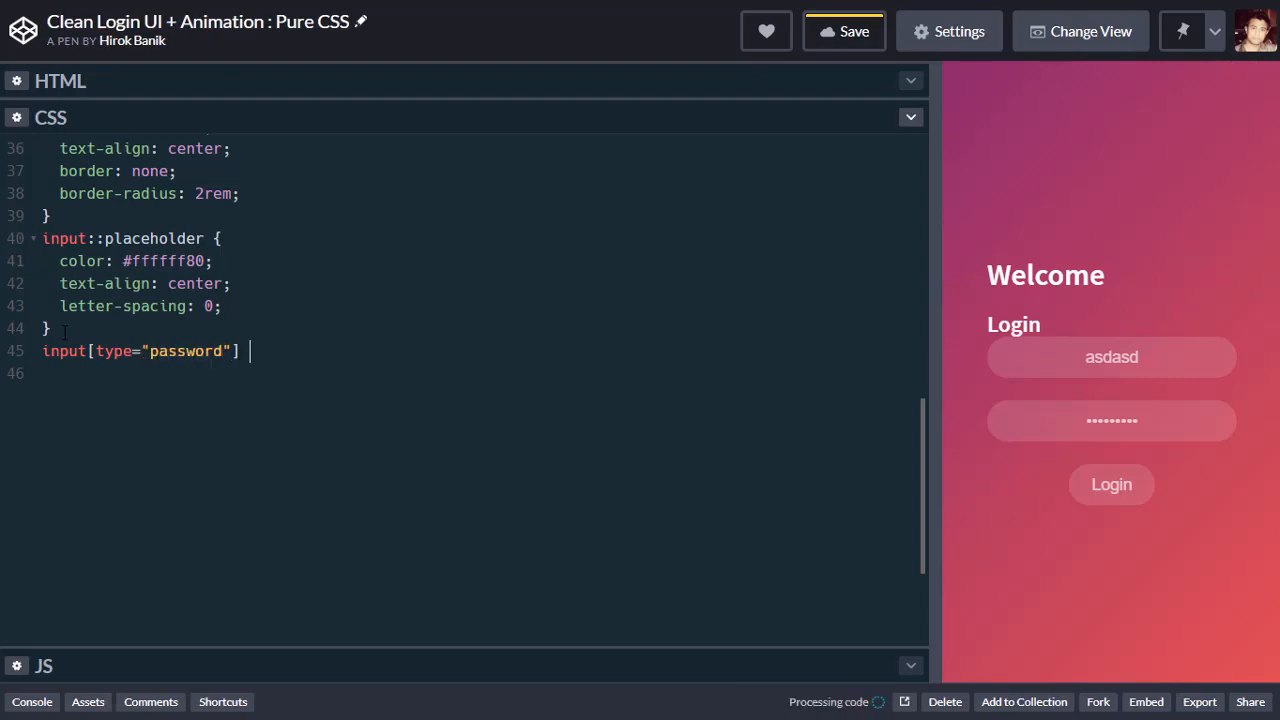
text({)
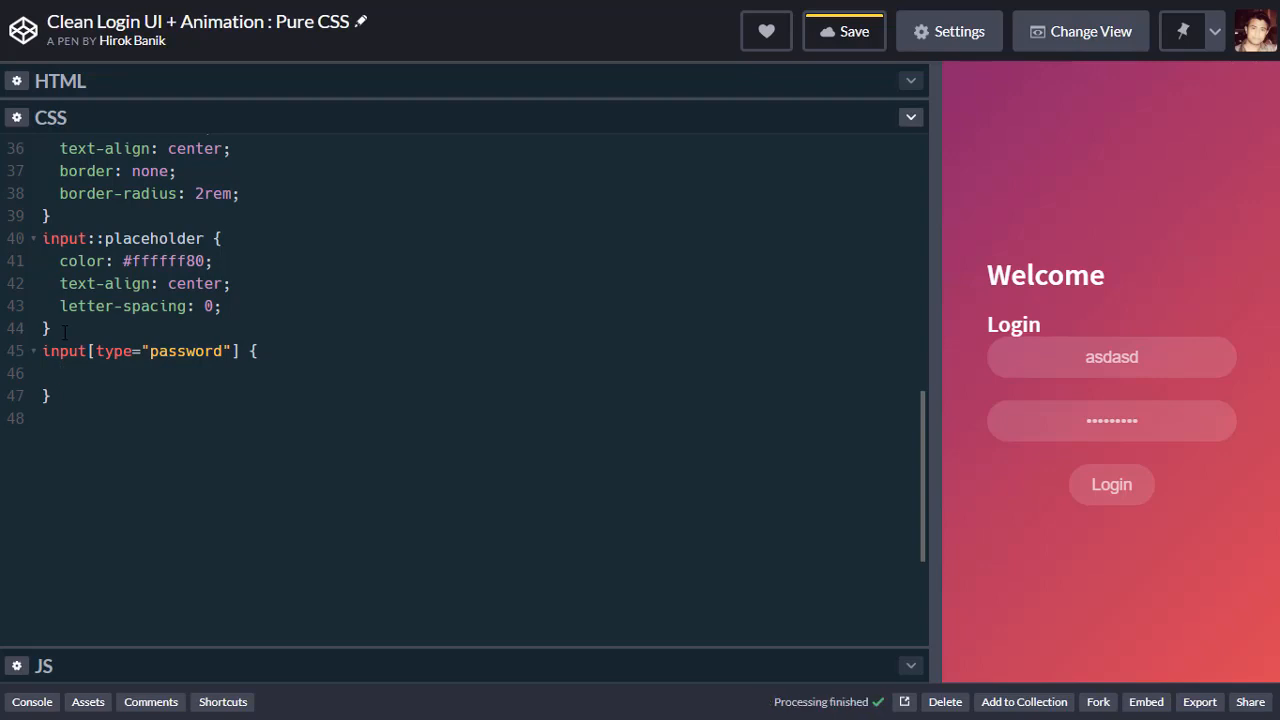
text(letter-spacing:)
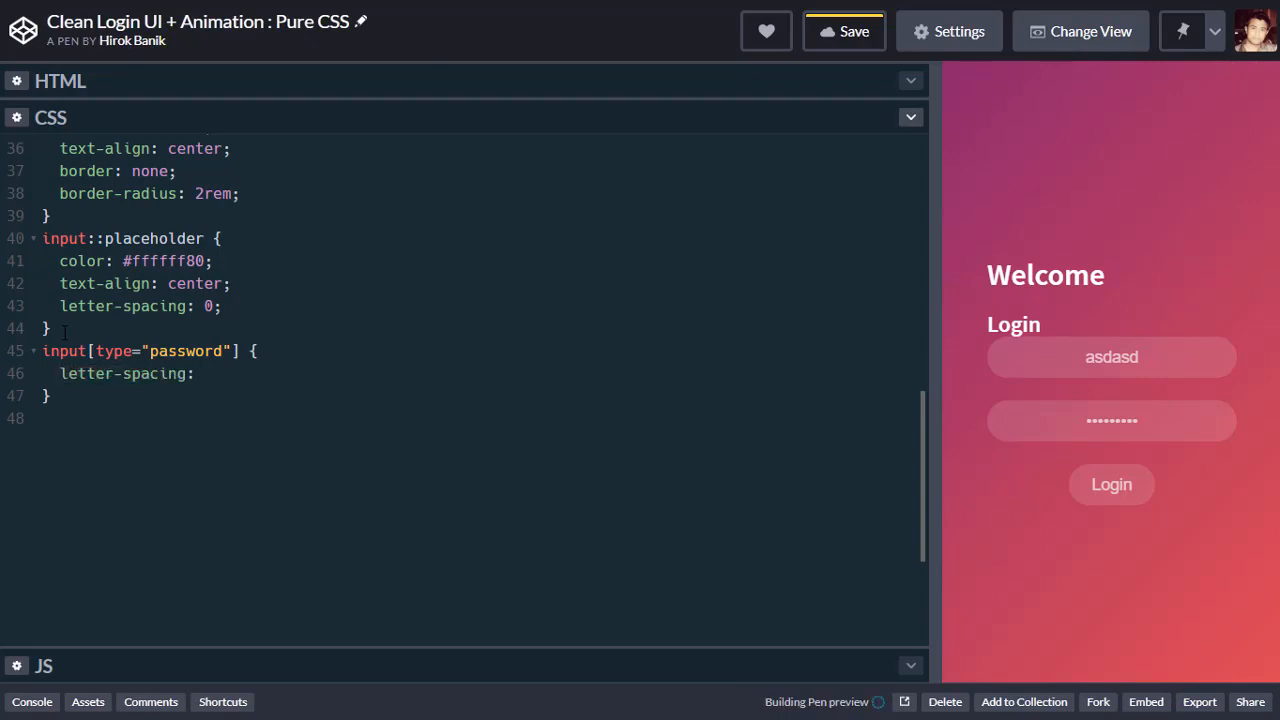
text(0.1rem)
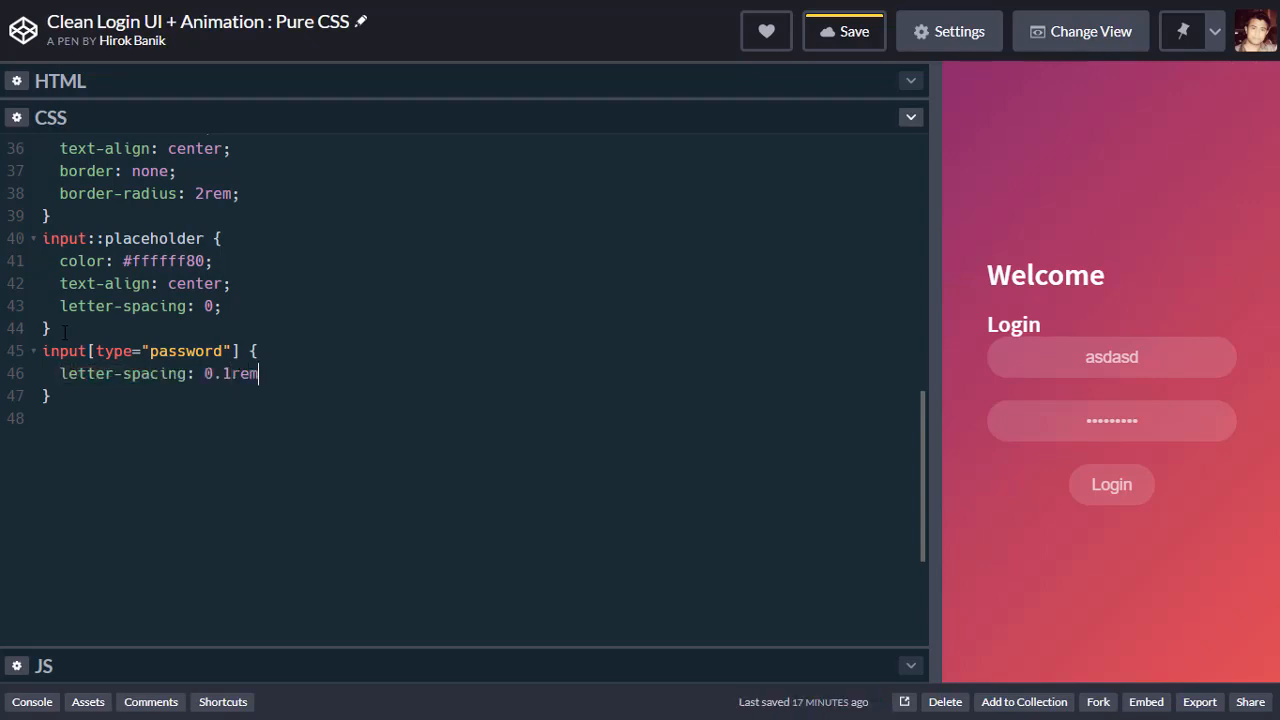
text(;)
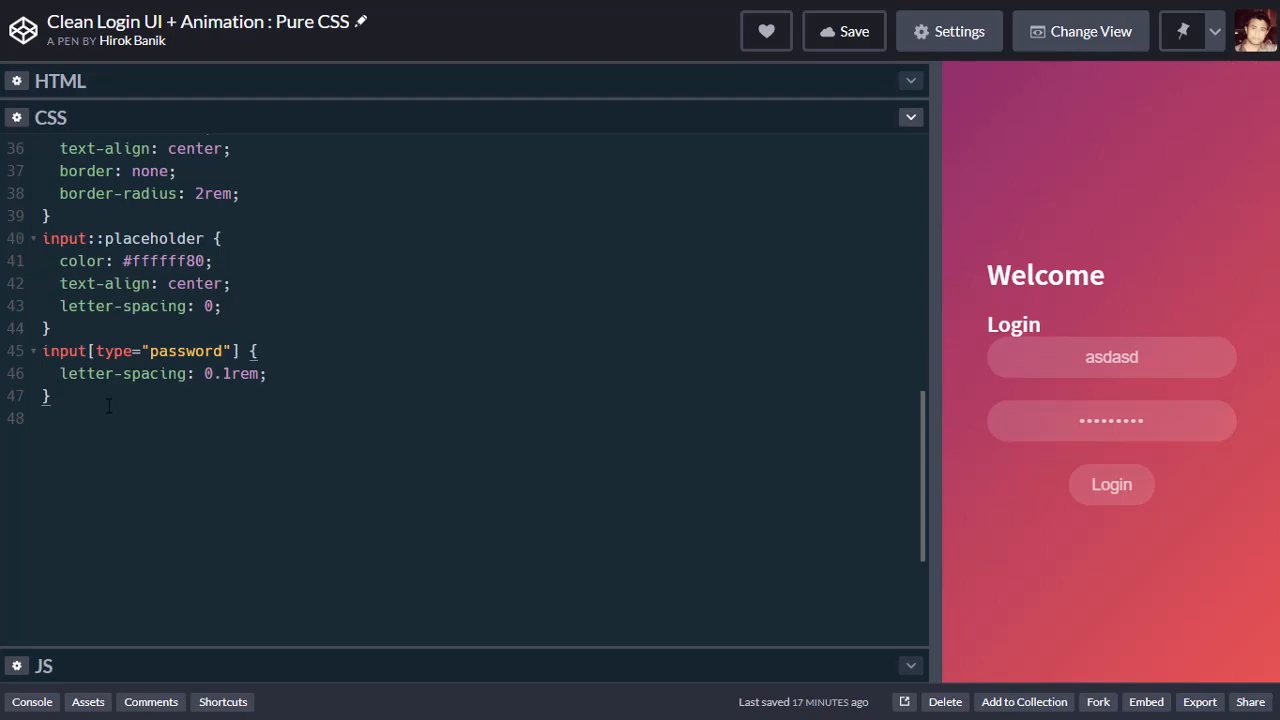
Add an input:focus rule with text-align: left and verify it on the username field
text(in)
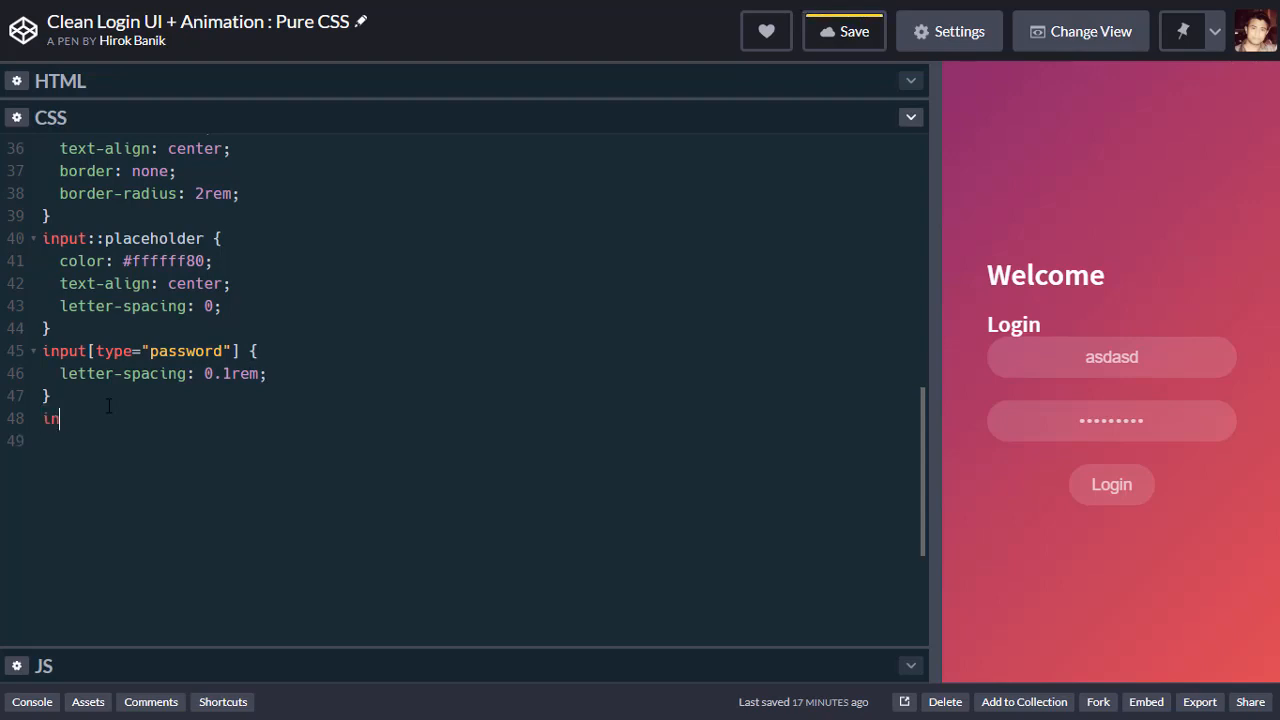
text(put:foc)
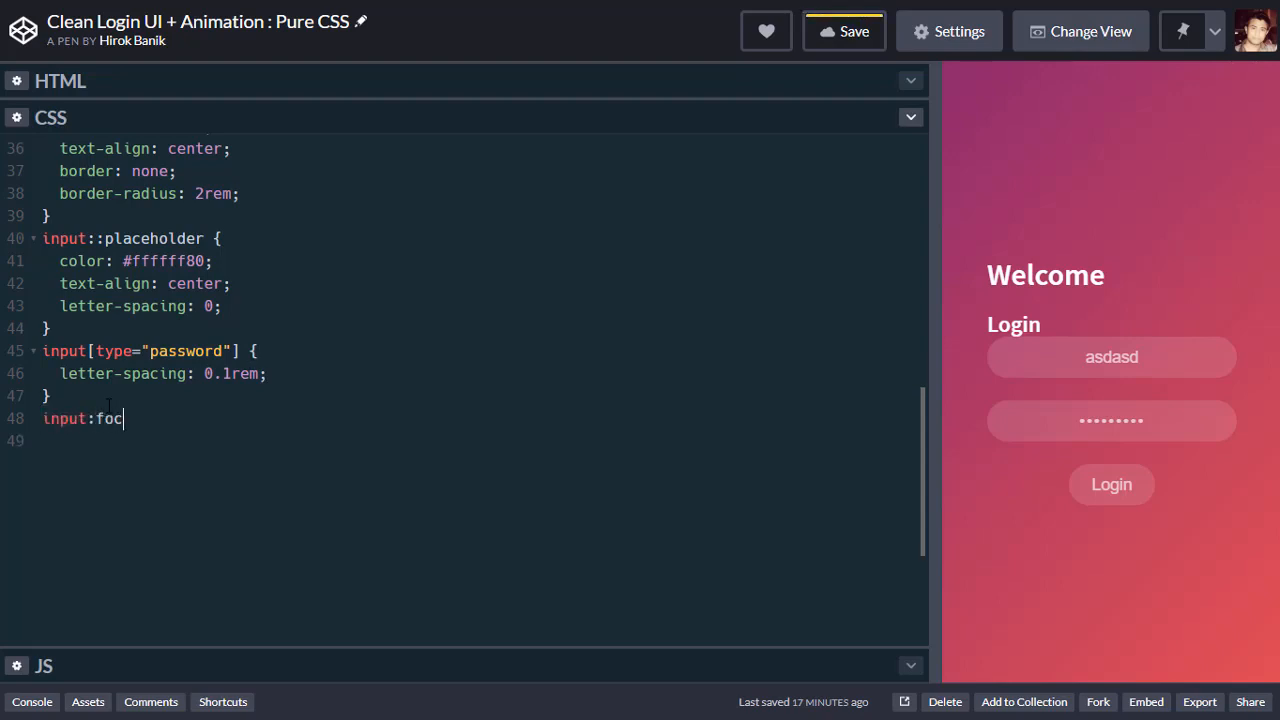
text(us {)
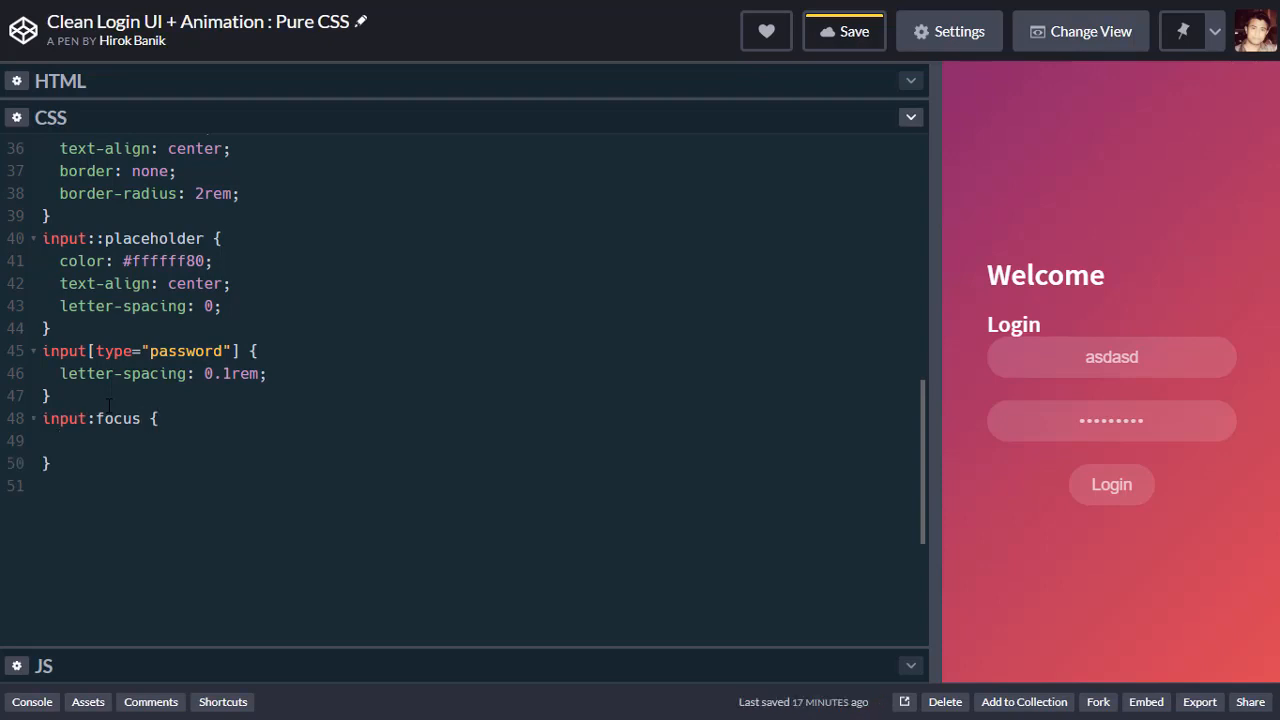
text(text-)
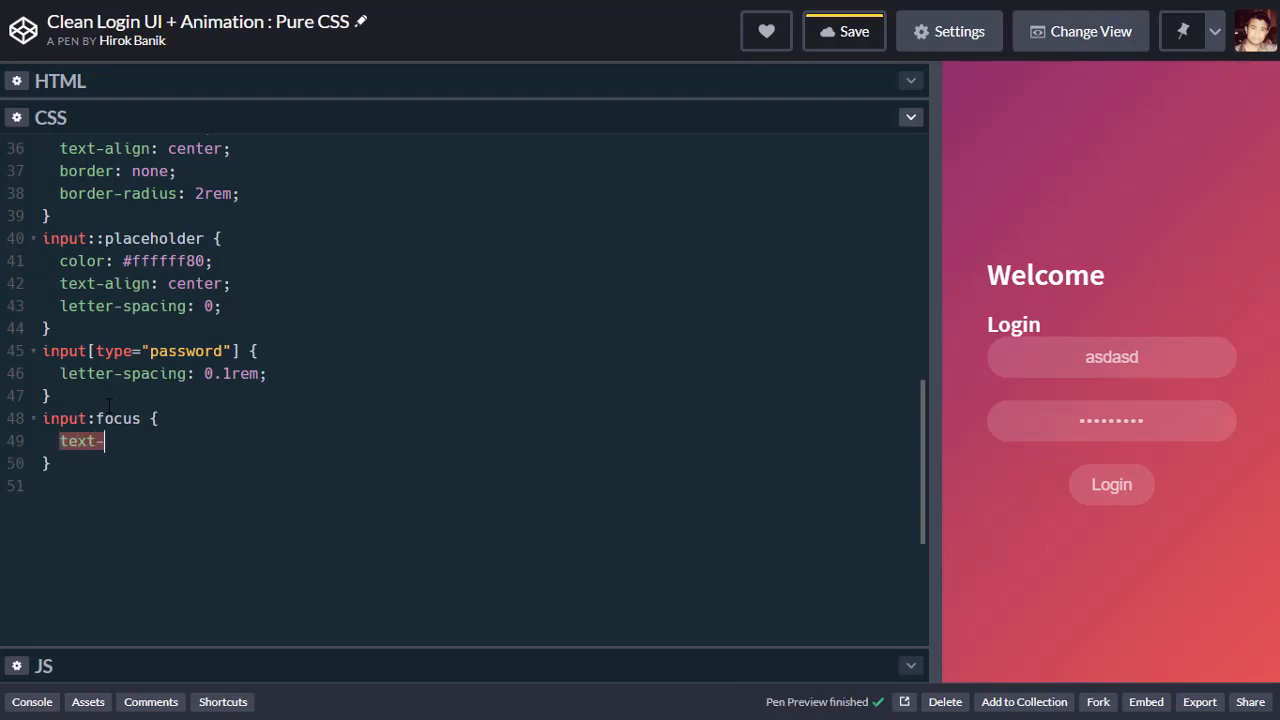
text(align: left;)
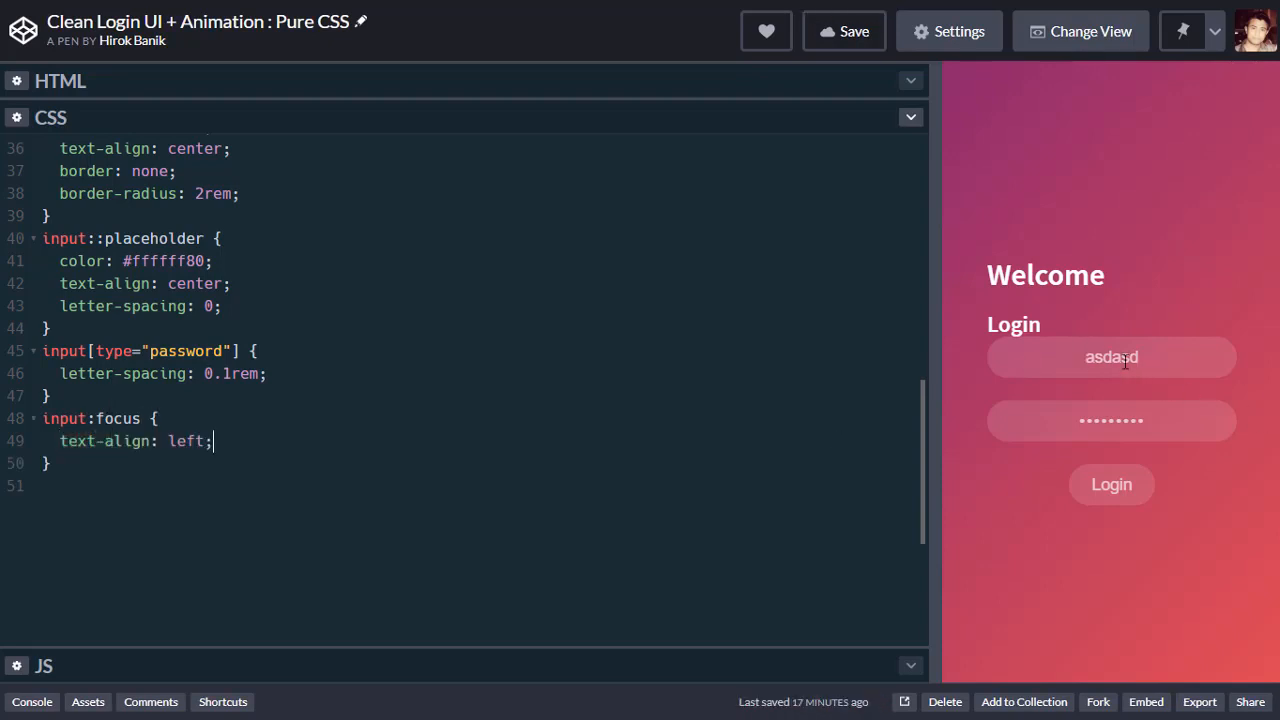
click(1112, 356)
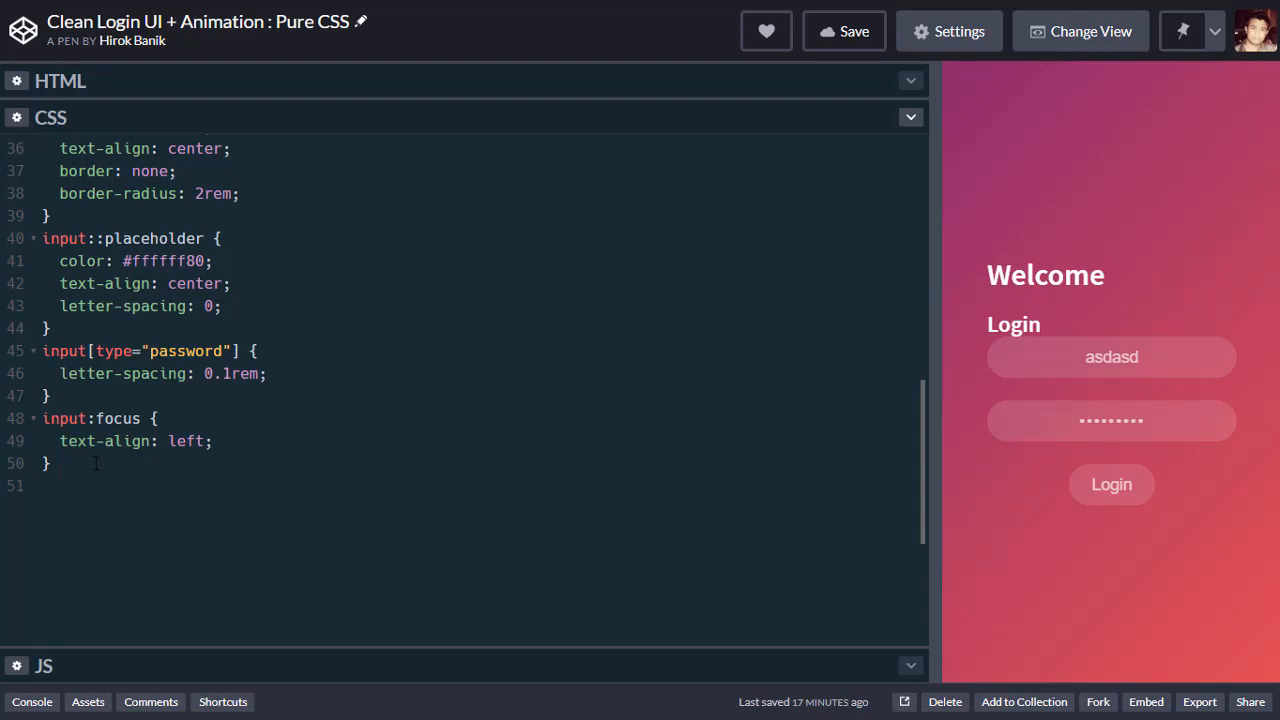
key(Return)
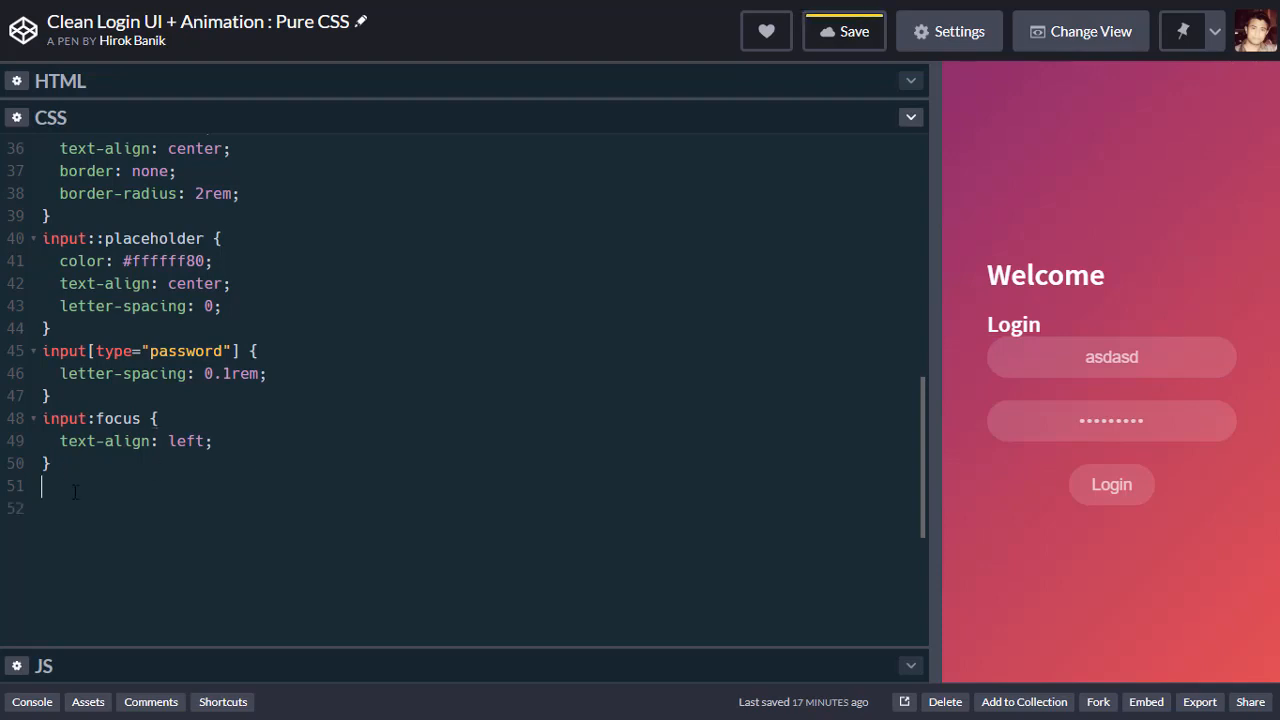
Start a button rule with 1rem margin, 0.75rem 2.5rem padding and centered text
text(button {)
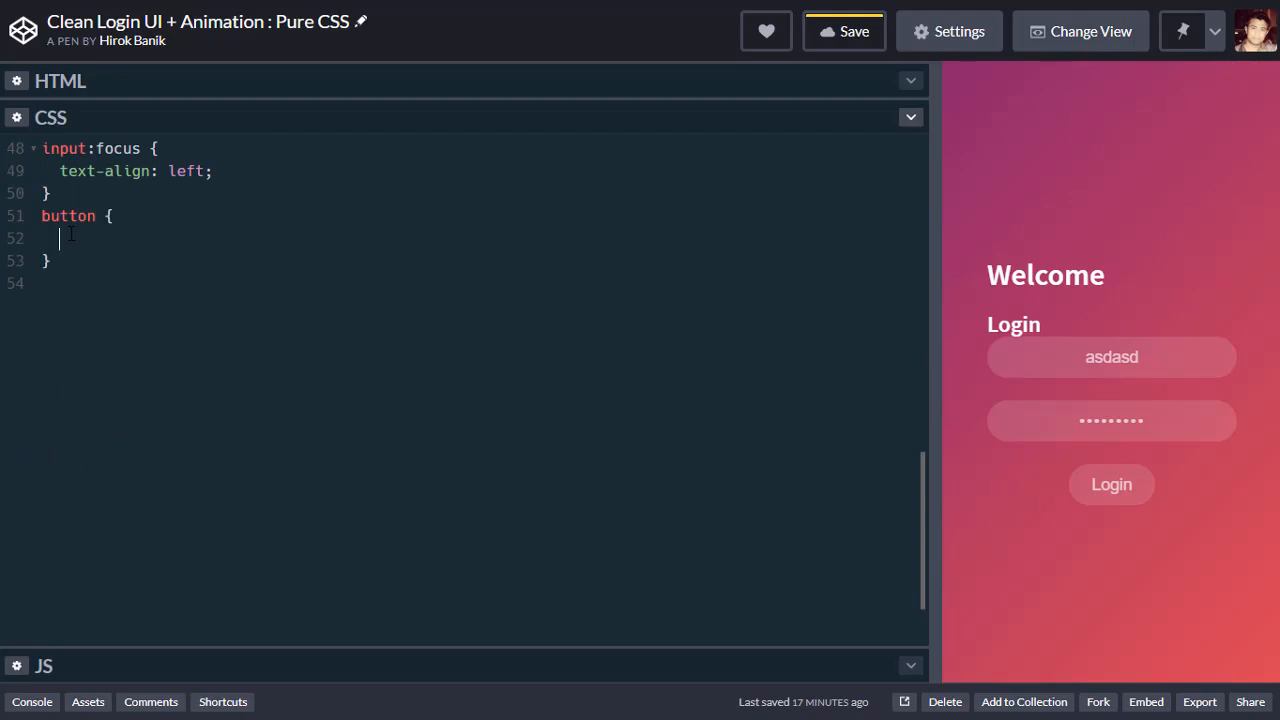
text(margin-top)
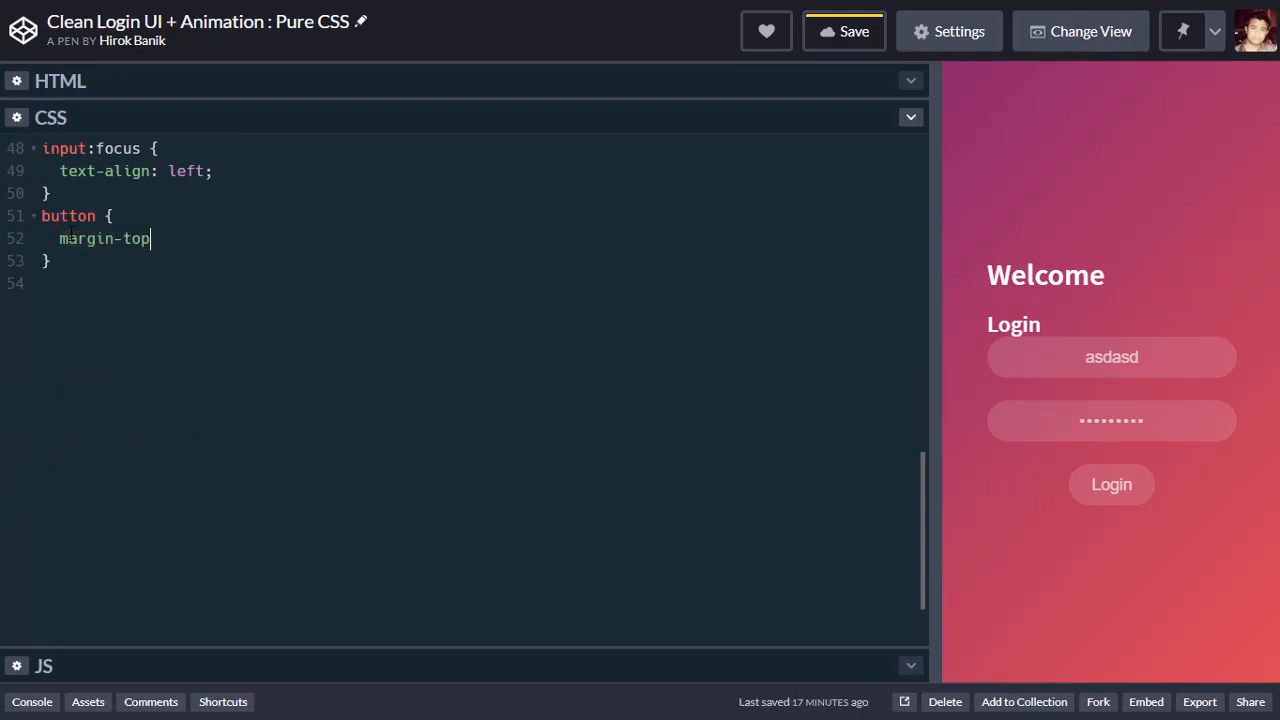
text(: 1)
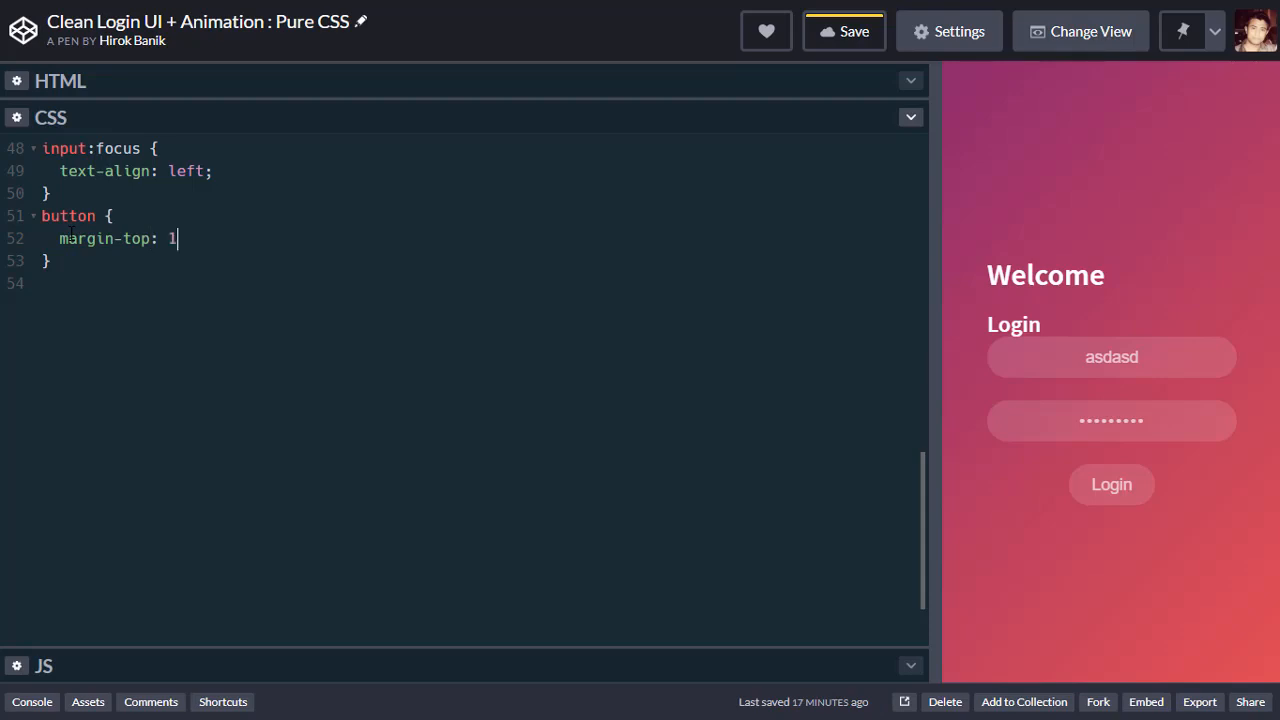
text(rem;)
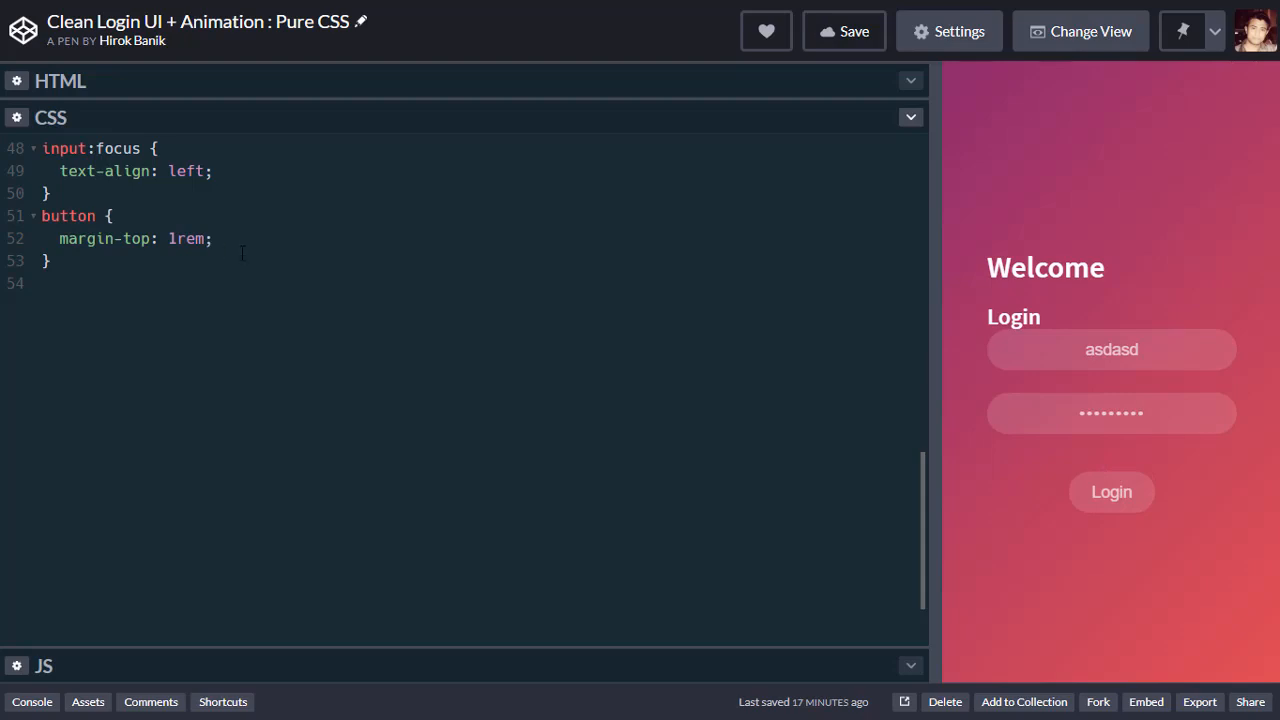
text(padding: 0.)
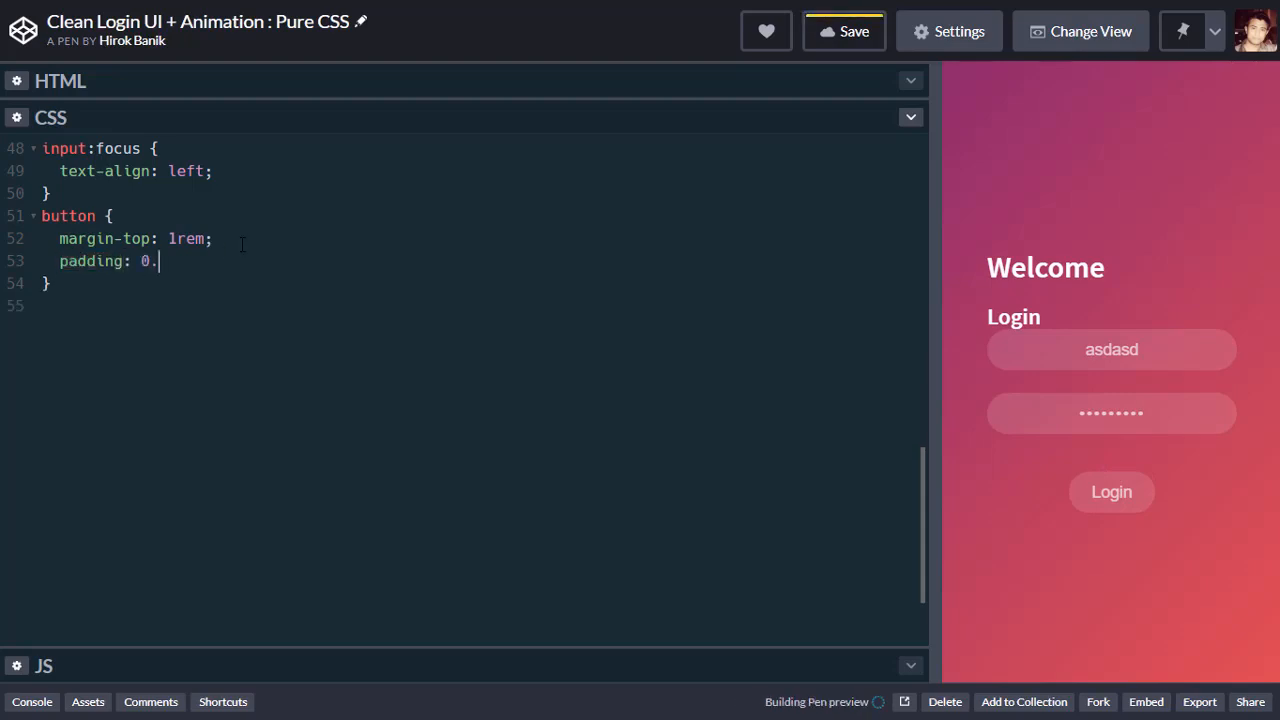
text(75)
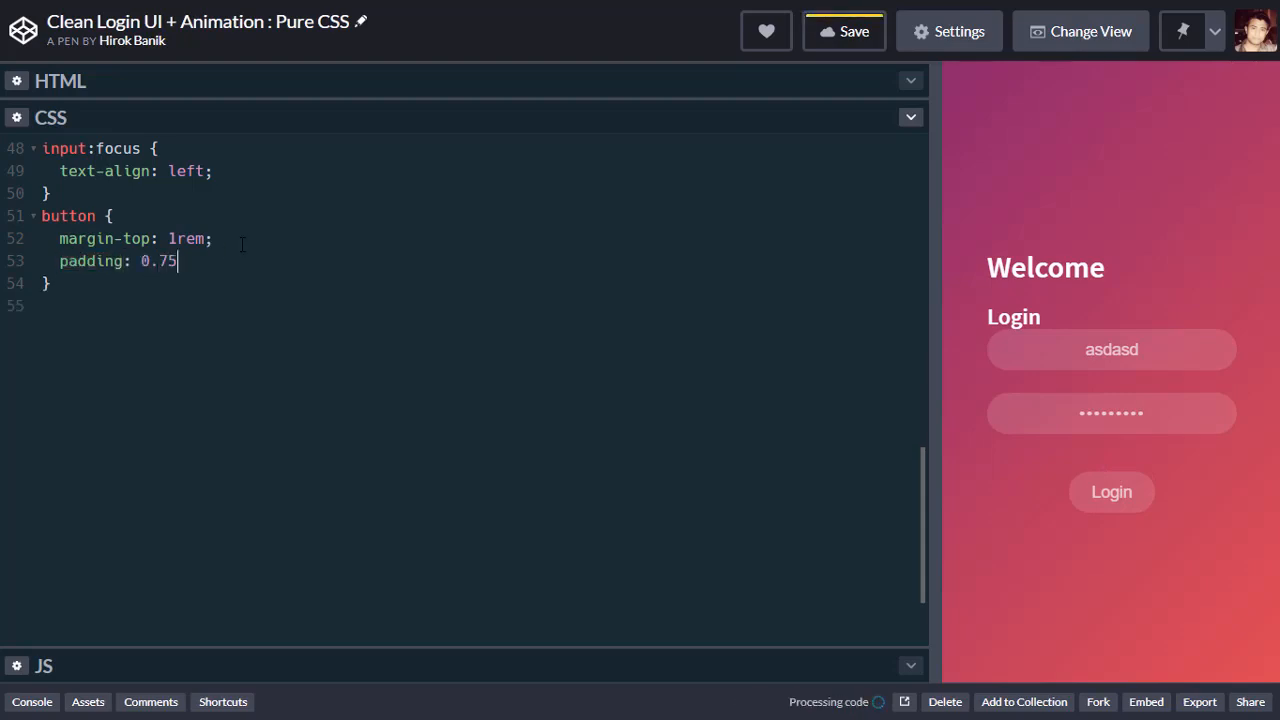
text(rem)
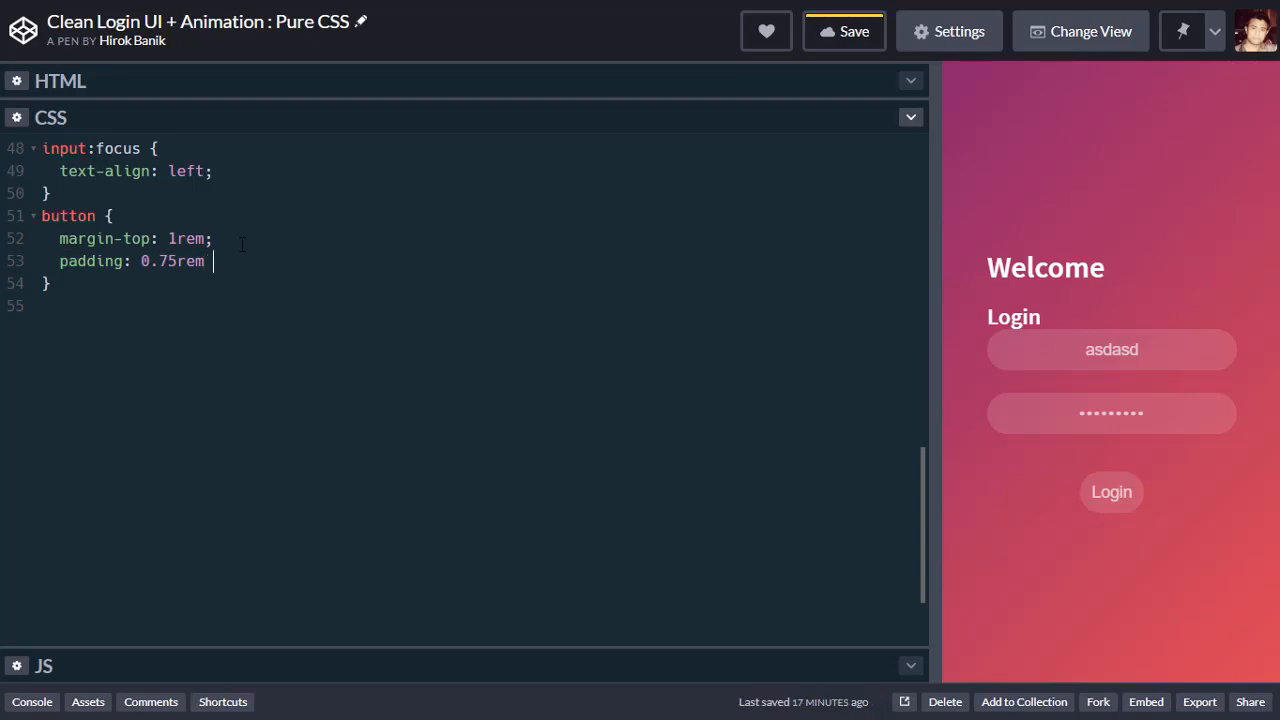
text(2.)
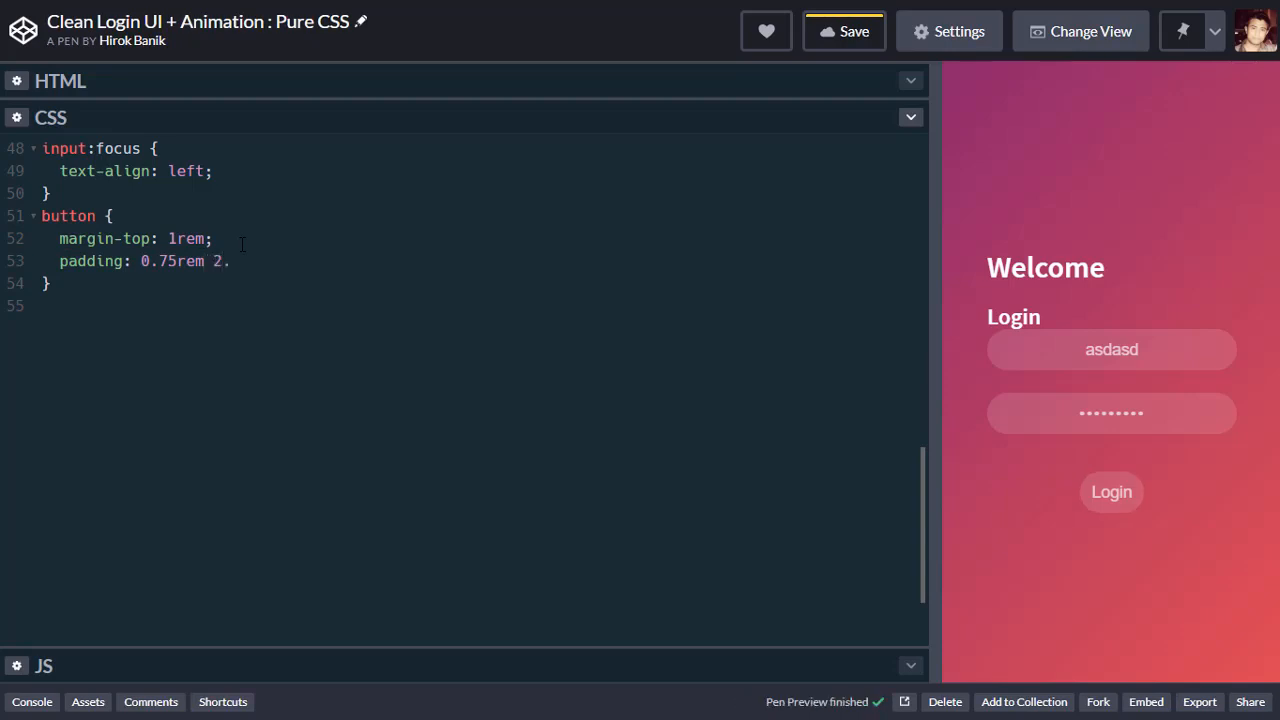
text(5rem)
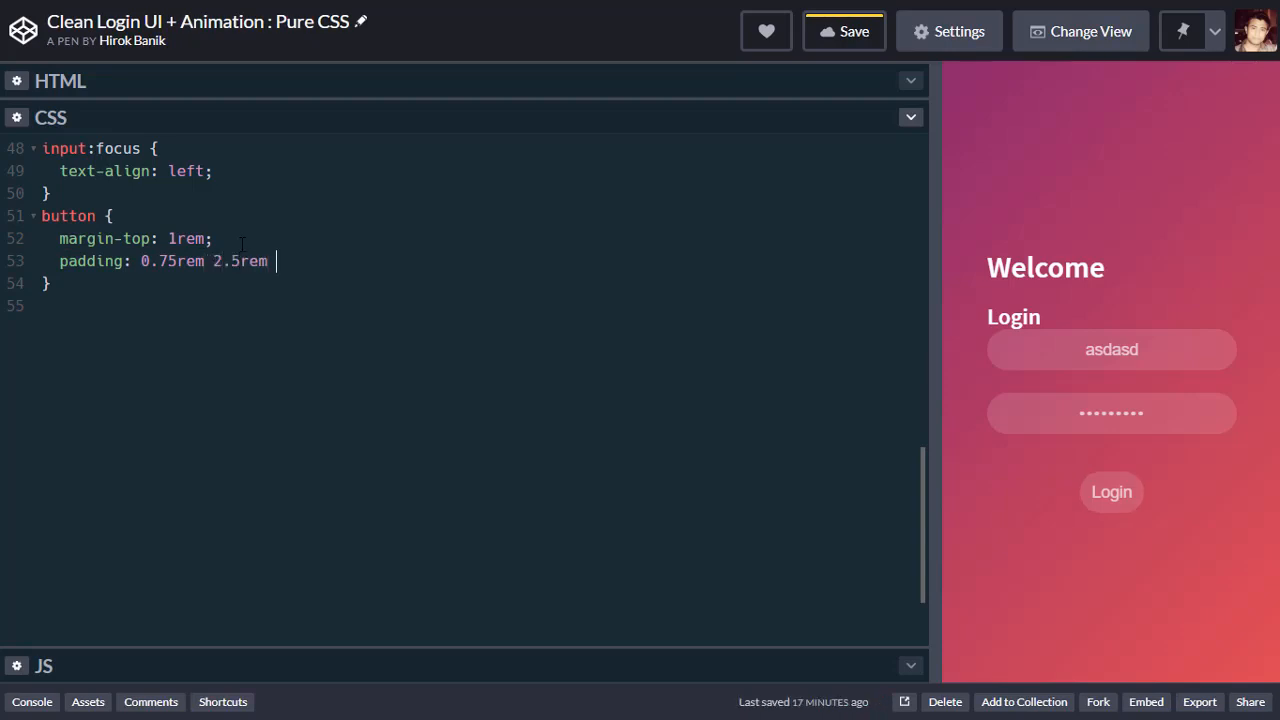
text(text-align: c)
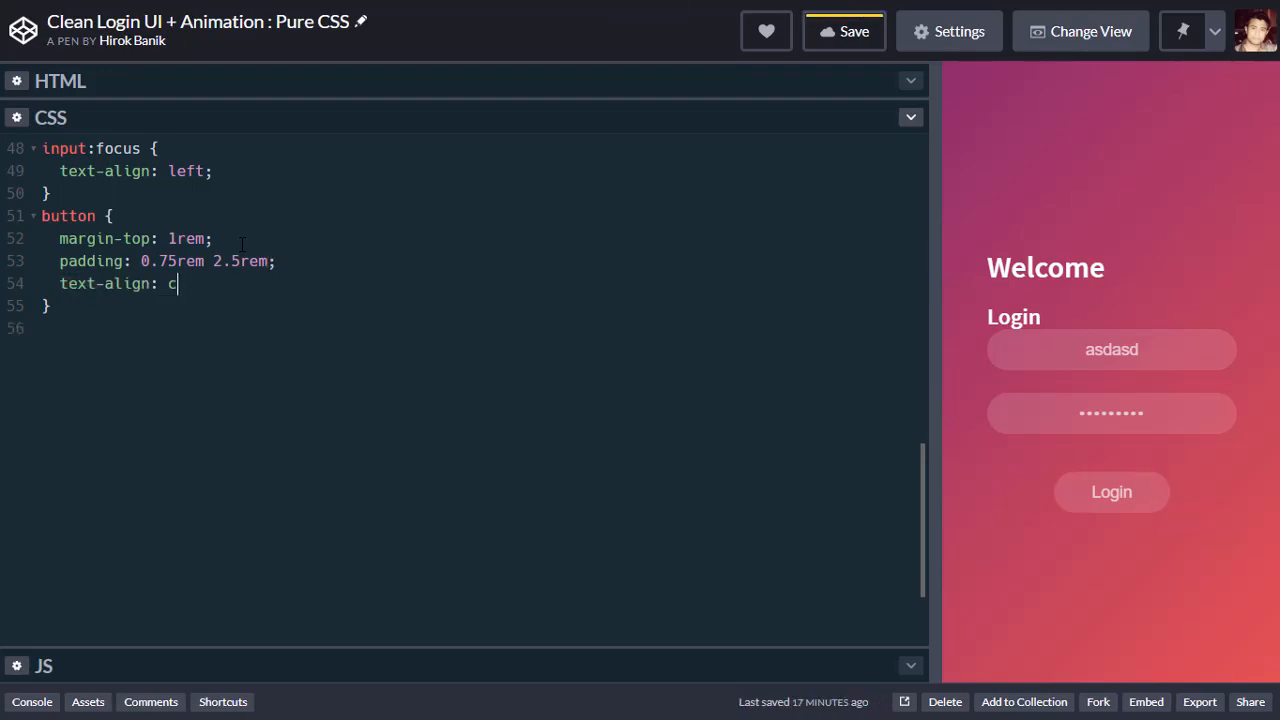
text(enter')
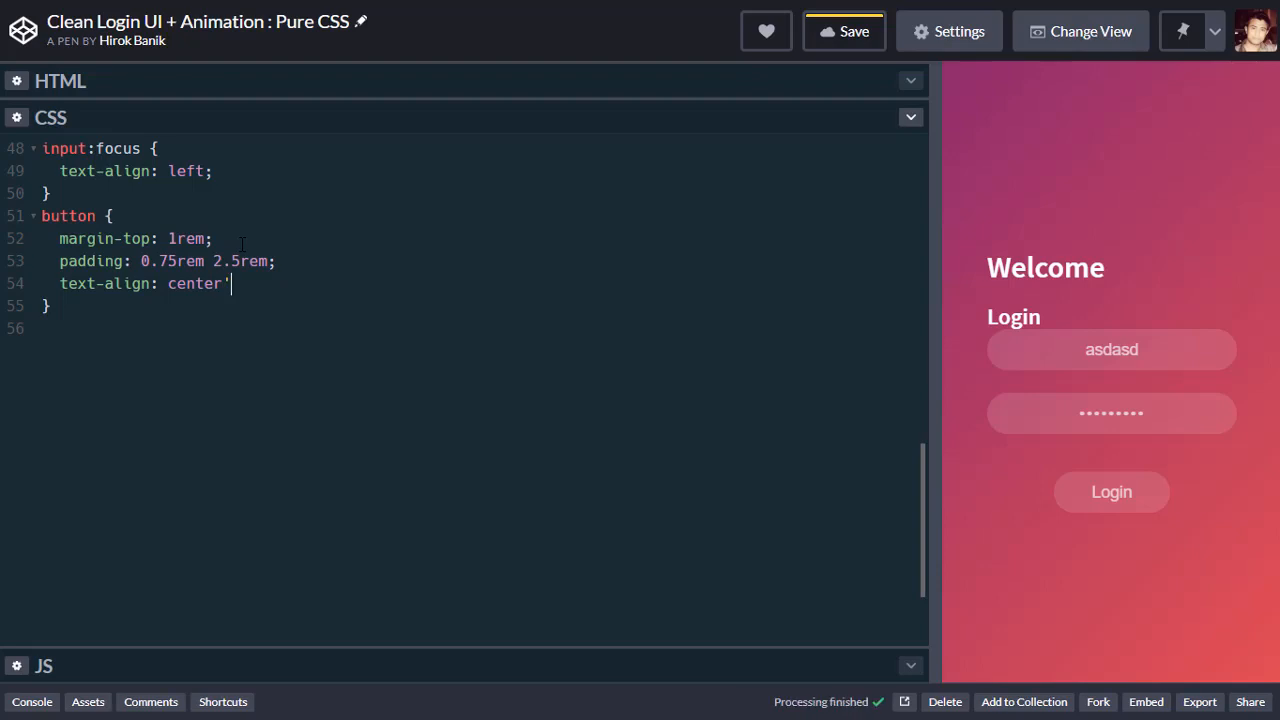
Give the button a #ffffff background, #bc375c text color and bold font weight
text(b)
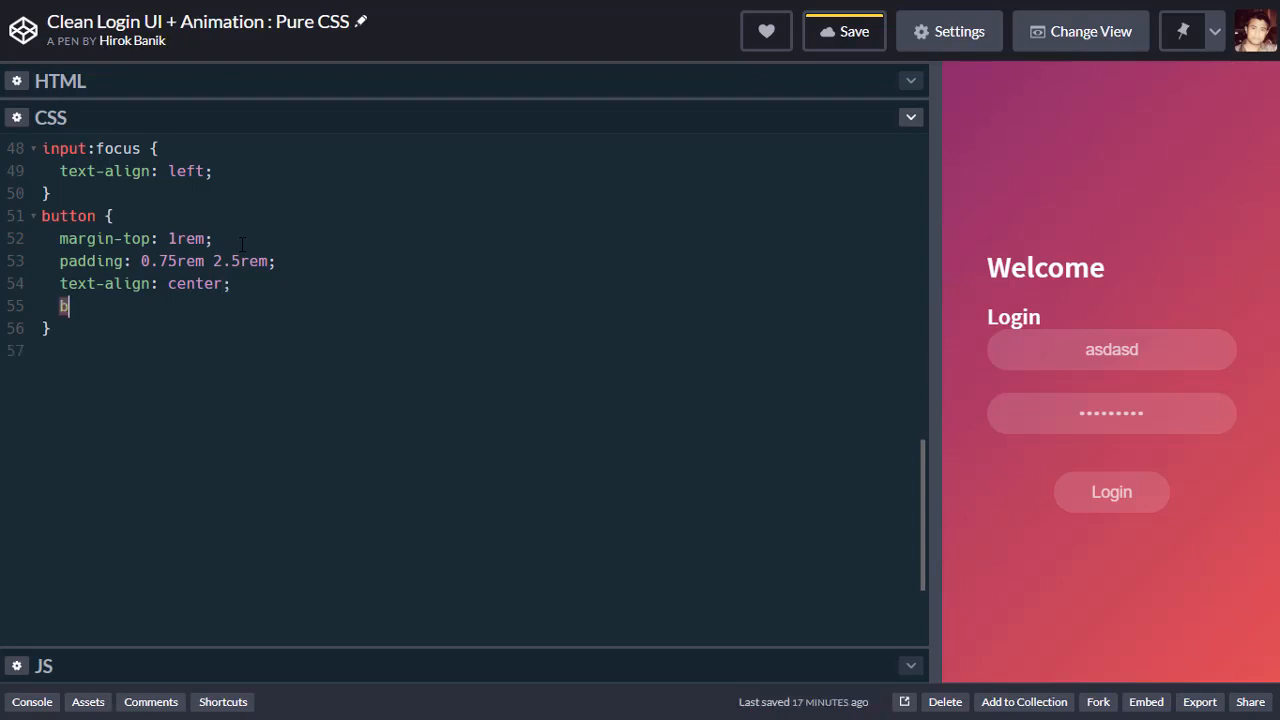
text(background-col)
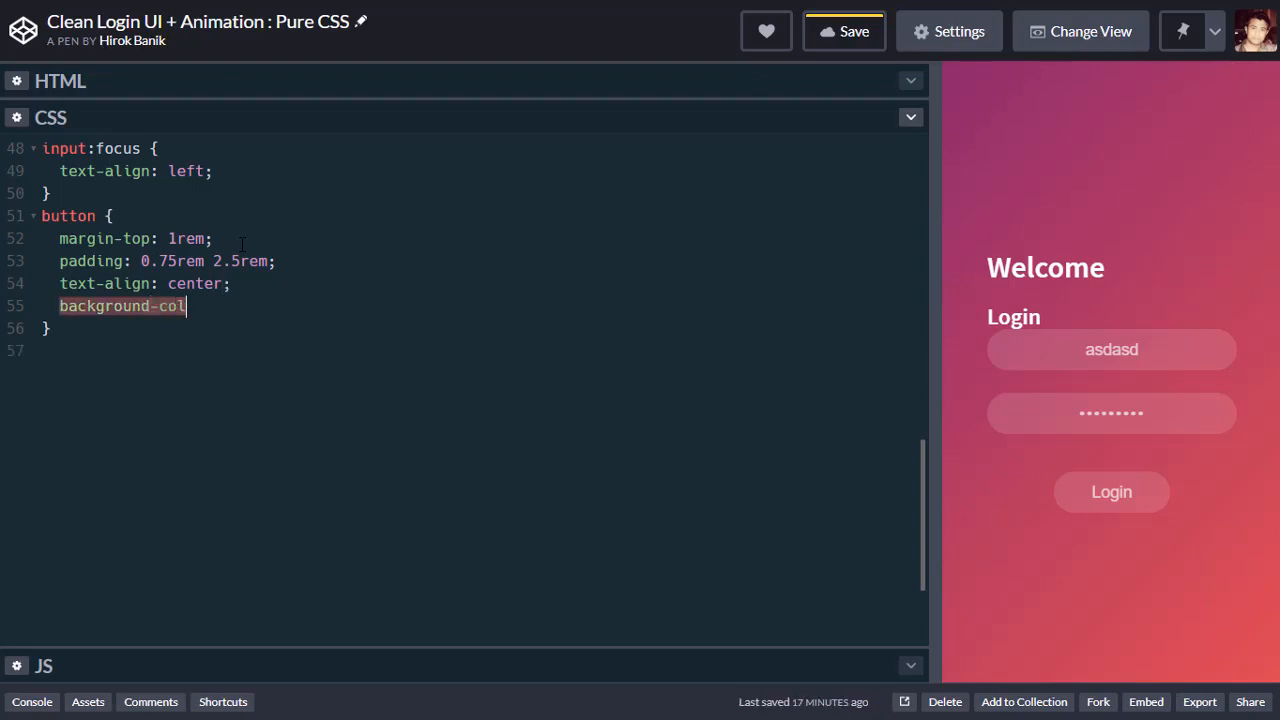
text(or:)
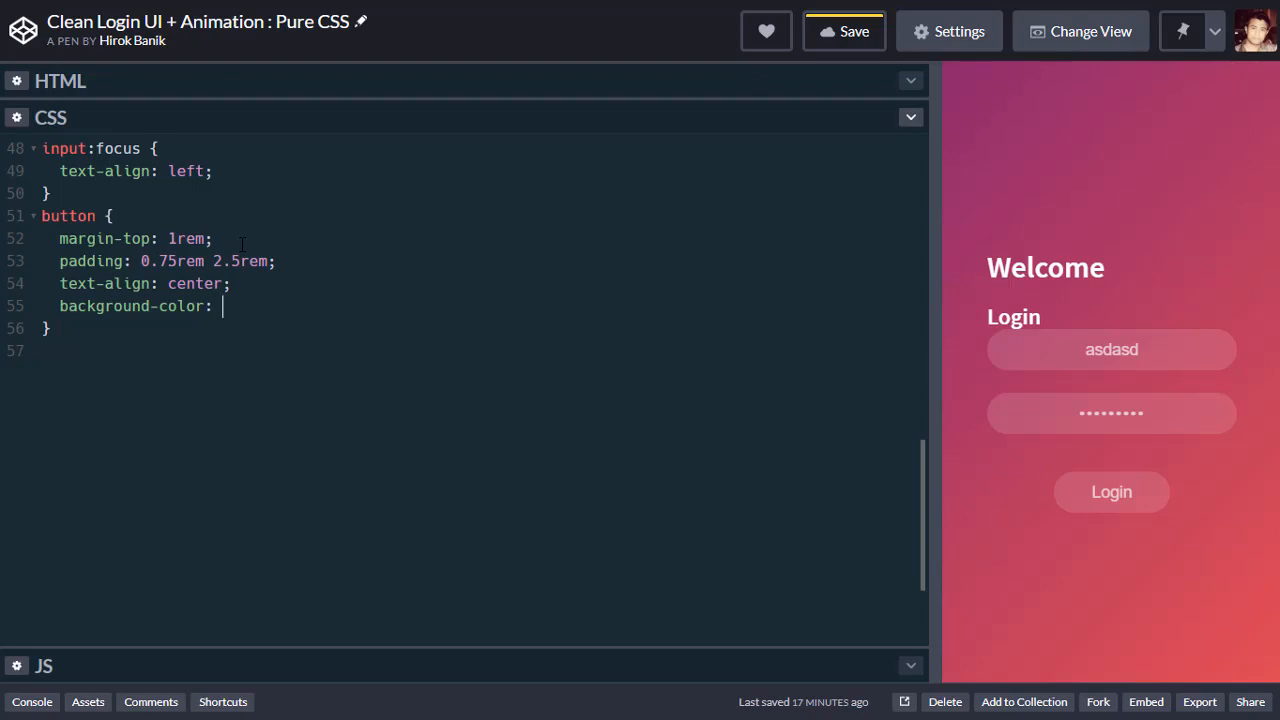
text(#ffffff)
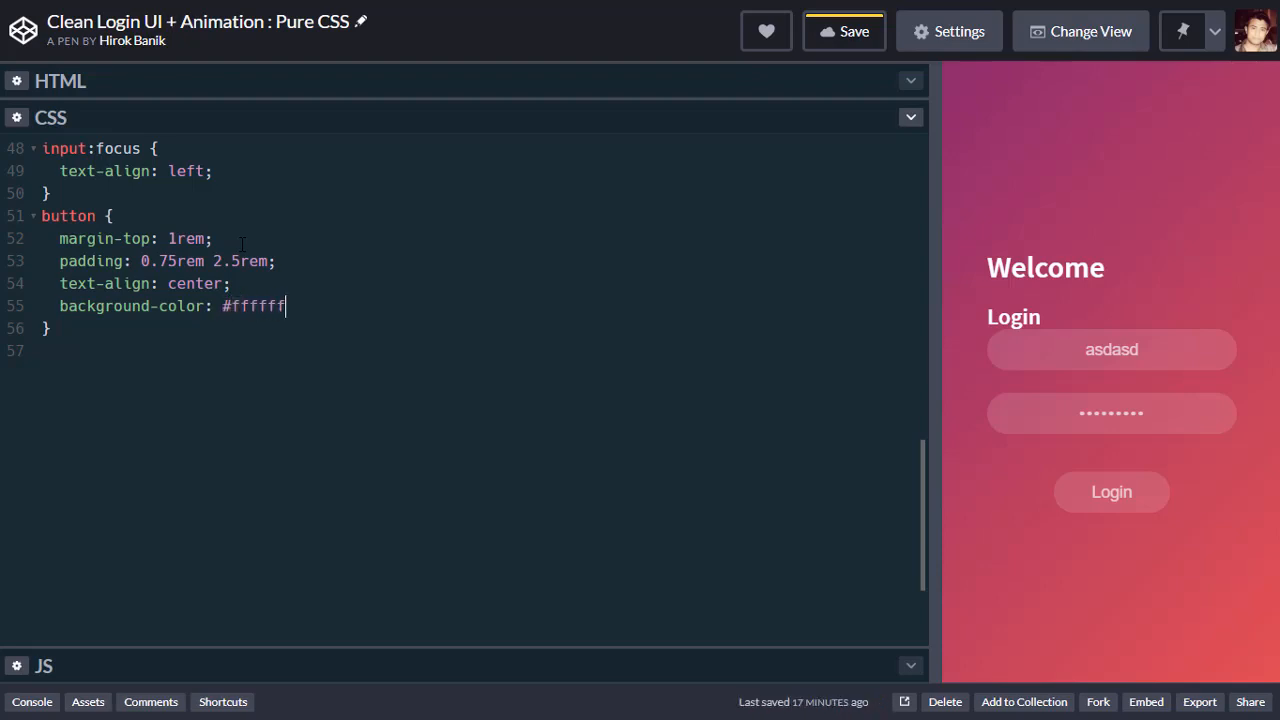
text(;)
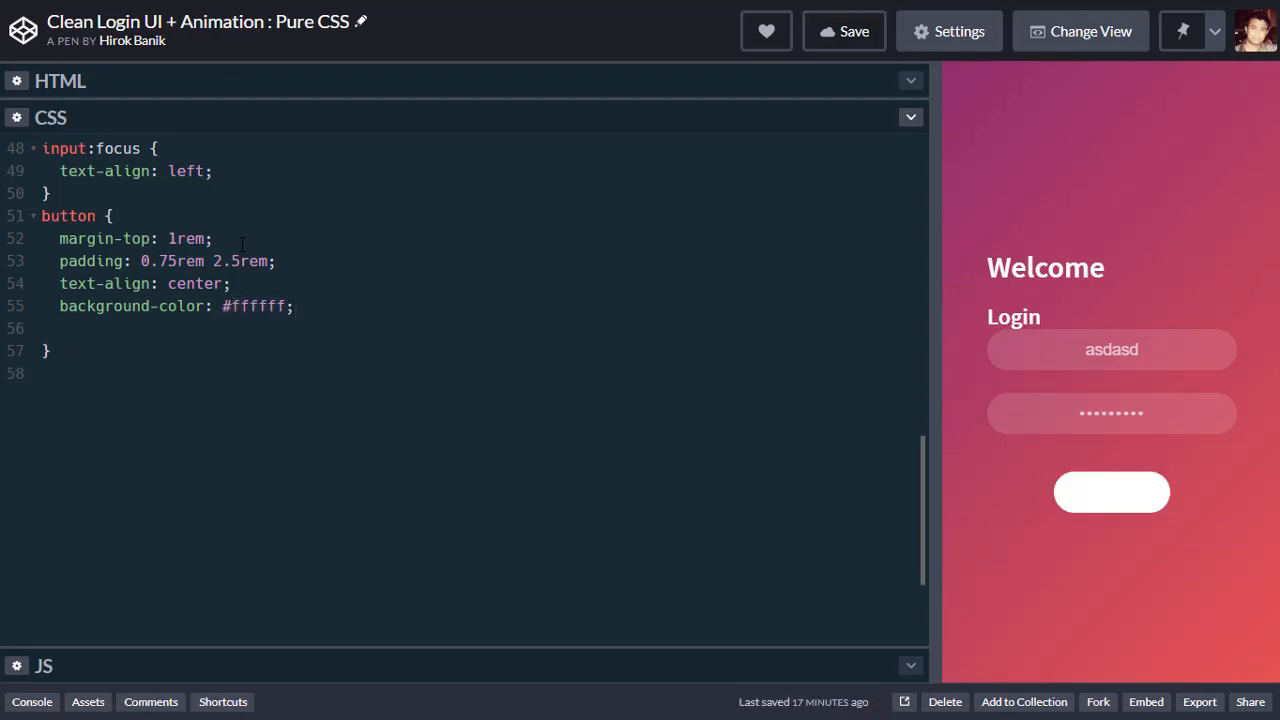
text(color: #bc37)
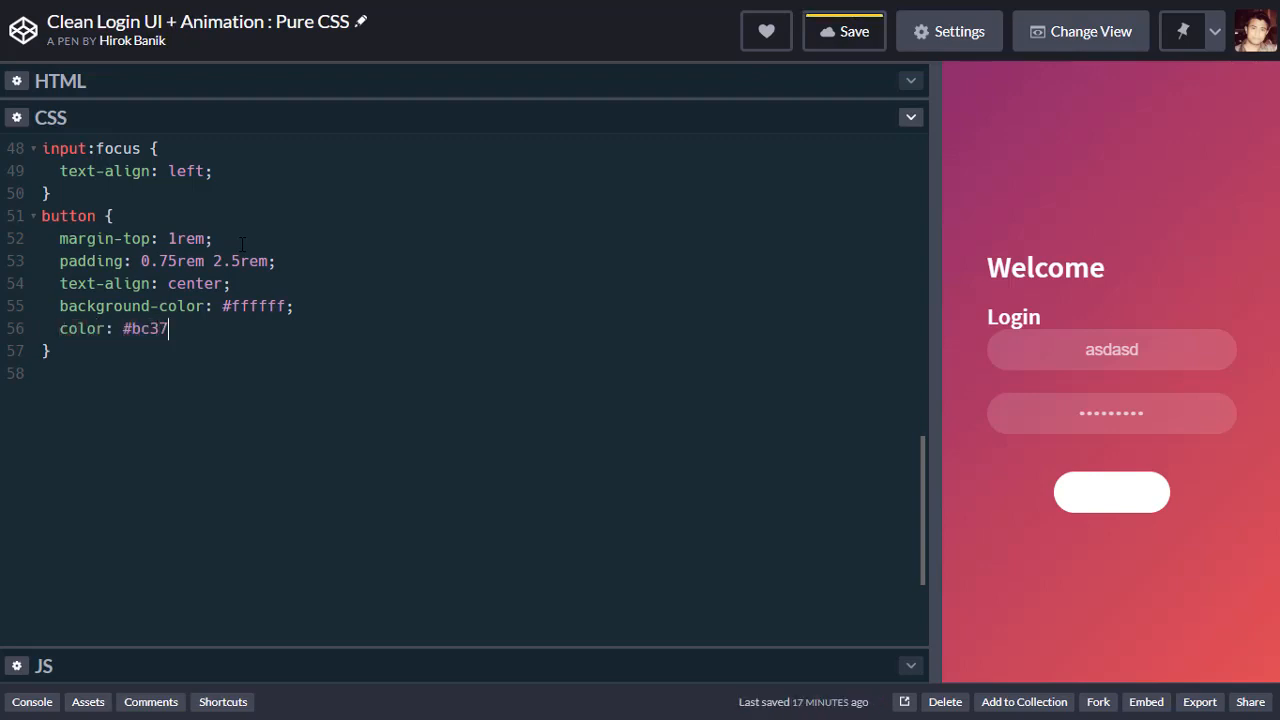
text(5c;)
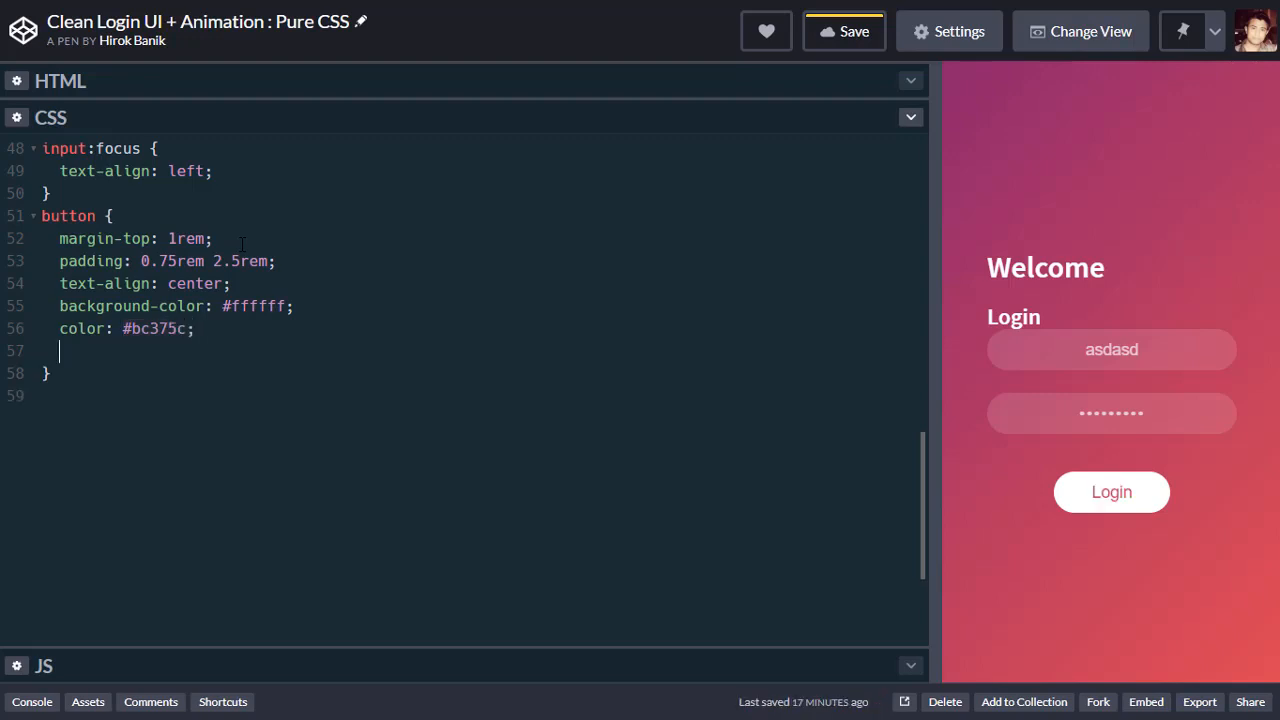
text(font-weight: bold;)
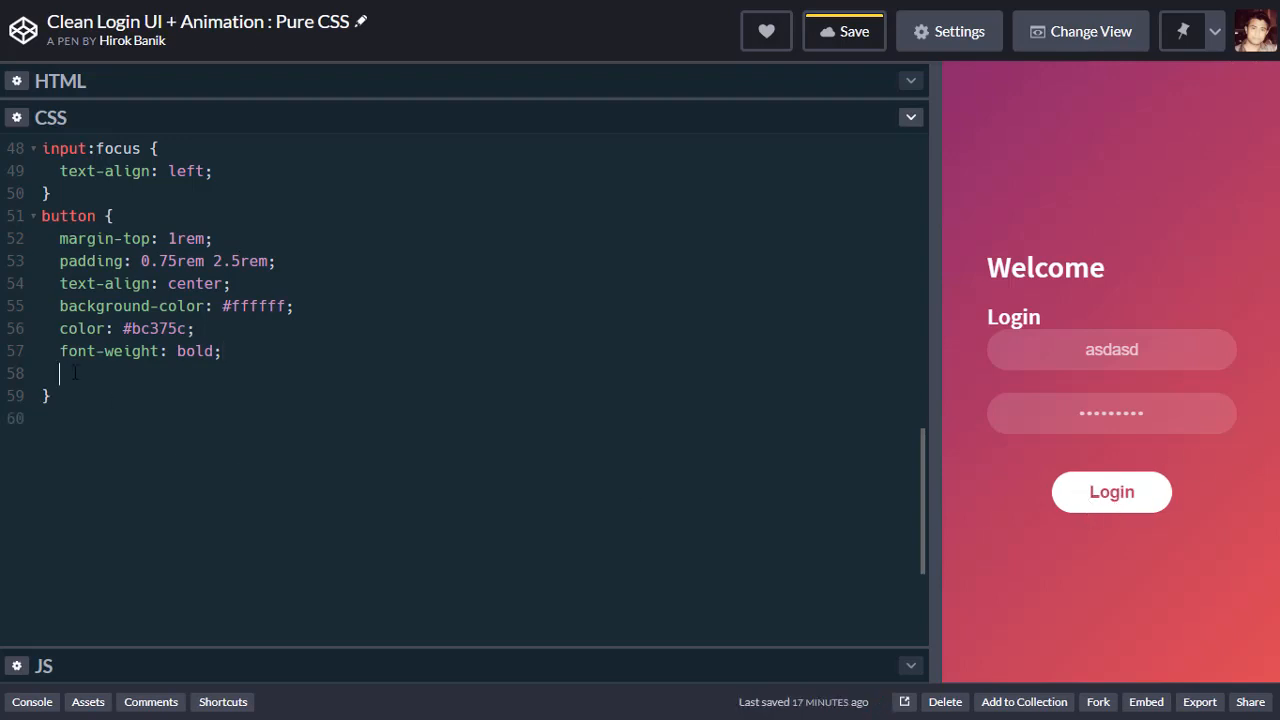
Add a pointer cursor and a 0.4s background-color transition, then save the pen
text(cursor: pointer;)
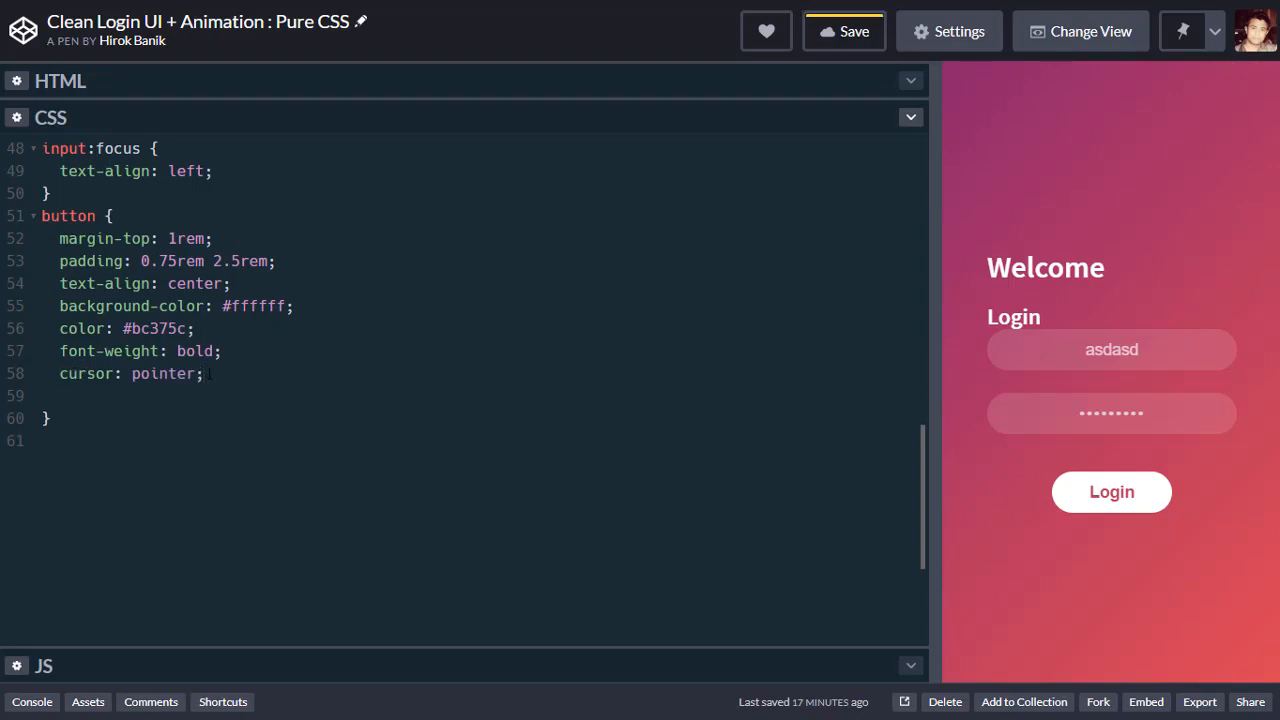
text(transition: back)
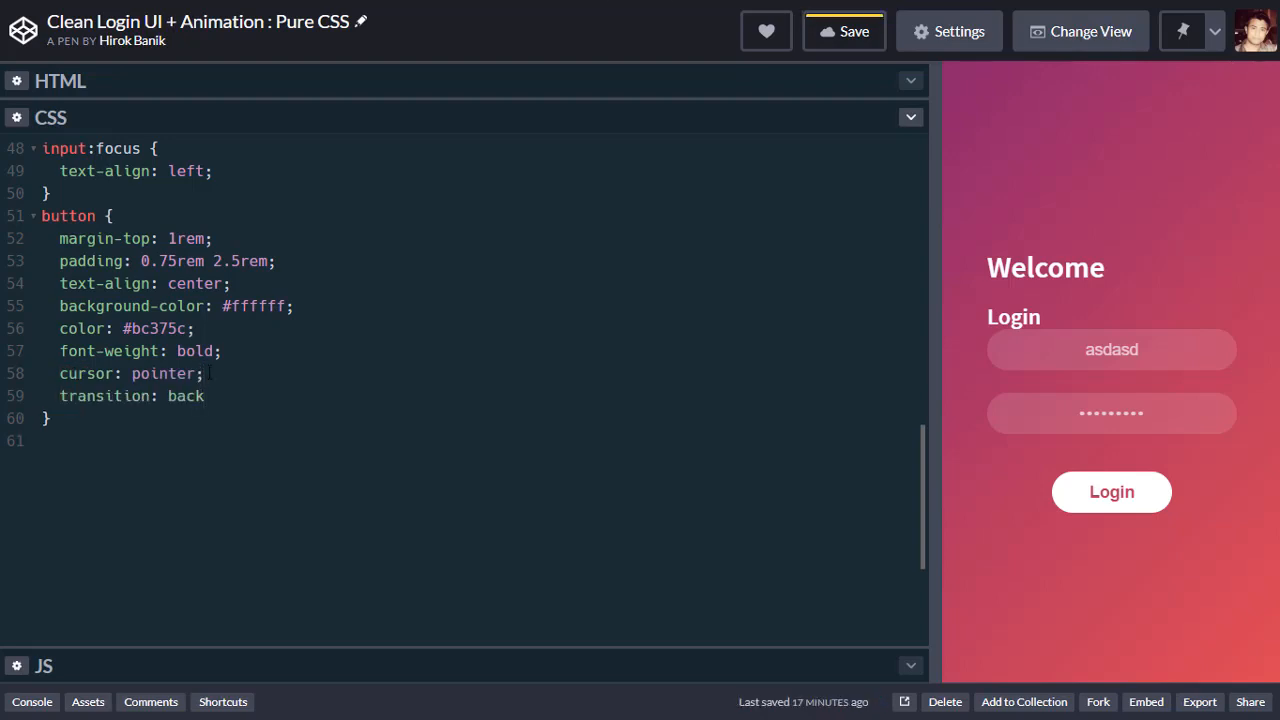
text(ground)
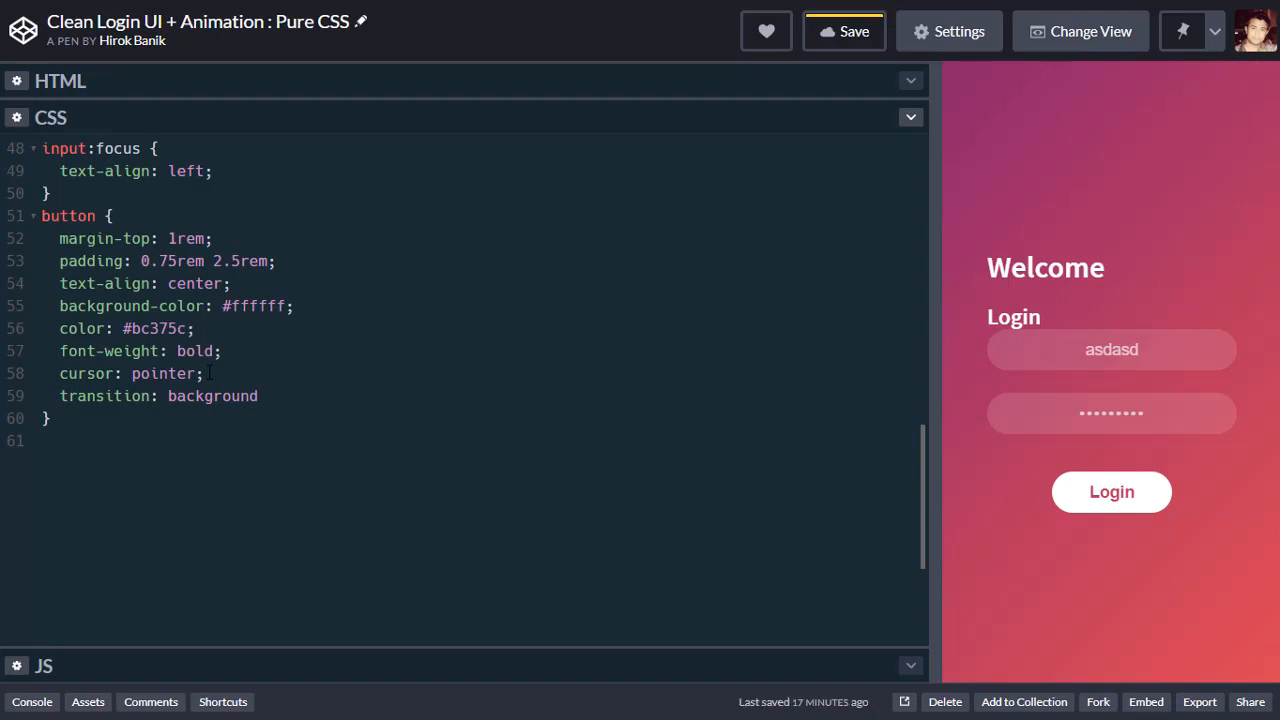
text(-color)
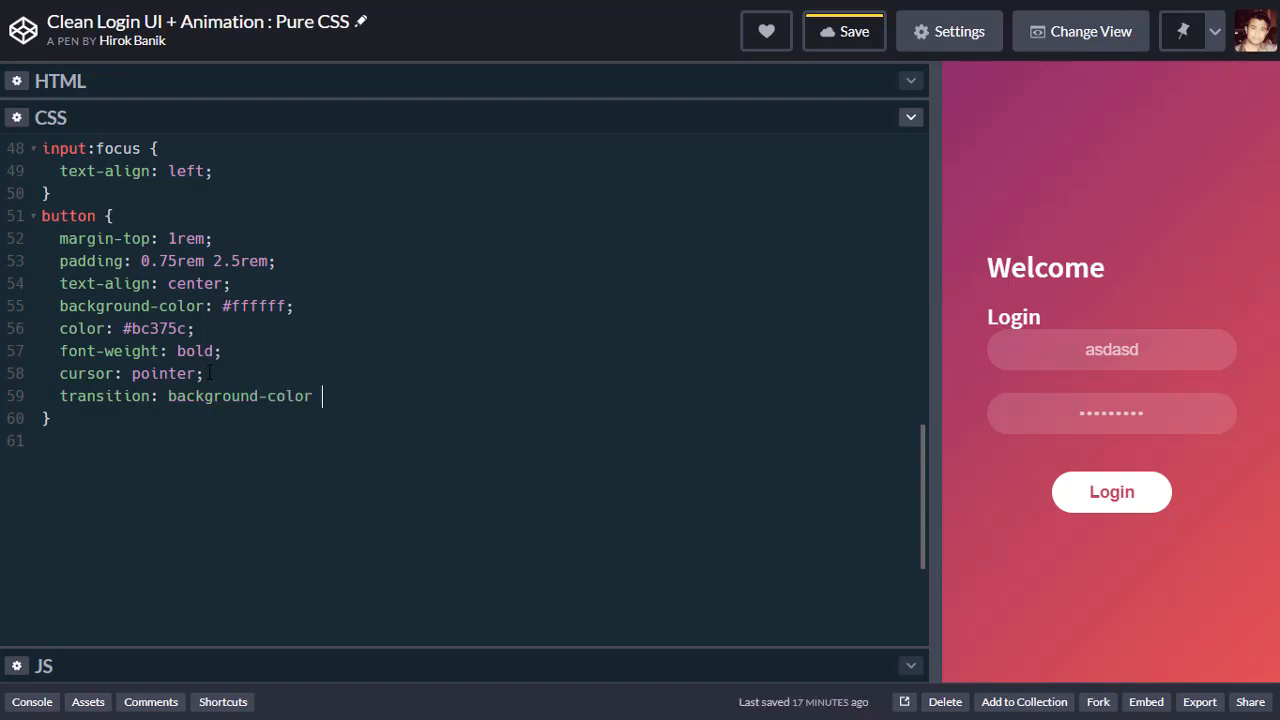
text(0.4s)
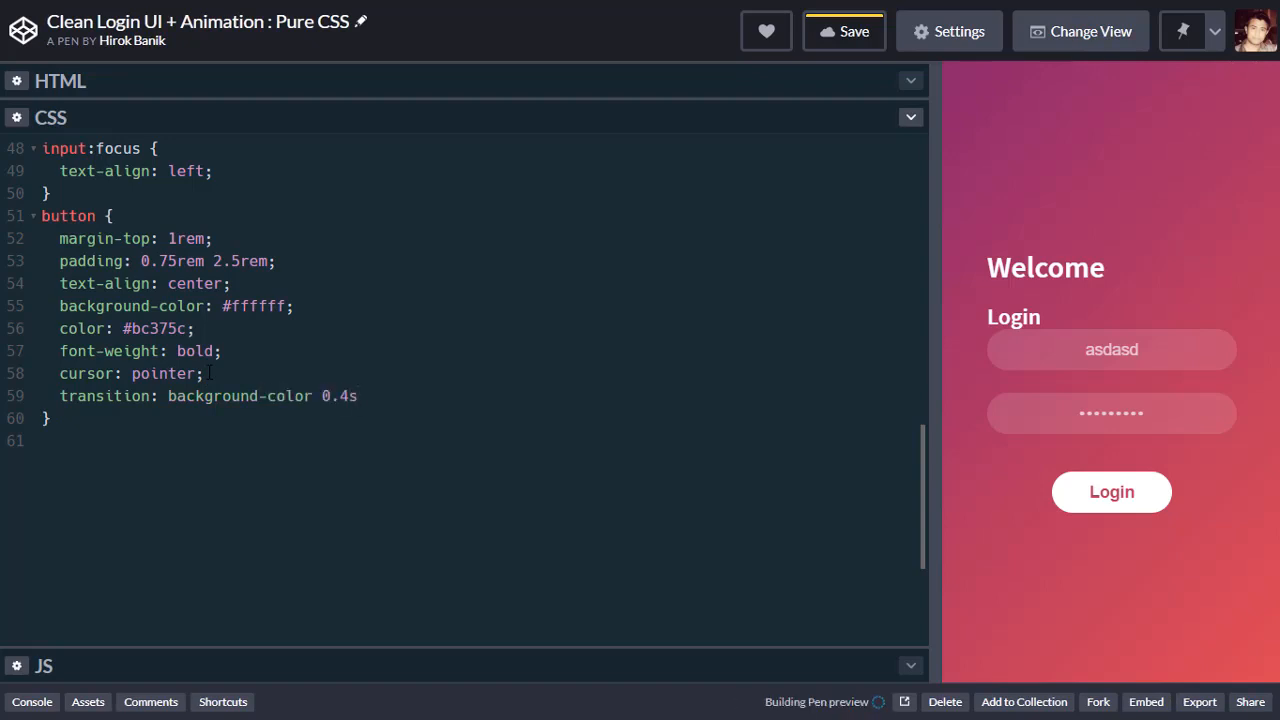
click(844, 32)
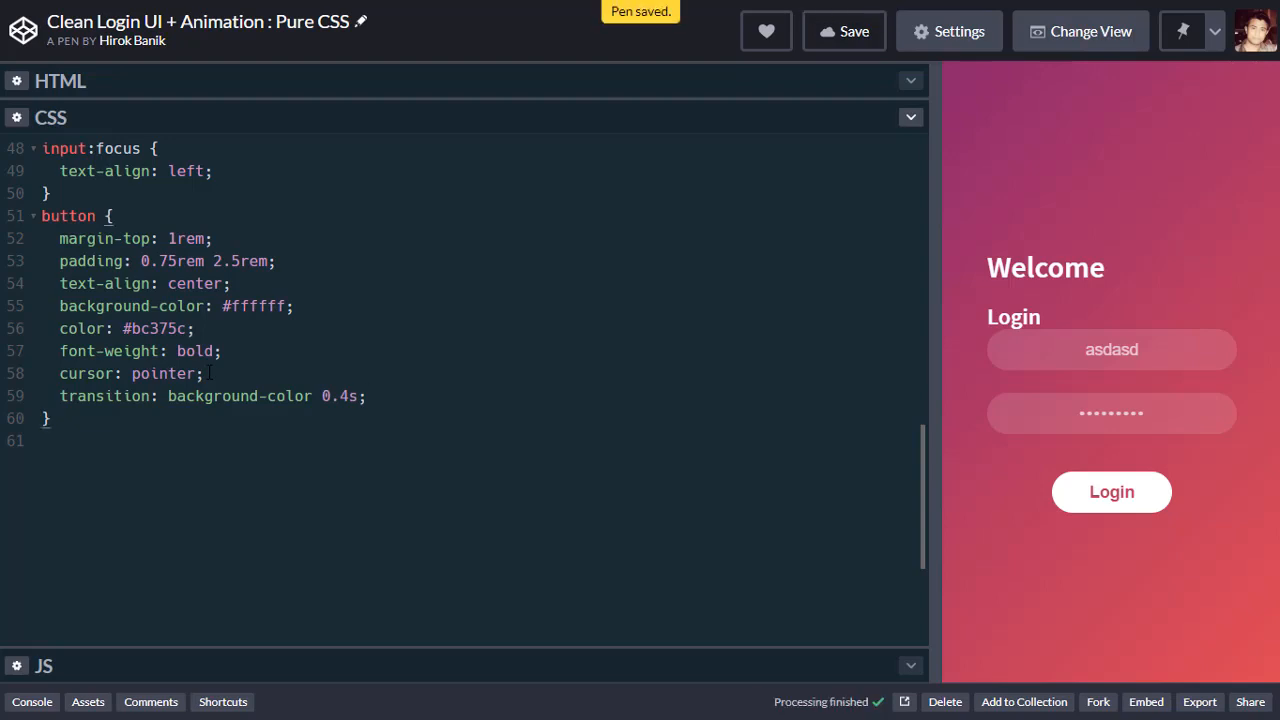
Add a button:hover rule with background-color #ffffffcc
text(button:hover {)
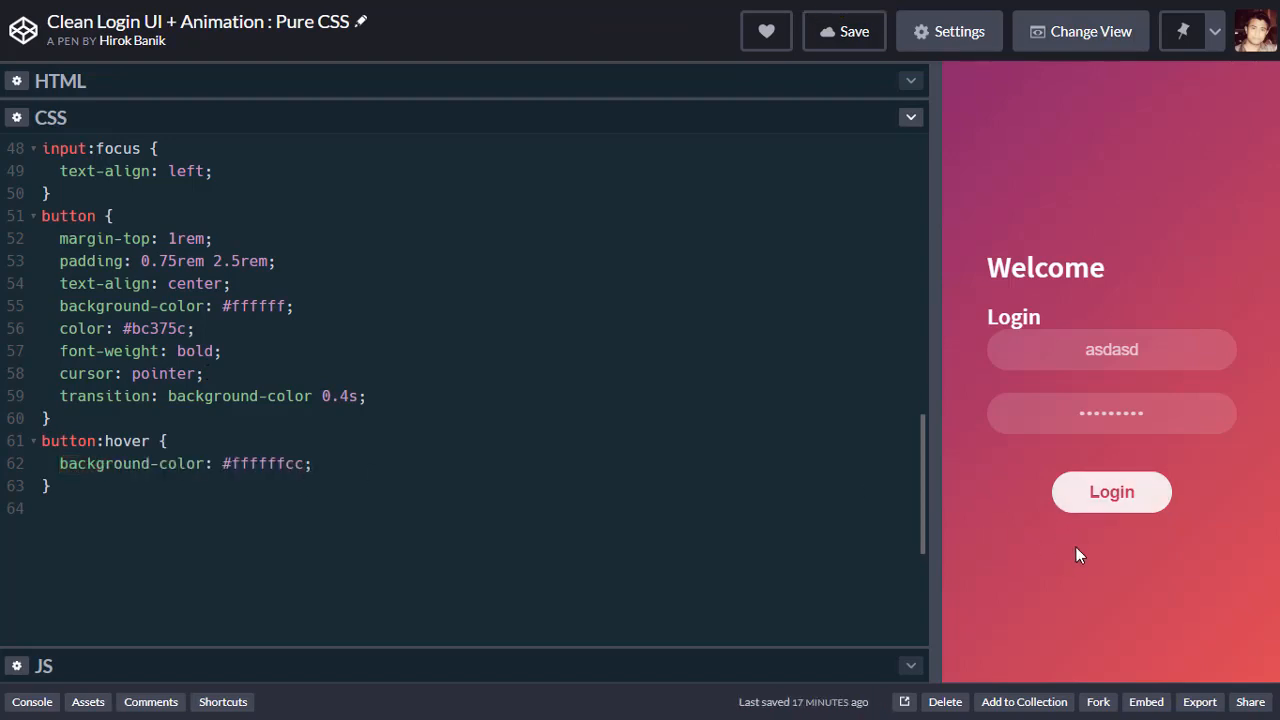
mouse_move(1112, 488)
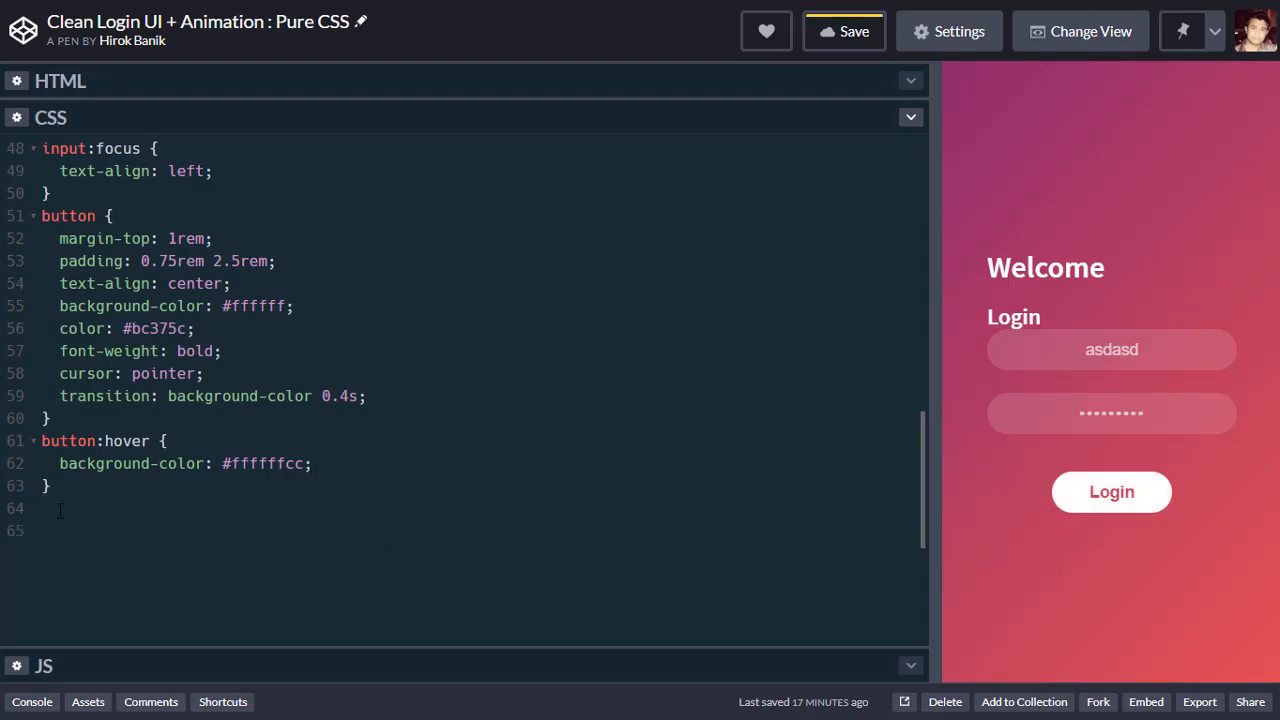
Add an h1 rule centering the Welcome heading with margin-bottom 3.5rem
text(h1 {)
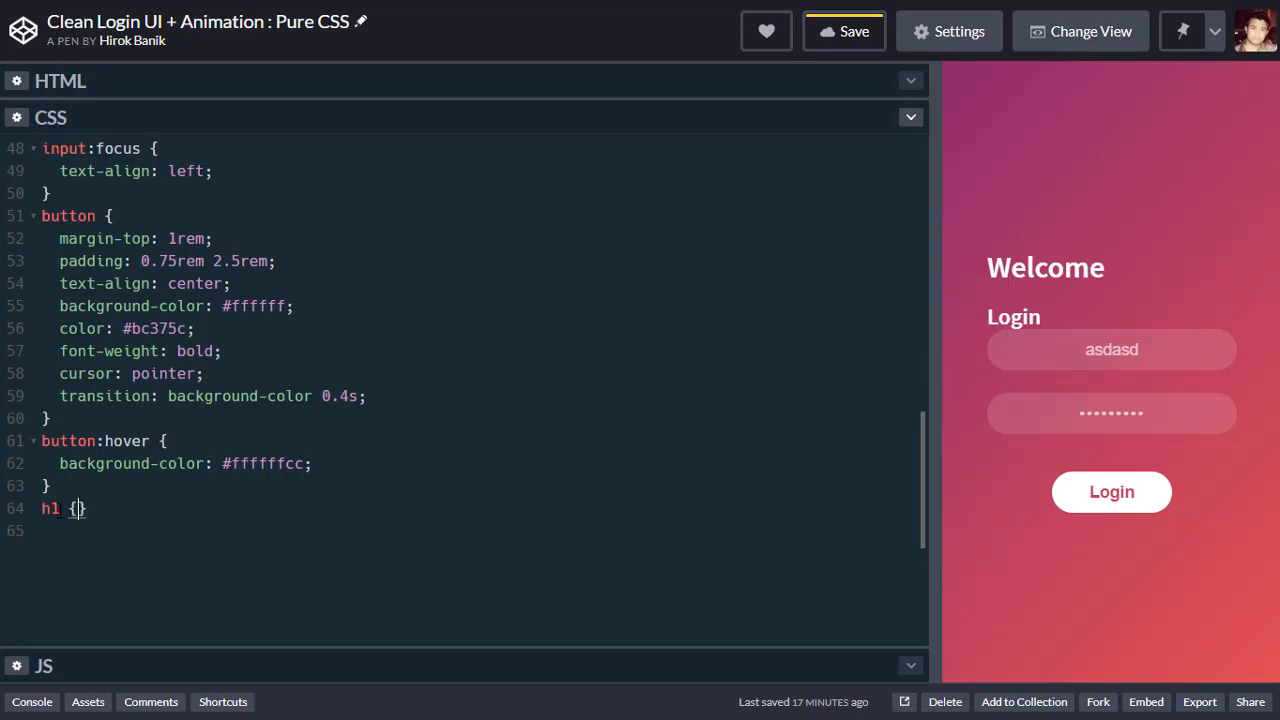
text(text-align: center;)
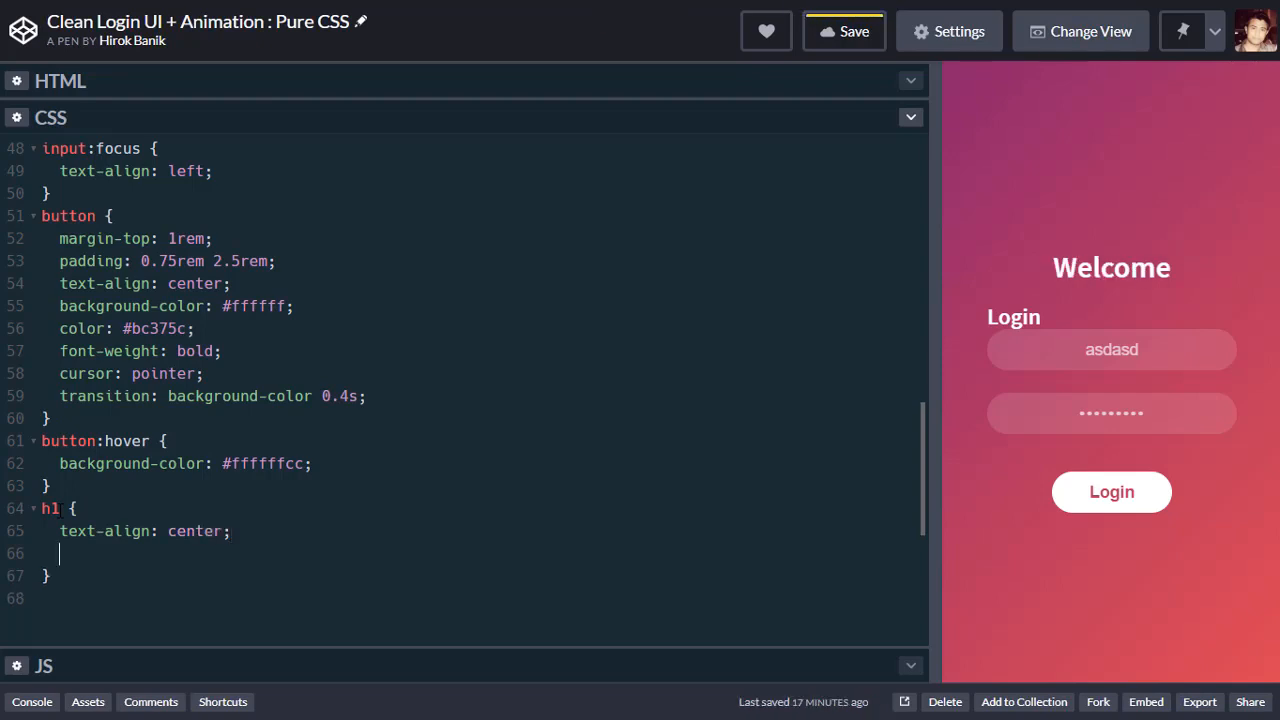
text(margin-botton: 3)
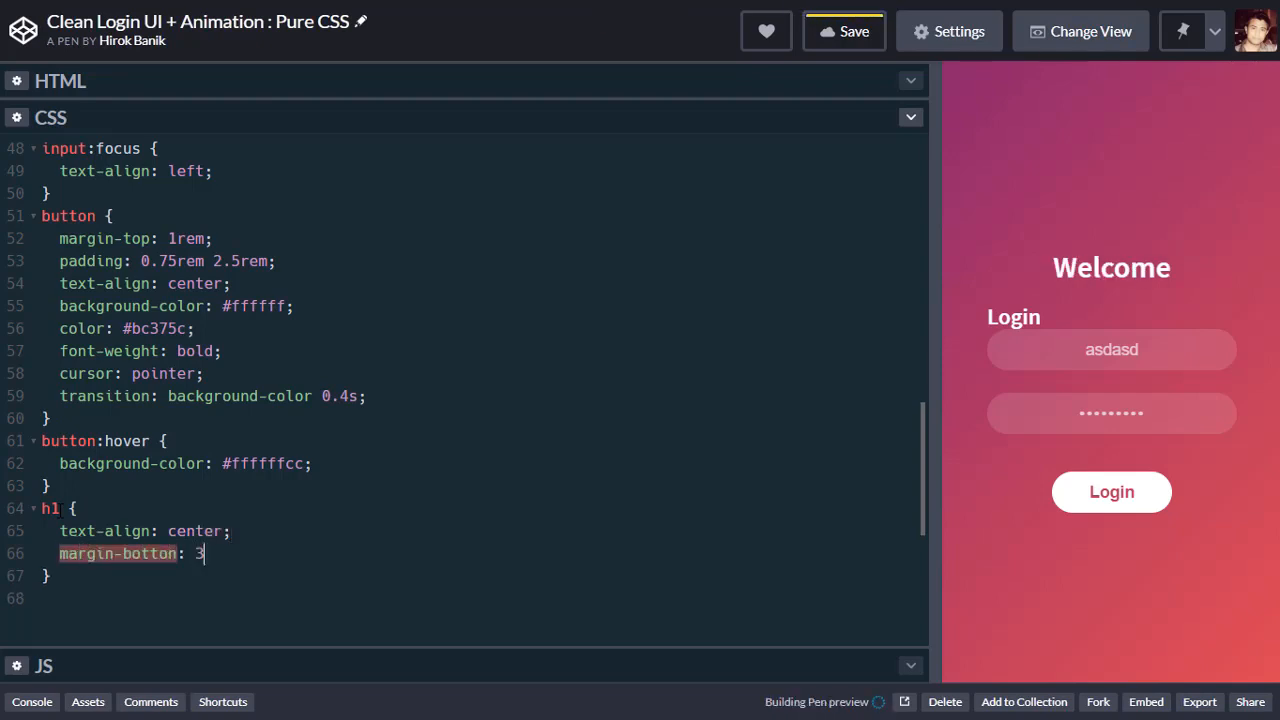
text(.5rem;)
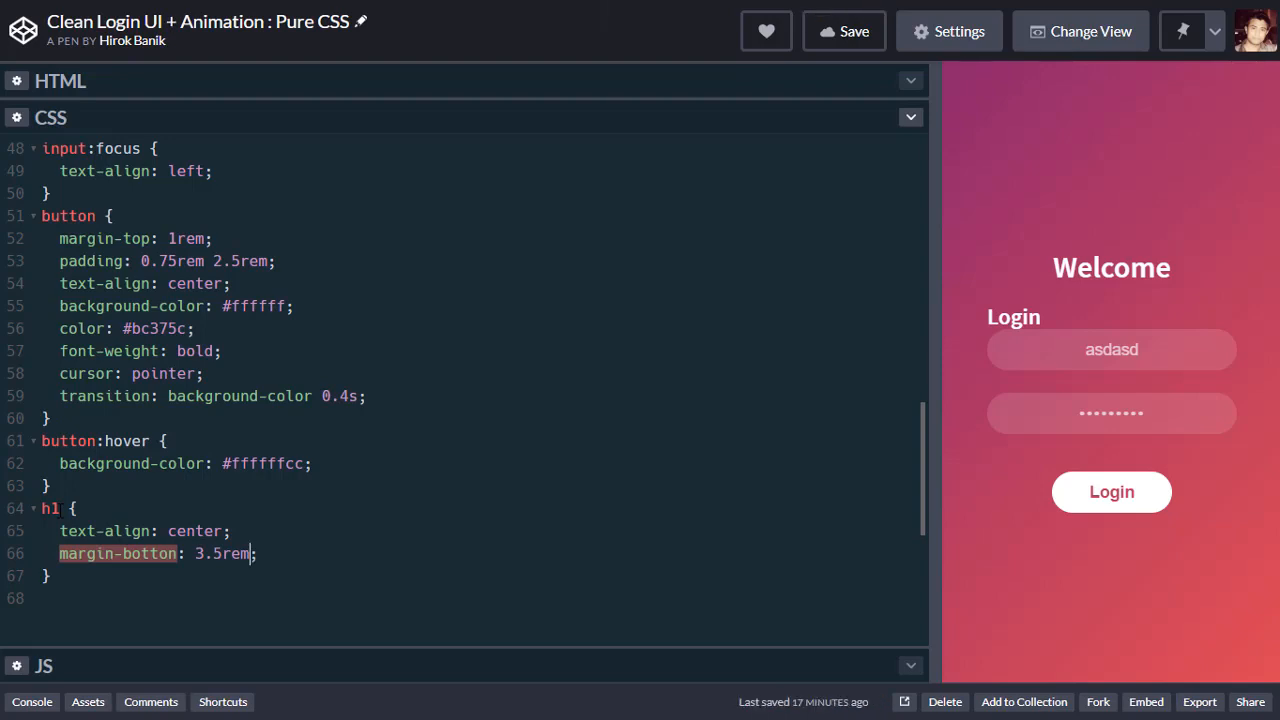
text(m)
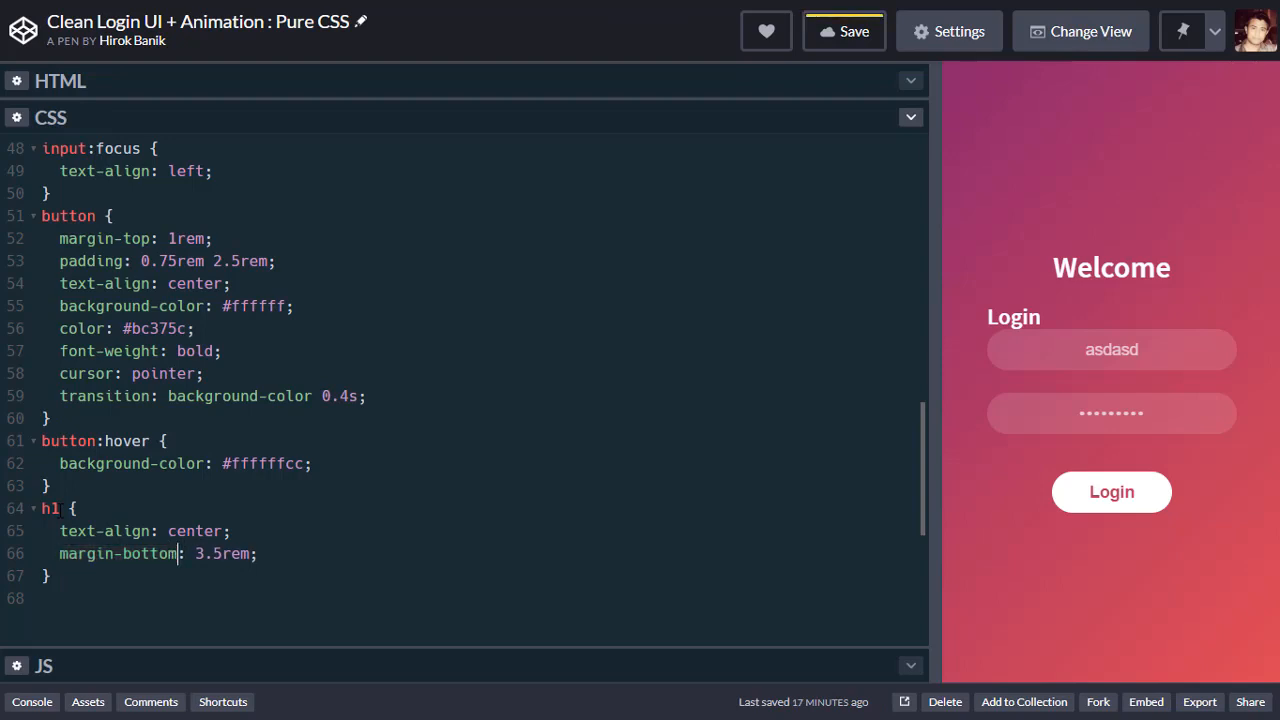
click(844, 32)
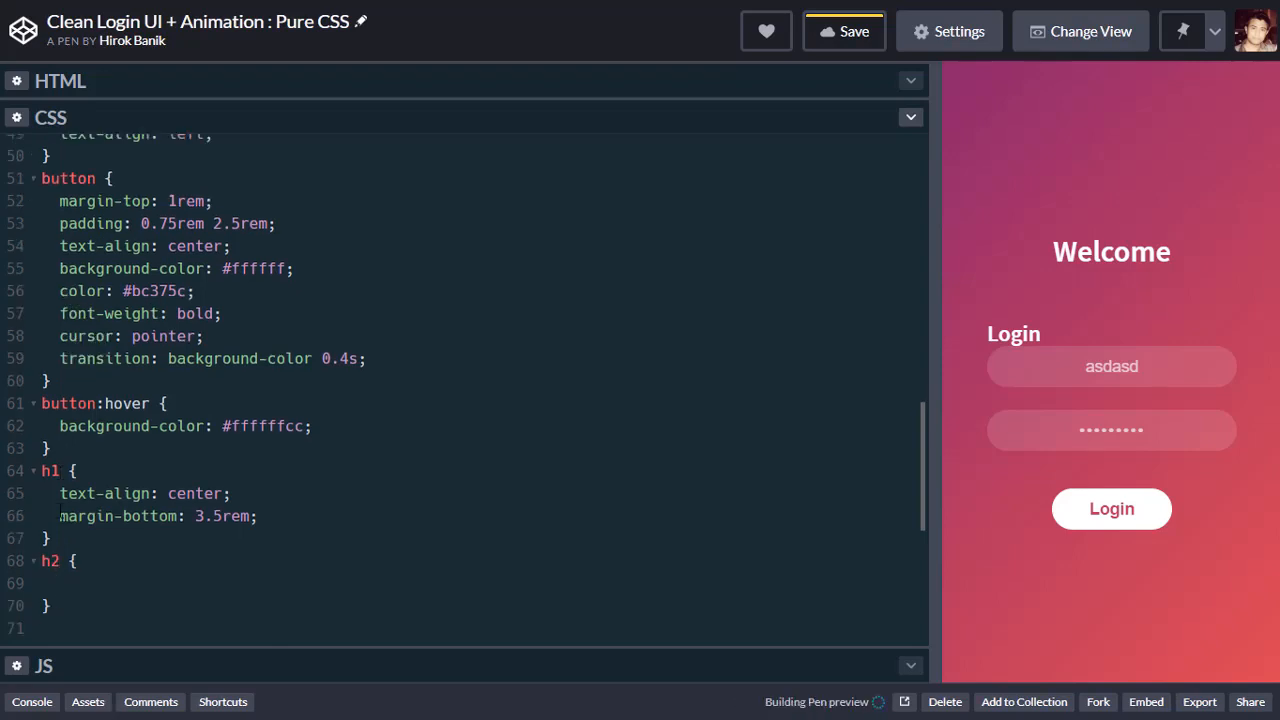
Give the h2 rule text-align: center and begin its margin-bottom declaration
text(text-align: center)
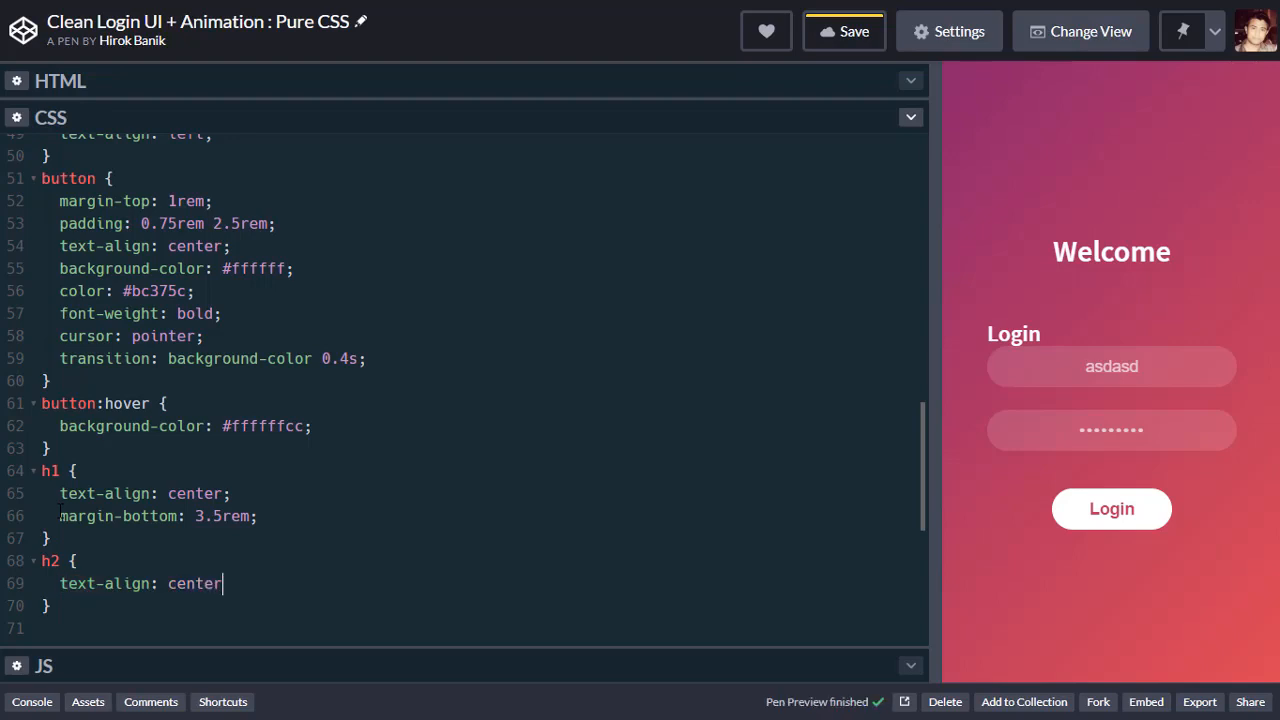
text(;)
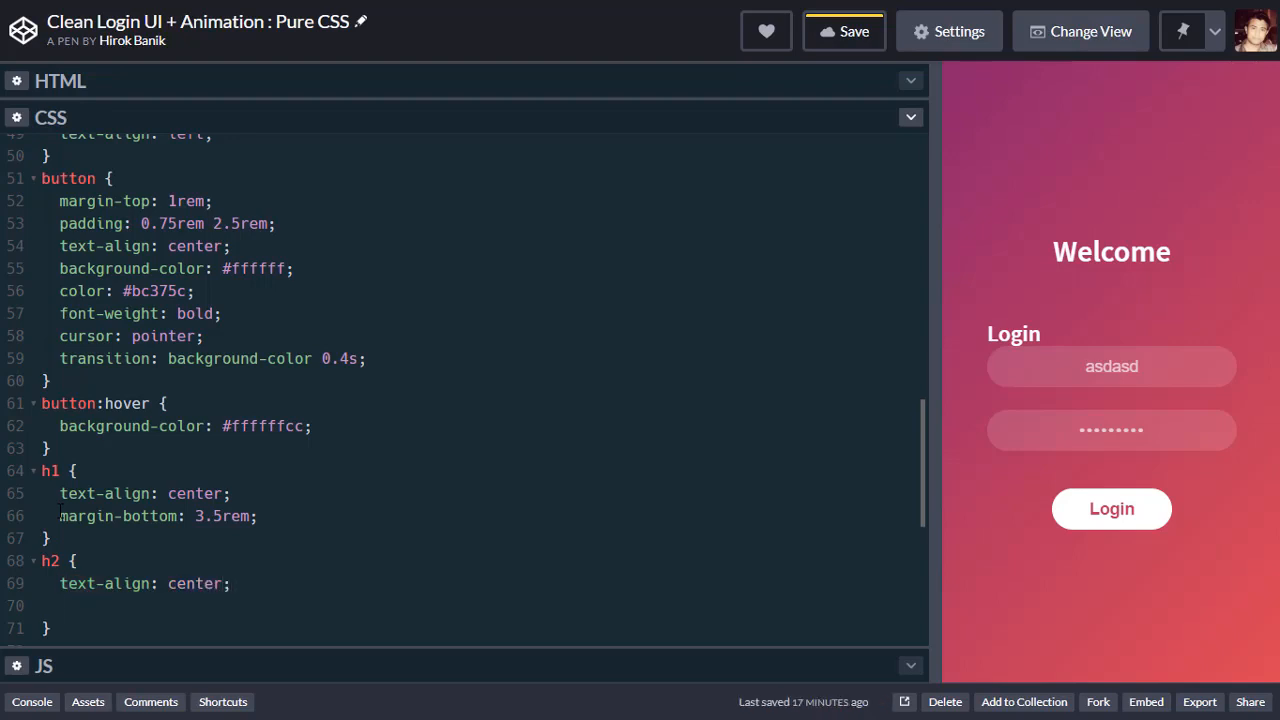
text(margin-bottom)
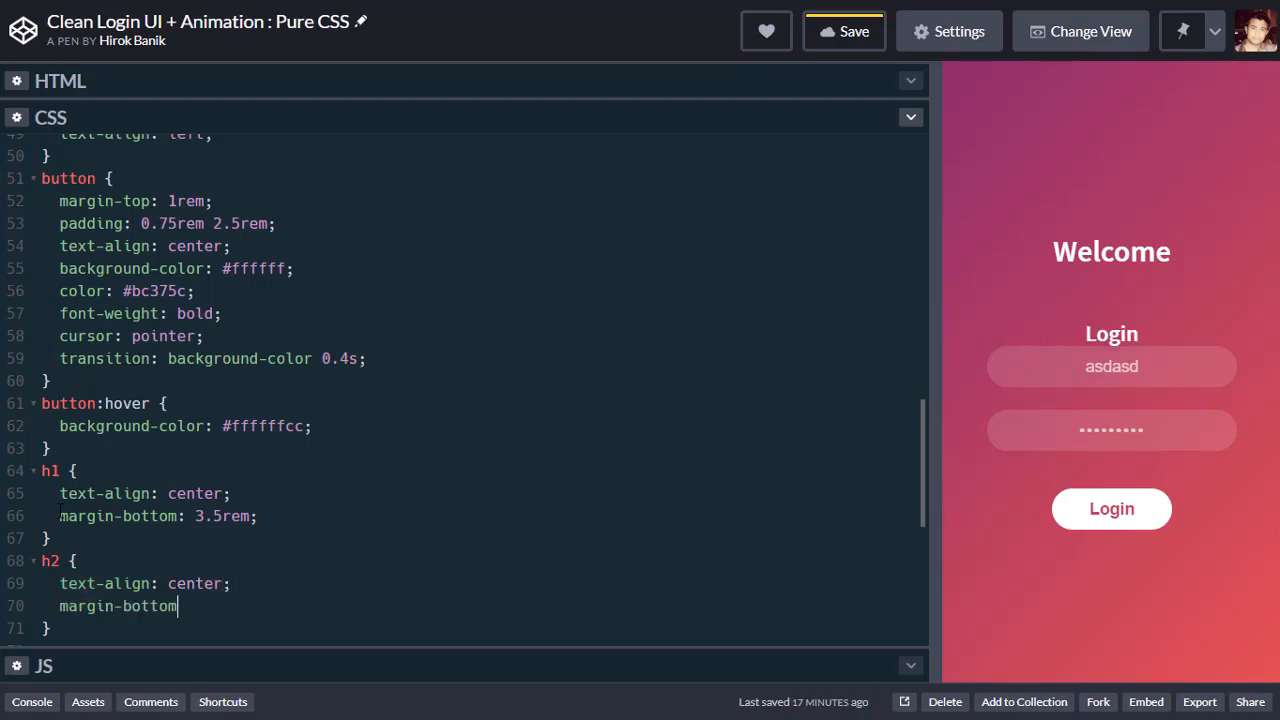
text(: 3.5rem;)
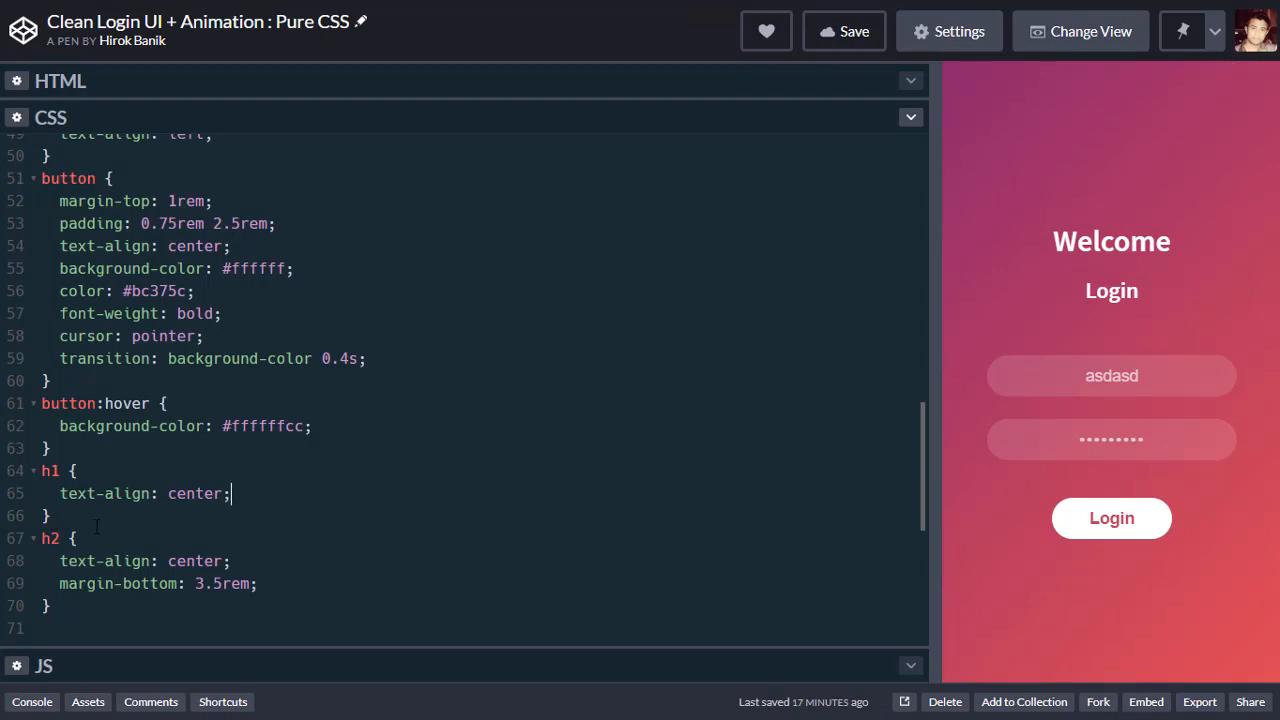
Start a .logo rule with margin: 0 auto 1rem and position: relative
scroll(down, 3)
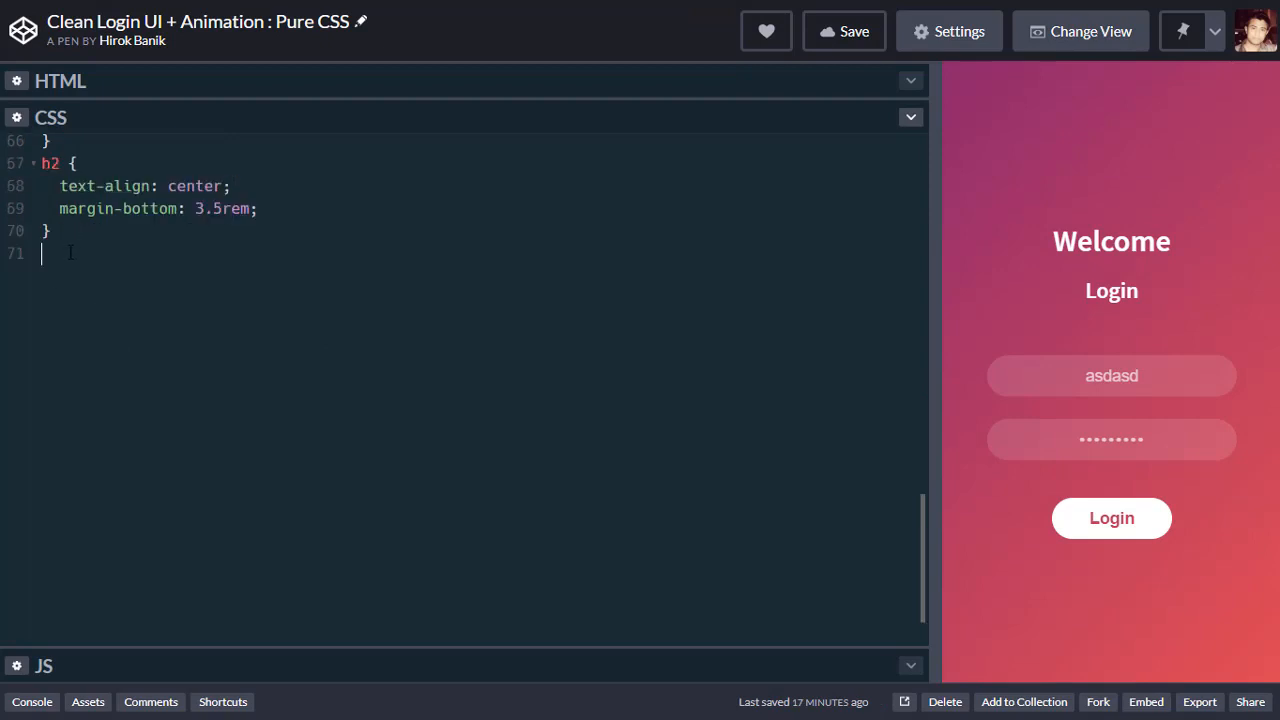
text(.logo)
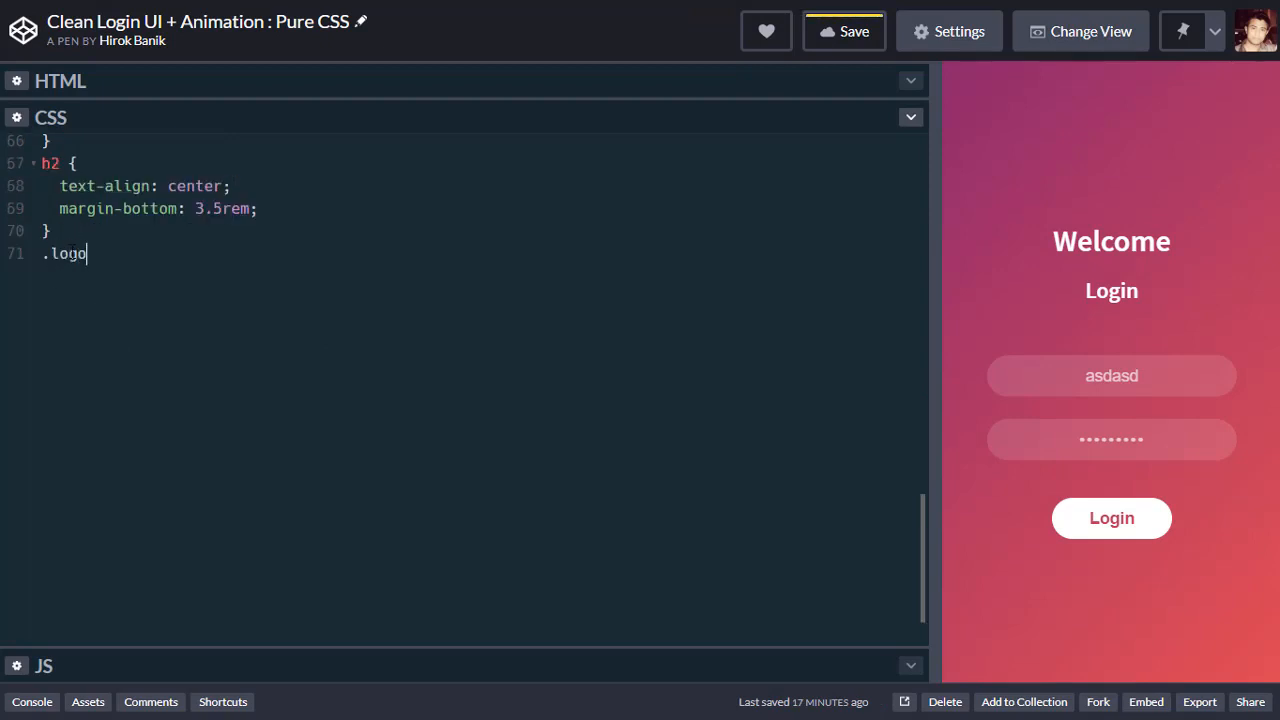
text({)
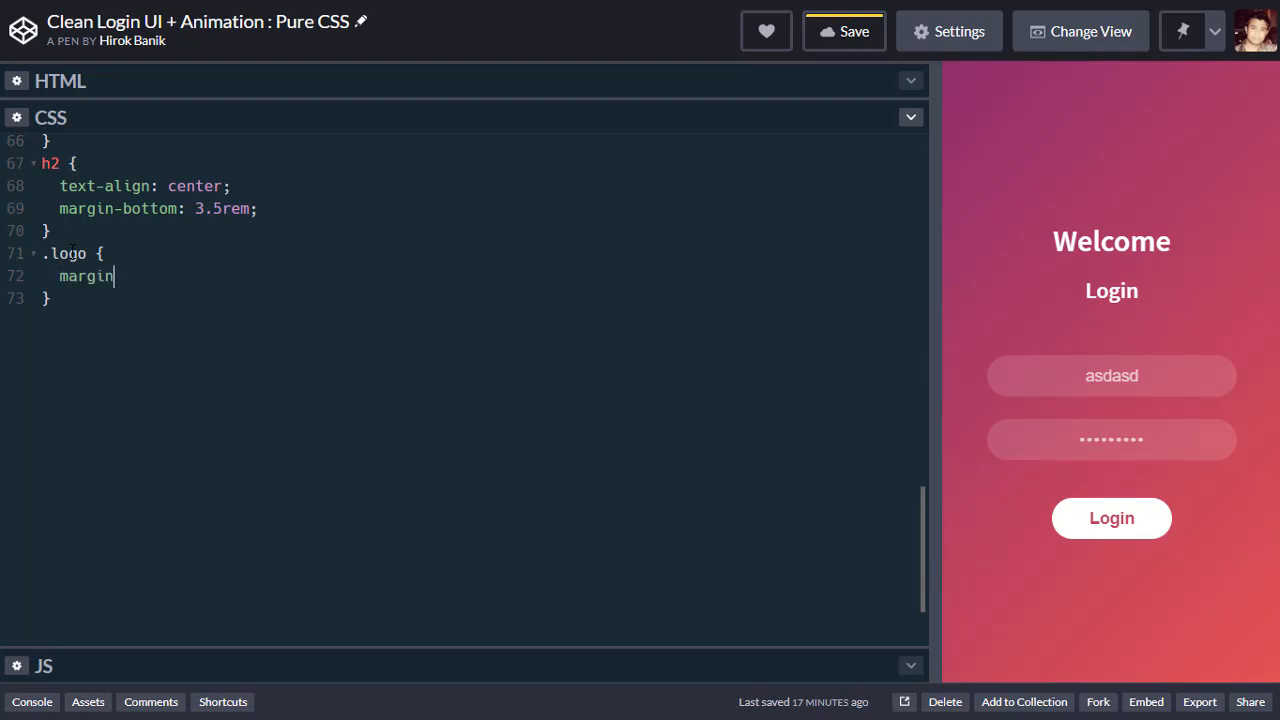
text(: 0 au)
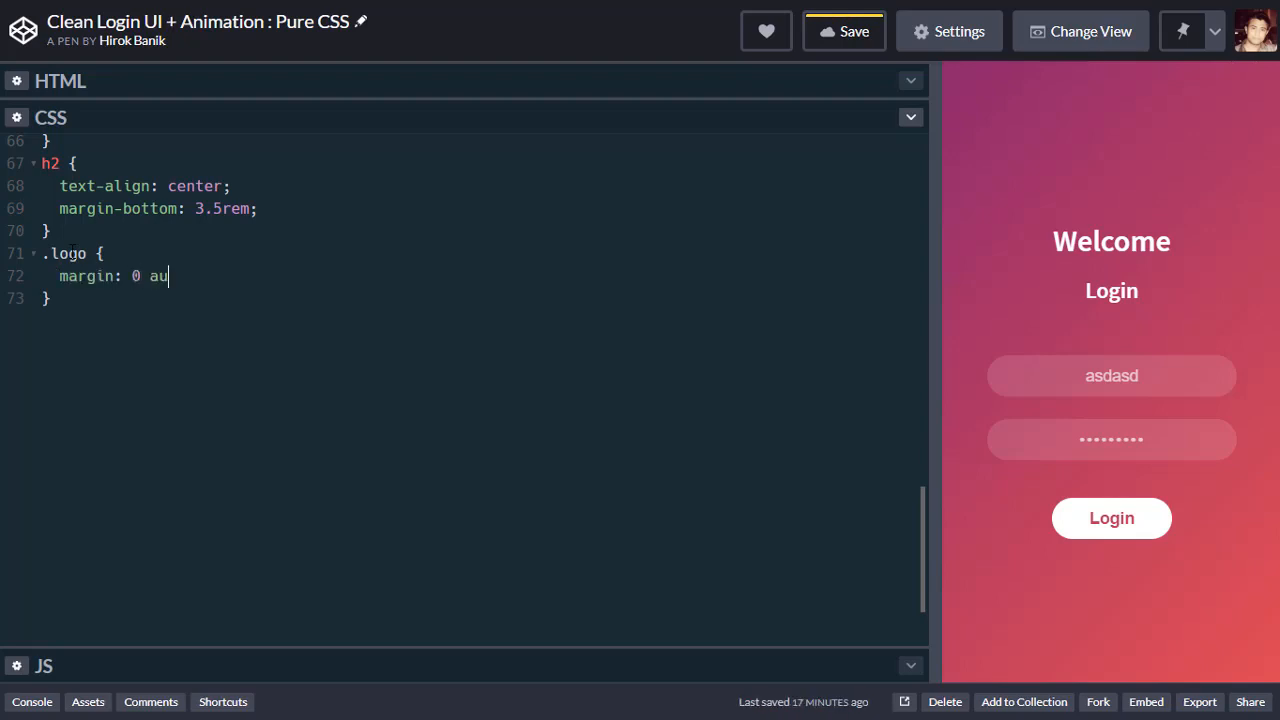
text(to)
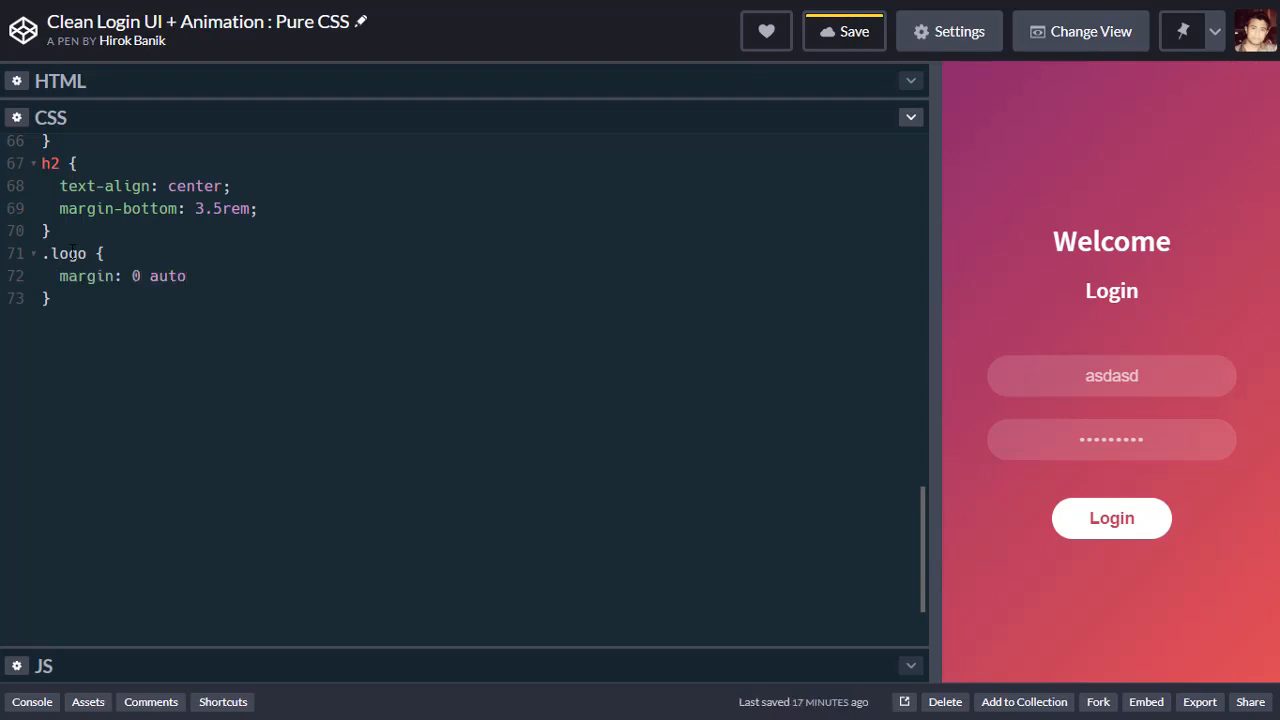
text(1re)
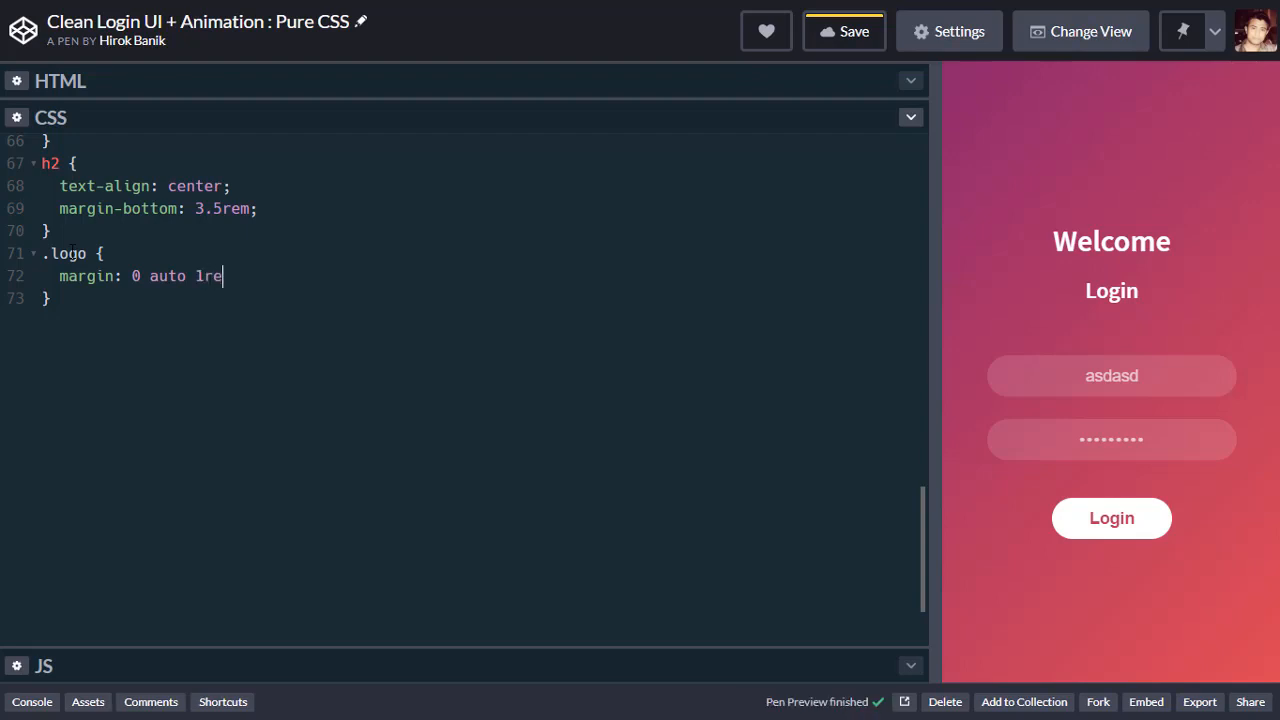
text(m;)
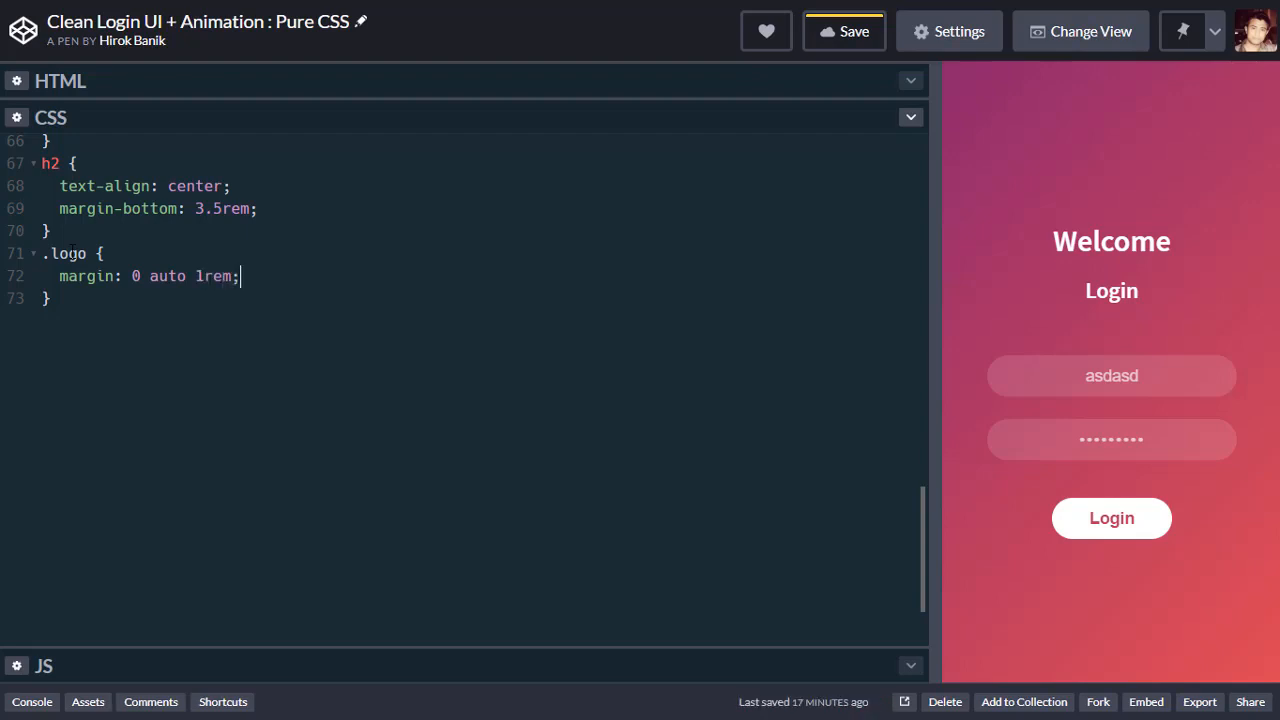
text(posit)
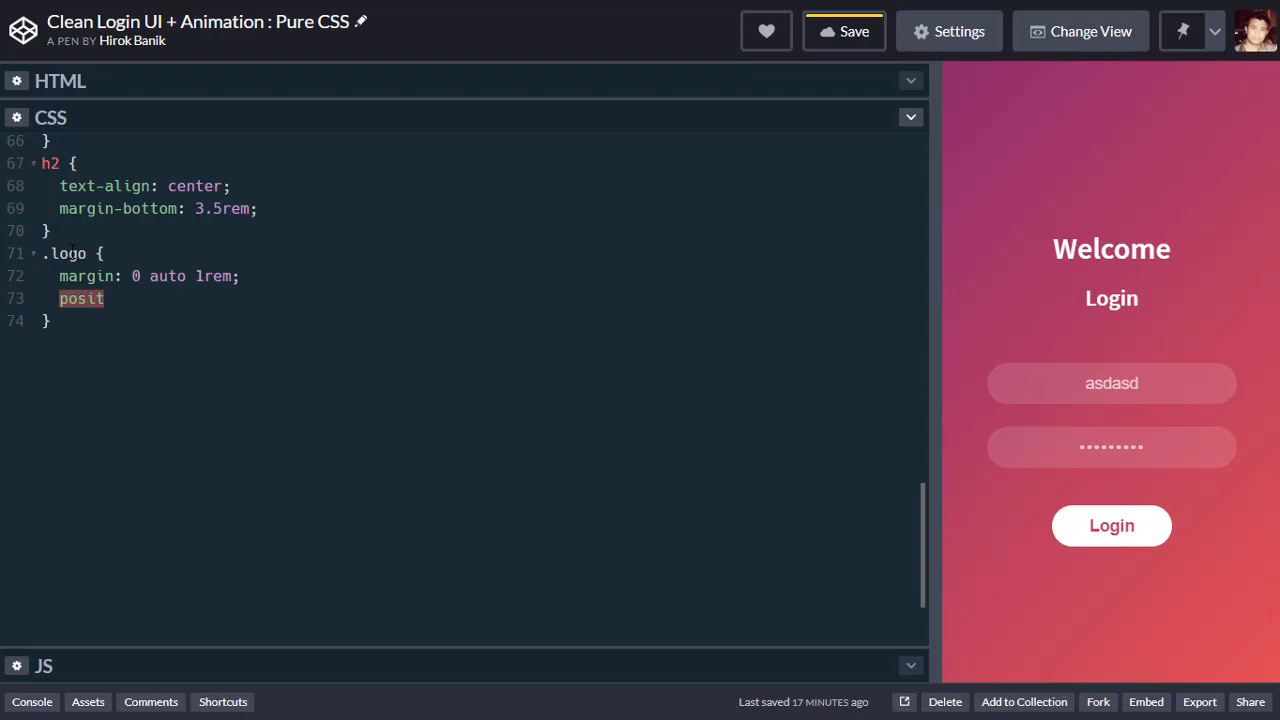
text(ion: relative;)
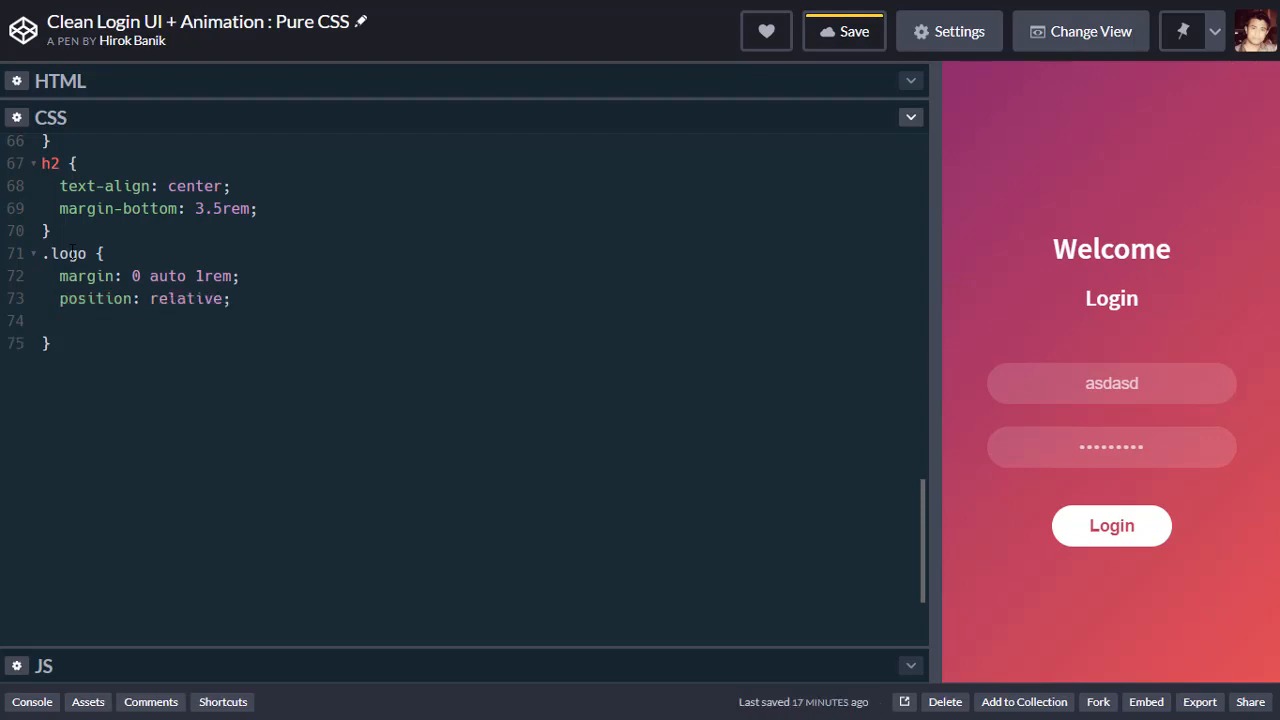
Make the logo a 3rem by 3rem square with #ffffff80 background
text(w)
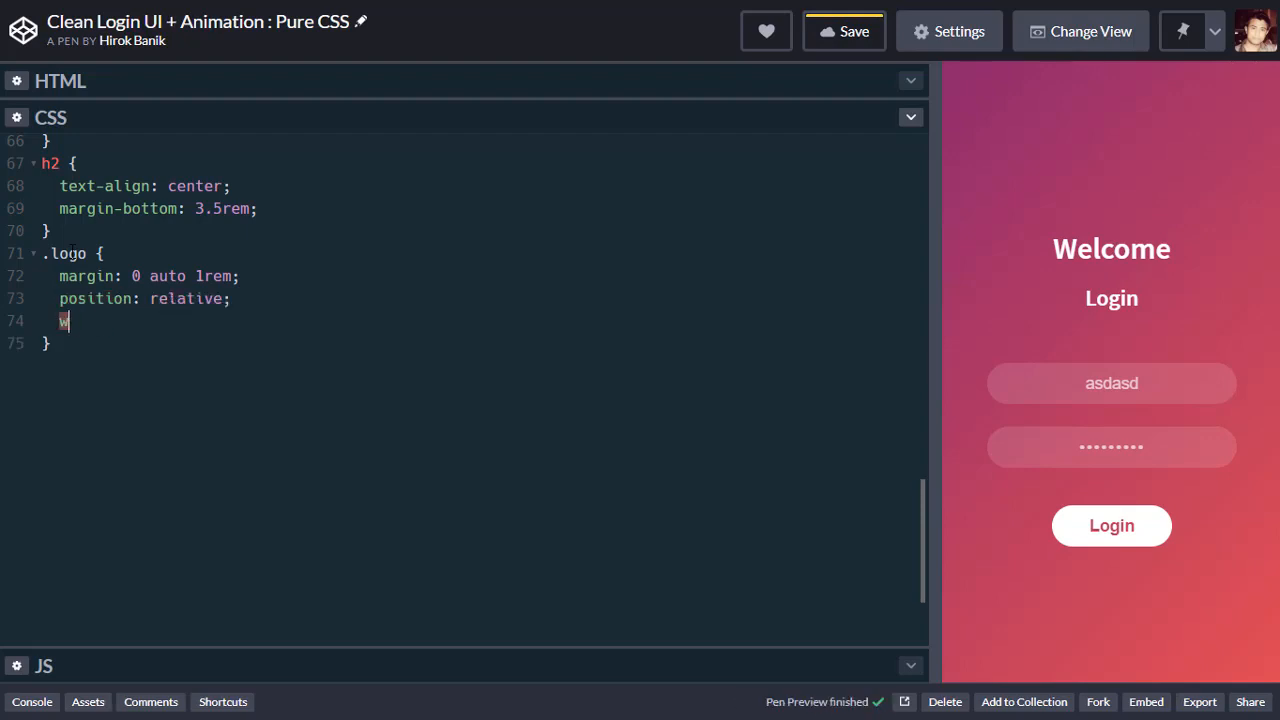
text(idth: 3rem;)
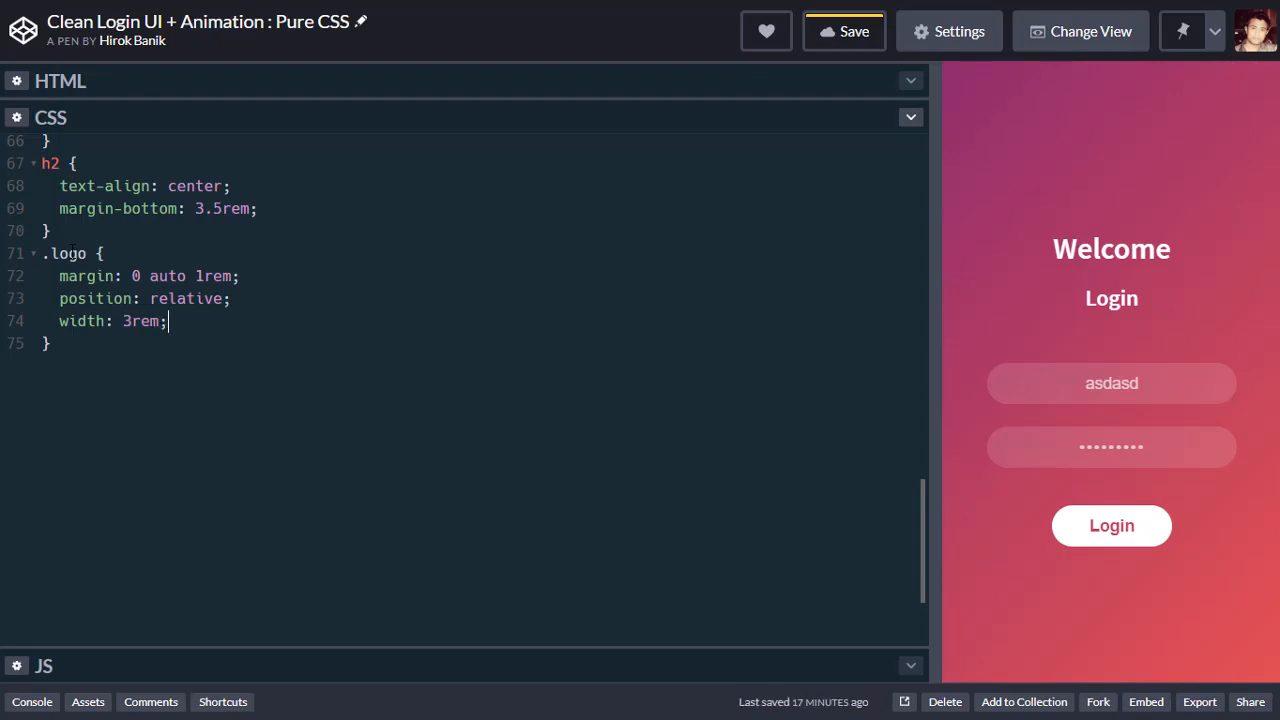
text(height: 3rem;)
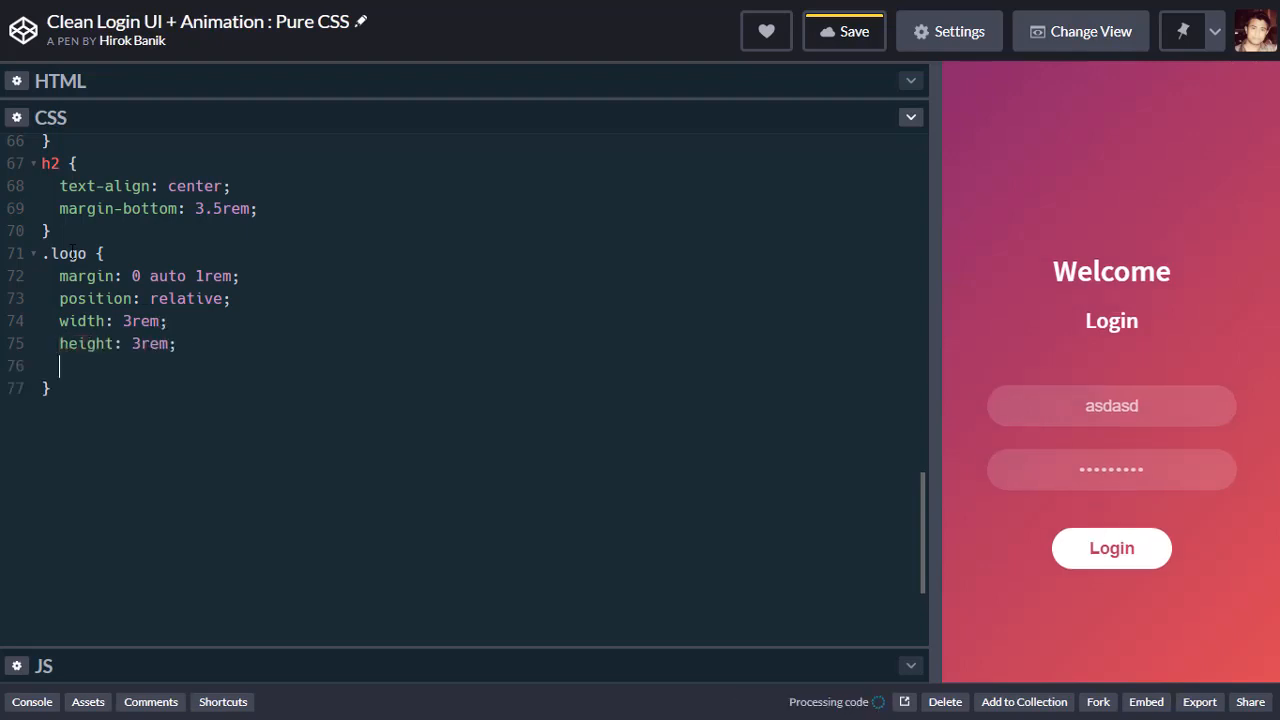
text(background-color: #ffffff80;)
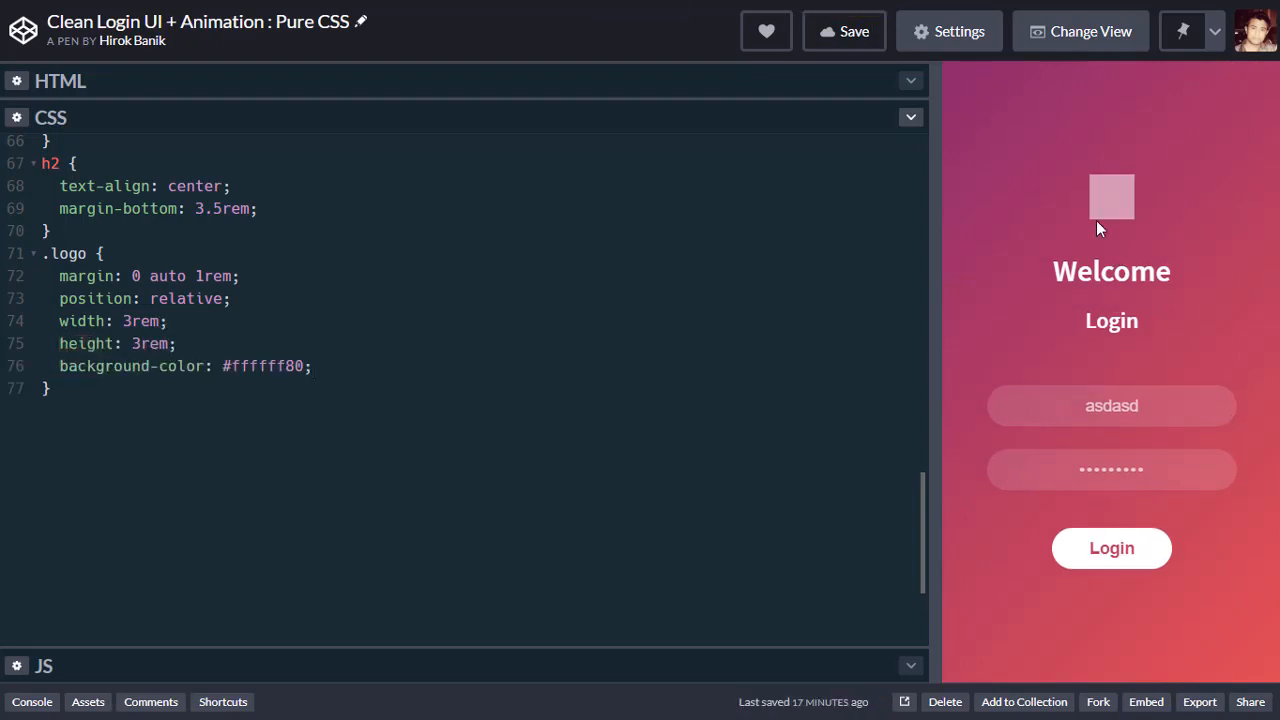
click(52, 388)
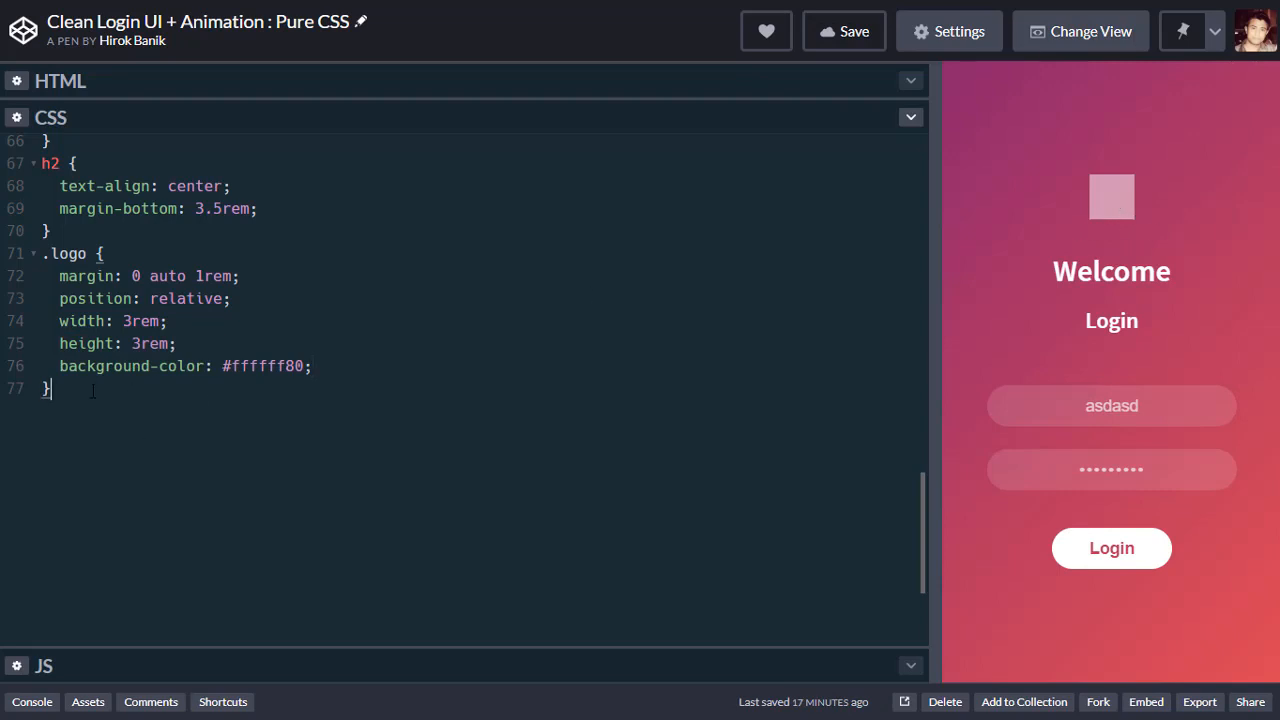
key(Enter)
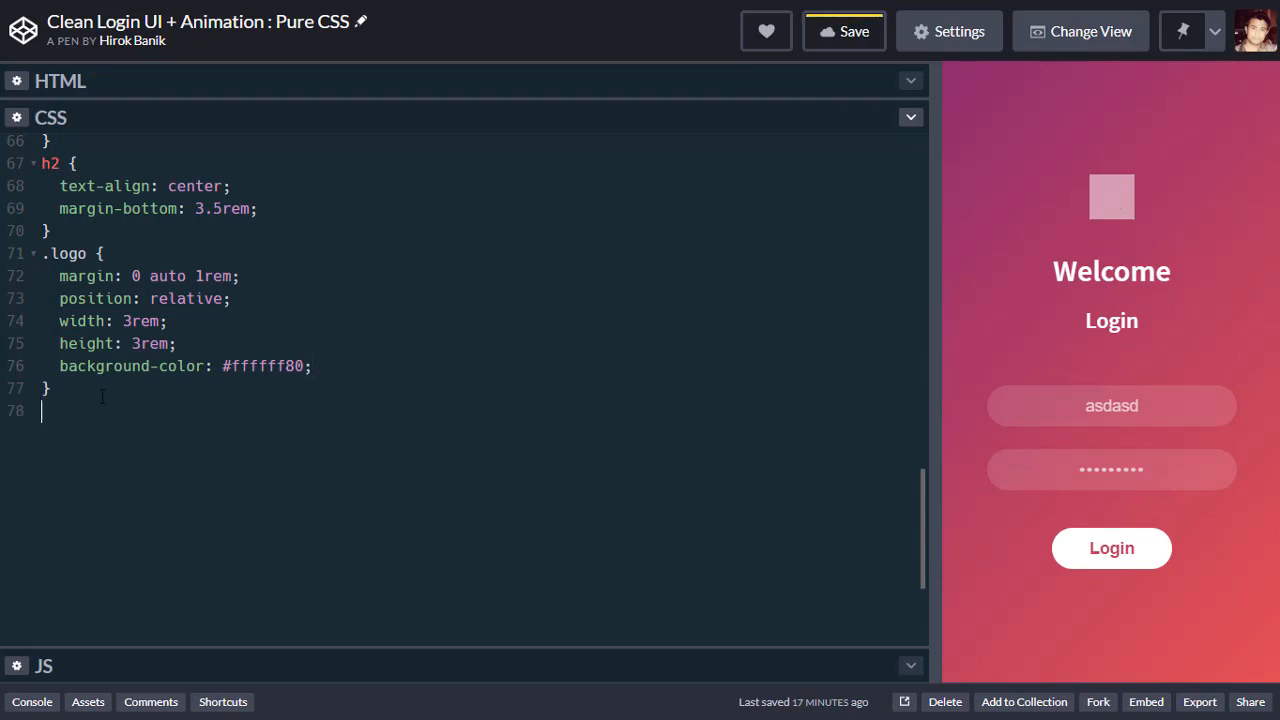
Add a .logo::before rule positioned absolute at left 0, bottom 0
text(.logo::before {)
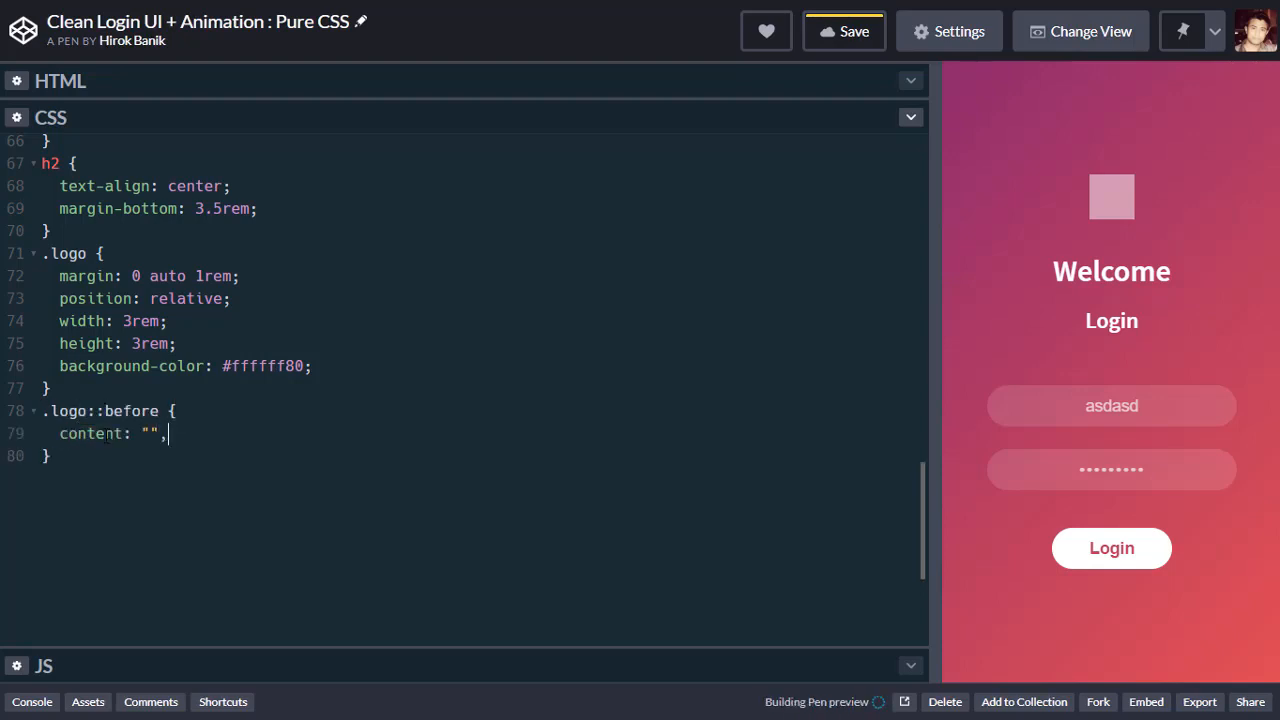
text(position: absolute;)
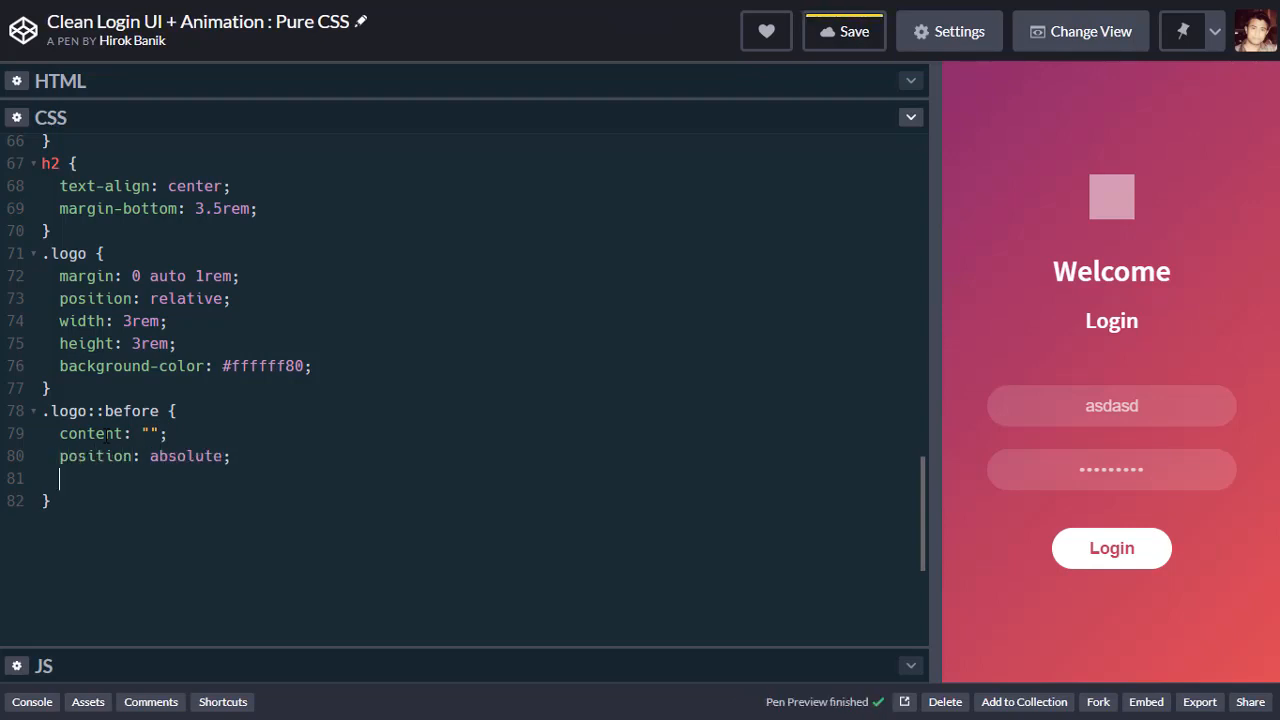
text(left: 0)
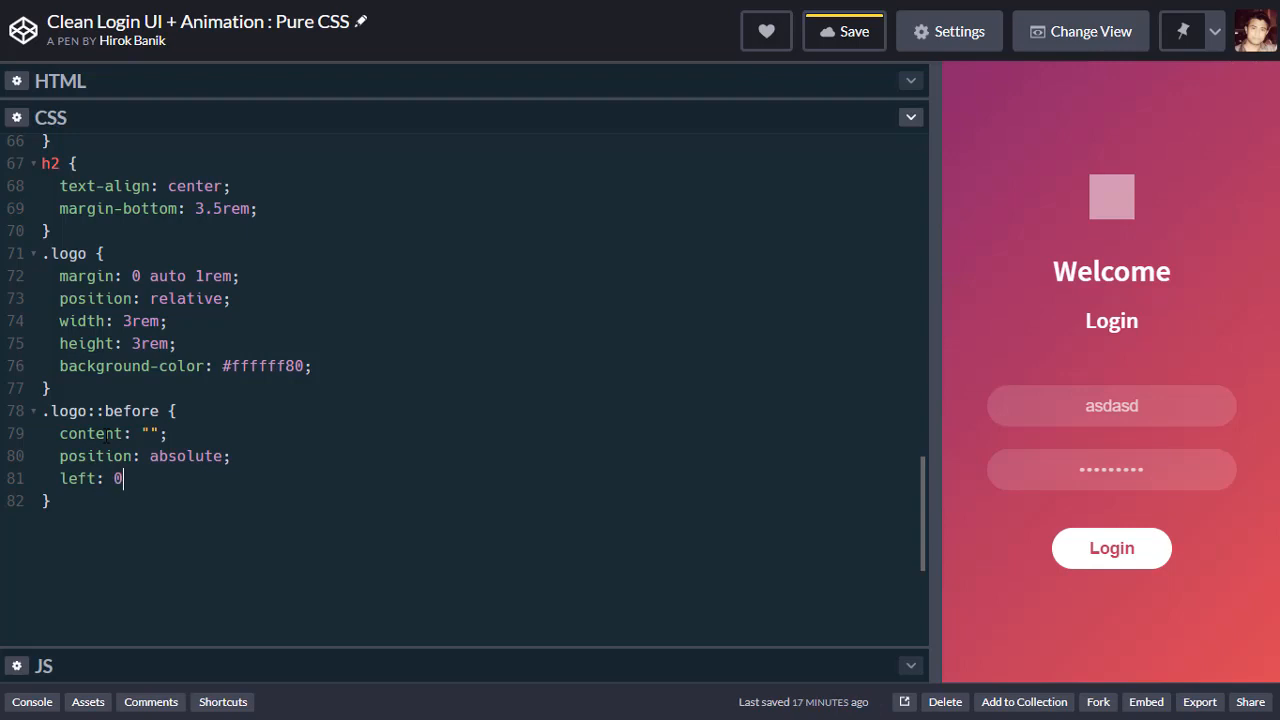
text(;)
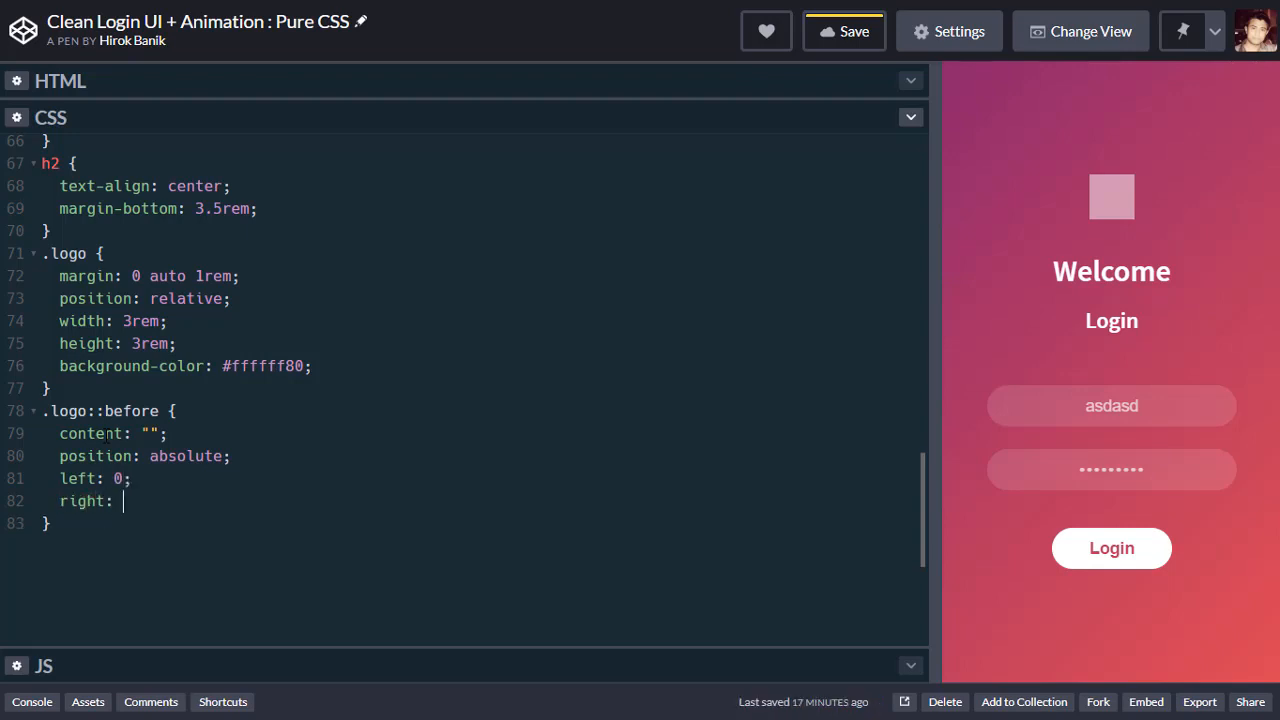
text(0;)
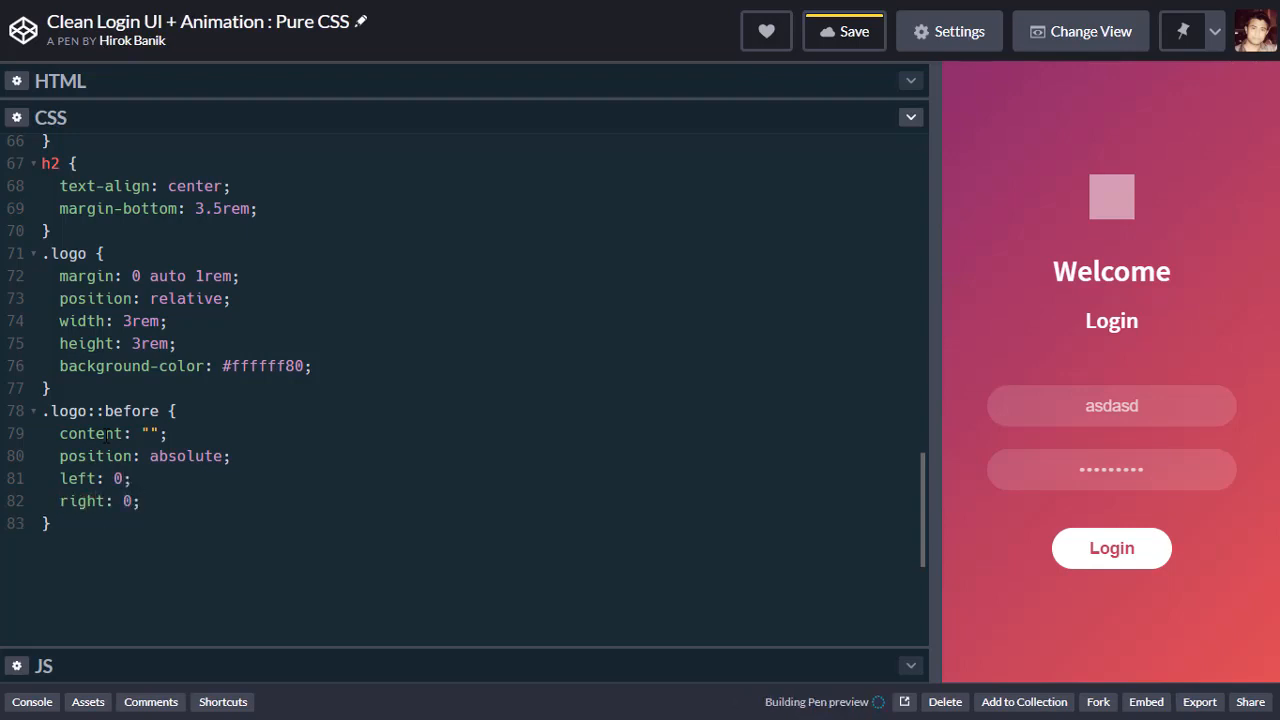
text(he)
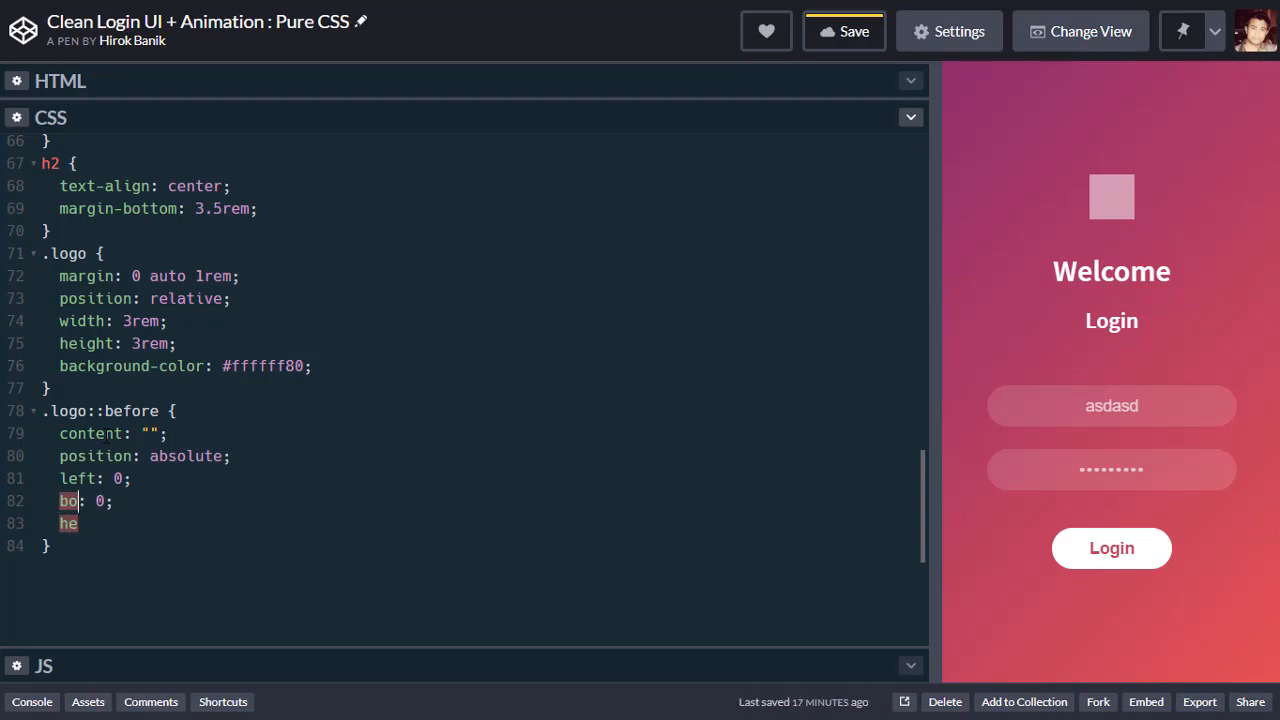
text(ttom: 0;)
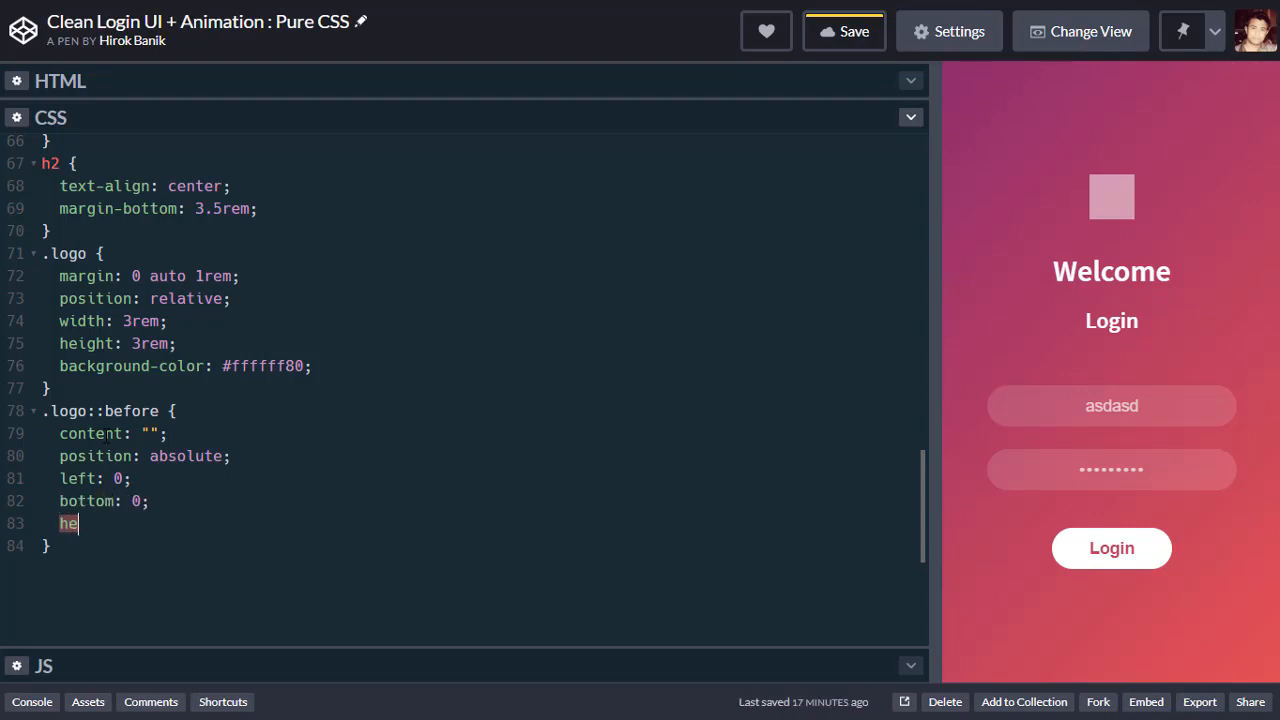
Size the before-element 80% by 80% with #ffffff80 background and start .logo::after
text(ight)
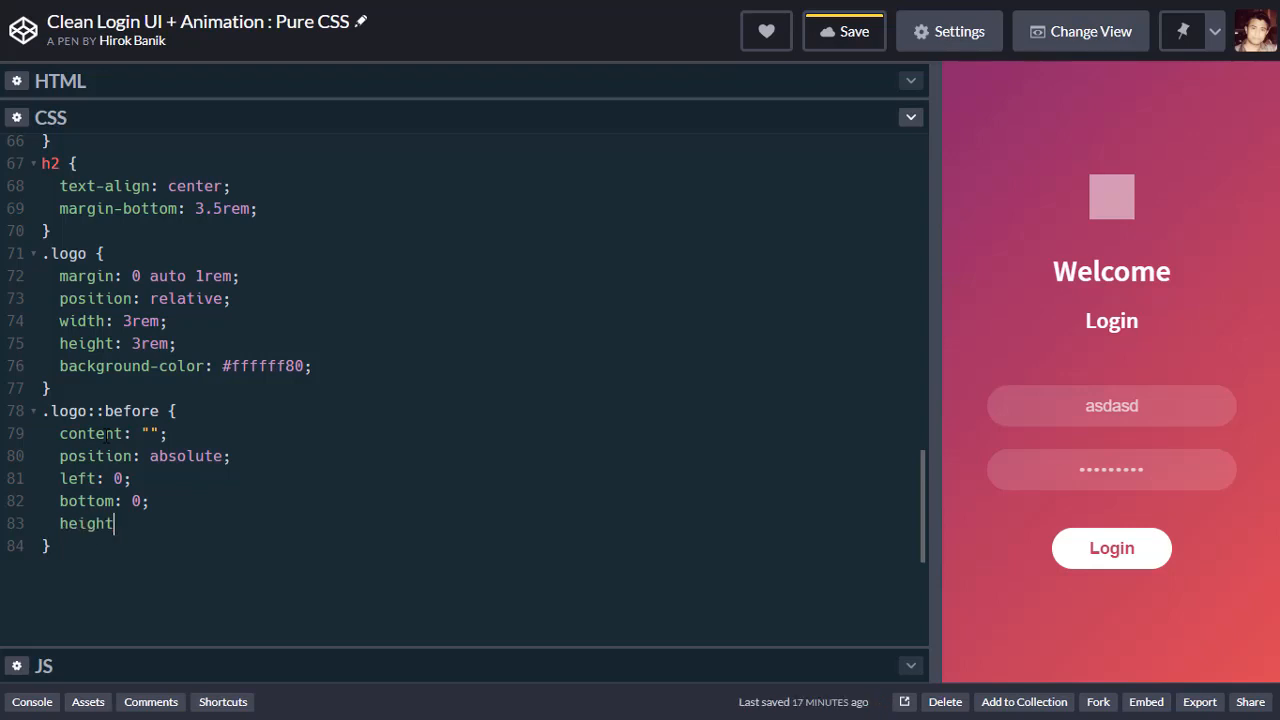
text(:)
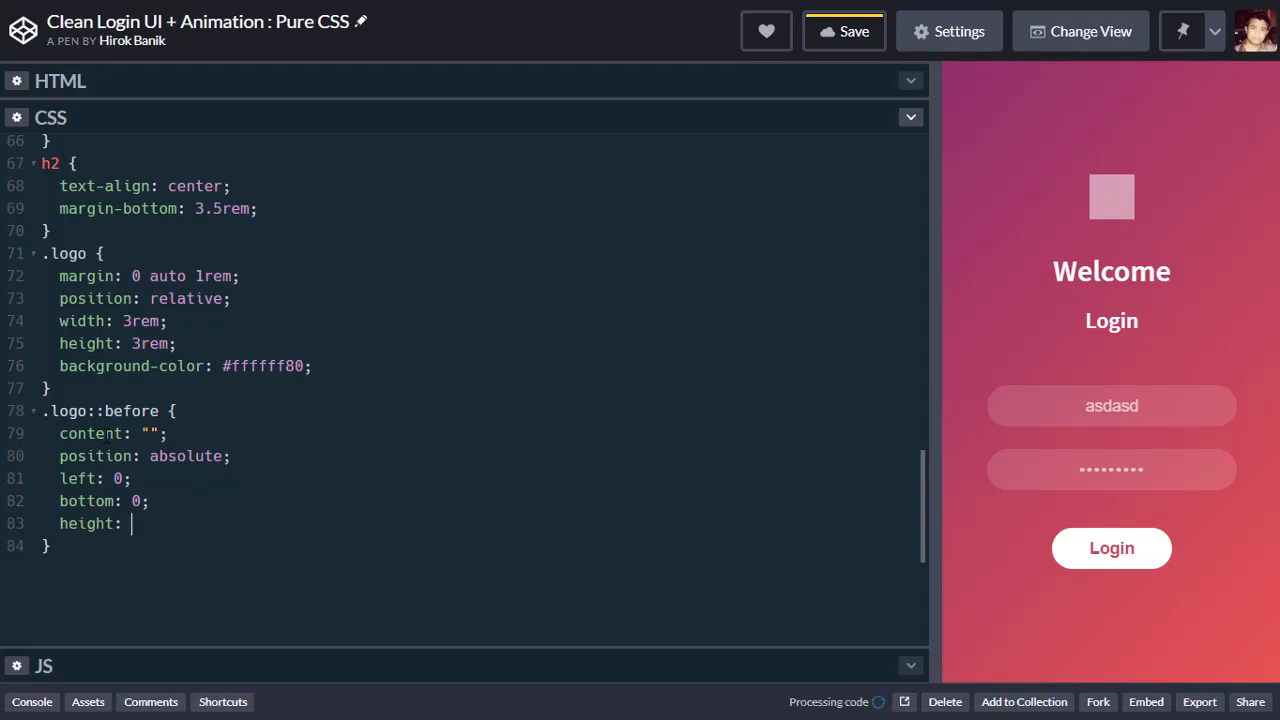
text(80%;)
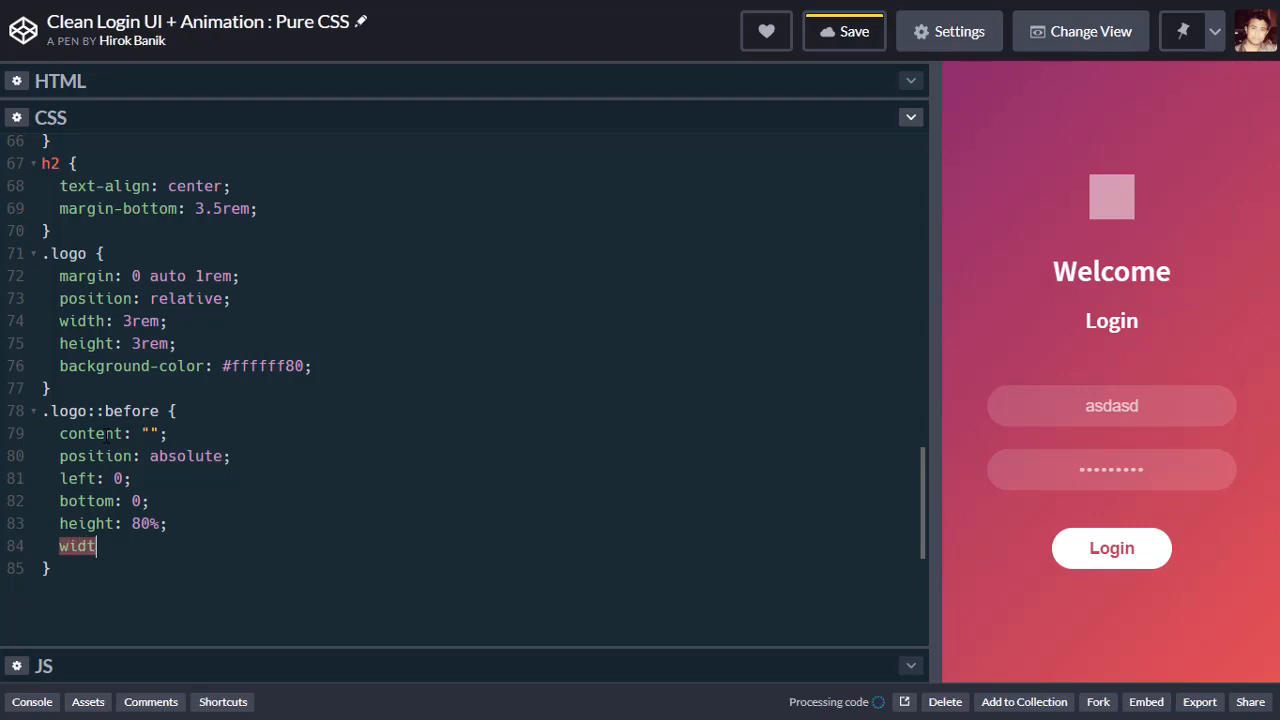
text(h:)
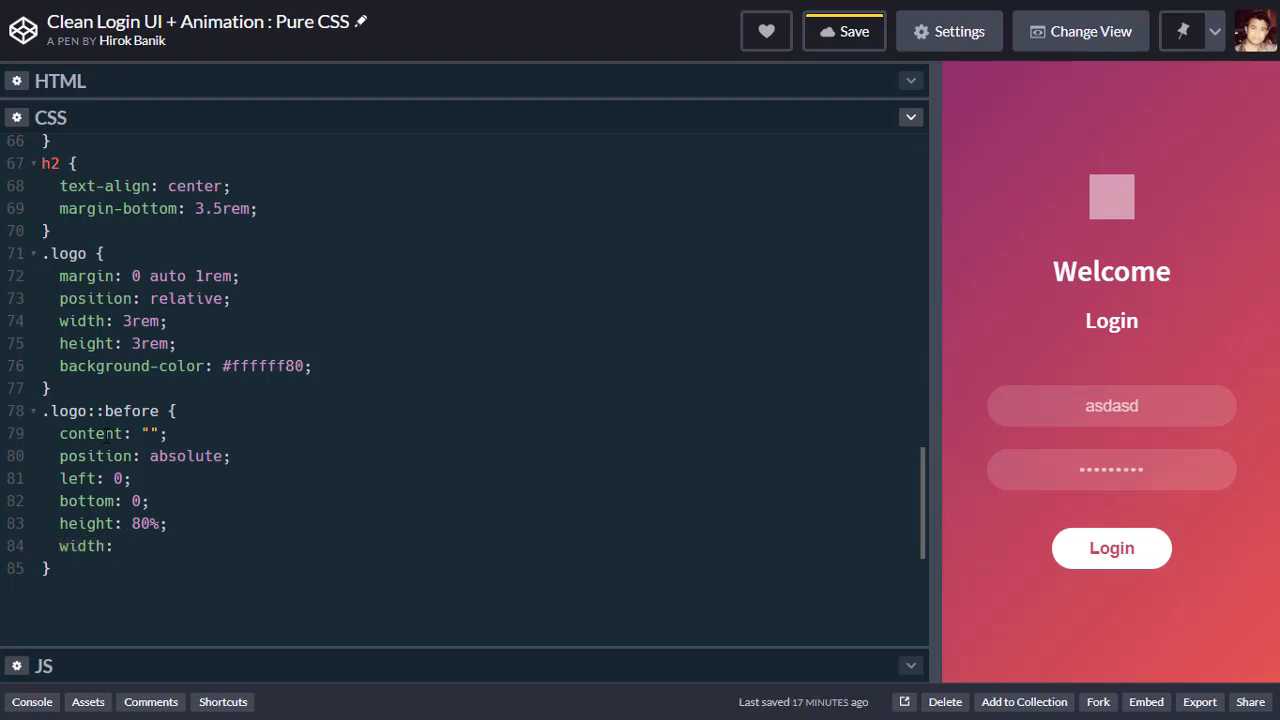
text(80%;)
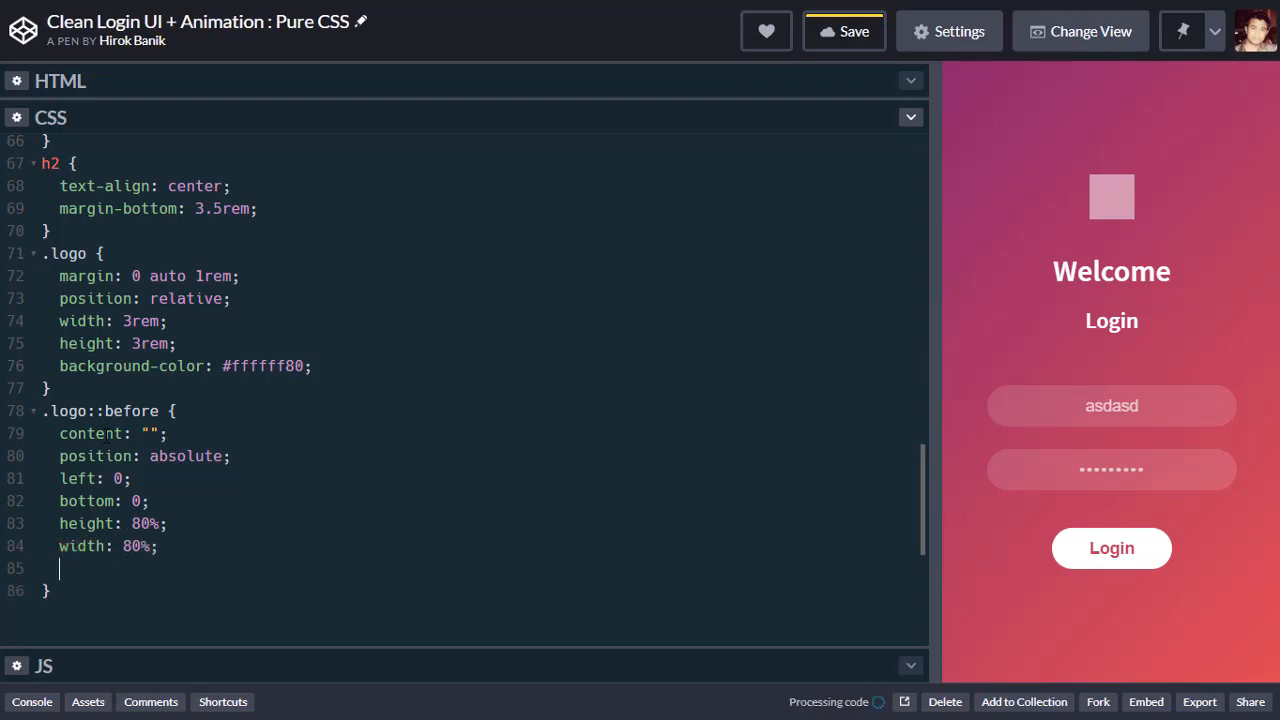
text(background-color: #ffffff80;)
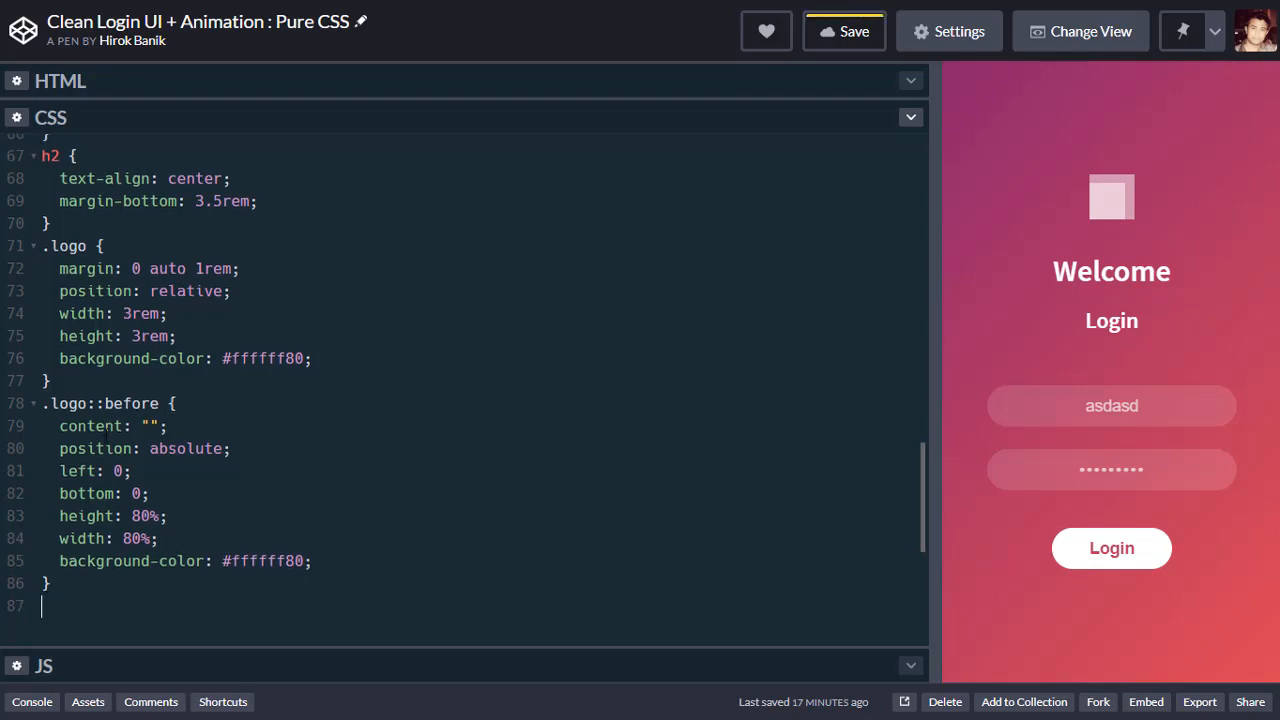
text(.logo::after{})
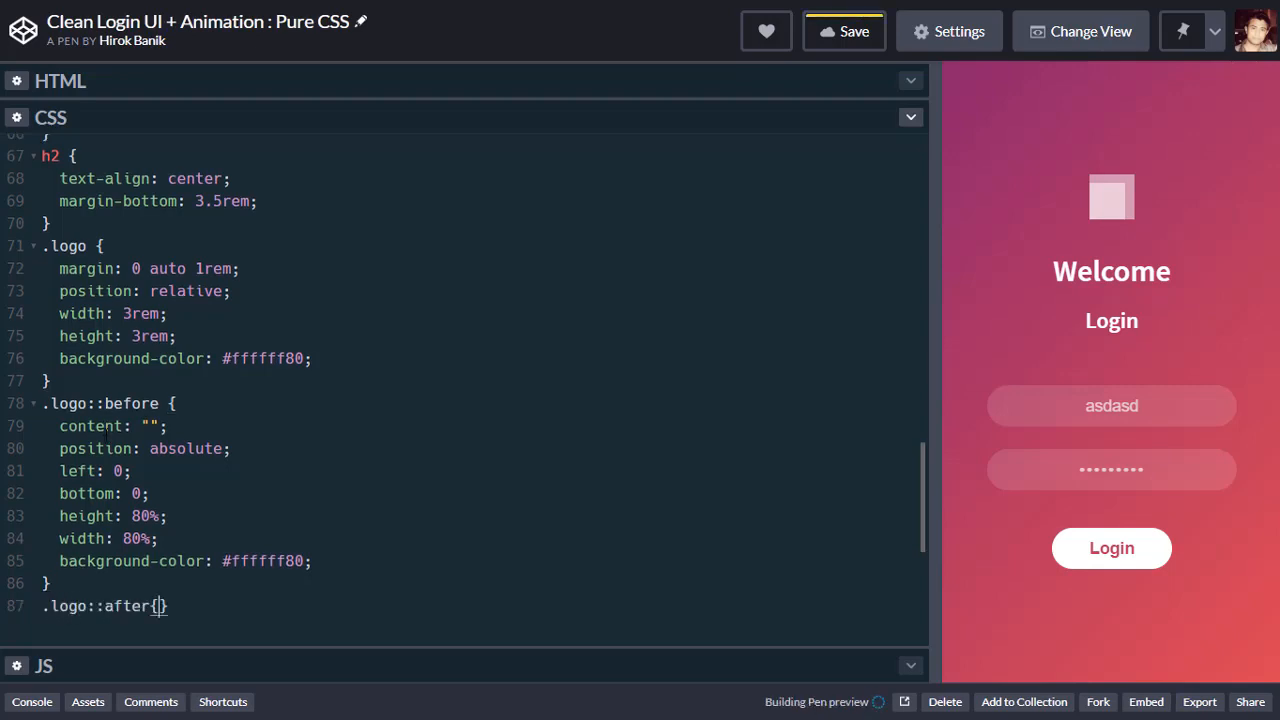
key(Return)
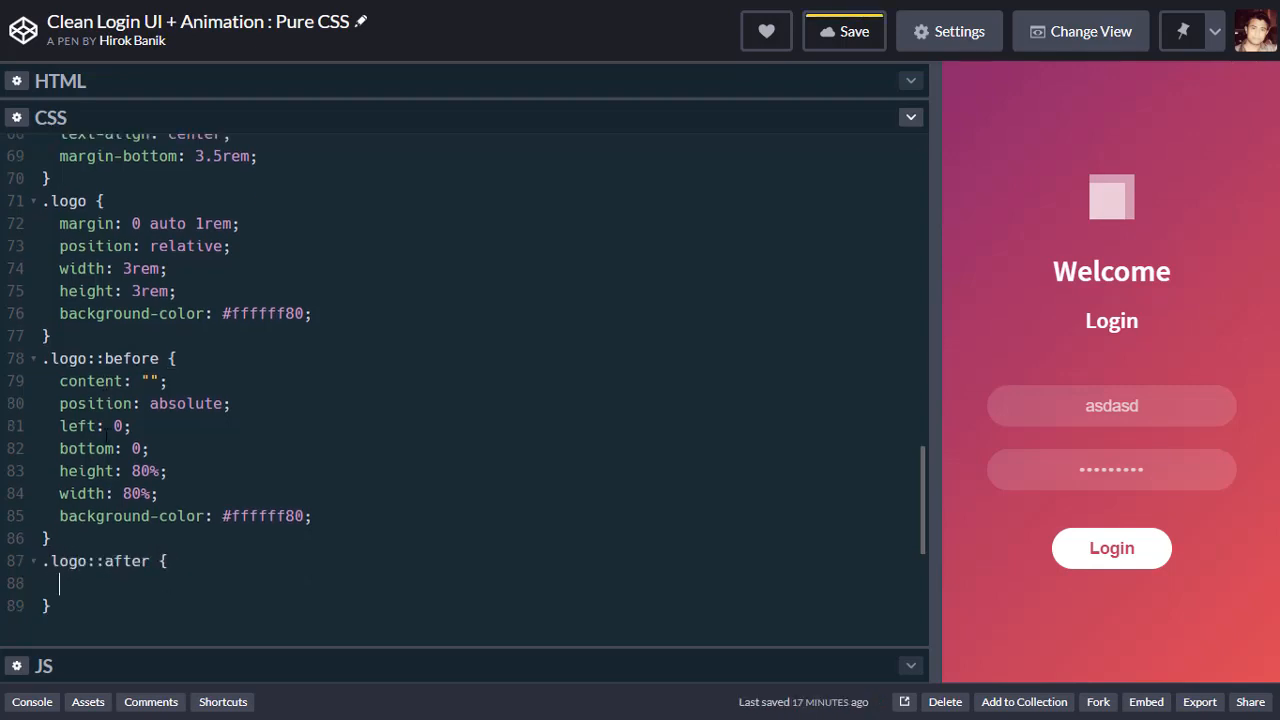
Give the logo and its after-element border-radius: 0.2rem
click(844, 32)
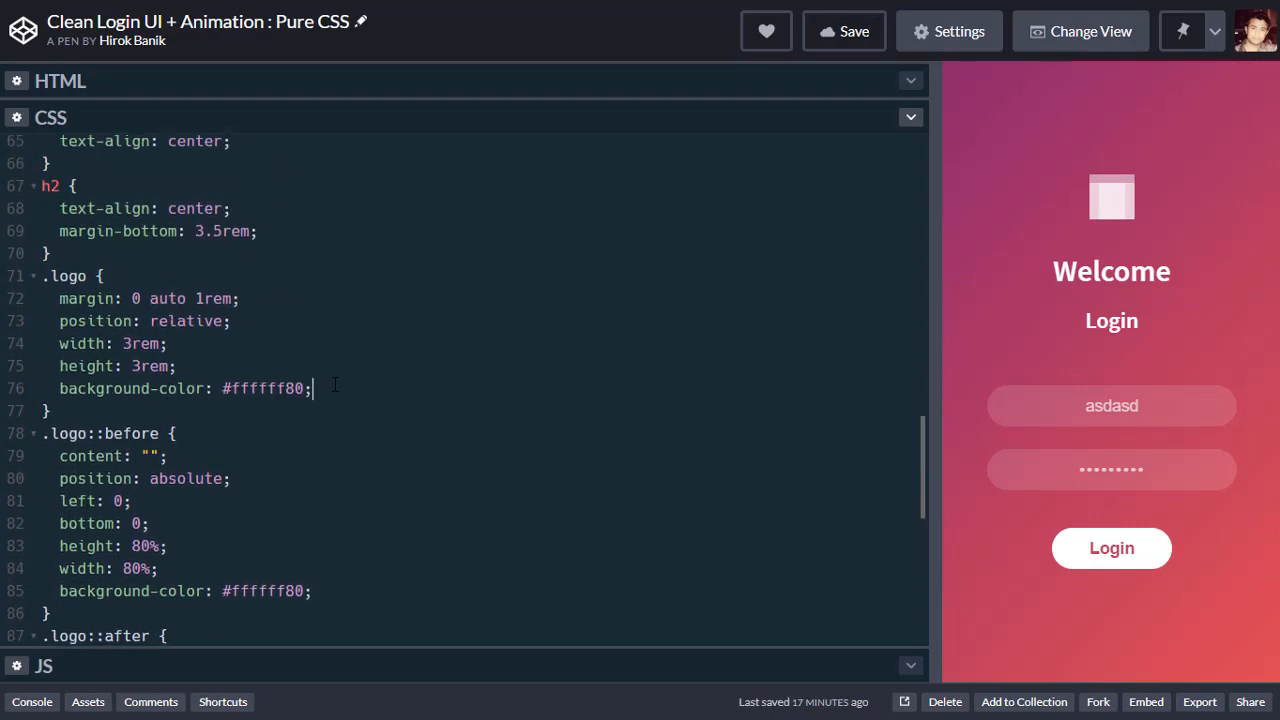
text(border-radiu)
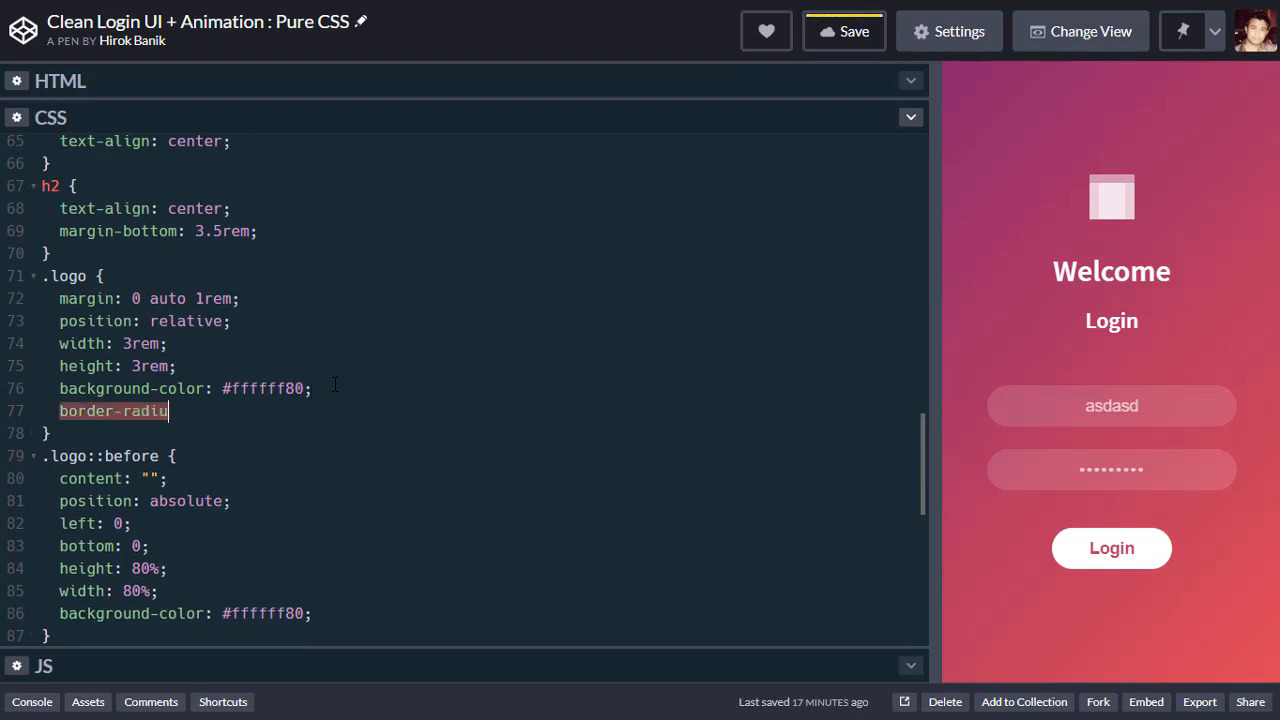
text(s: 0.2)
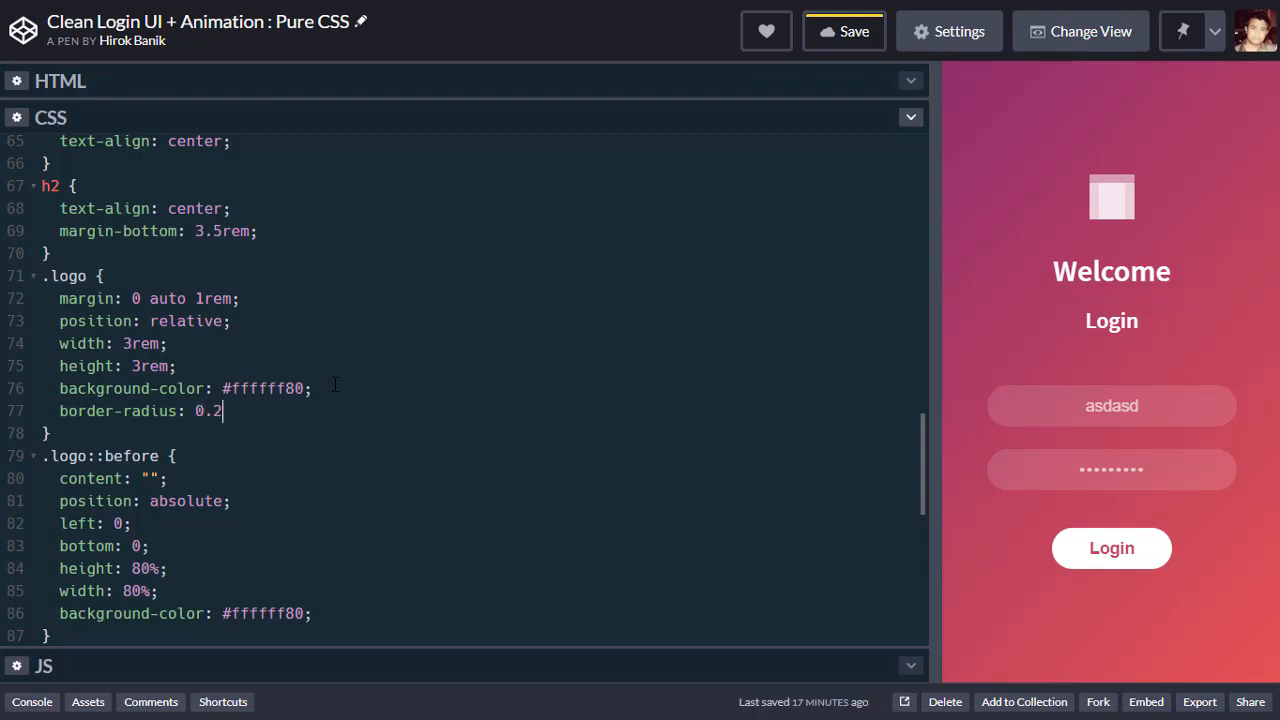
text(rem;)
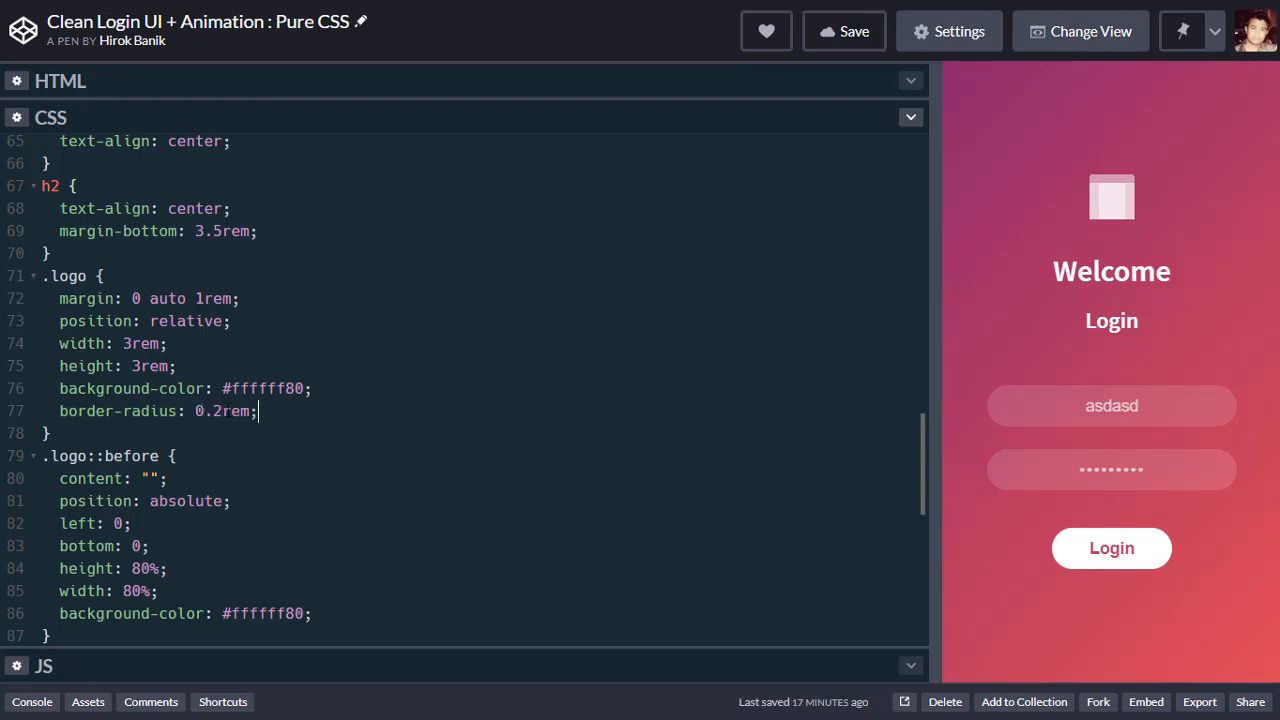
scroll(down, 3)
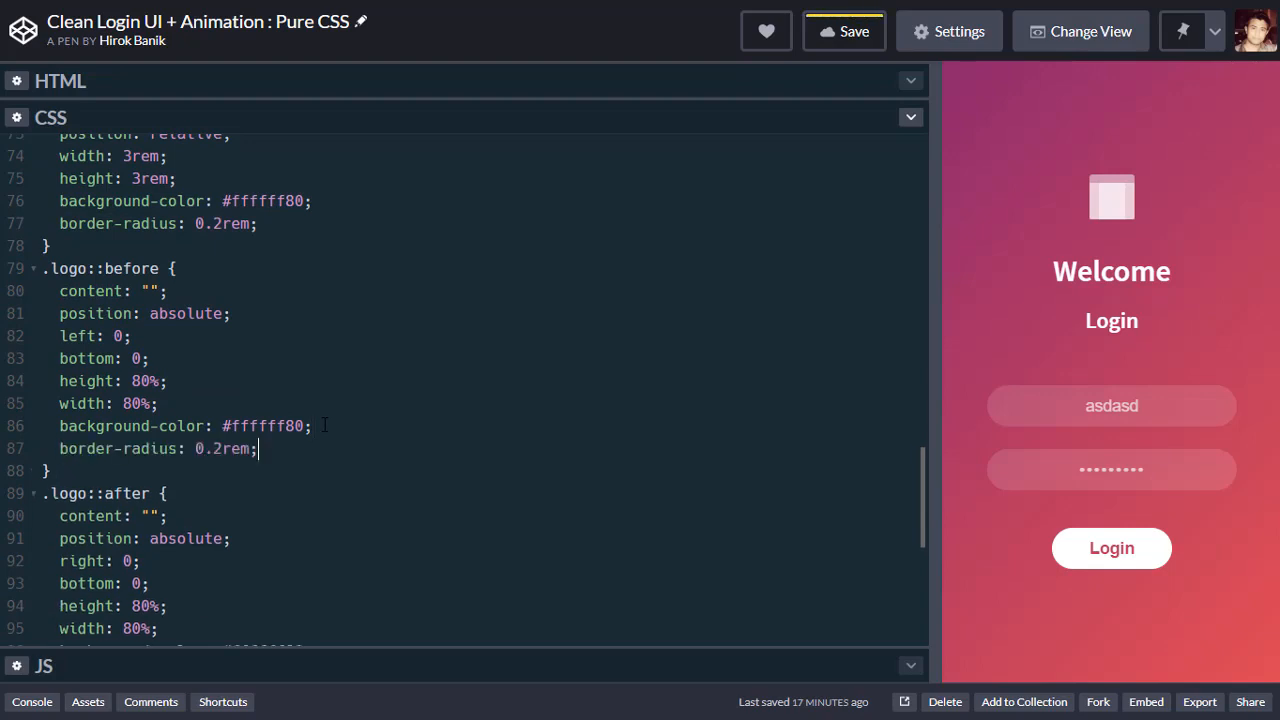
key(ctrl+s)
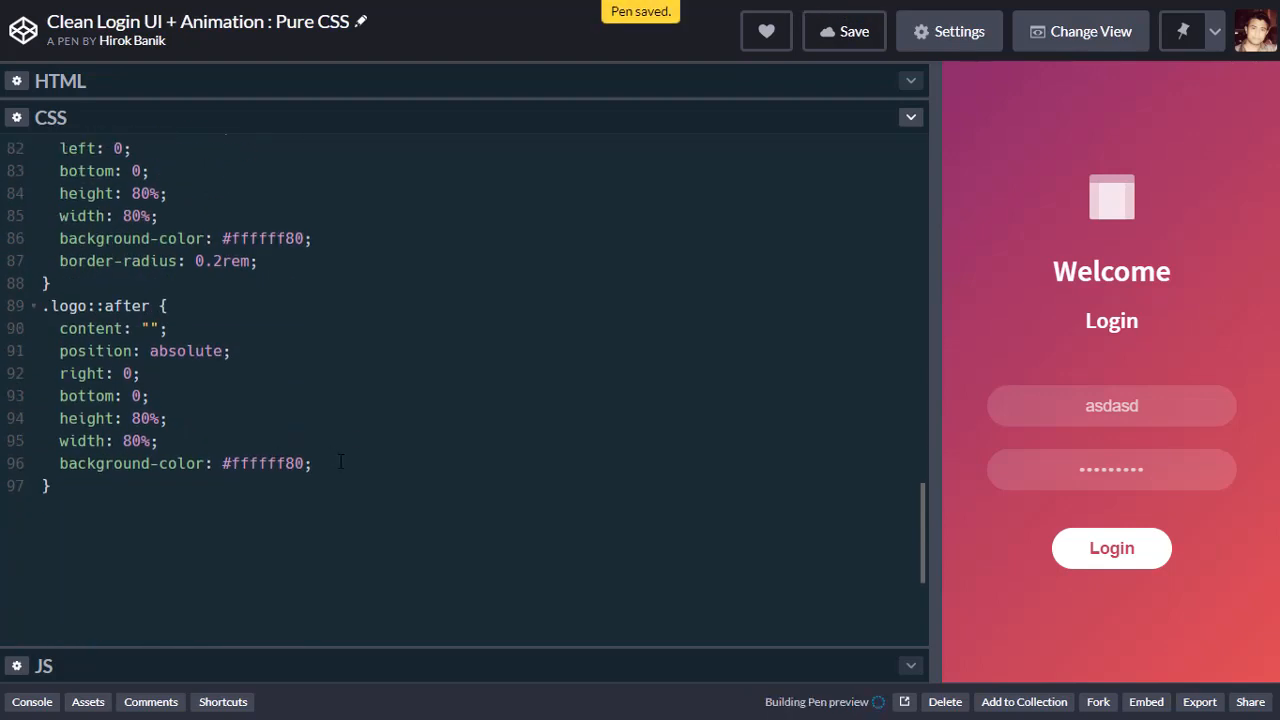
text(border-radius: 0.2rem;)
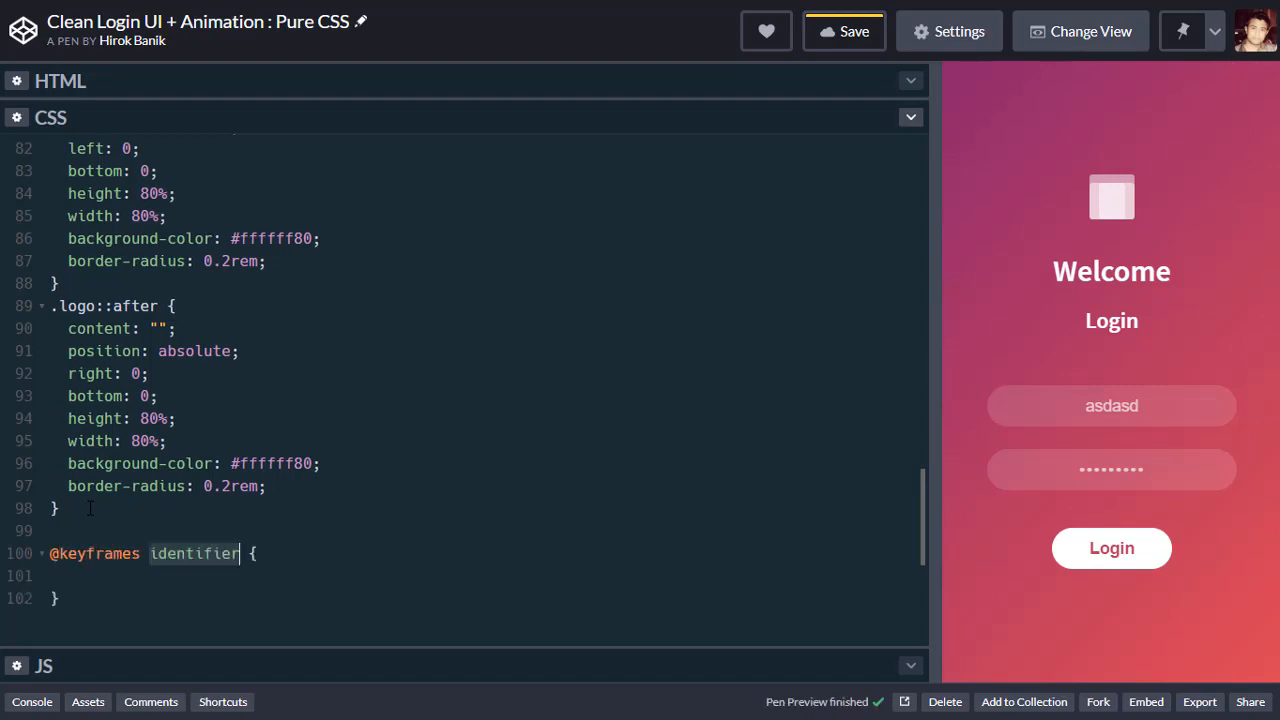
key(Backspace)
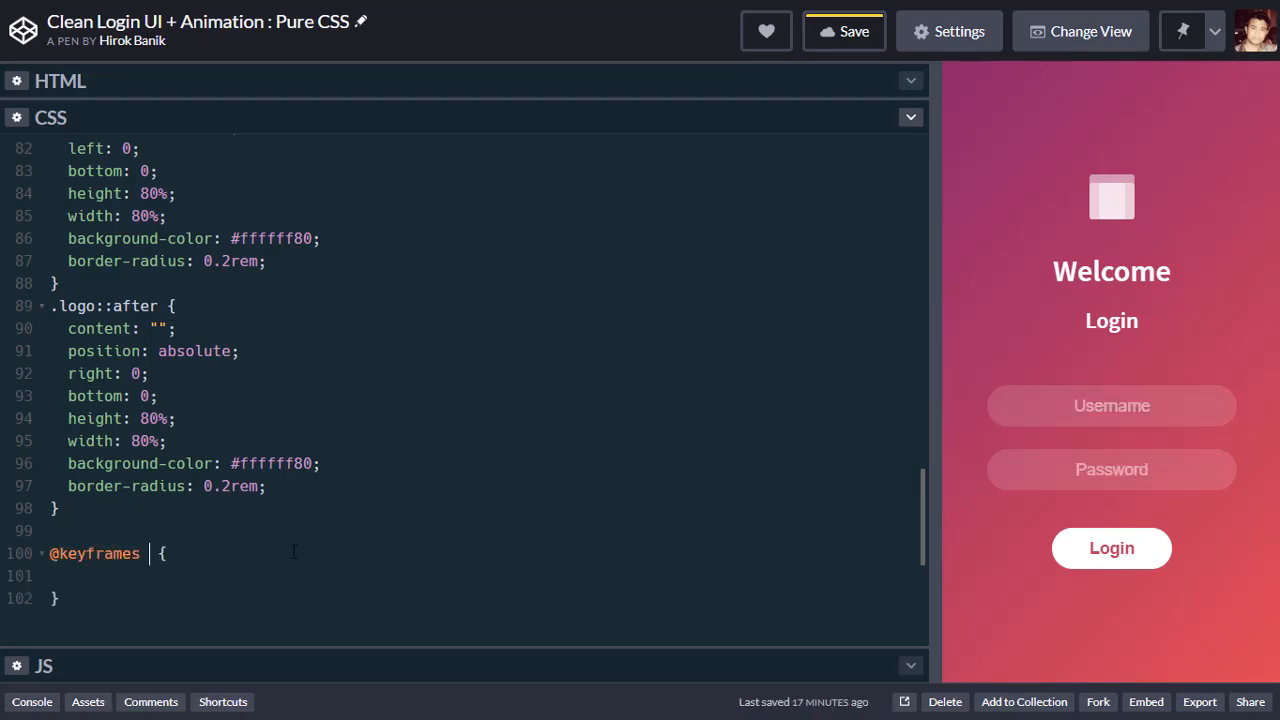
text(a)
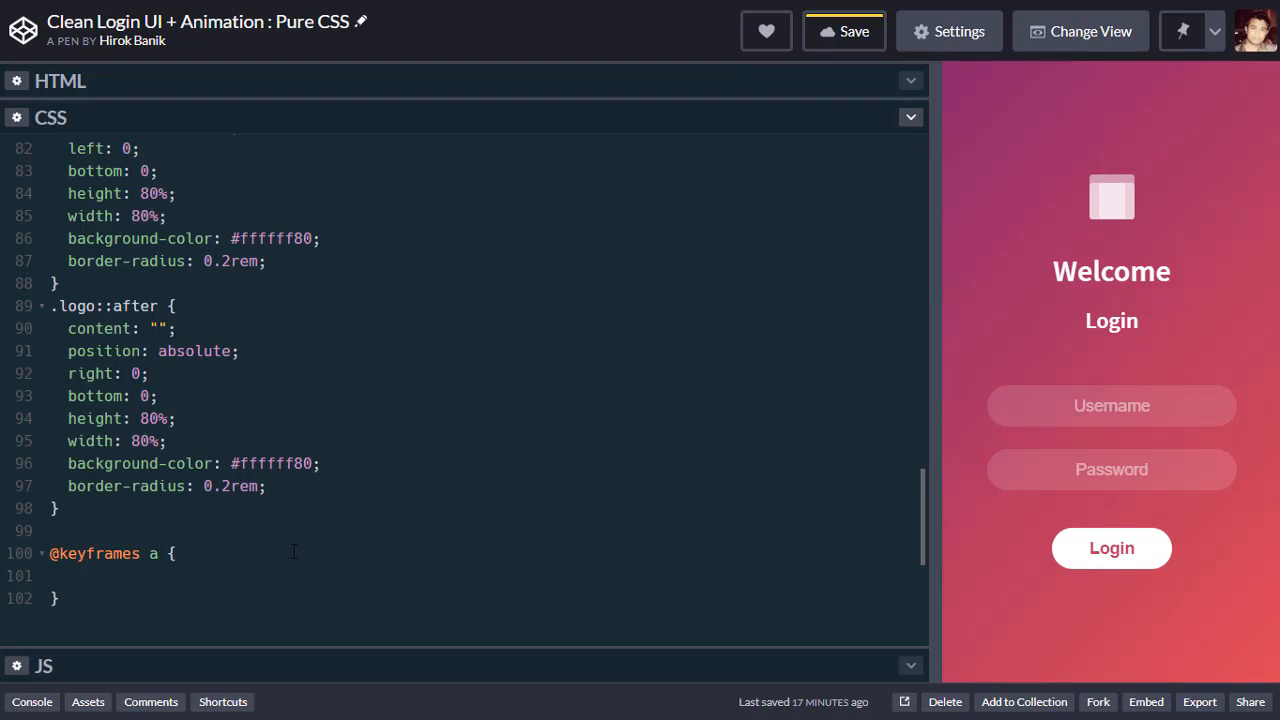
text(appea)
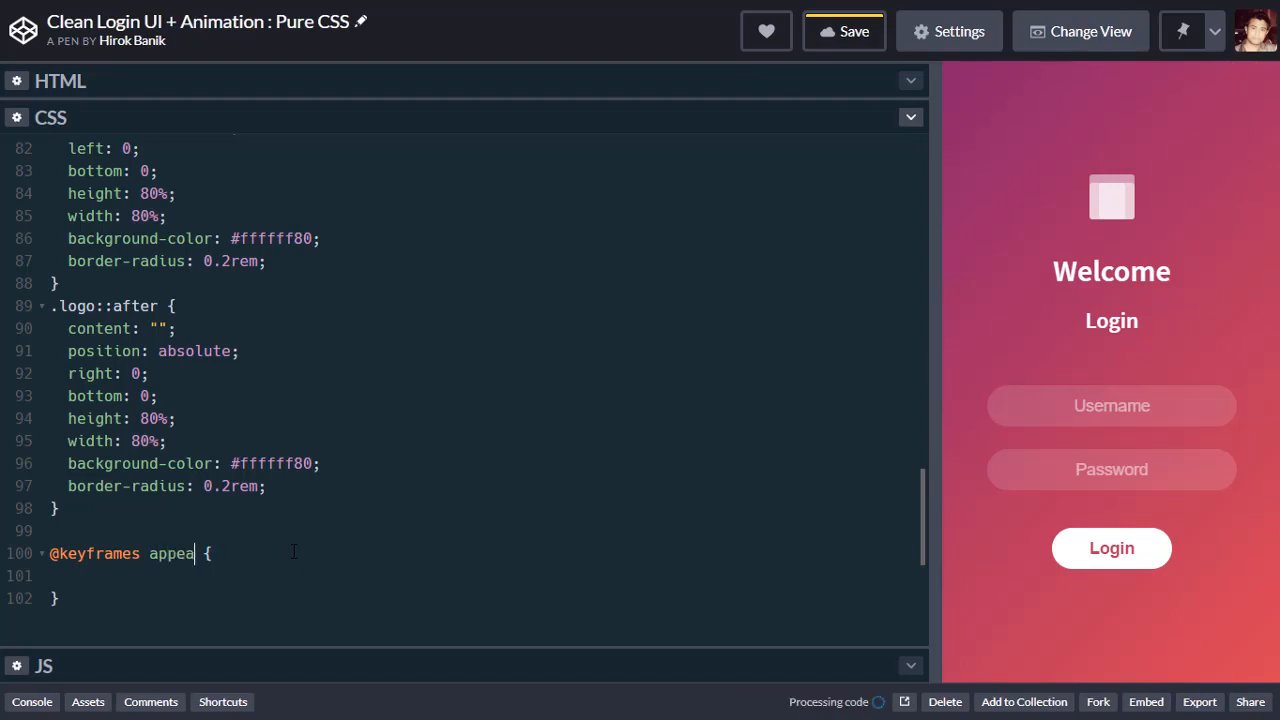
text(r)
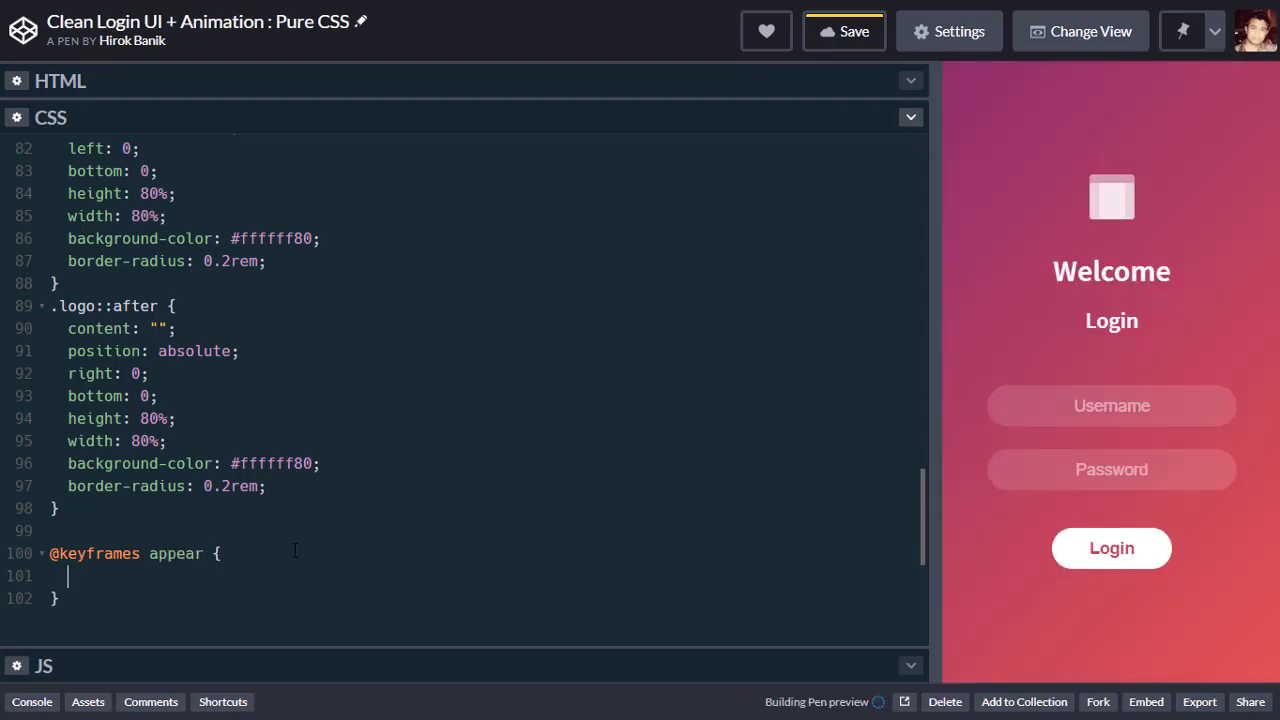
text(from {)
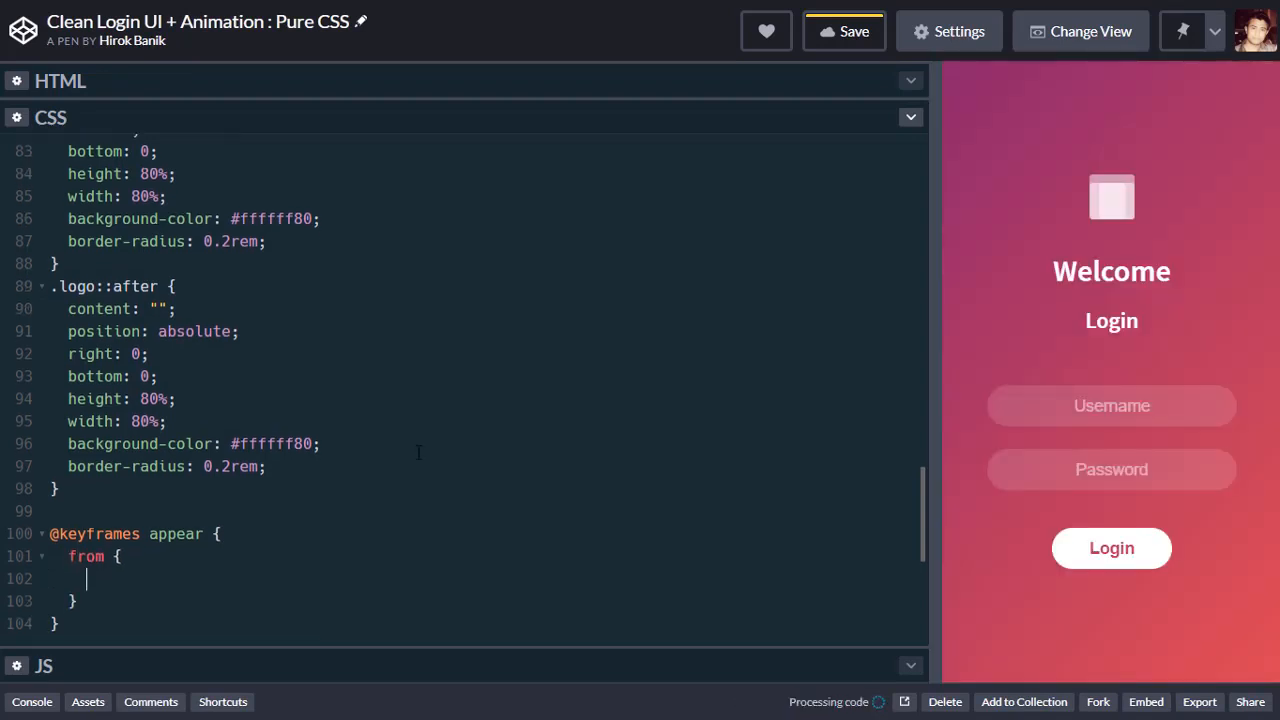
text(opacity: 0;)
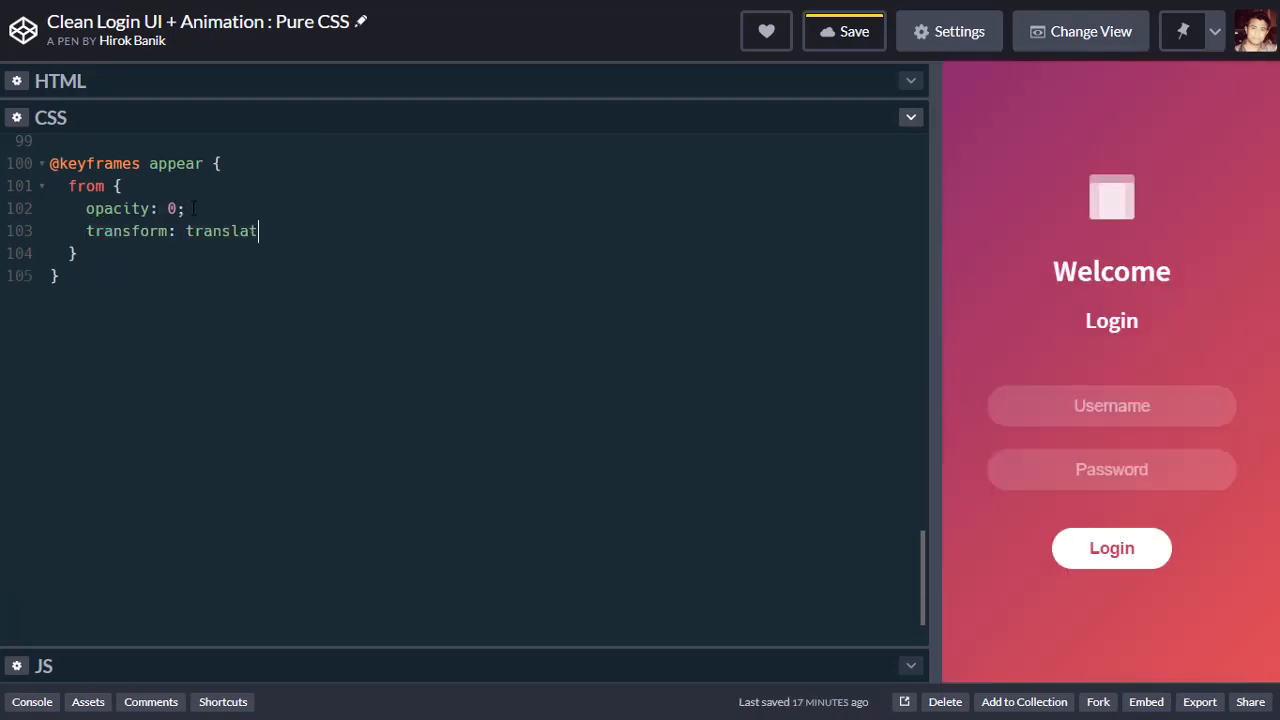
text(eZ)
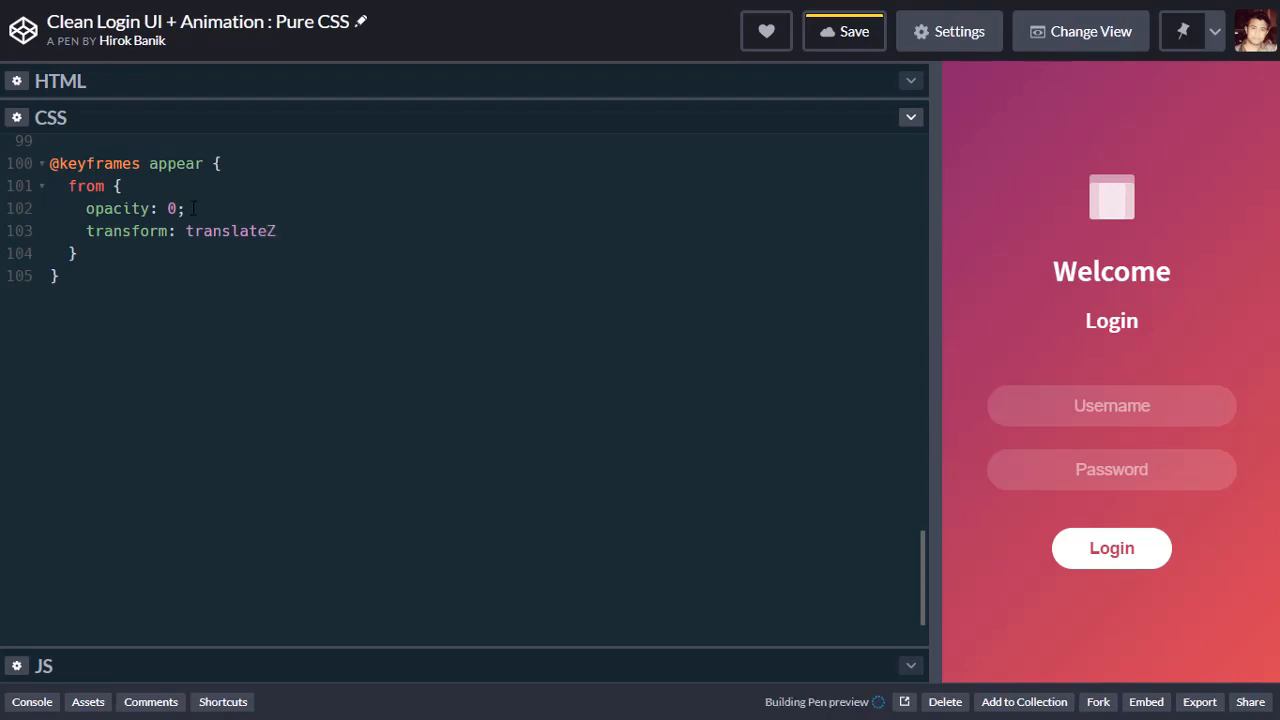
text(Y(2rem);)
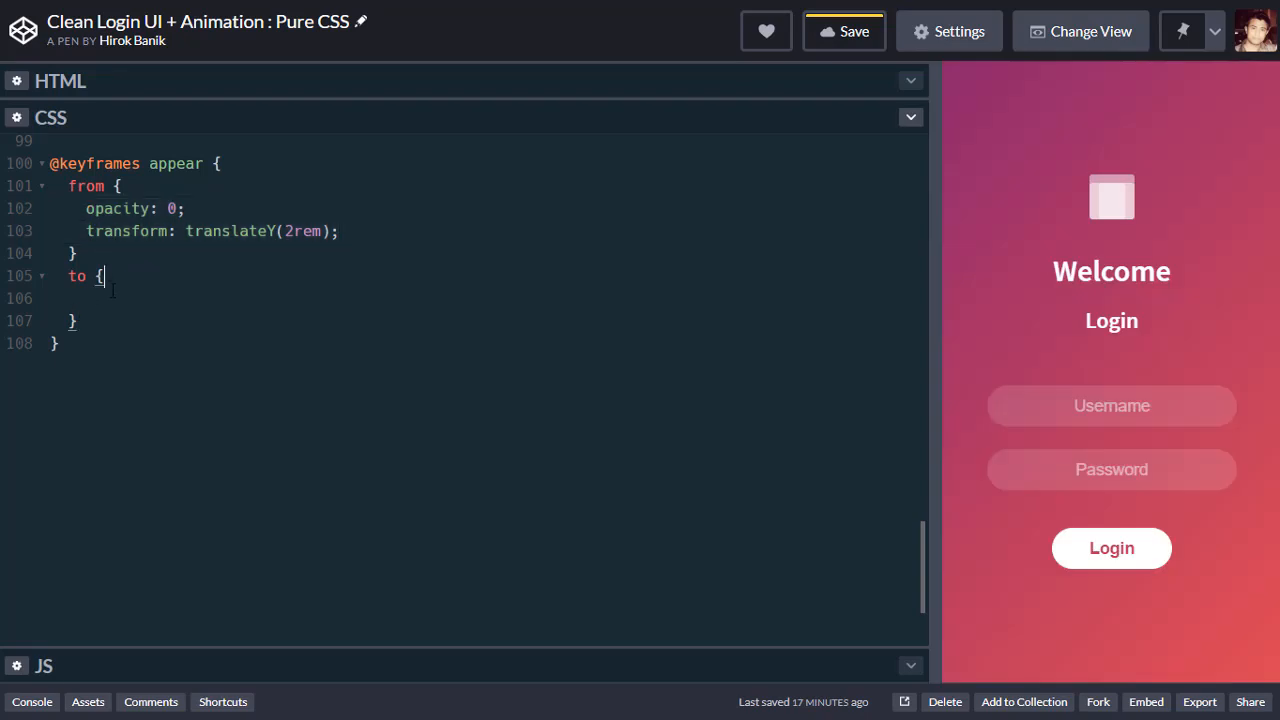
text(opacity: 0;)
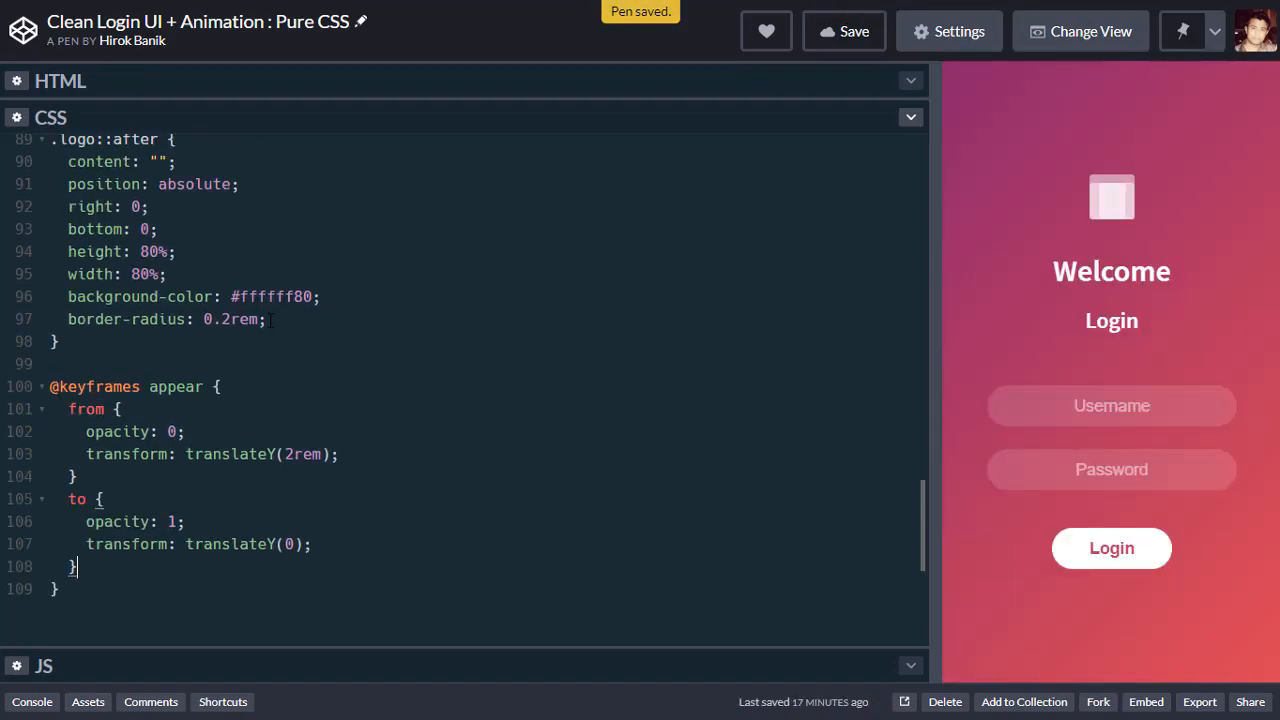
Apply animation: appear 1s forwards to the .logo and .container rules
scroll(up, 3)
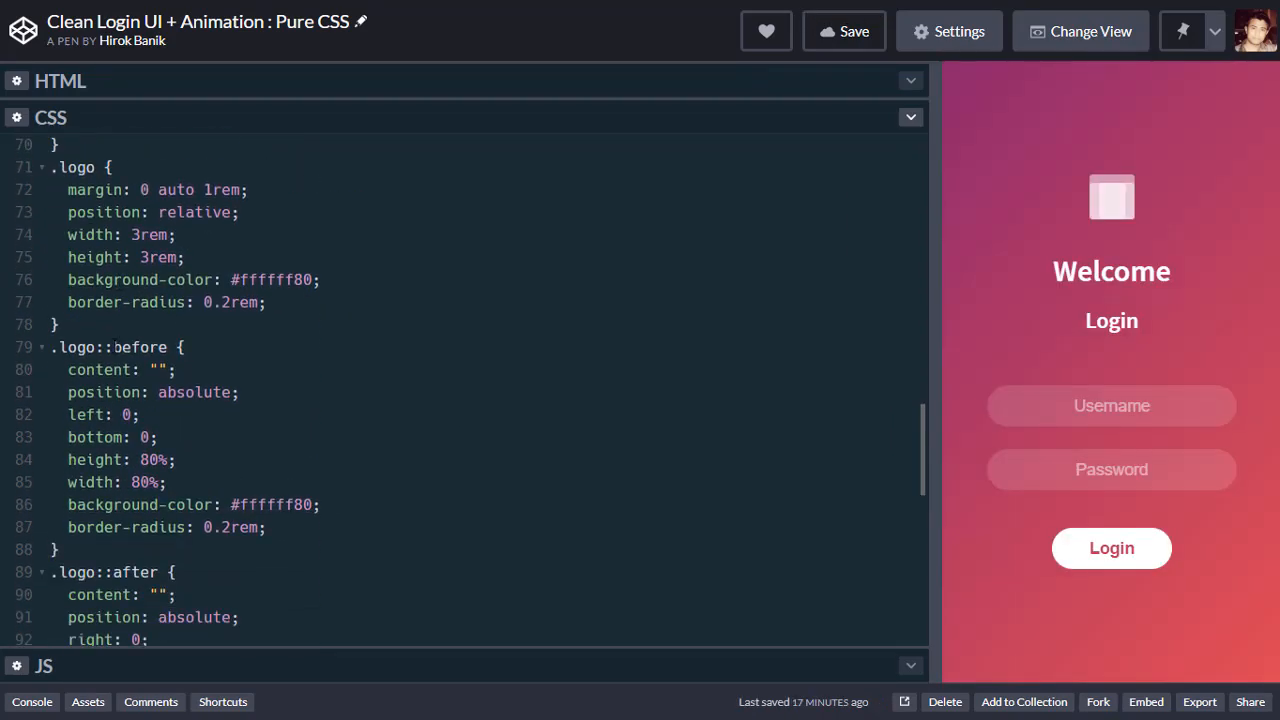
text(animation)
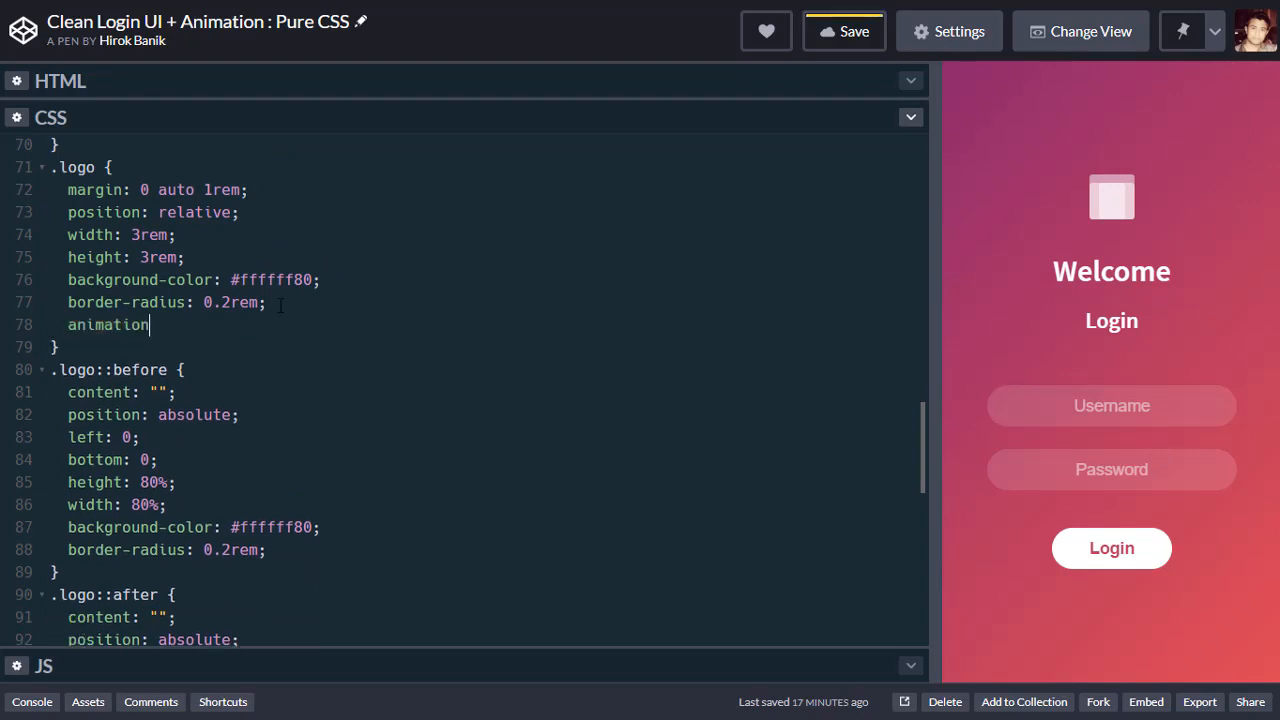
text(: appear)
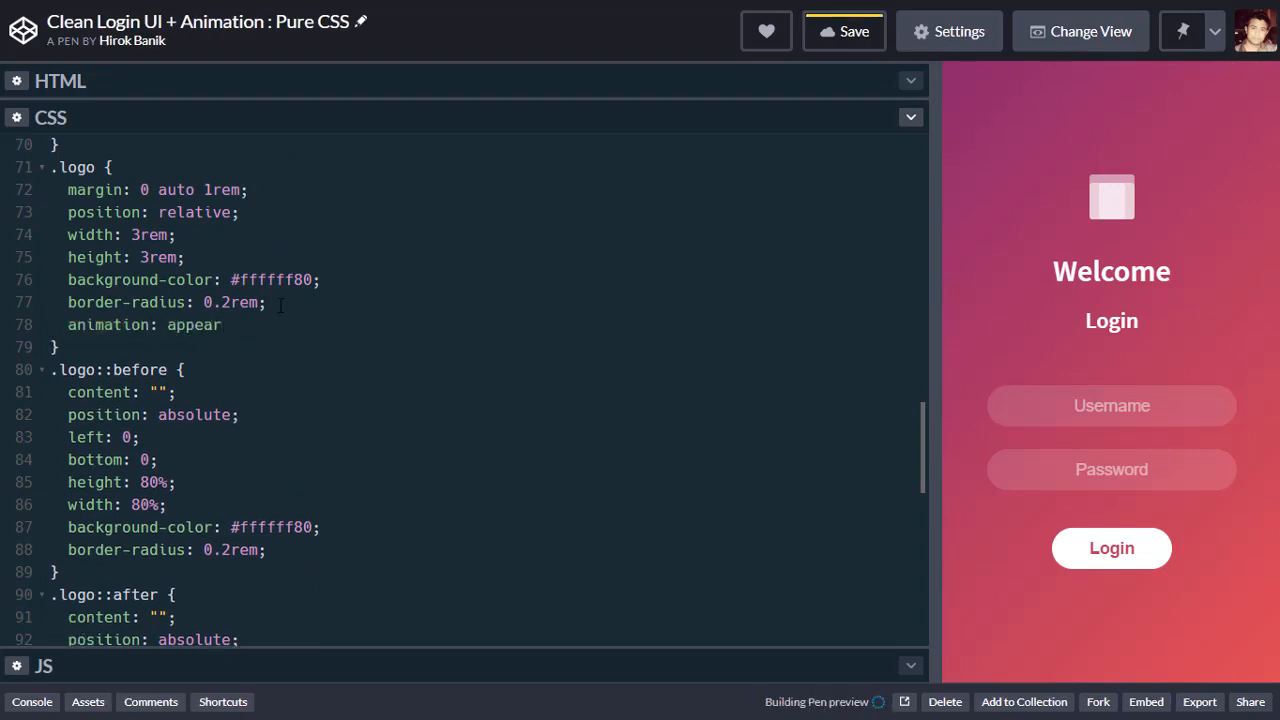
text(1s forwards;)
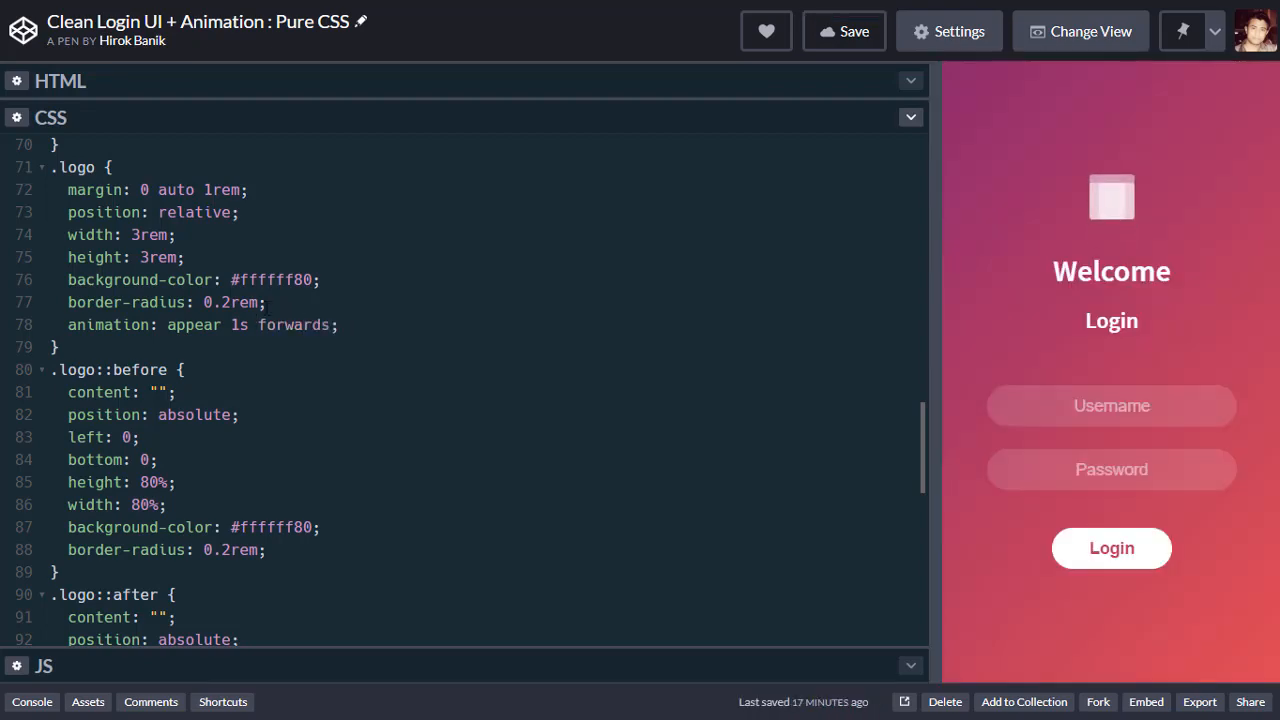
scroll(up, 3)
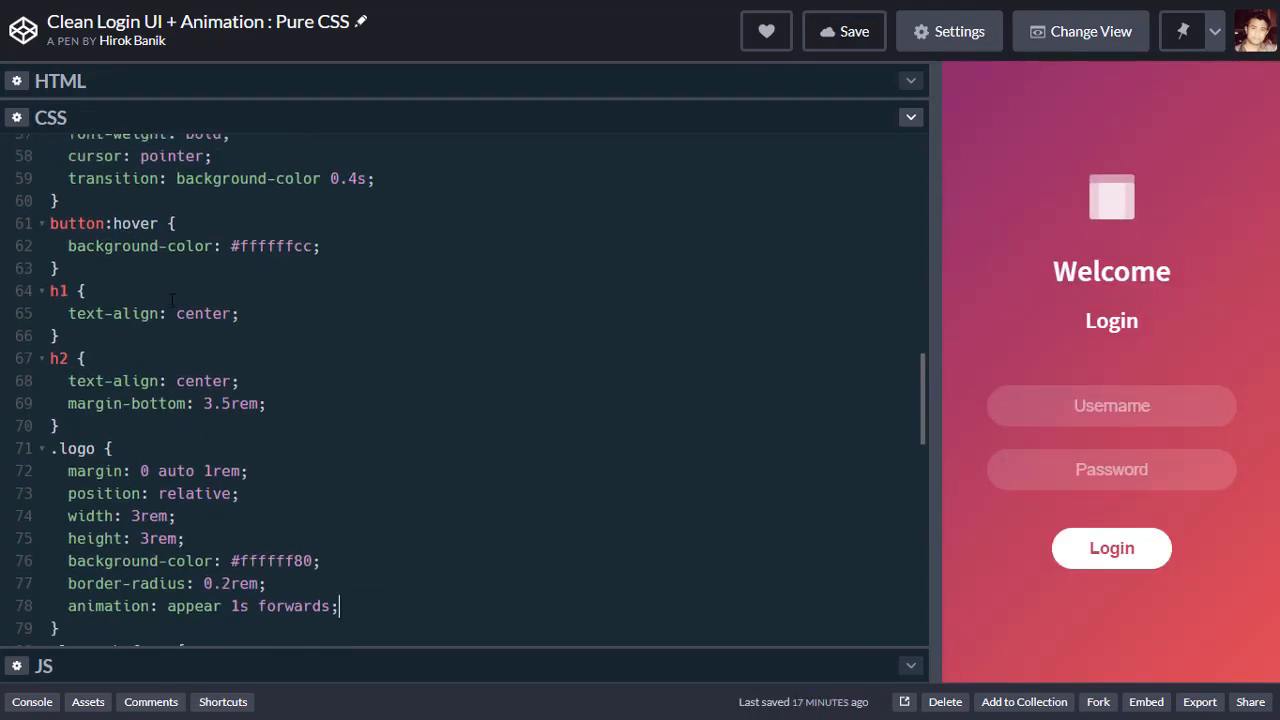
scroll(up, 3)
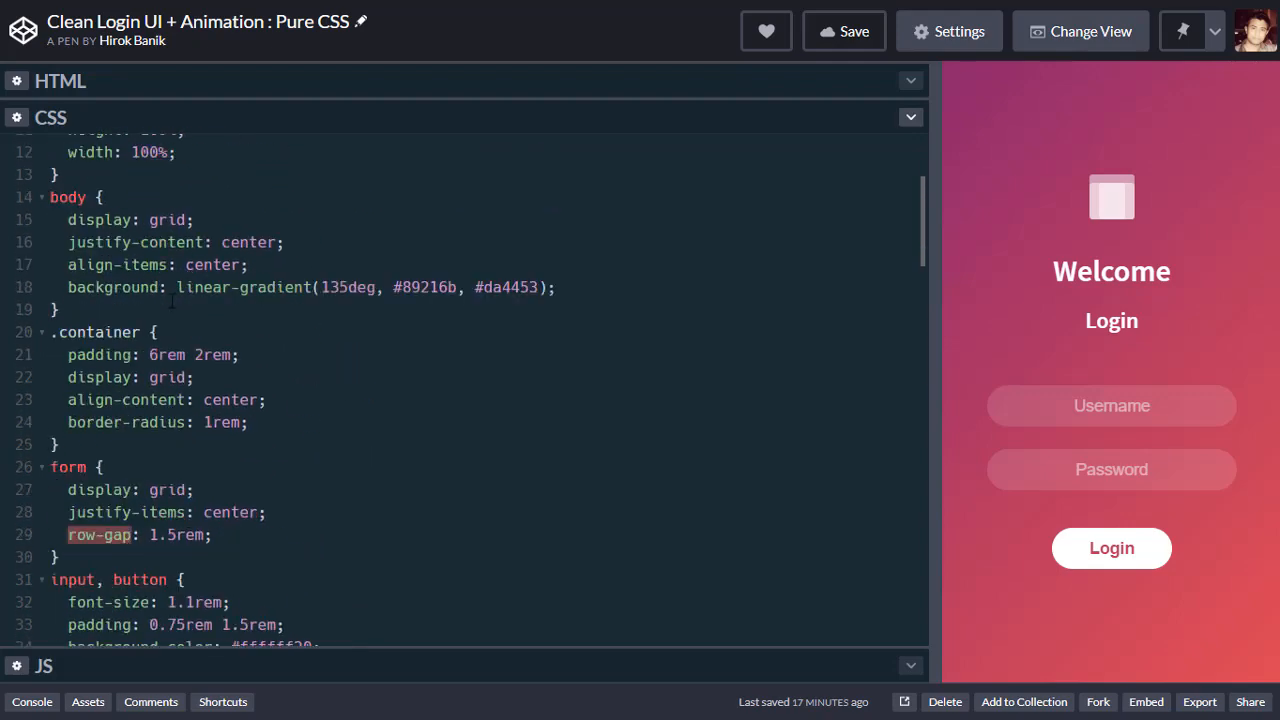
click(248, 420)
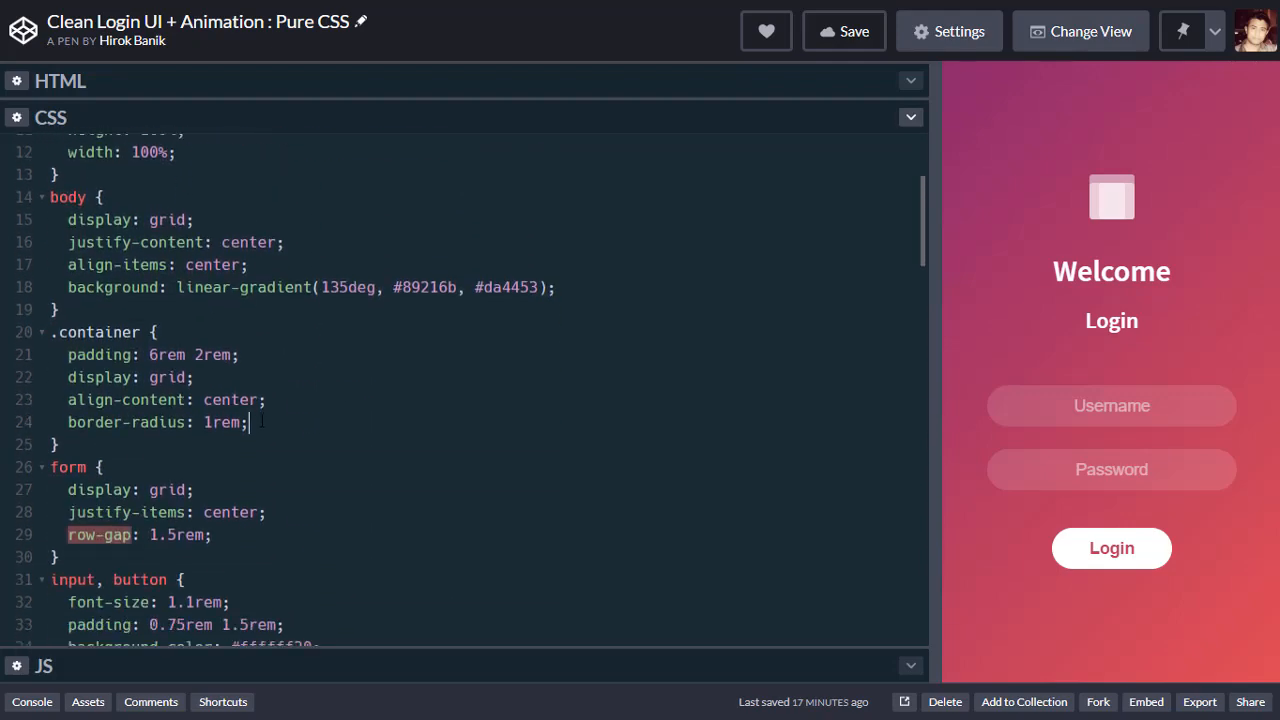
text(animation: appear 1s forwards;)
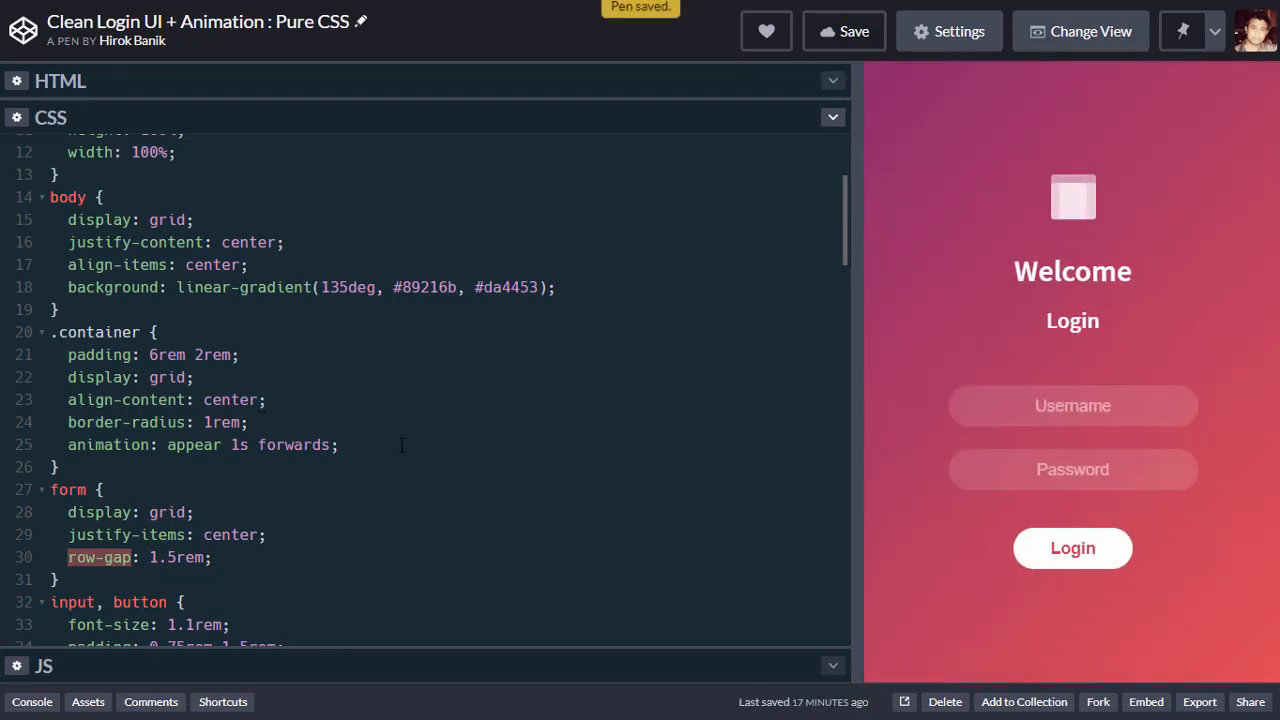
scroll(down, 3)
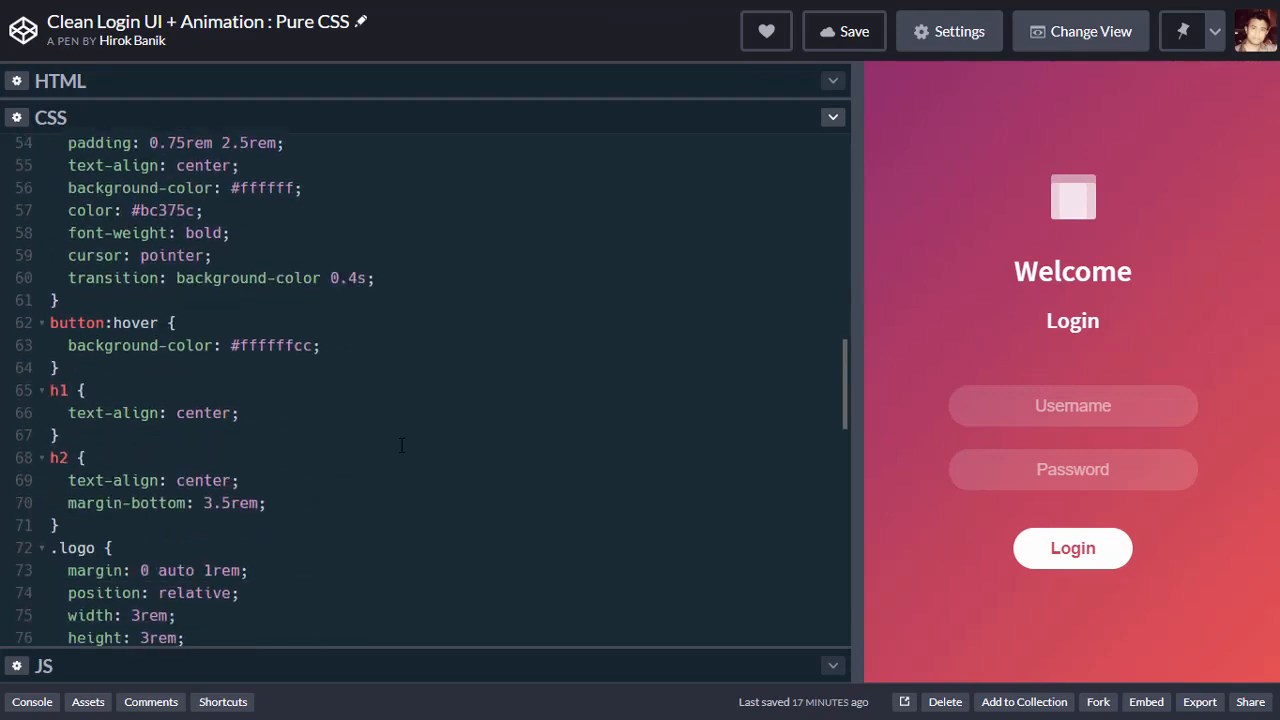
scroll(down, 3)
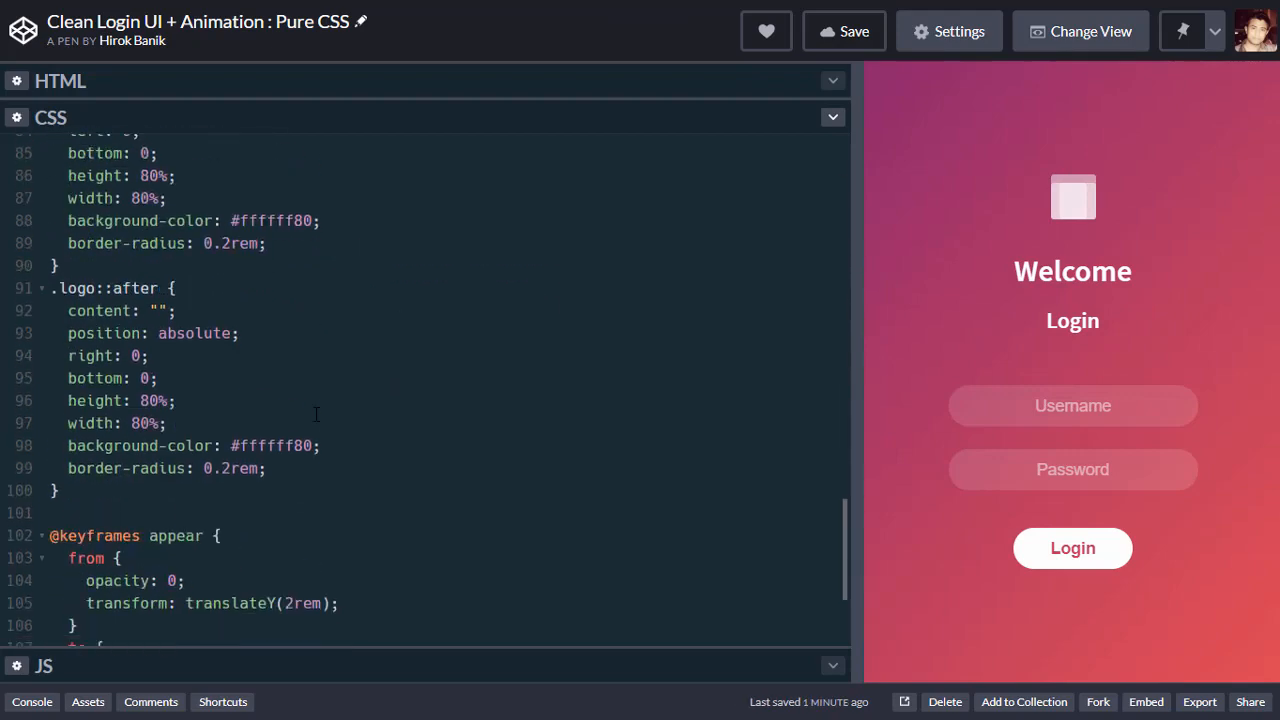
scroll(down, 3)
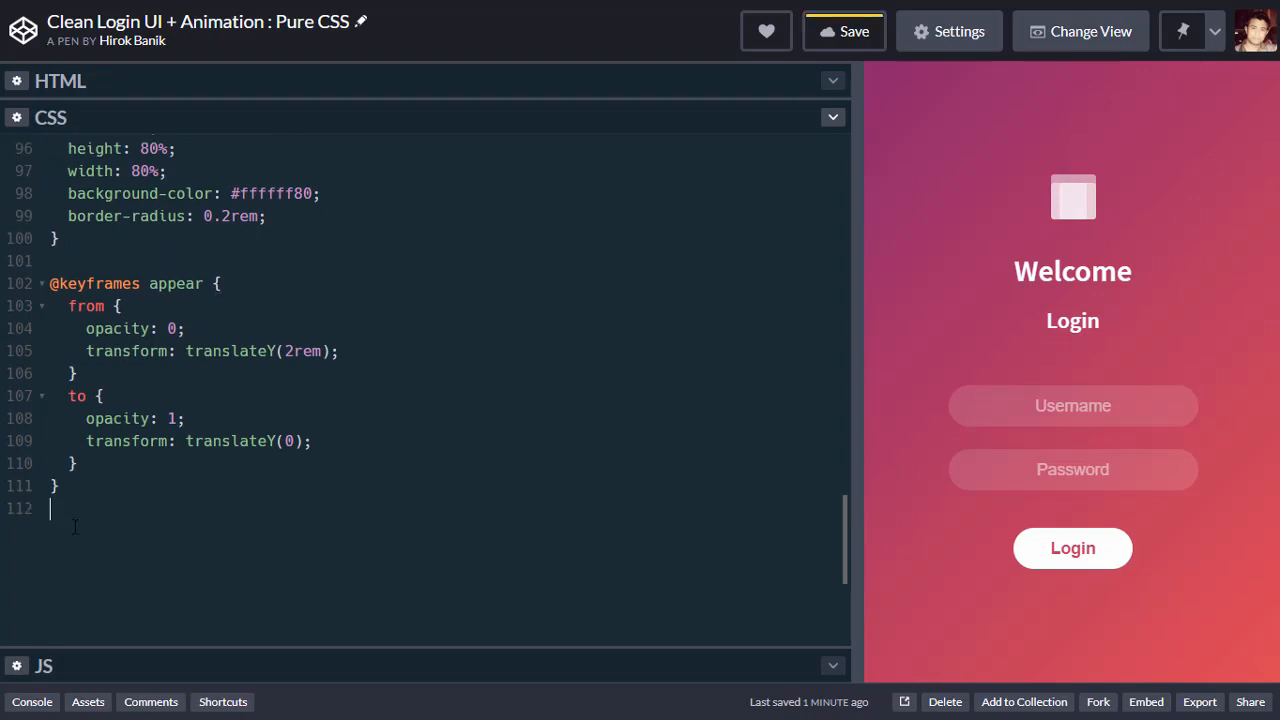
text(@keyframes logo1 {)
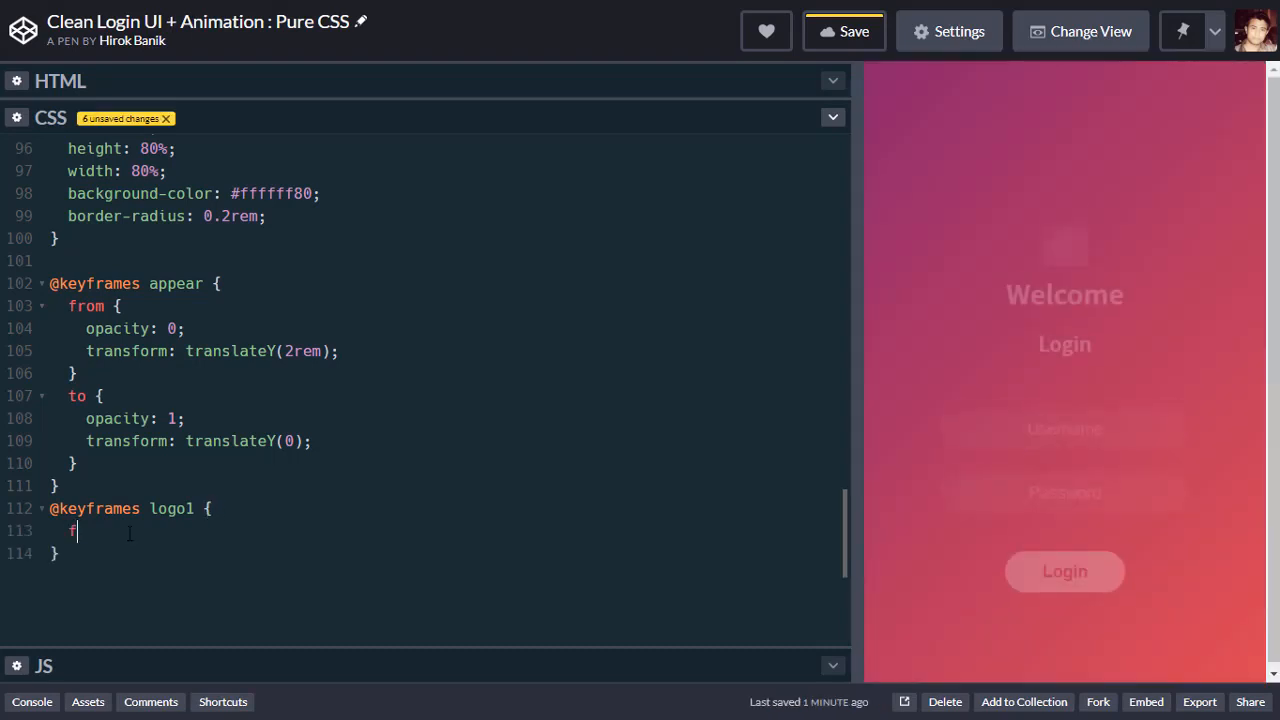
text(rom {)
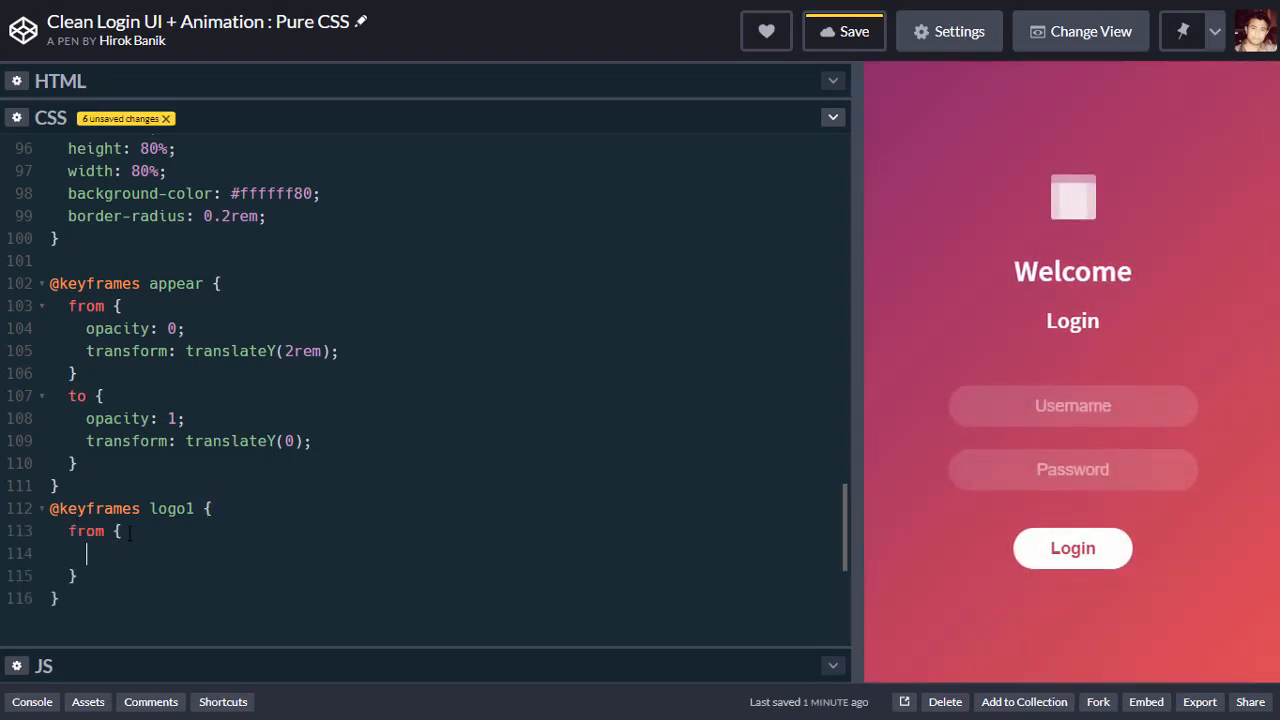
text(transform: rotate)
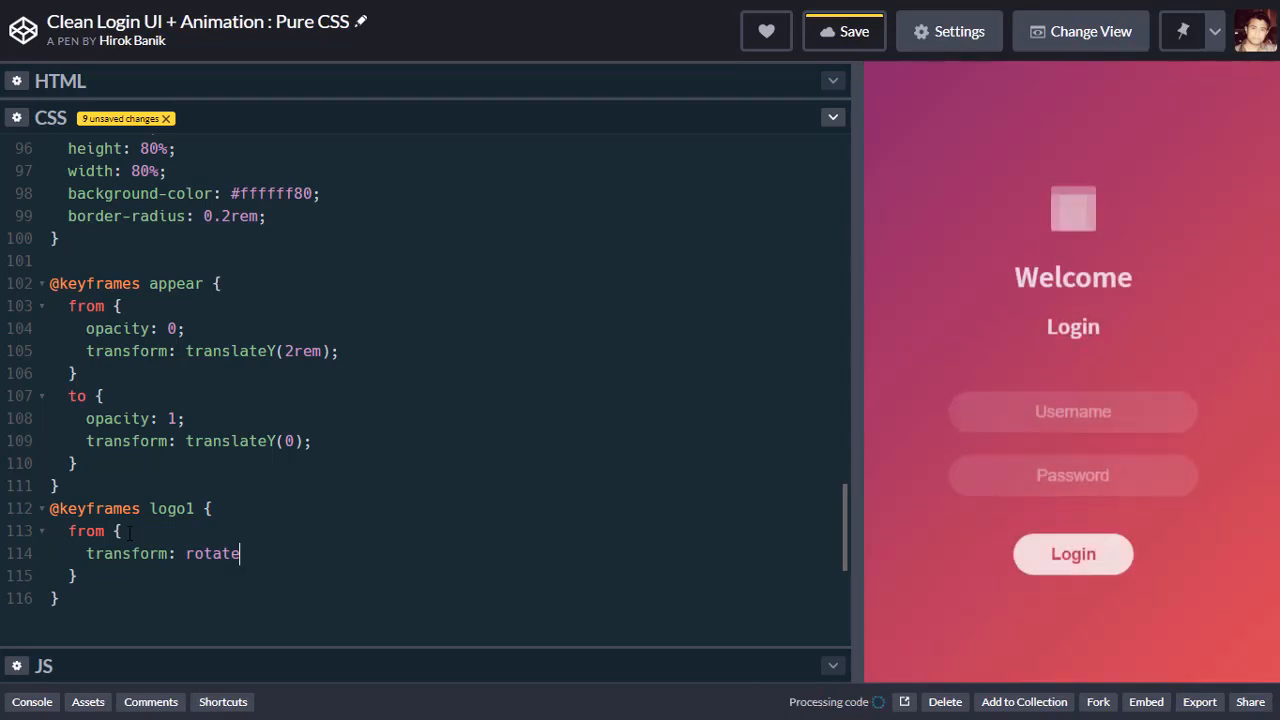
text(Z(0);)
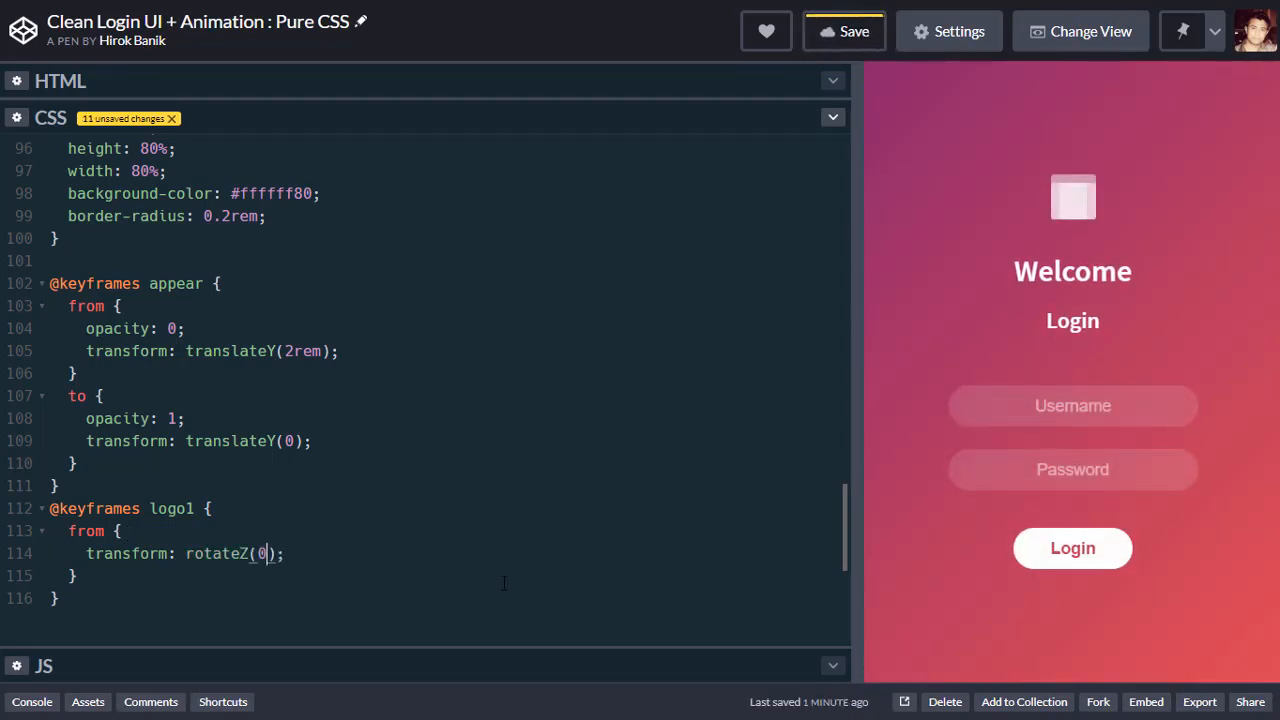
text(deg)
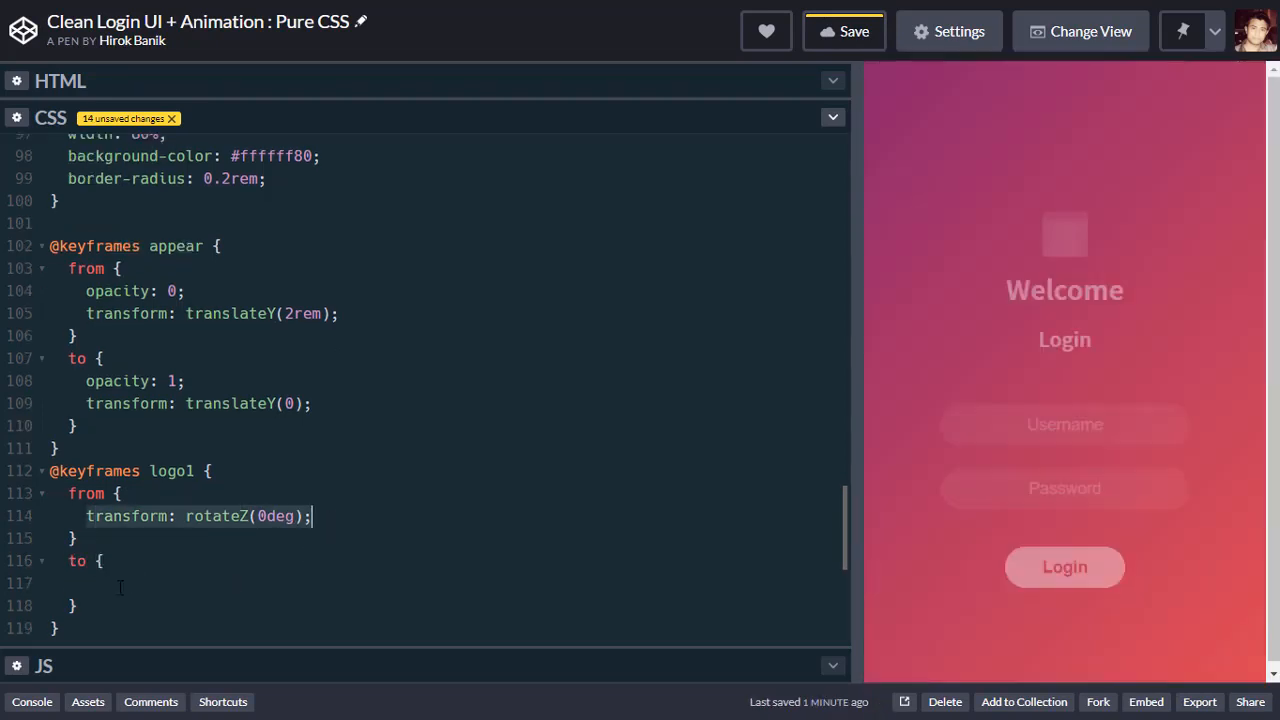
text(transform: rotateZ(0deg);)
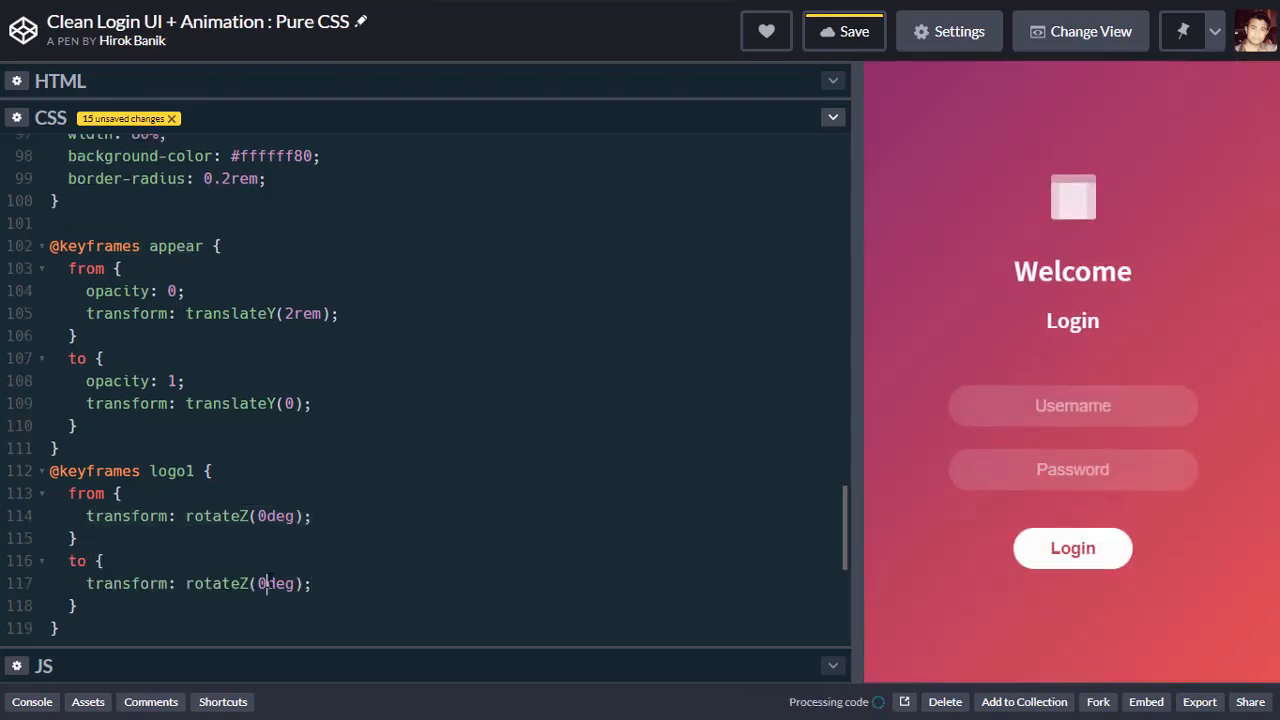
text(-10)
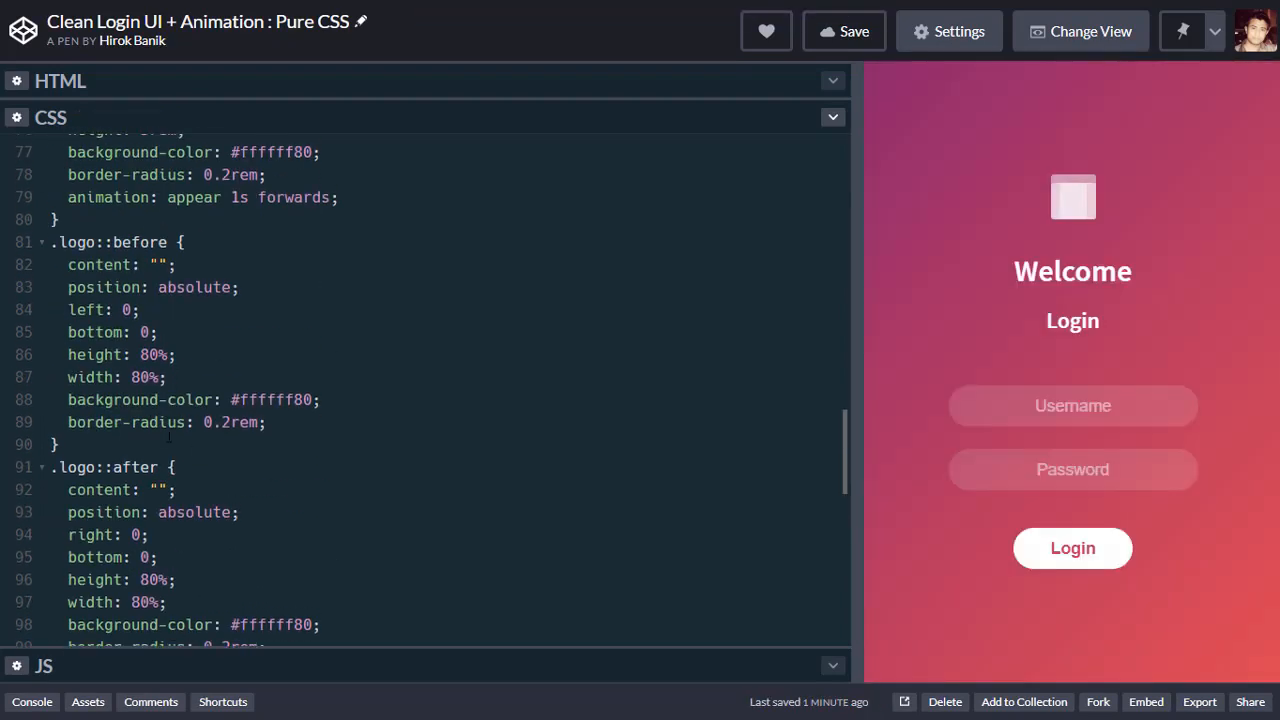
Give .logo::before 'animation: logo1 1s forwards' and .logo::after 'animation: logo2 1s forwards'
text(animation:)
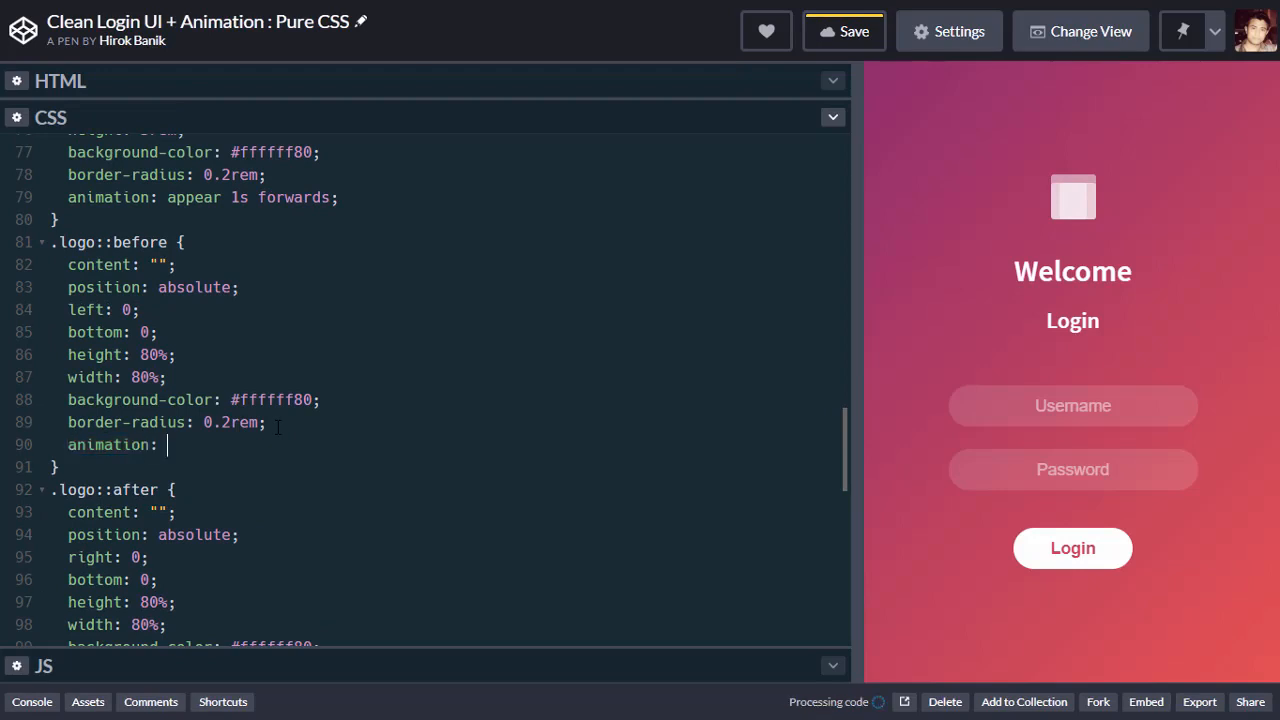
text(logo1 1s forwards;)
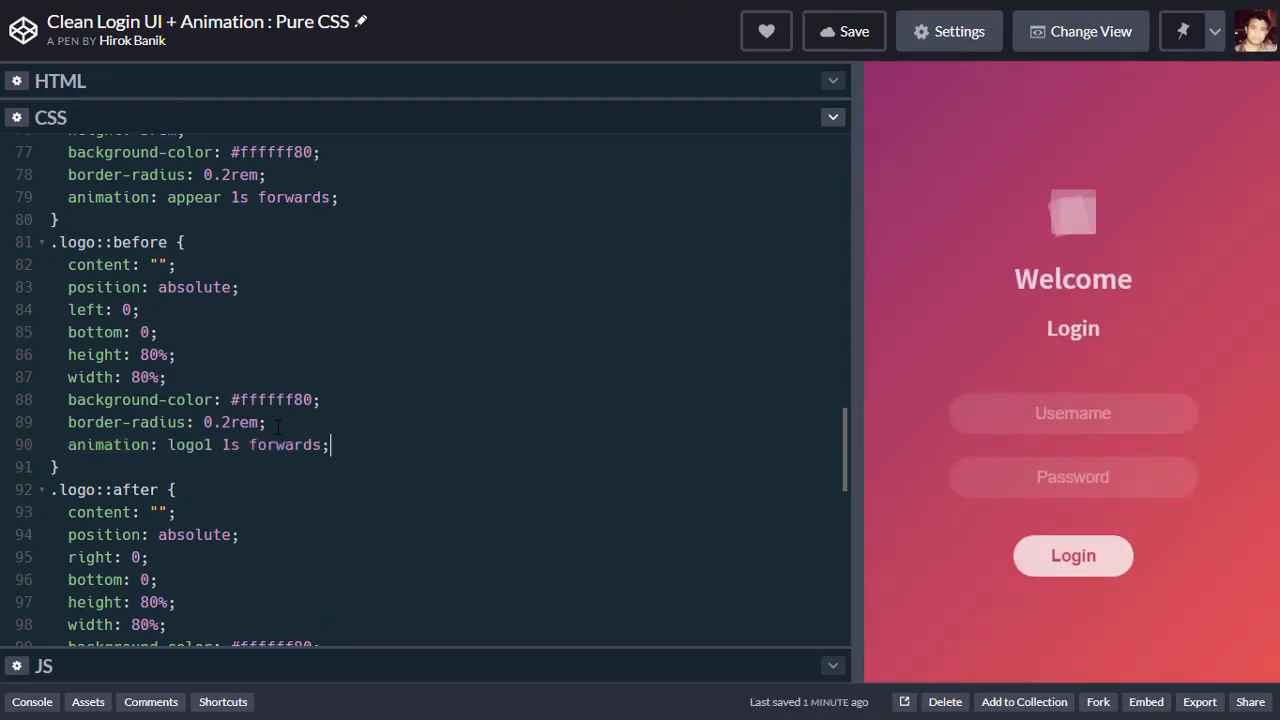
scroll(down, 3)
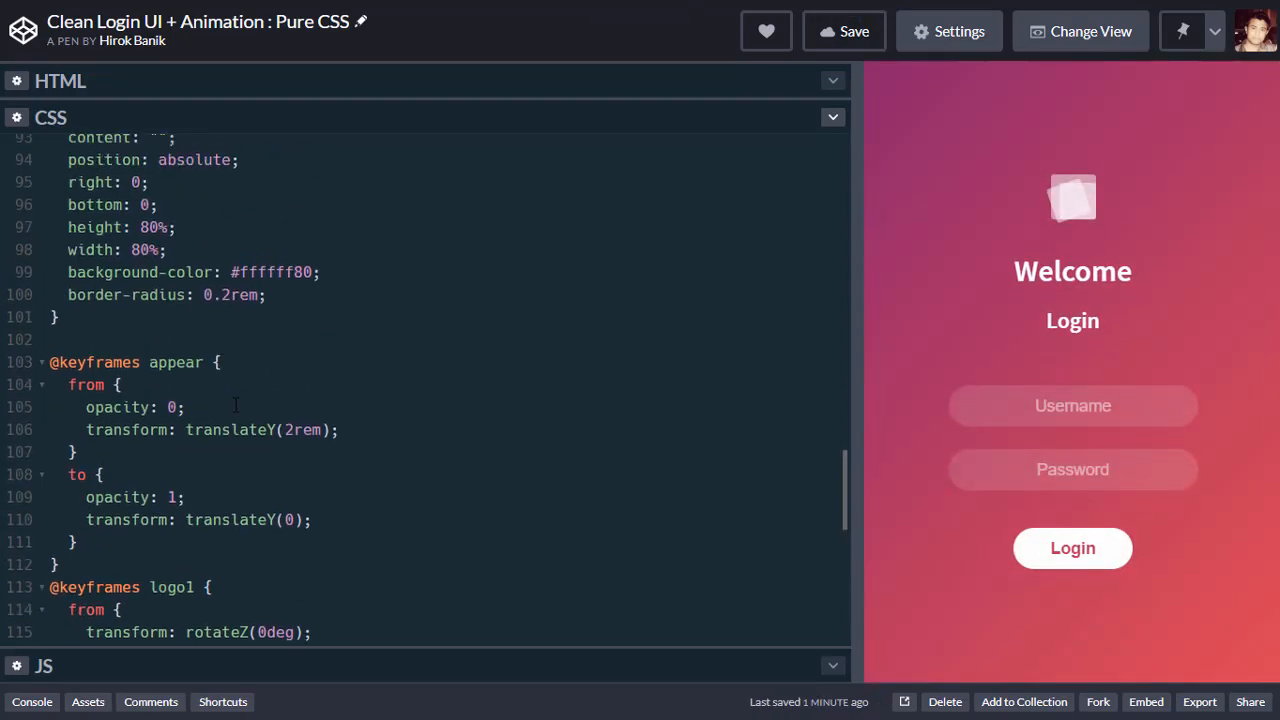
text(animation: logo2 1s forwards;)
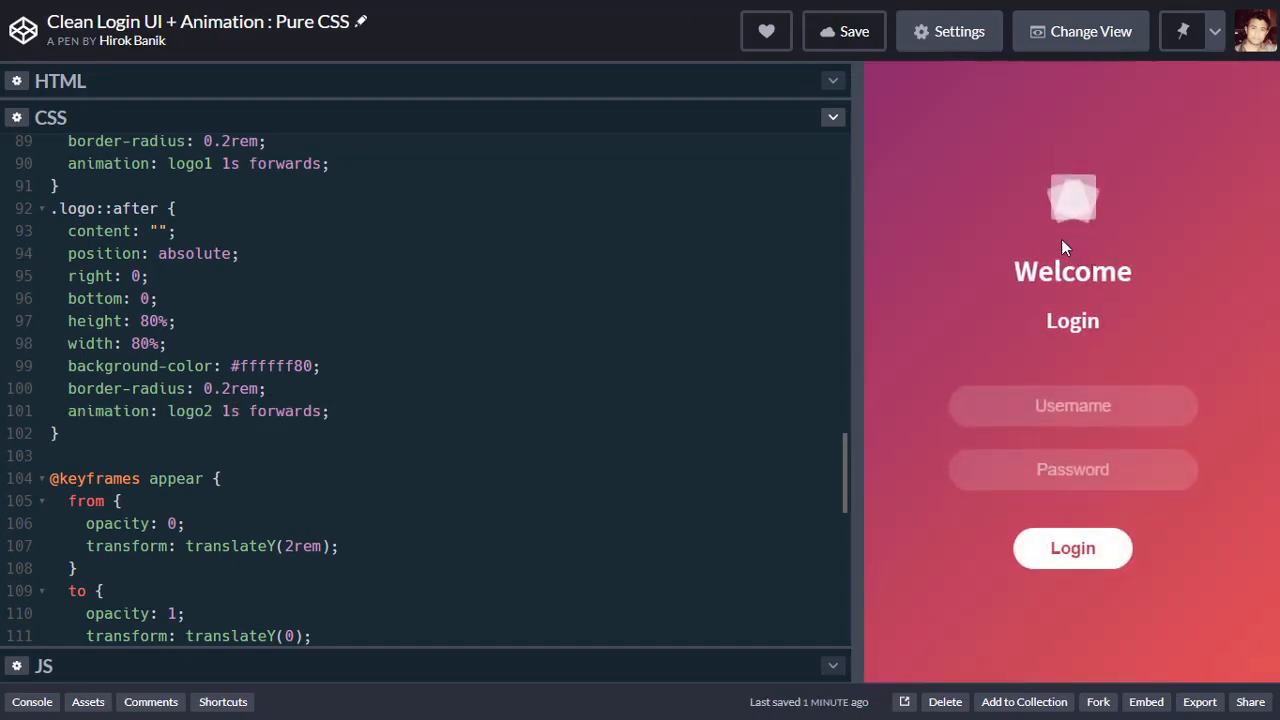
mouse_move(1070, 224)
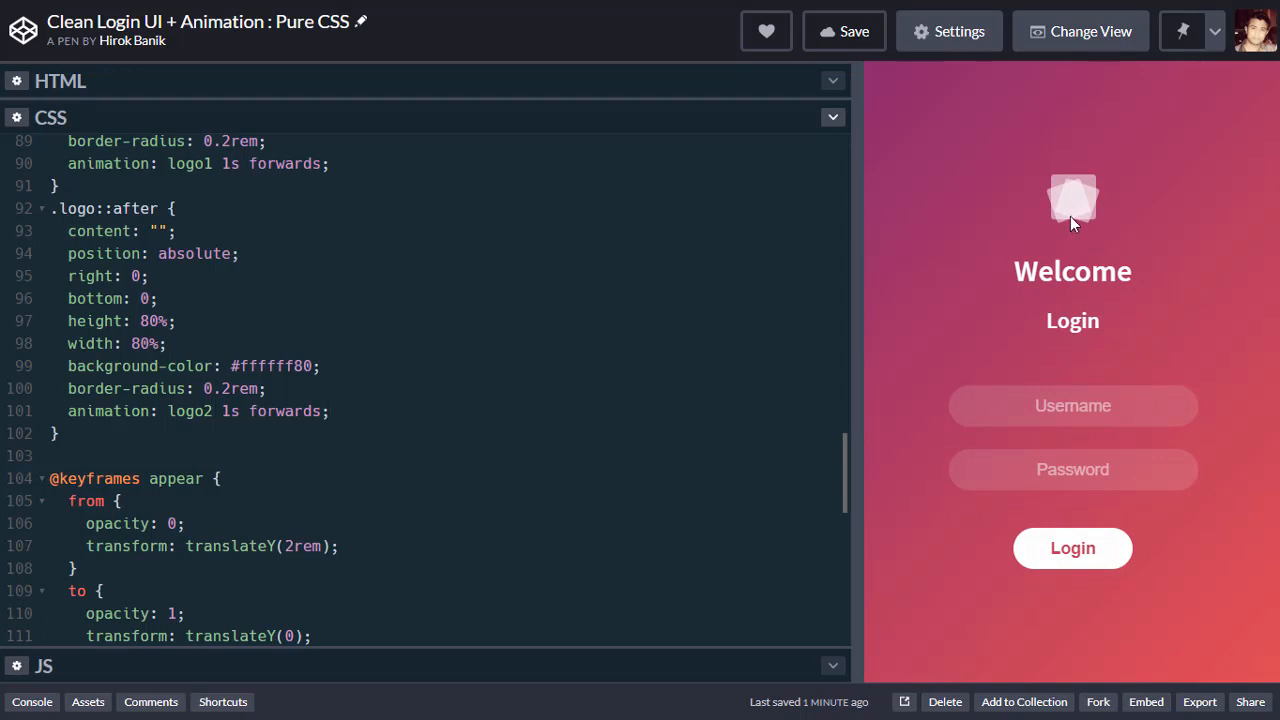
scroll(up, 3)
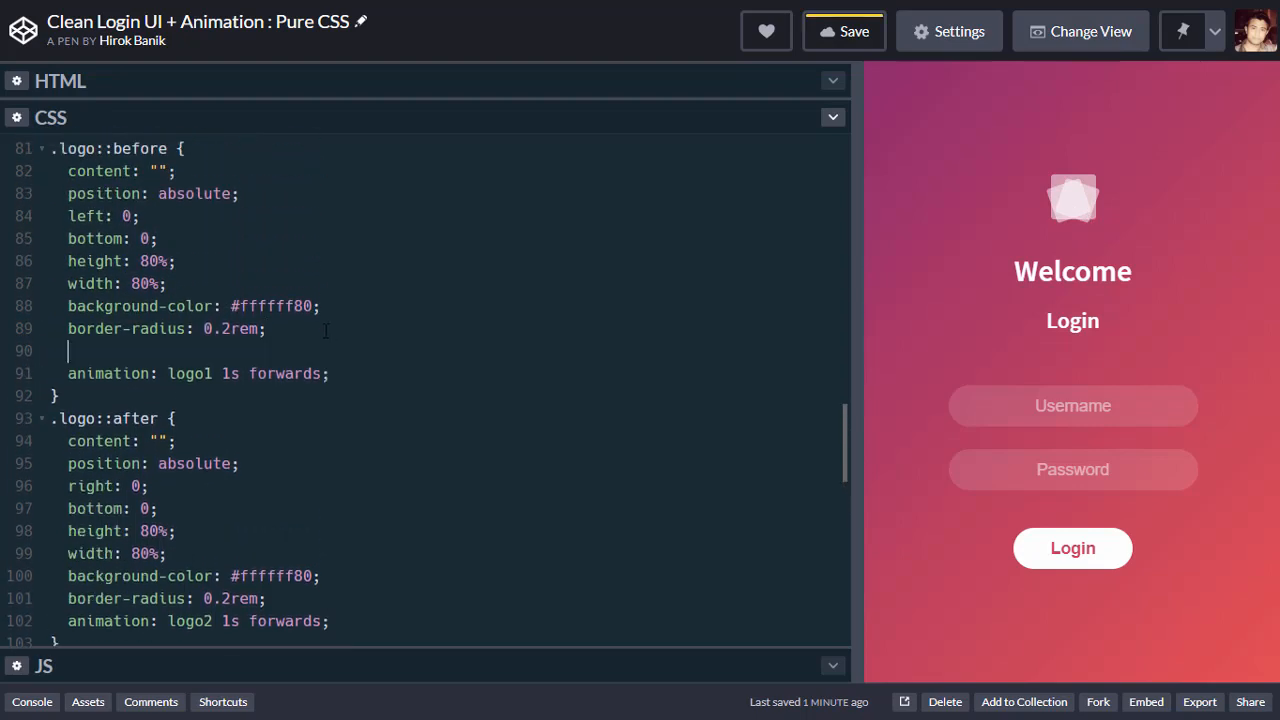
Add 'transform-origin: left bottom;' to .logo::before so it pivots from its bottom-left corner
text(transform-origin:)
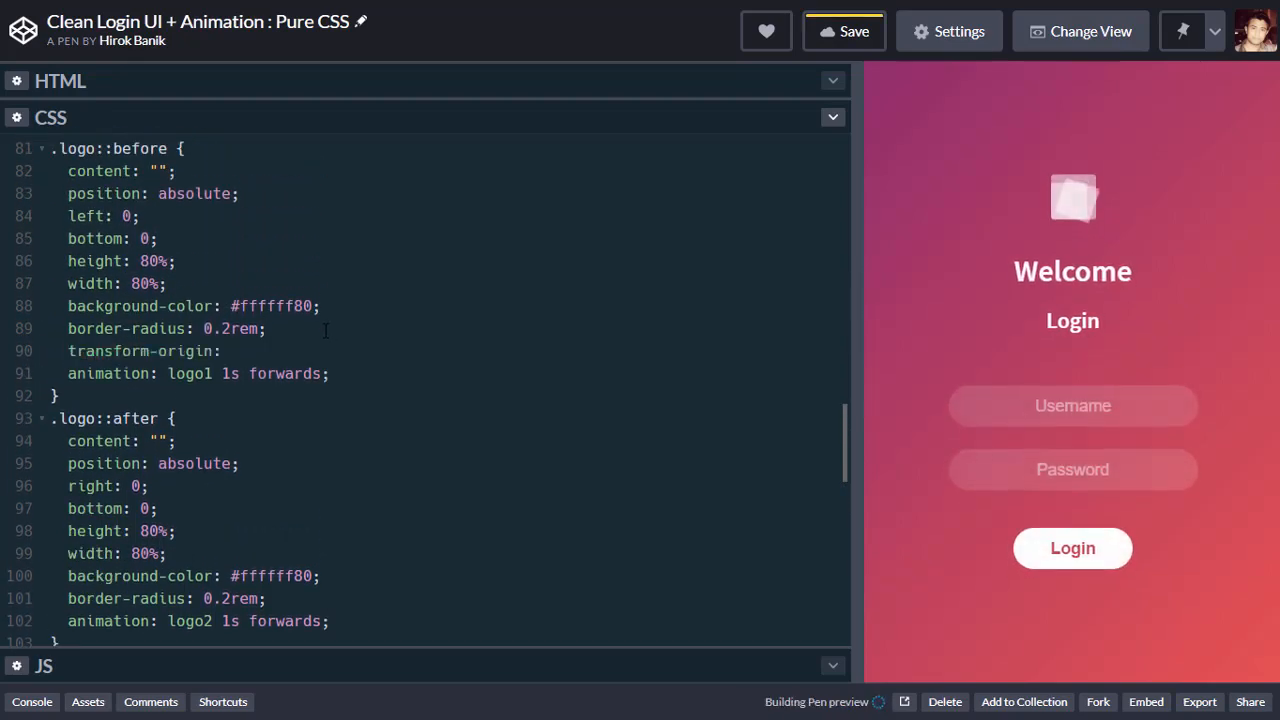
text(left)
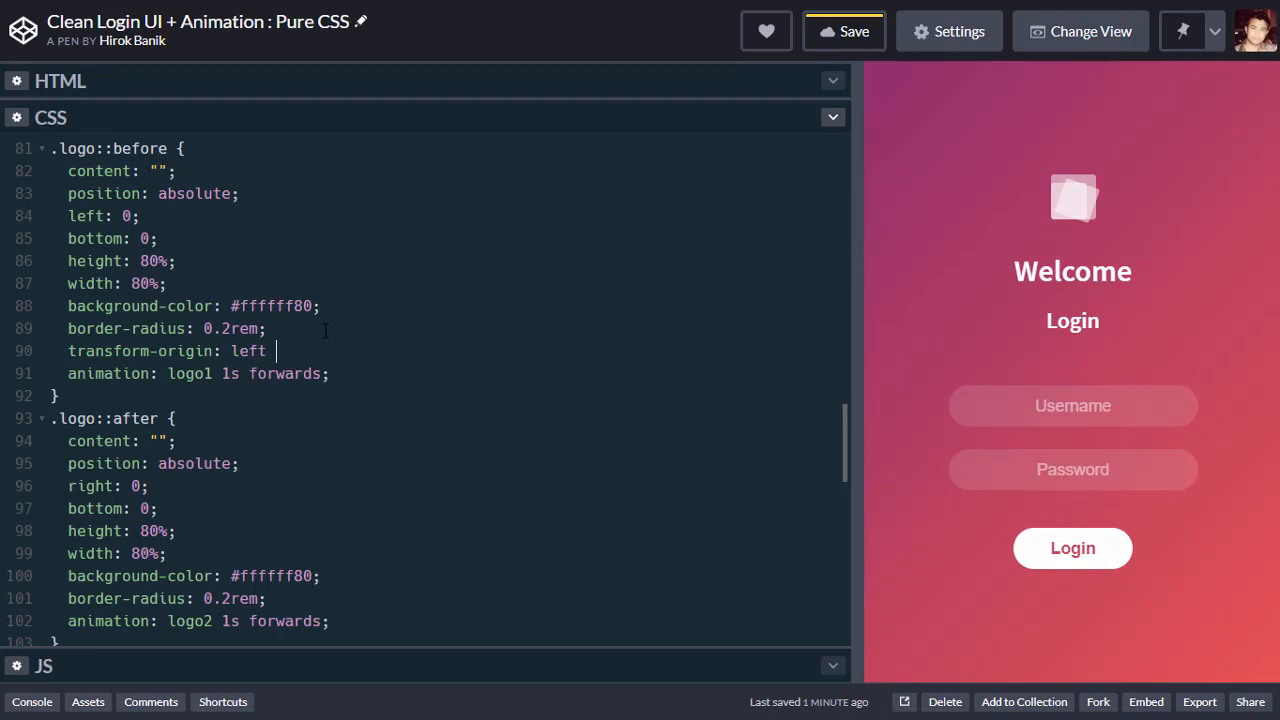
text(bottom;)
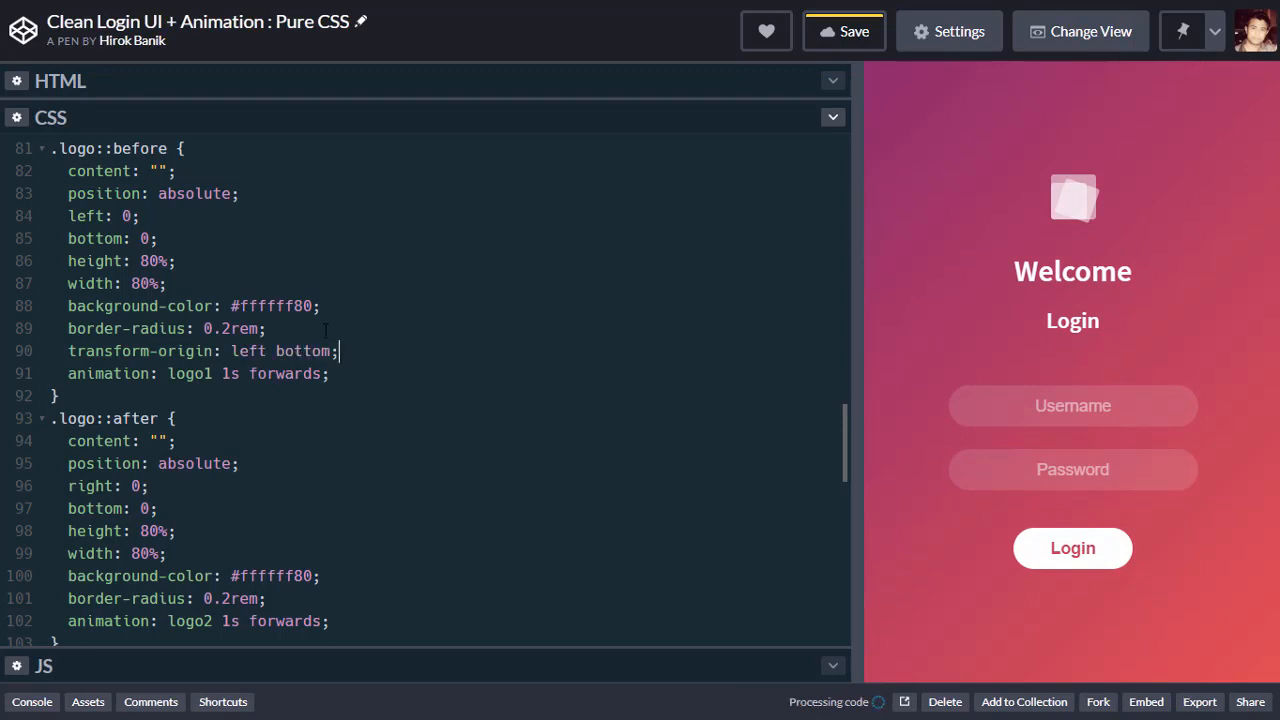
click(844, 32)
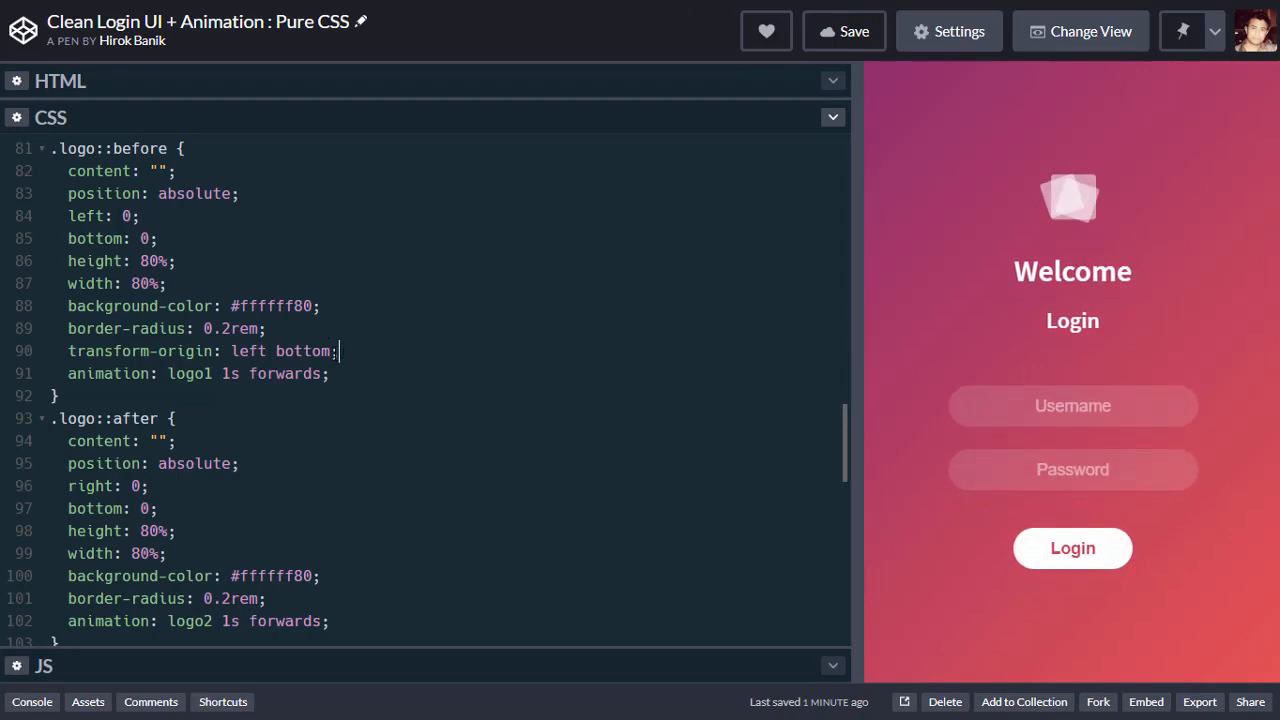
scroll(down, 3)
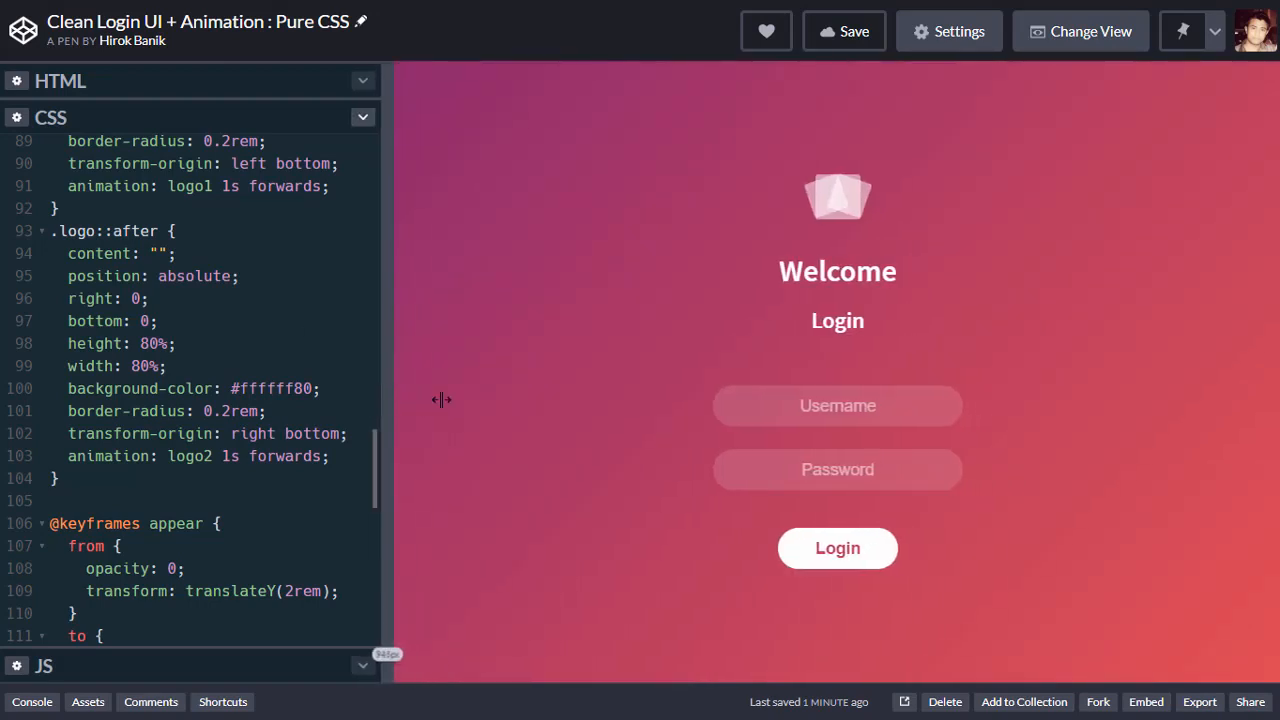
Resize the preview between phone-like and wide widths, settling on a wider preview
drag(440, 400, 552, 436)
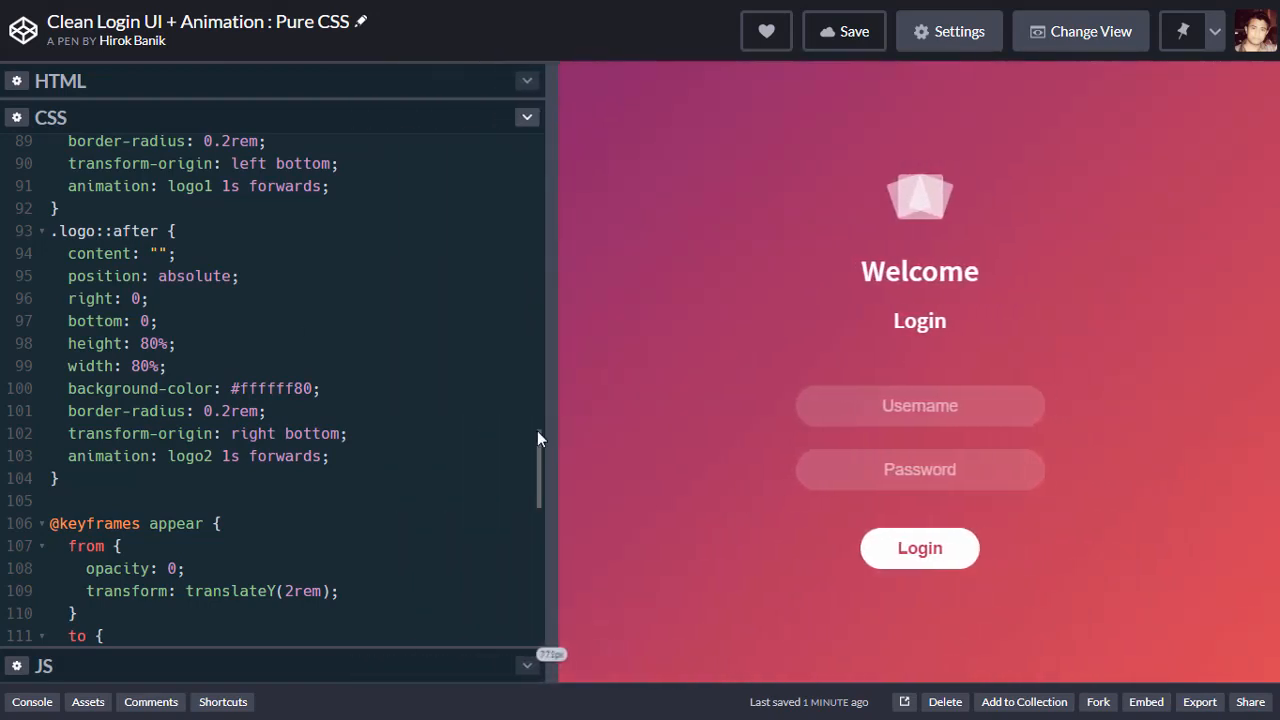
drag(556, 430, 900, 430)
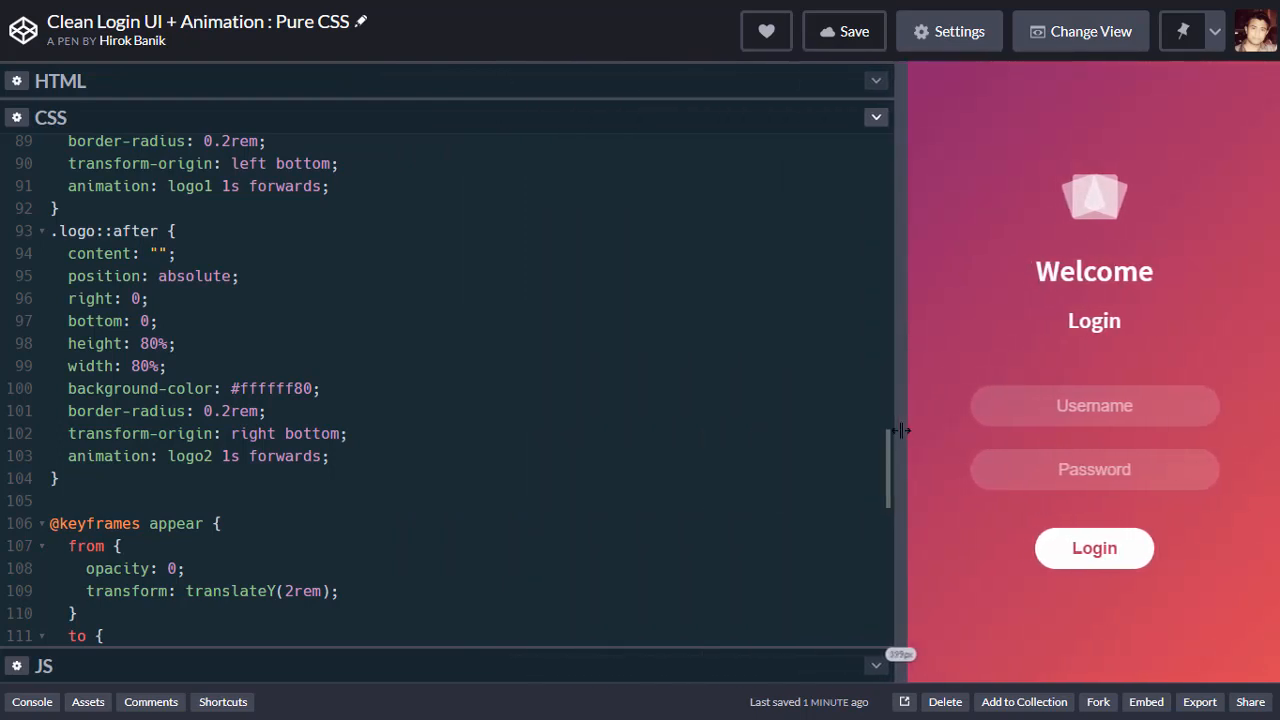
drag(904, 430, 496, 430)
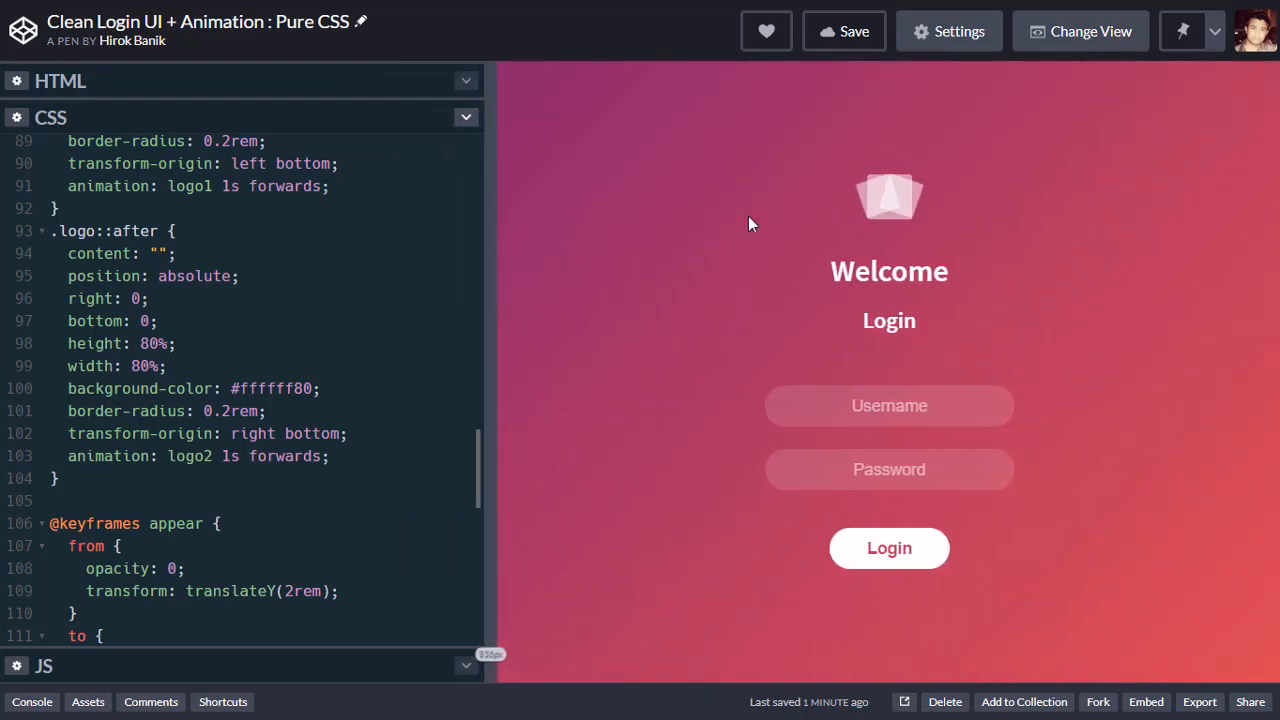
drag(490, 336, 544, 336)
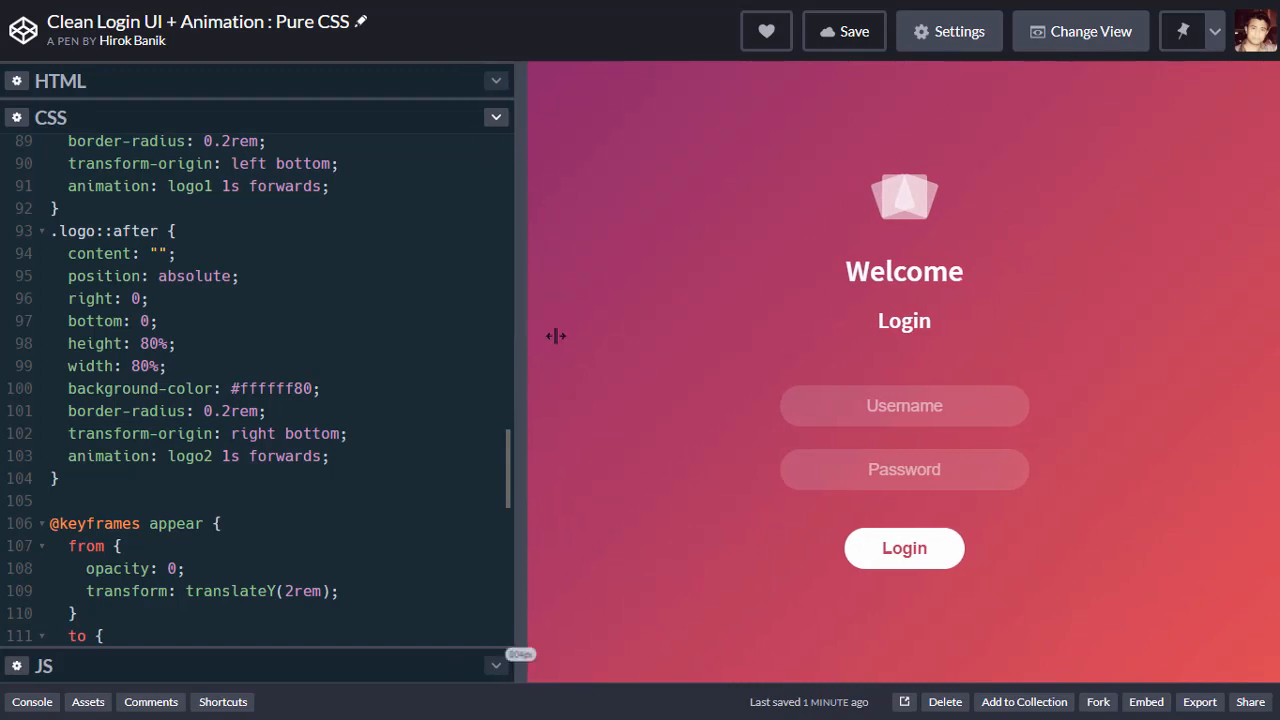
drag(556, 336, 592, 336)
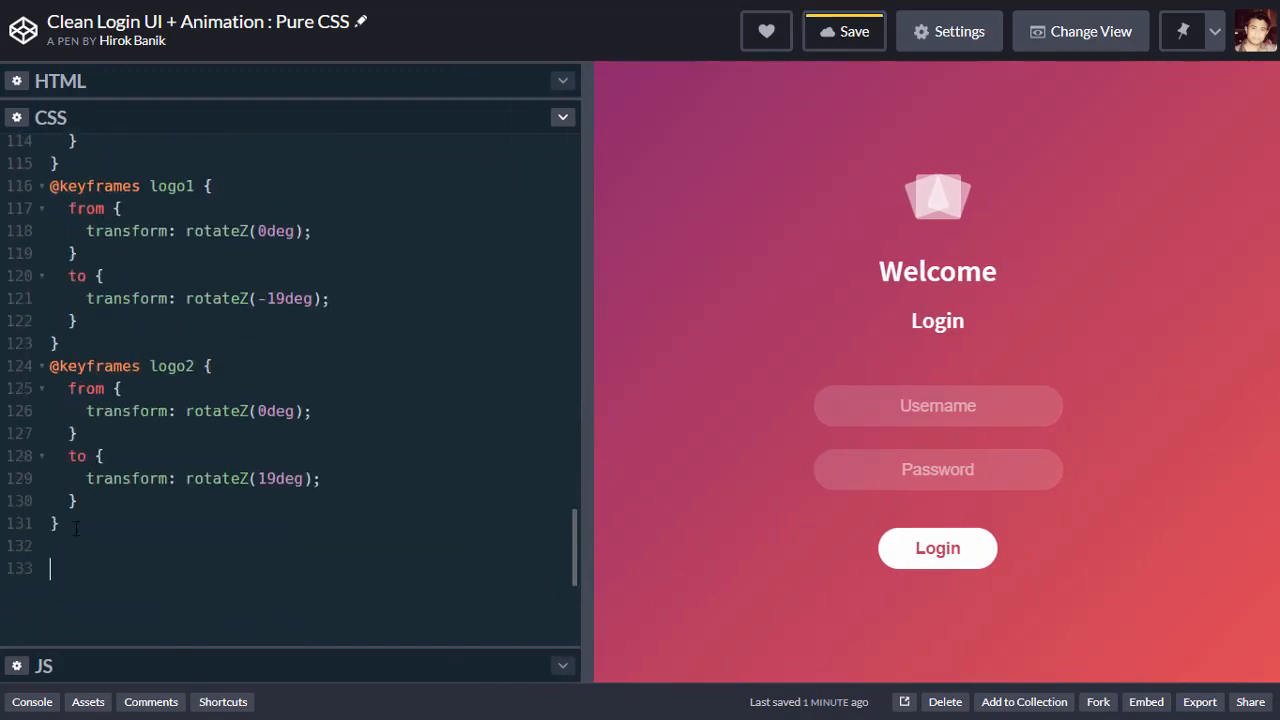
text(@media)
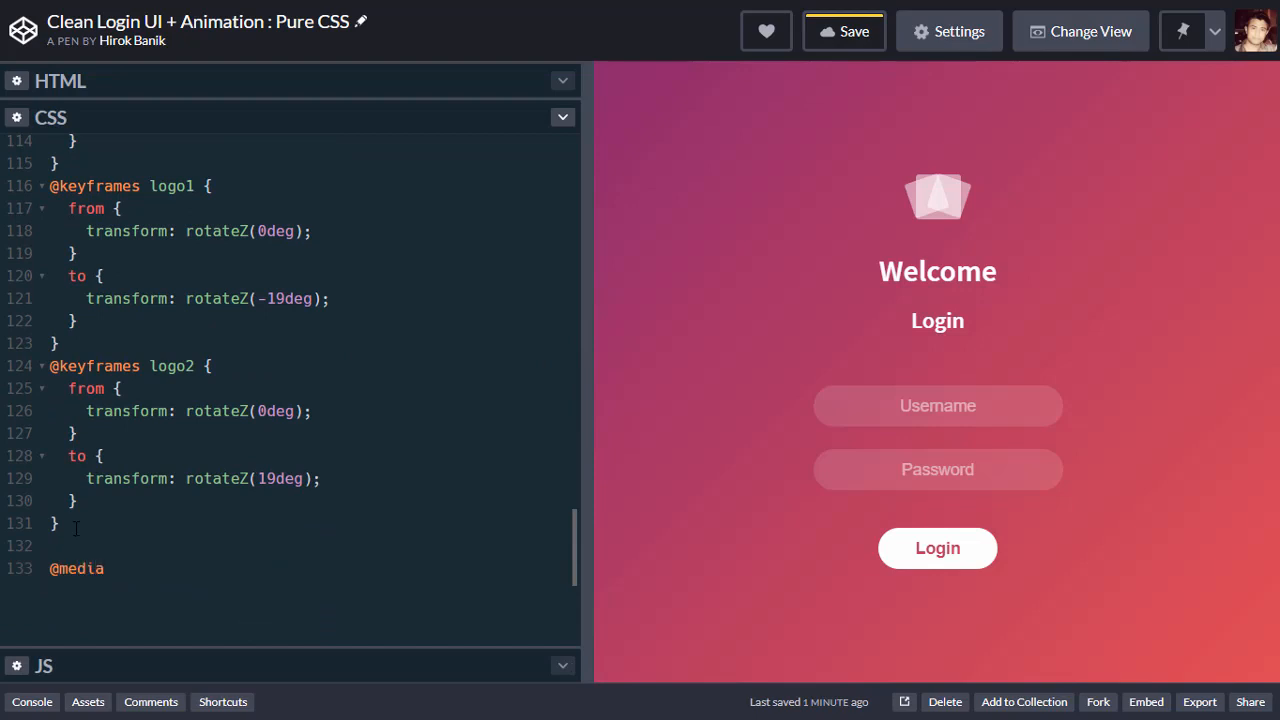
text(screen and ())
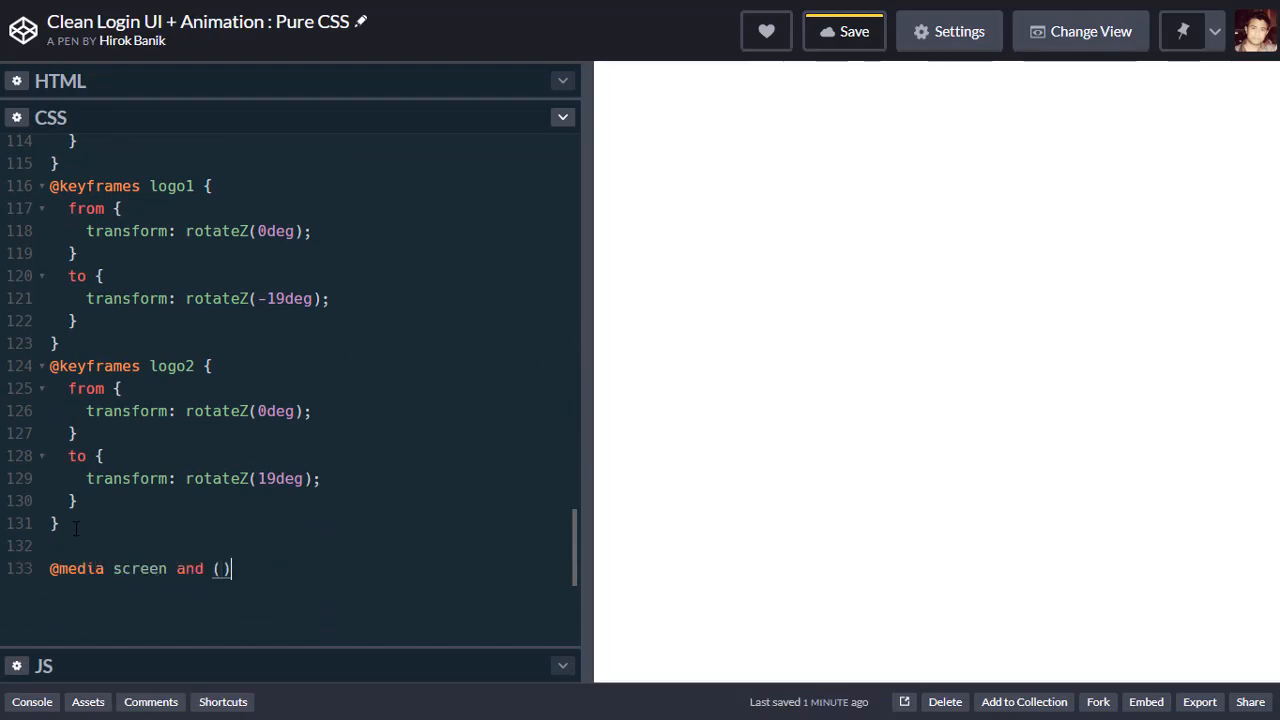
text(min-)
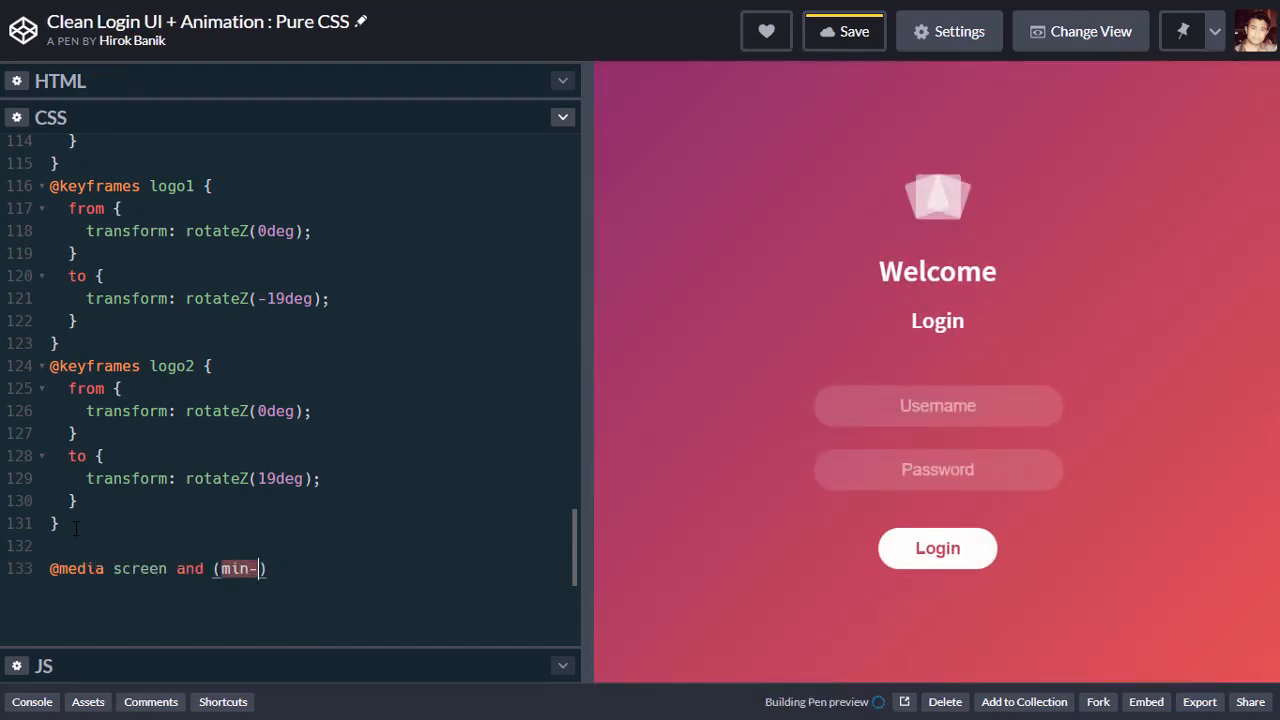
text(width: 4)
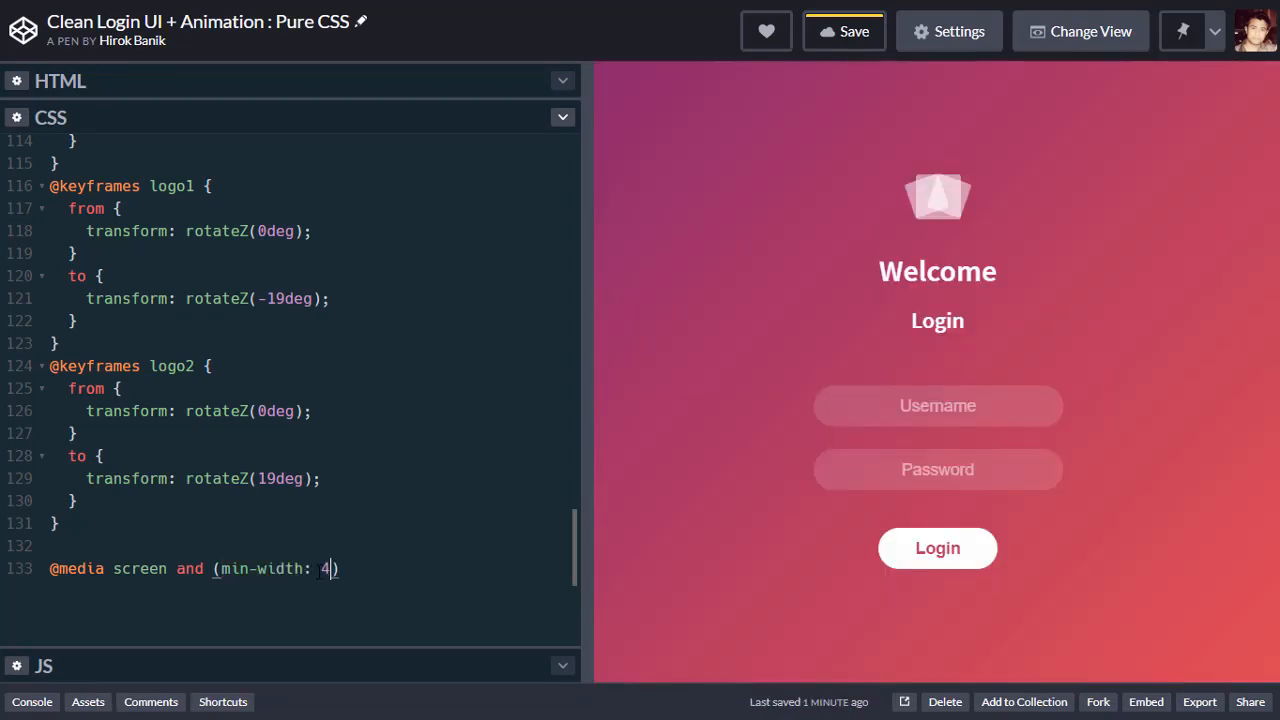
text(26px)
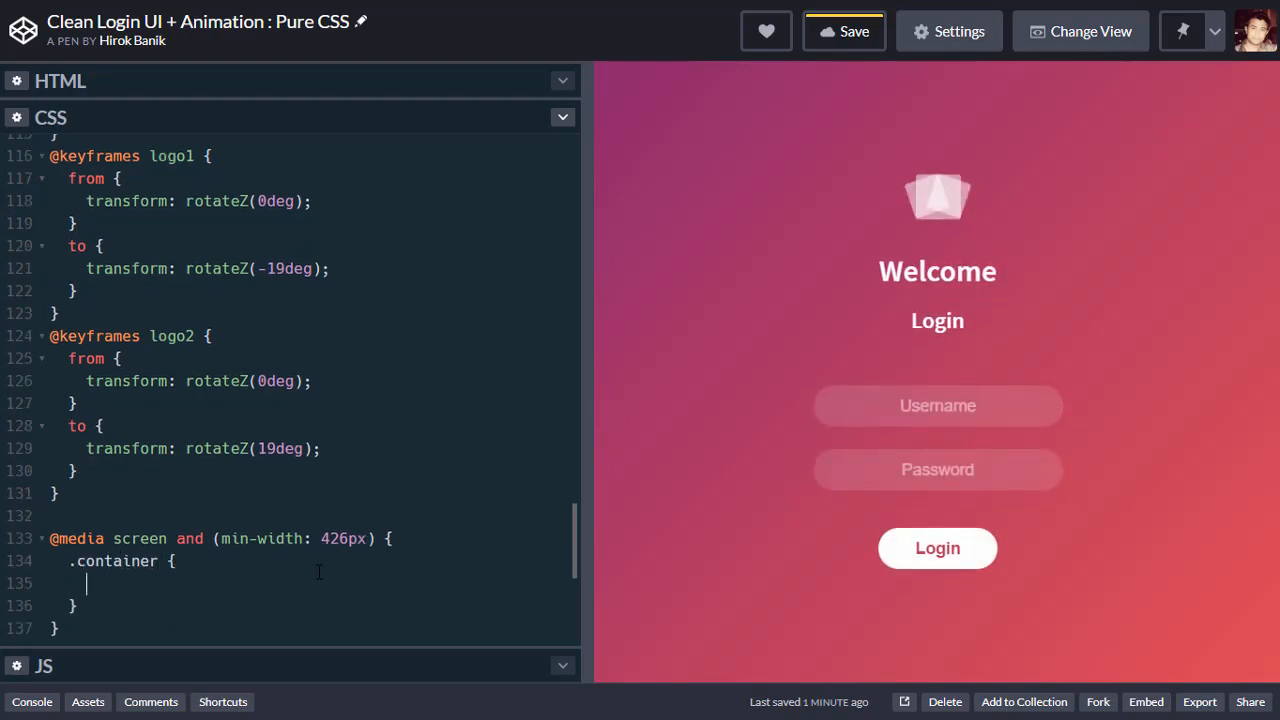
Give .container a 2px solid #ffffff40 border inside the media rule and save the pen
text(border)
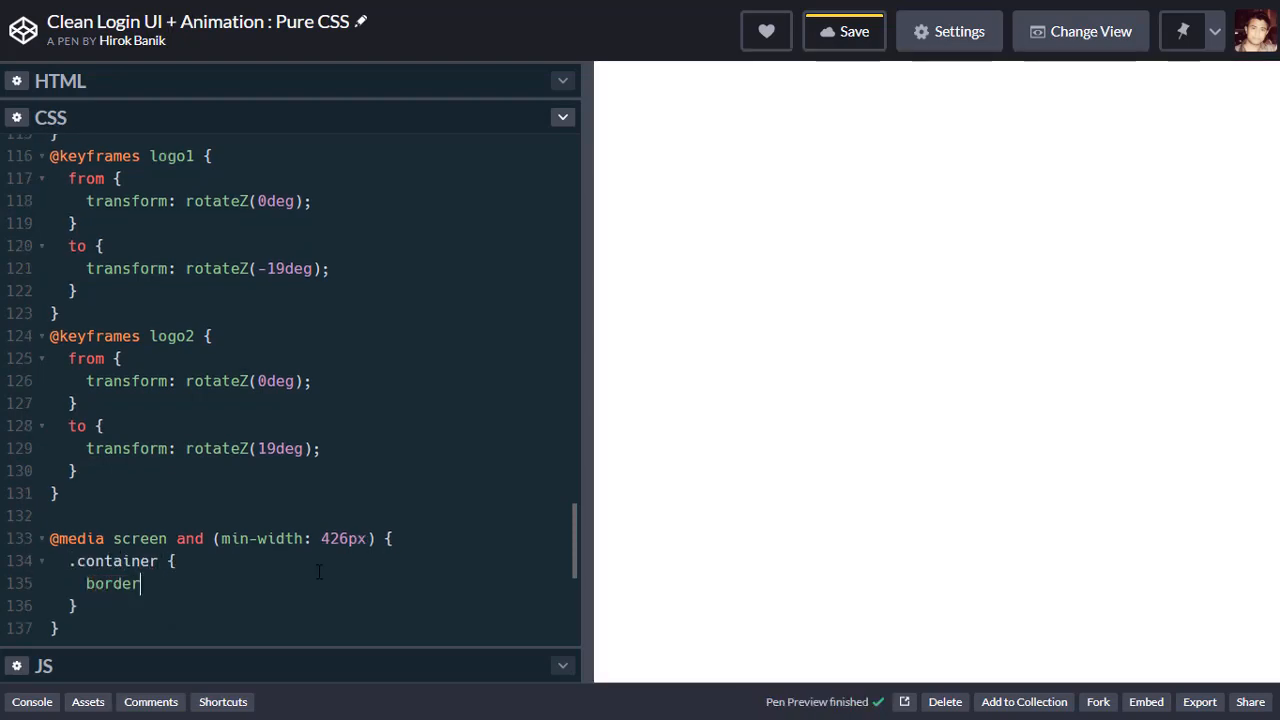
text(: 2ps)
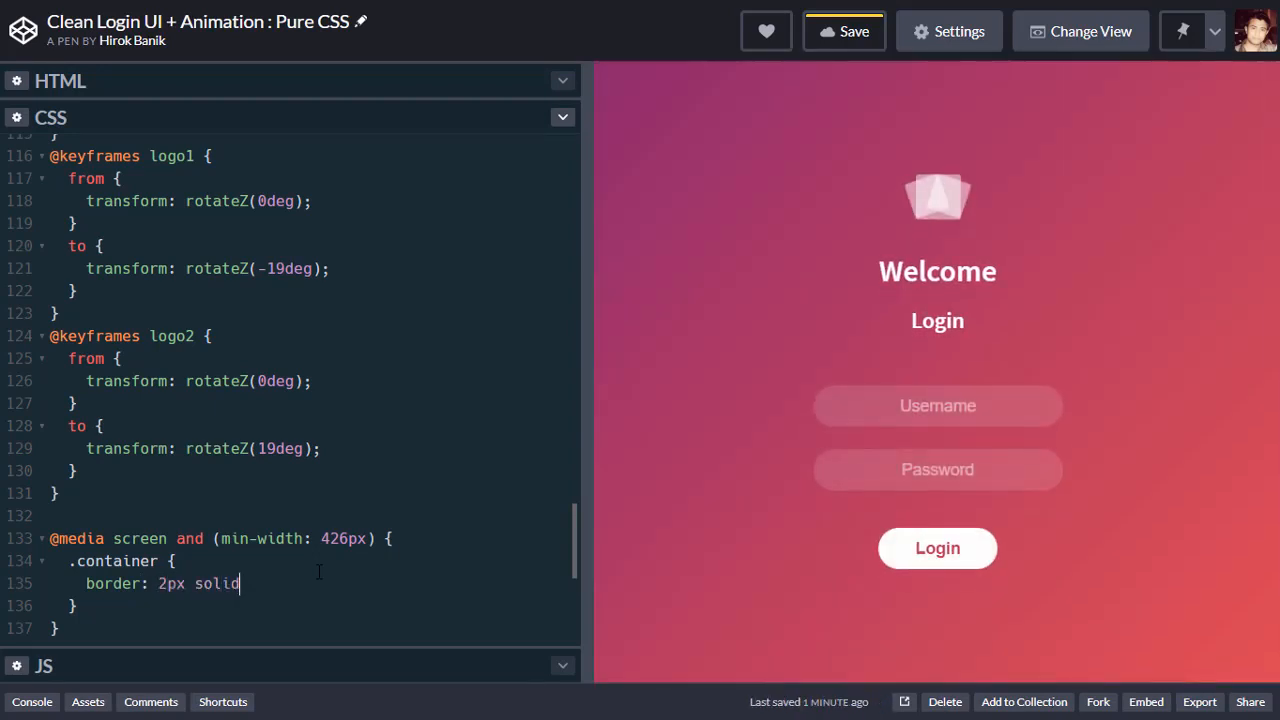
text(#)
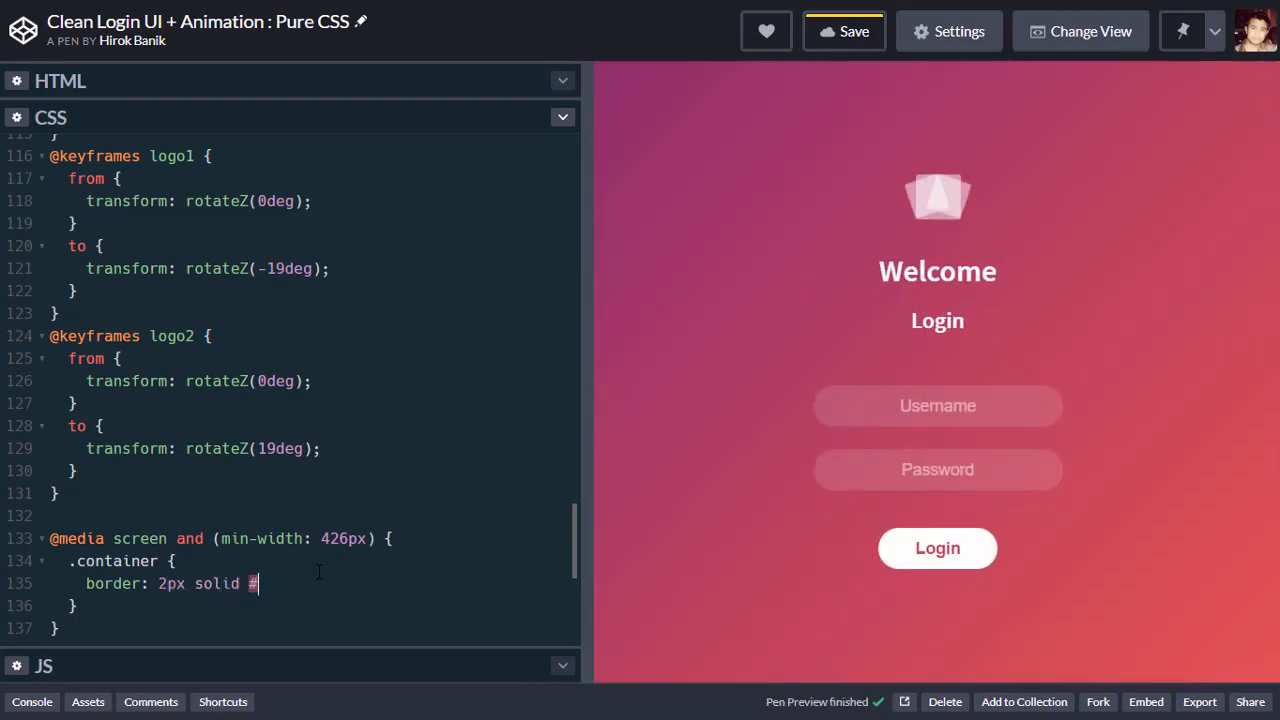
text(ffffff)
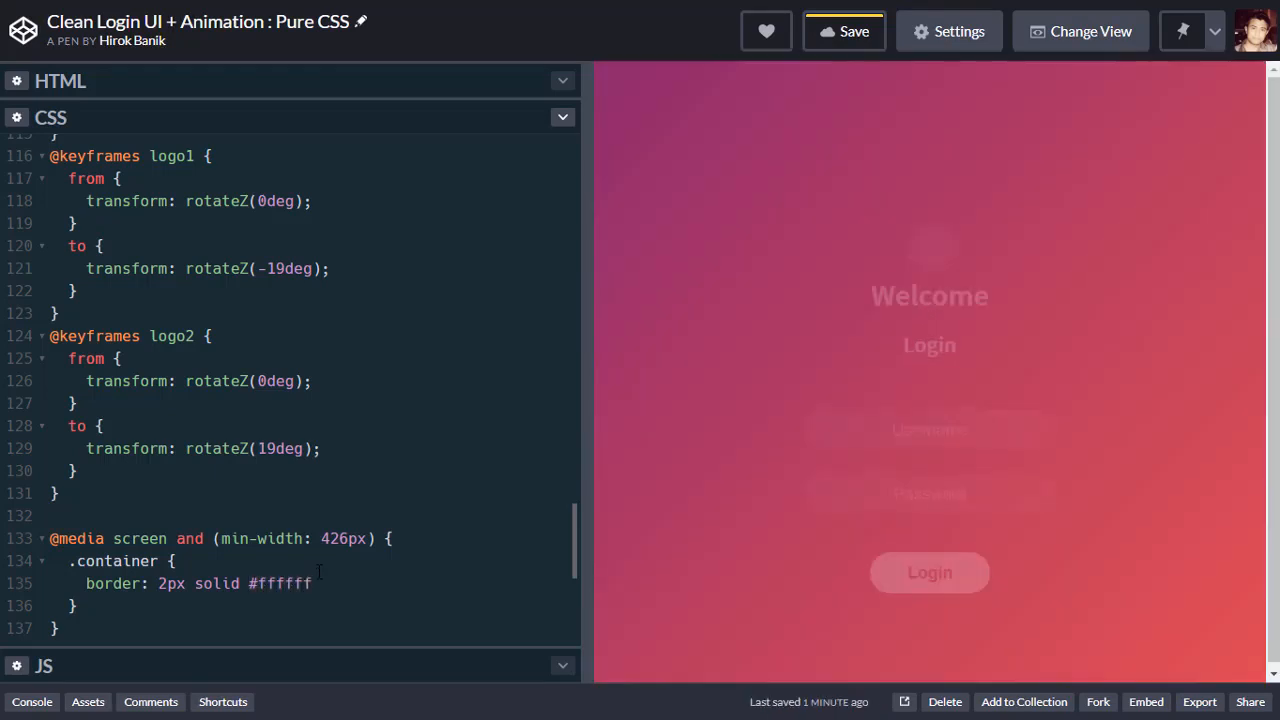
text(40;)
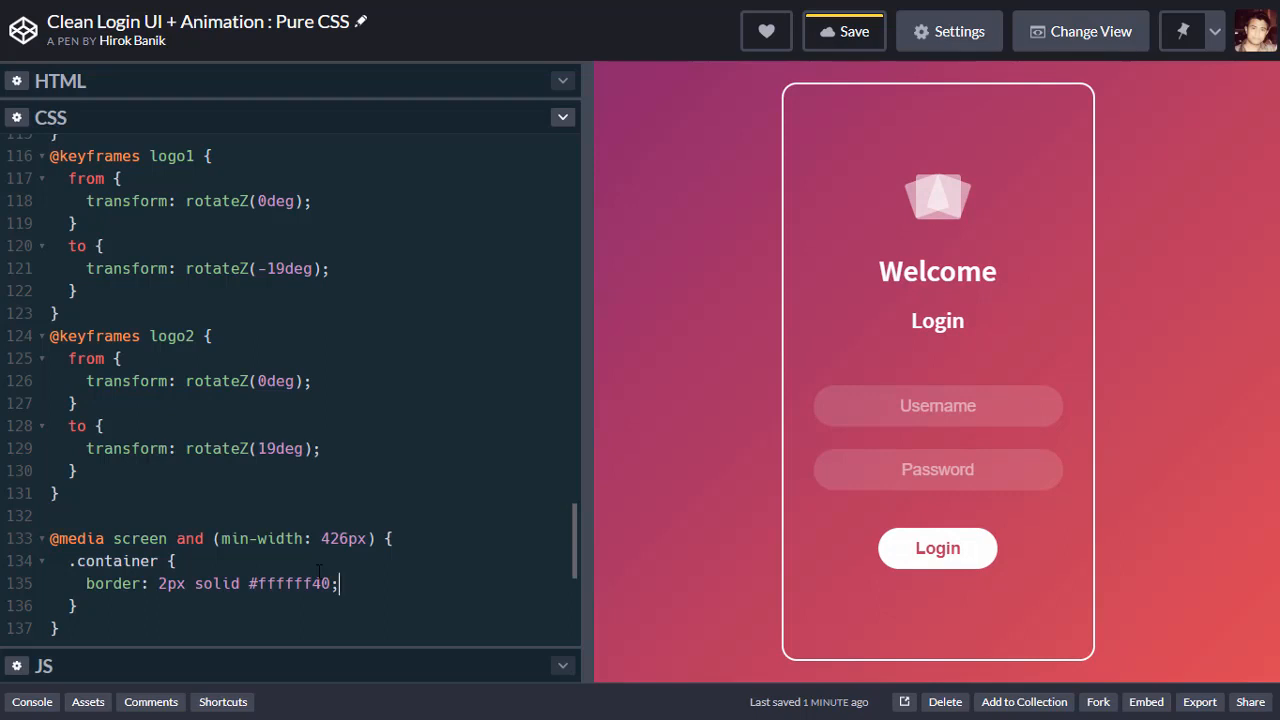
click(844, 32)
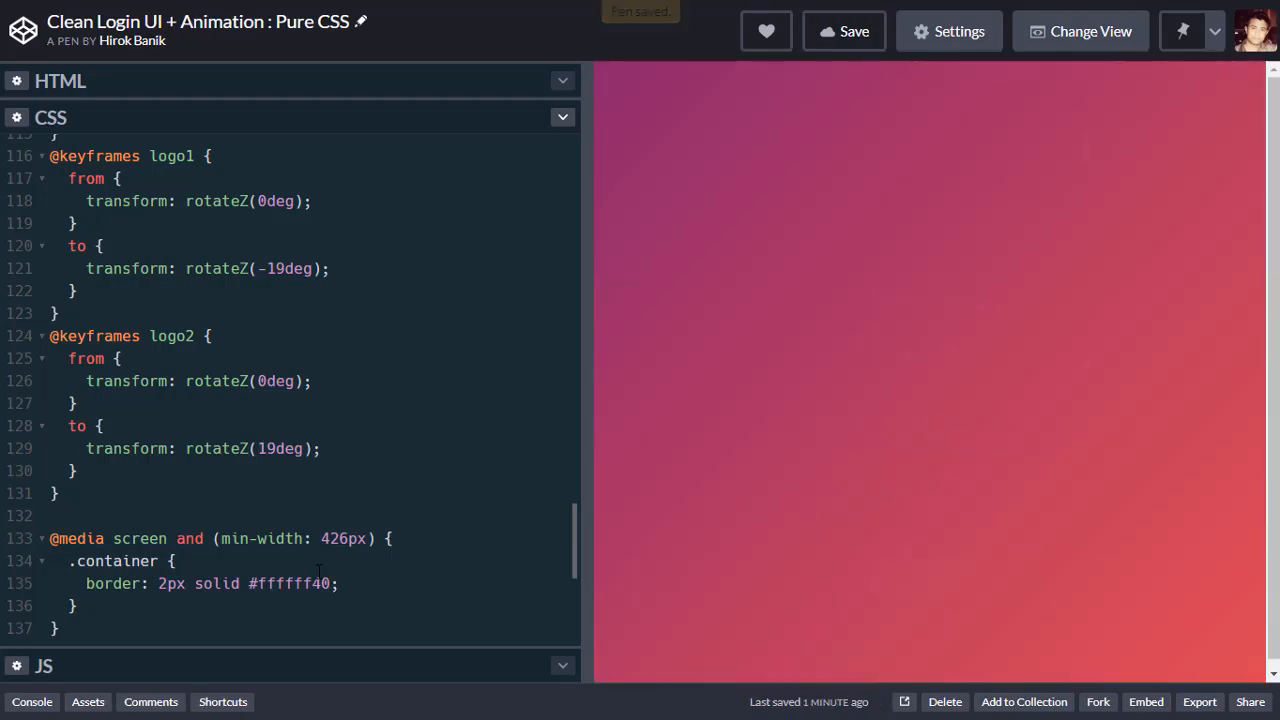
click(844, 32)
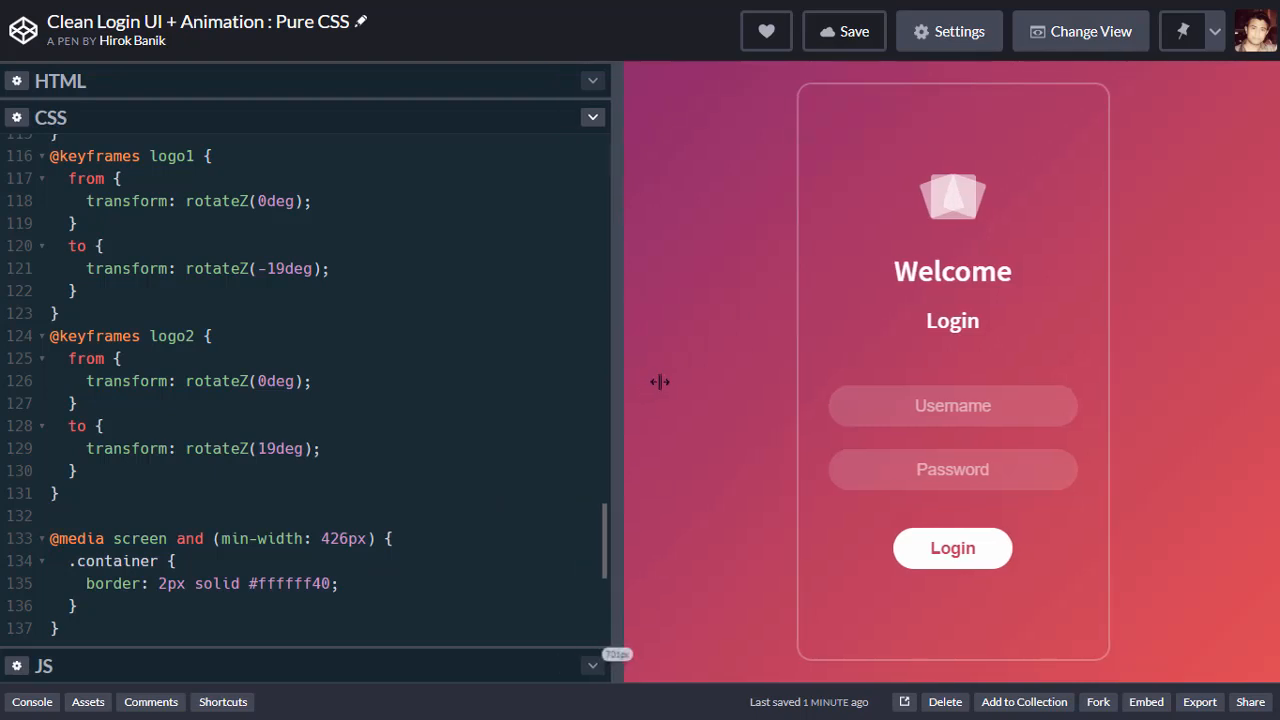
drag(660, 380, 920, 392)
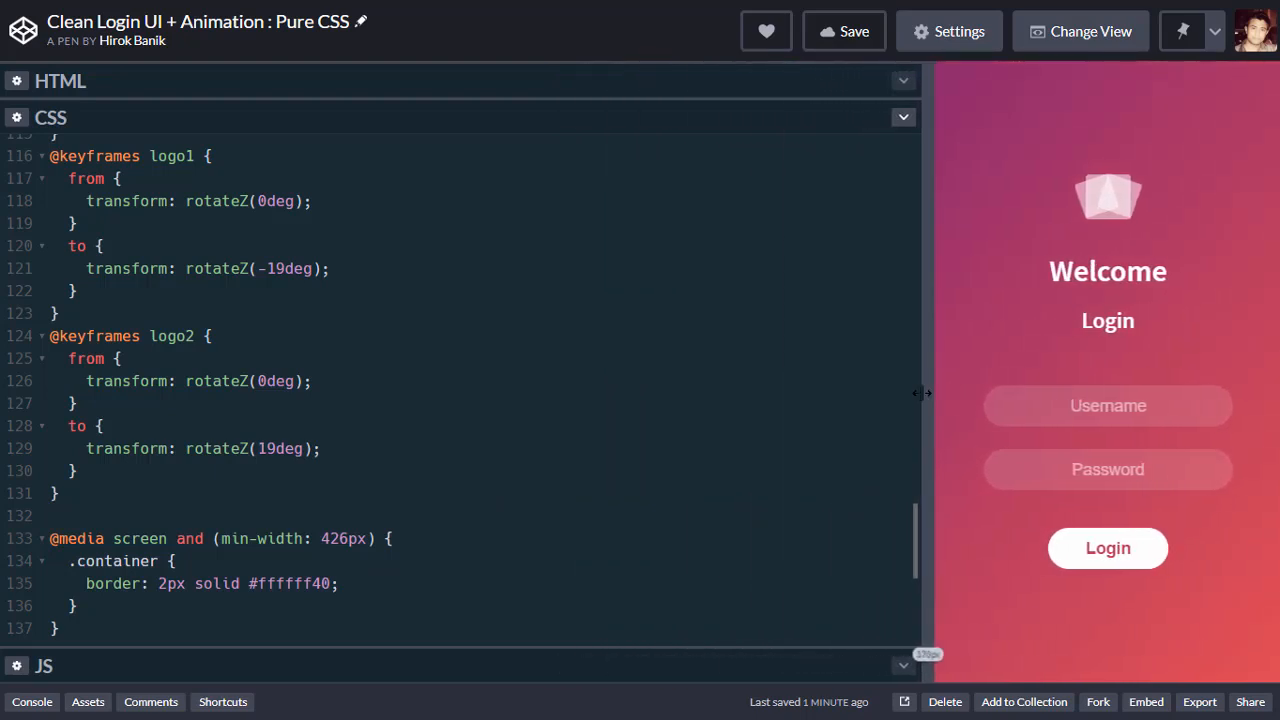
drag(924, 392, 720, 392)
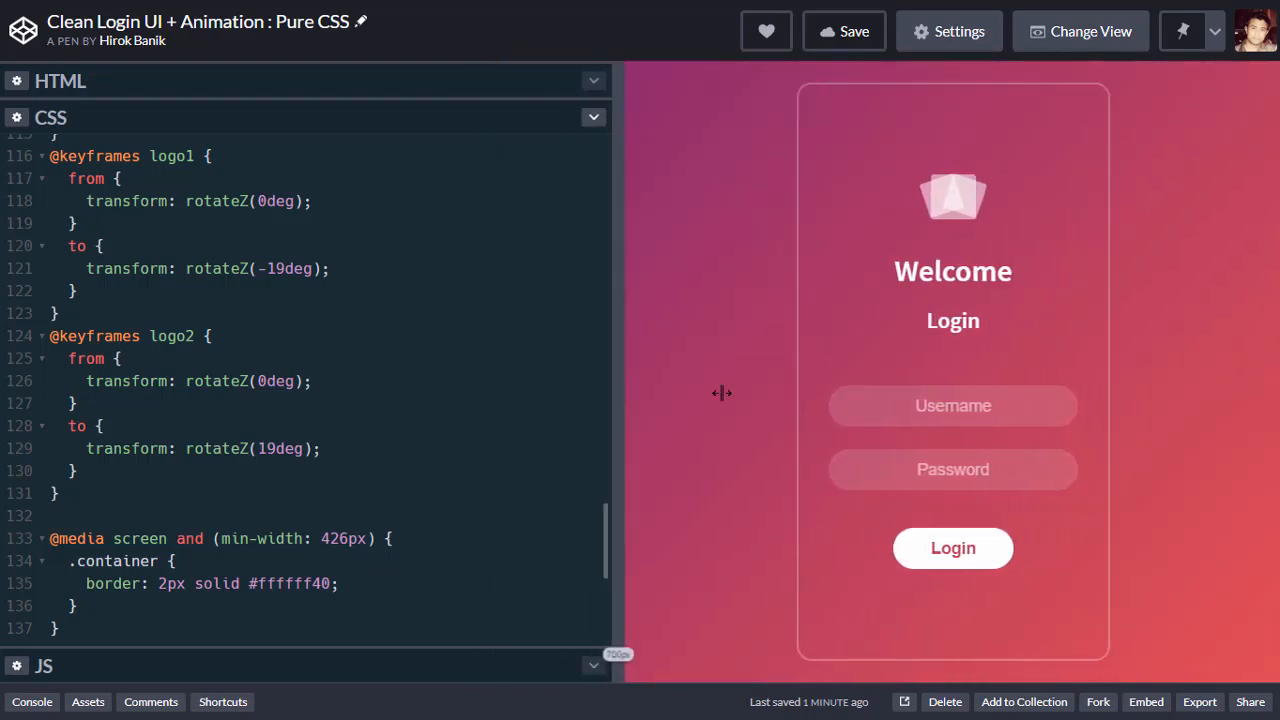